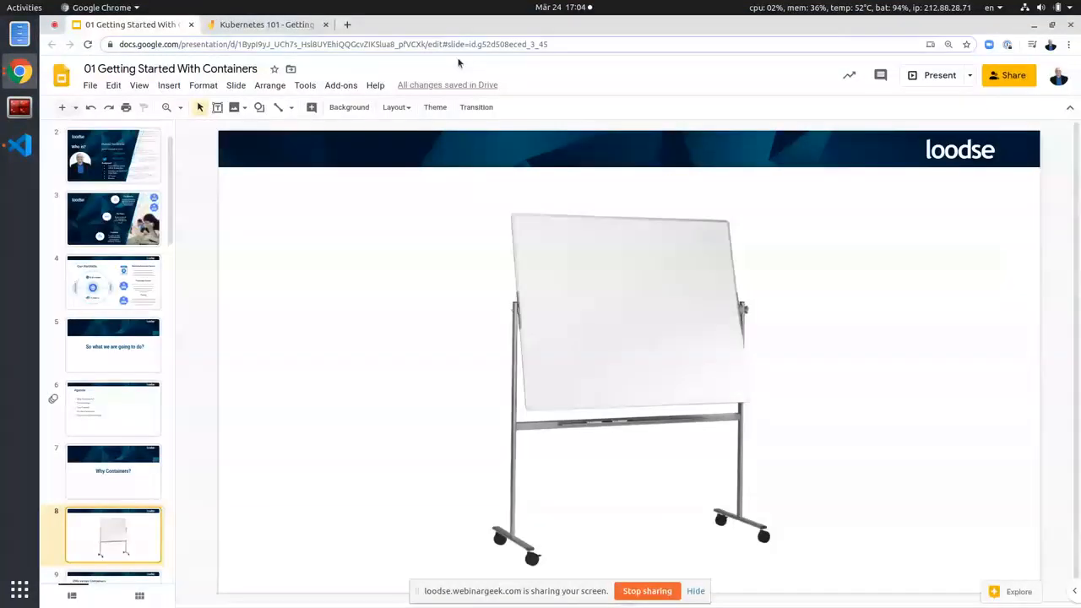
Show the blank Kubernetes 101 Jamboard frame in full screen.
{"action": "left_click", "coordinate": [267, 24]}
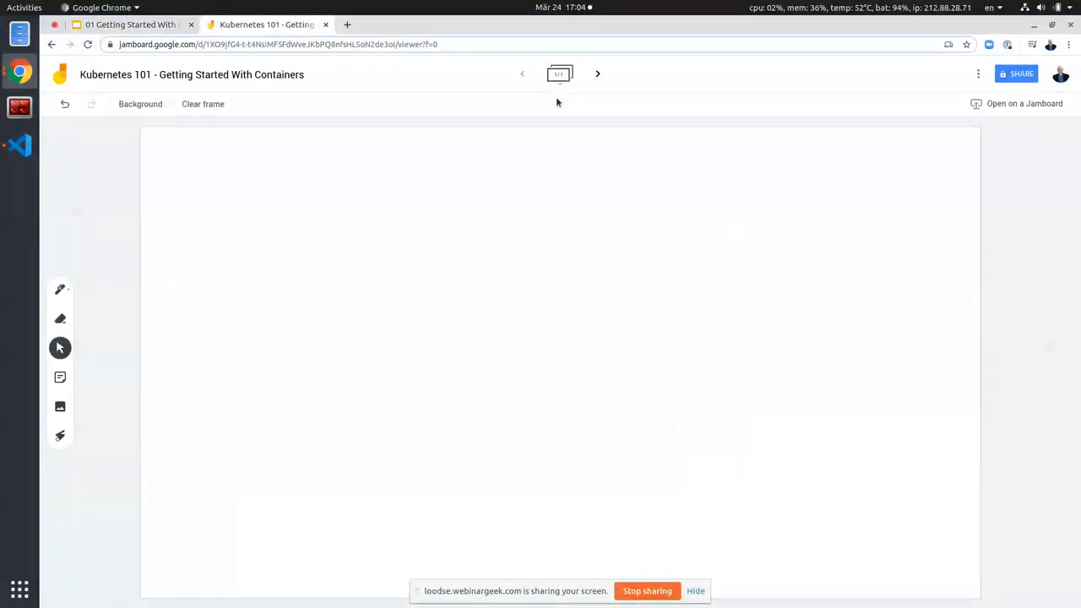
{"action": "key", "text": "f11"}
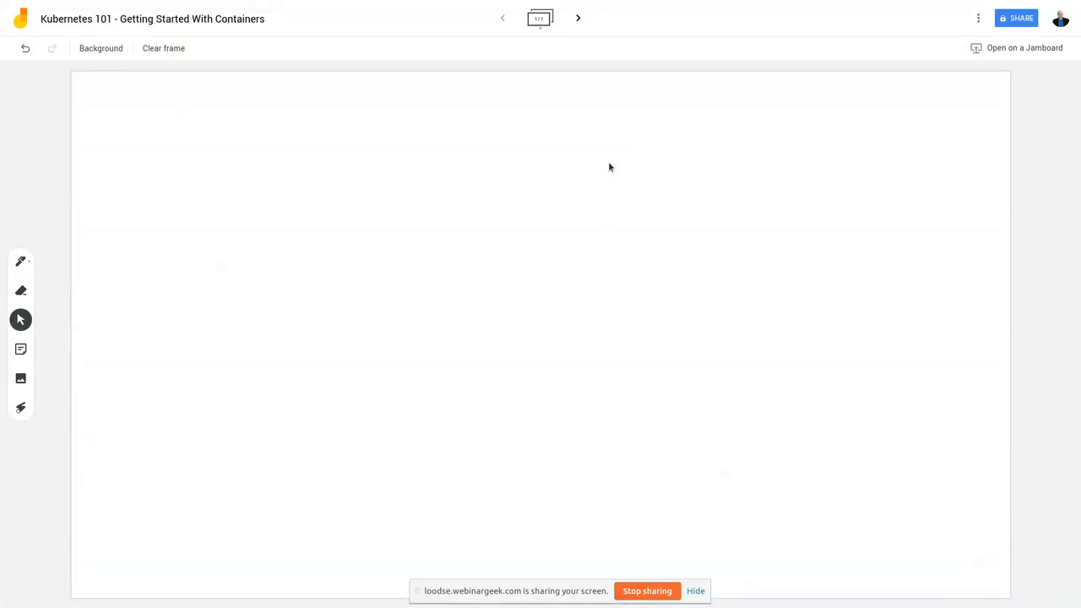
Write the 'Traditional' heading and draw the HW, OS, Libs layers with two app boxes.
{"action": "left_click_drag", "start_coordinate": [142, 96], "coordinate": [142, 169]}
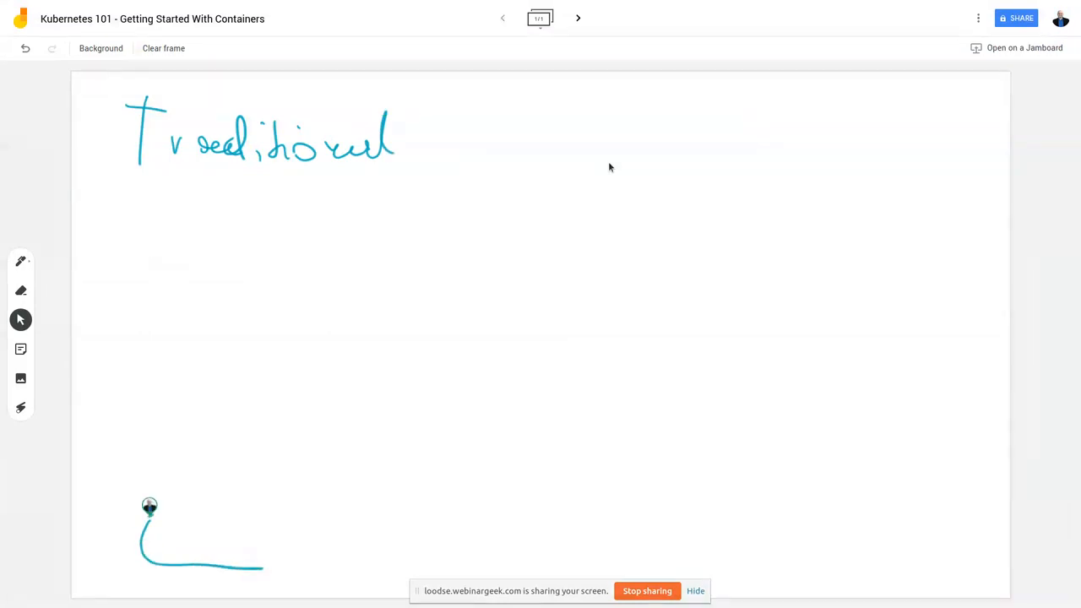
{"action": "left_click_drag", "start_coordinate": [149, 505], "coordinate": [220, 549]}
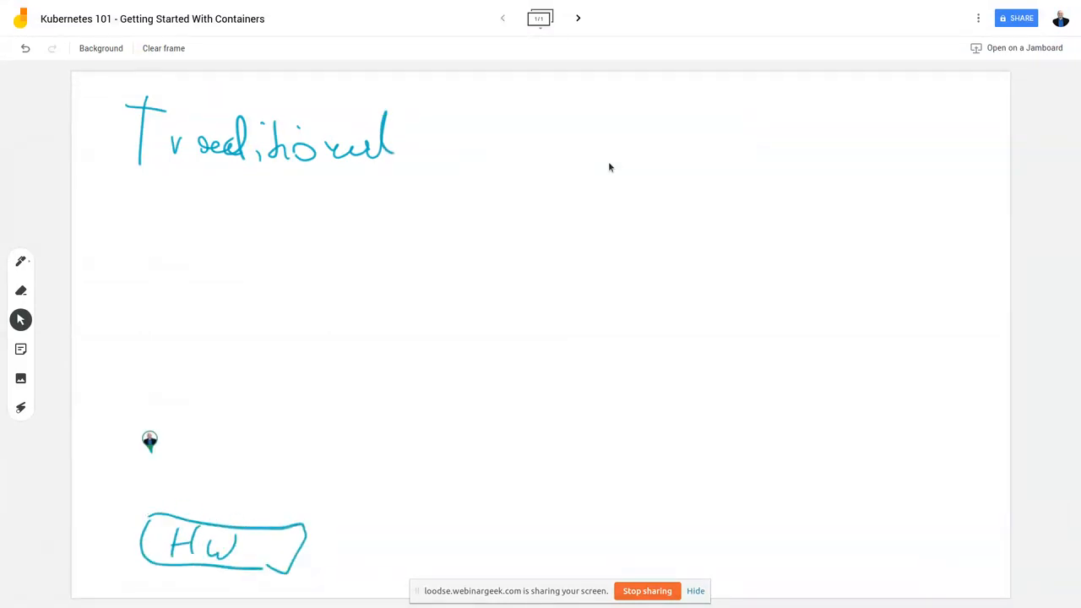
{"action": "left_click_drag", "start_coordinate": [149, 440], "coordinate": [321, 490]}
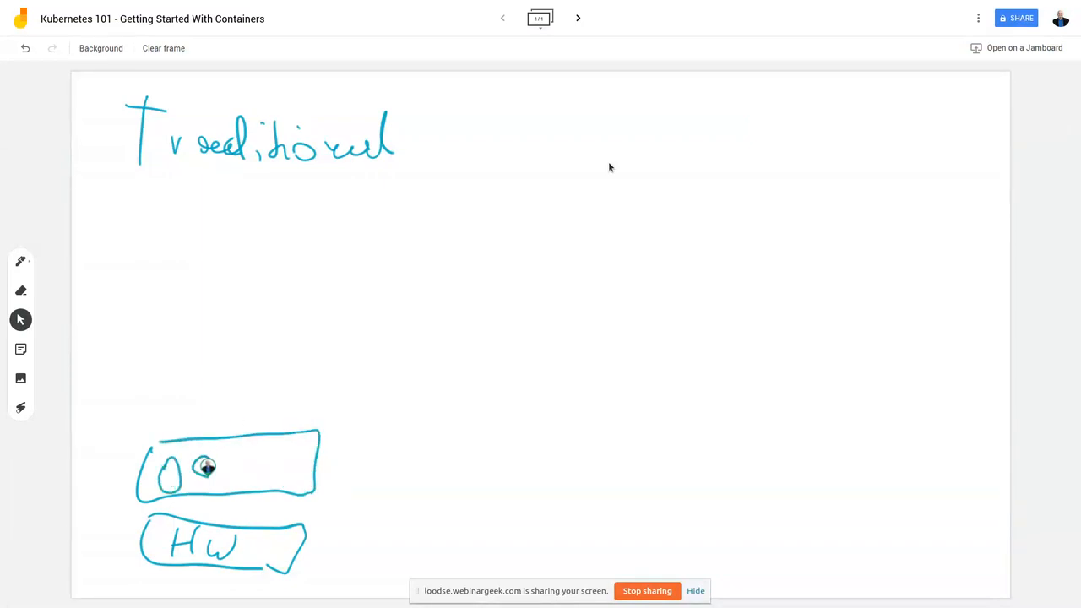
{"action": "left_click_drag", "start_coordinate": [200, 469], "coordinate": [211, 486]}
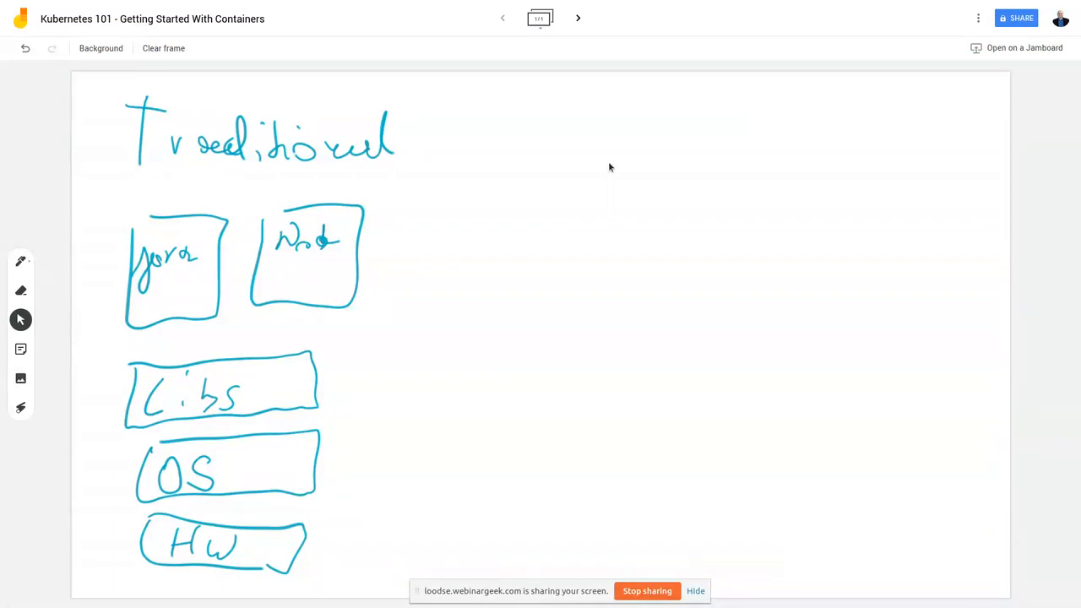
Draw yellow dependency lines from the app boxes down through Libs, OS and HW.
{"action": "left_click_drag", "start_coordinate": [353, 254], "coordinate": [311, 365]}
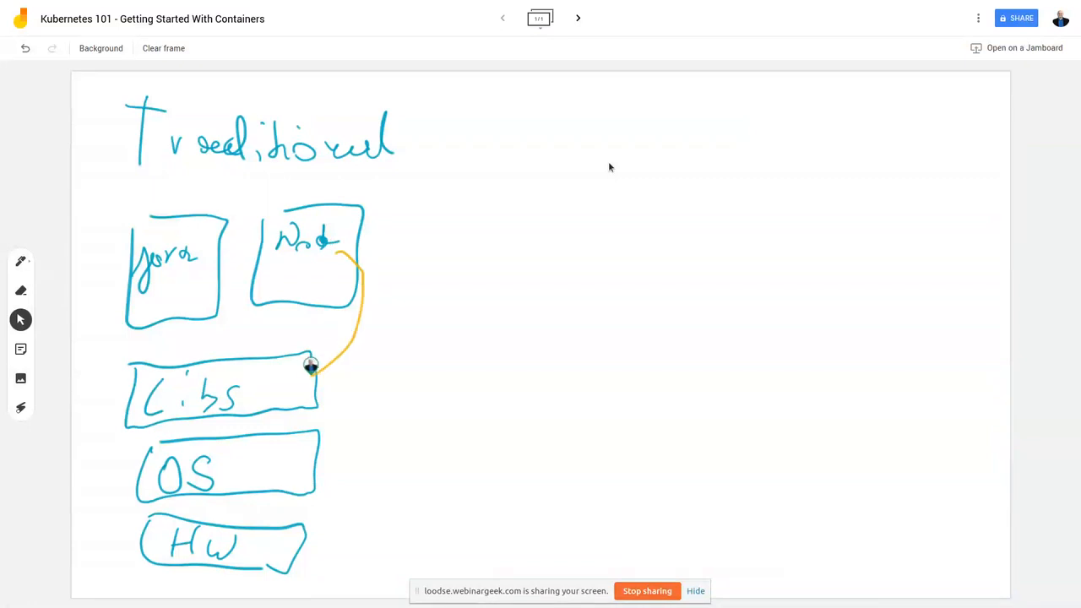
{"action": "left_click_drag", "start_coordinate": [312, 363], "coordinate": [347, 403]}
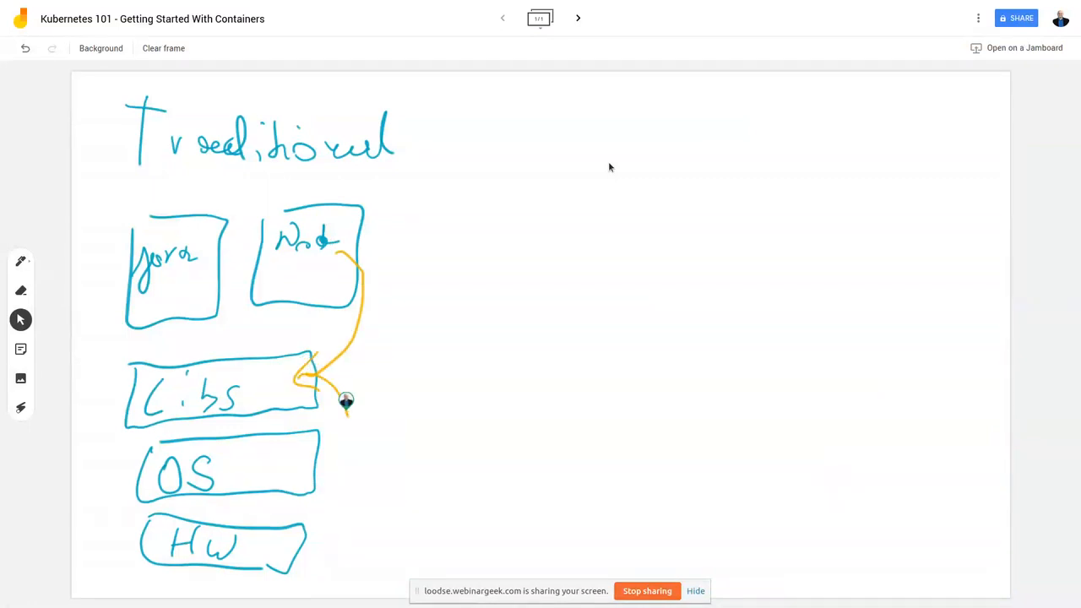
{"action": "left_click_drag", "start_coordinate": [346, 402], "coordinate": [304, 473]}
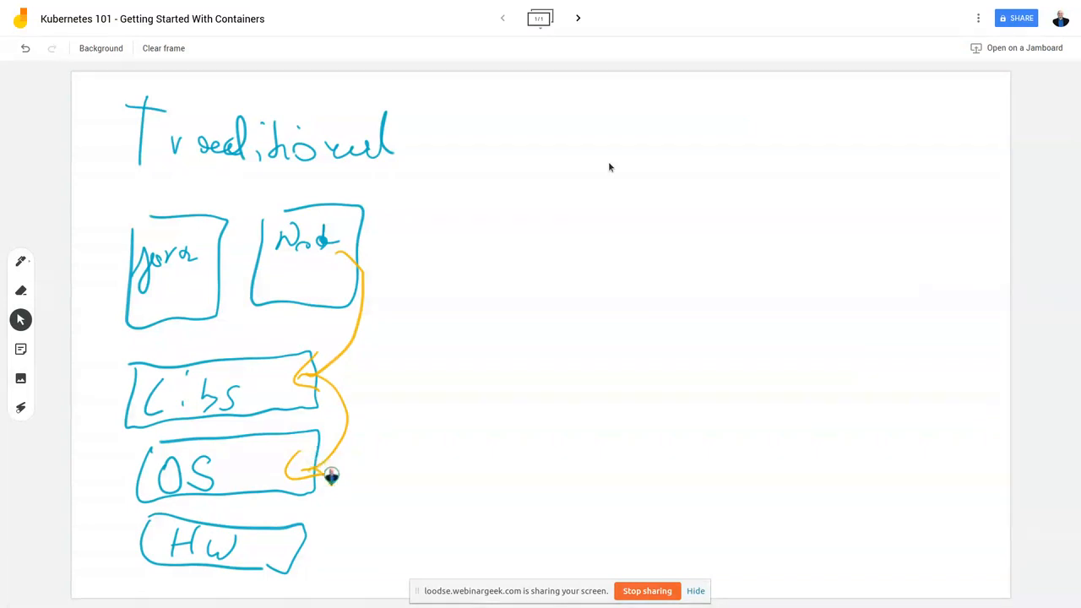
{"action": "left_click_drag", "start_coordinate": [330, 473], "coordinate": [318, 549]}
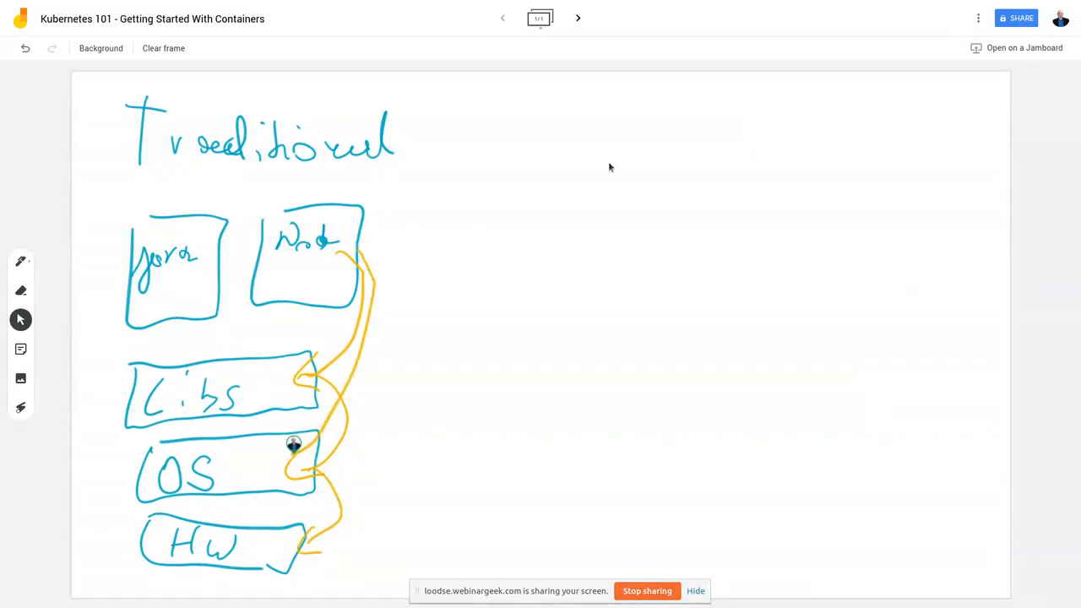
{"action": "left_click_drag", "start_coordinate": [294, 443], "coordinate": [338, 534]}
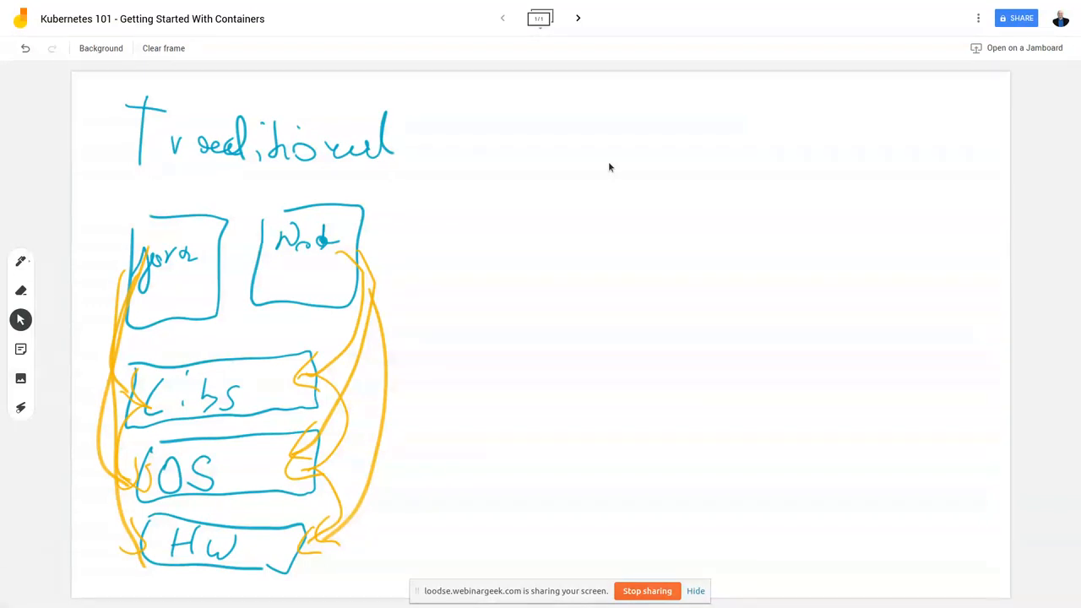
{"action": "left_click_drag", "start_coordinate": [296, 178], "coordinate": [320, 300]}
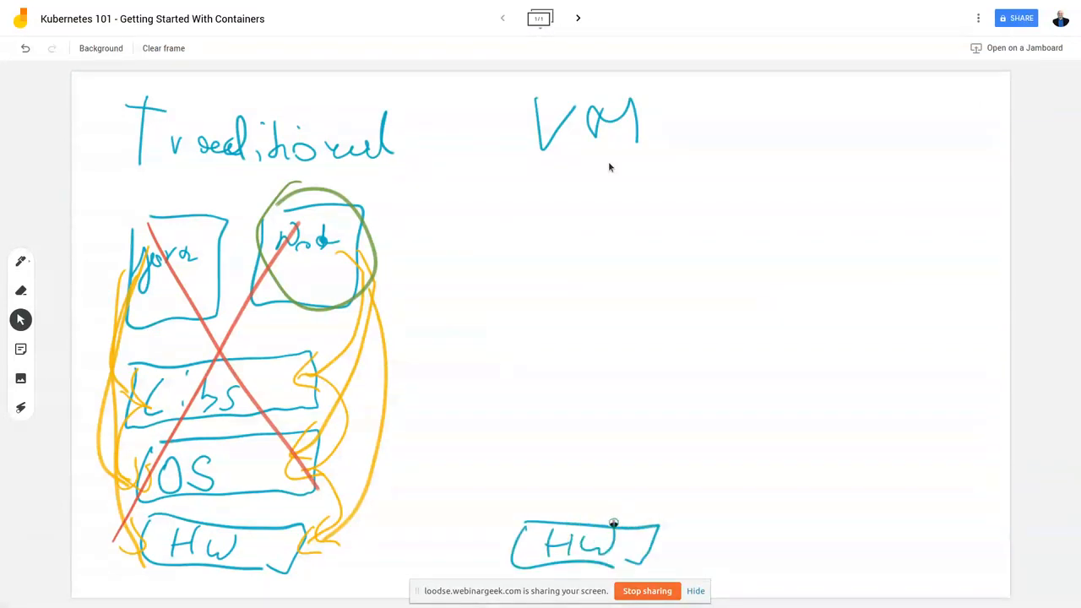
Draw the VM stack's OS and HV layers with VM1 and VM2 boxes on top.
{"action": "left_click_drag", "start_coordinate": [493, 419], "coordinate": [521, 510]}
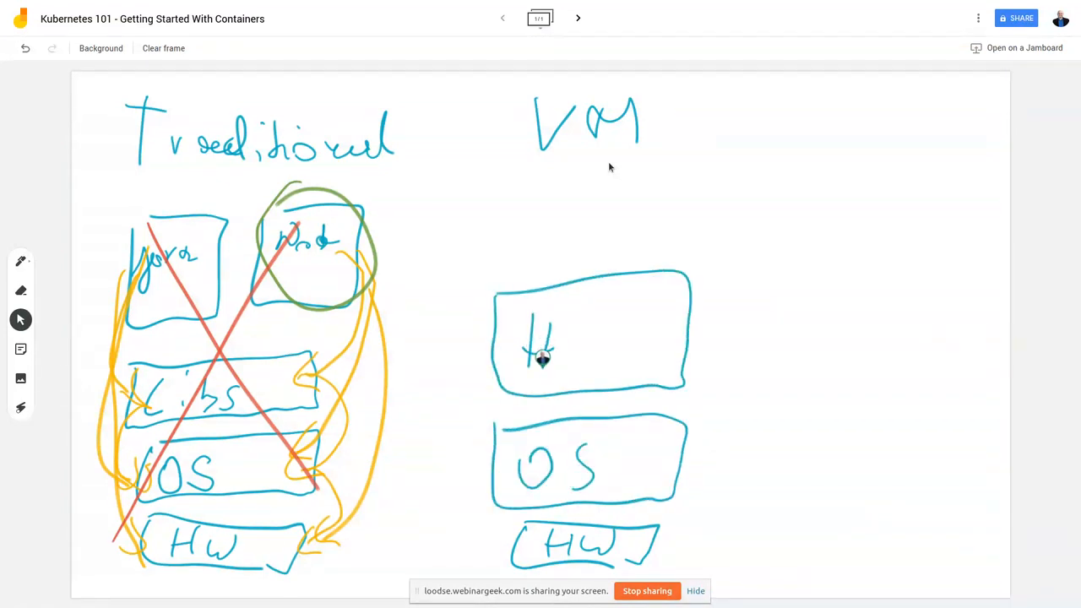
{"action": "left_click_drag", "start_coordinate": [541, 363], "coordinate": [574, 321]}
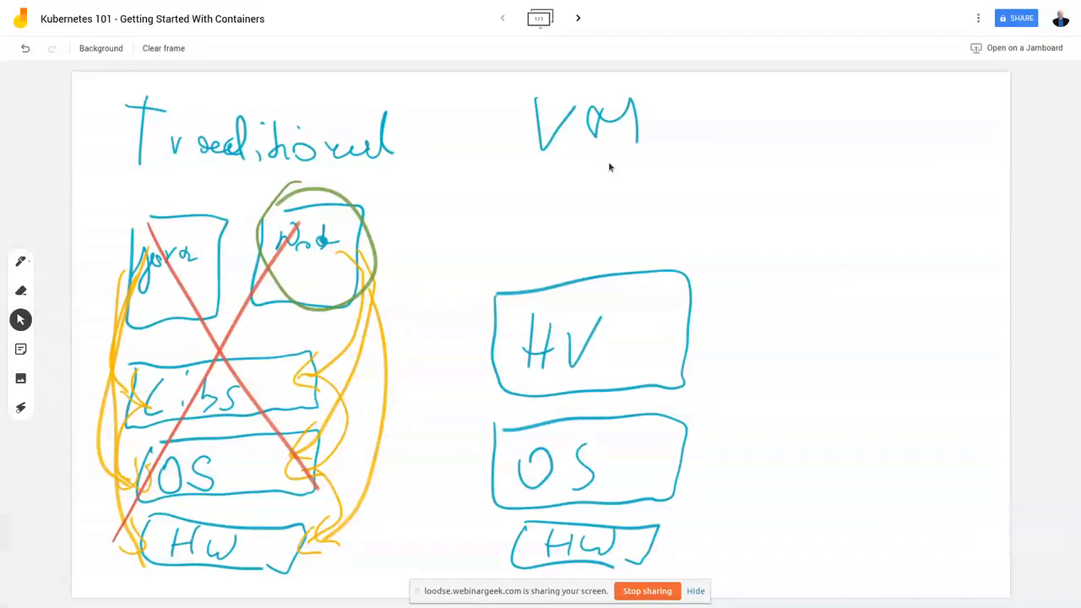
{"action": "left_click_drag", "start_coordinate": [460, 173], "coordinate": [585, 250]}
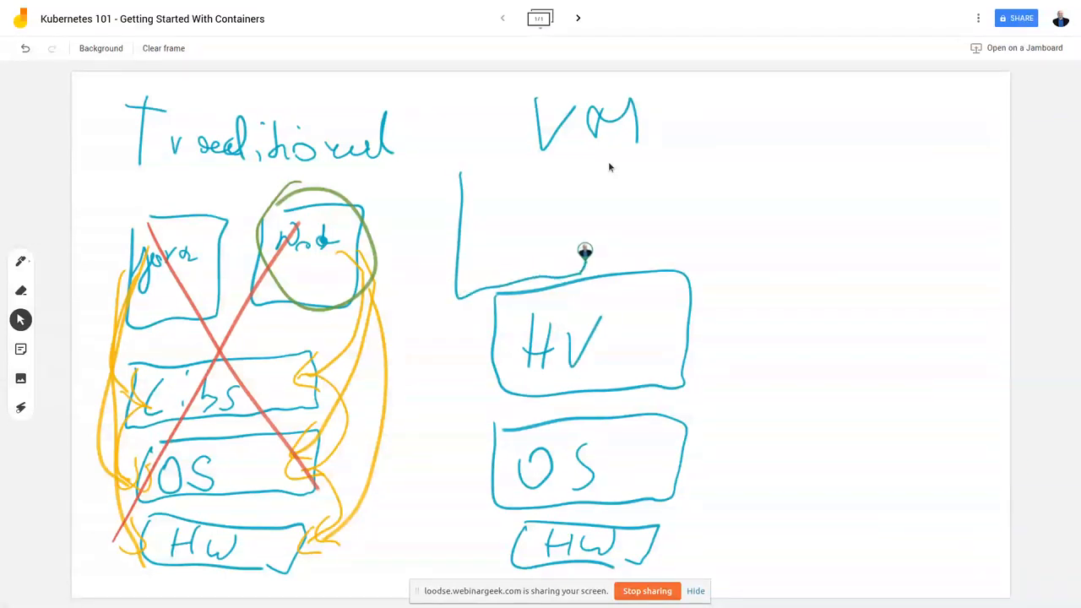
{"action": "left_click_drag", "start_coordinate": [583, 250], "coordinate": [718, 254]}
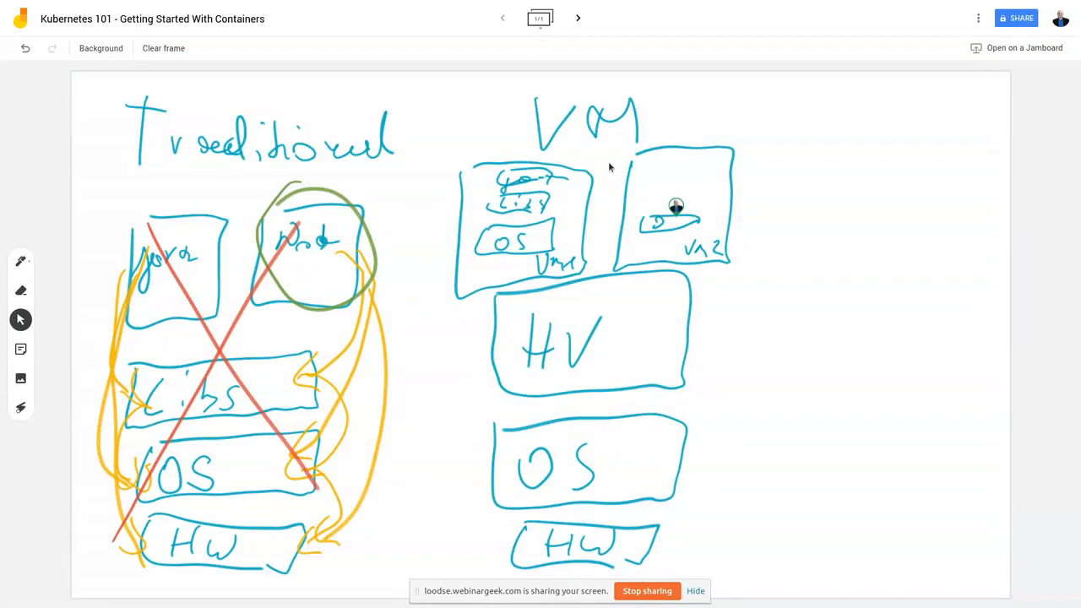
Fill in the layers inside the VMs with yellow lines and circle VM2 in green.
{"action": "left_click_drag", "start_coordinate": [662, 199], "coordinate": [689, 183]}
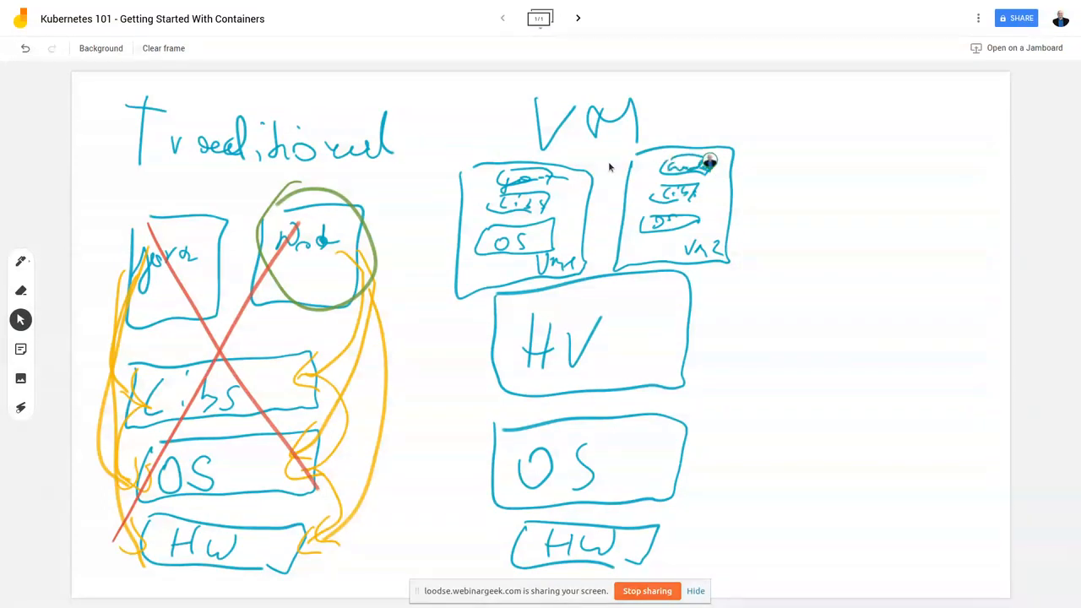
{"action": "mouse_move", "coordinate": [608, 167]}
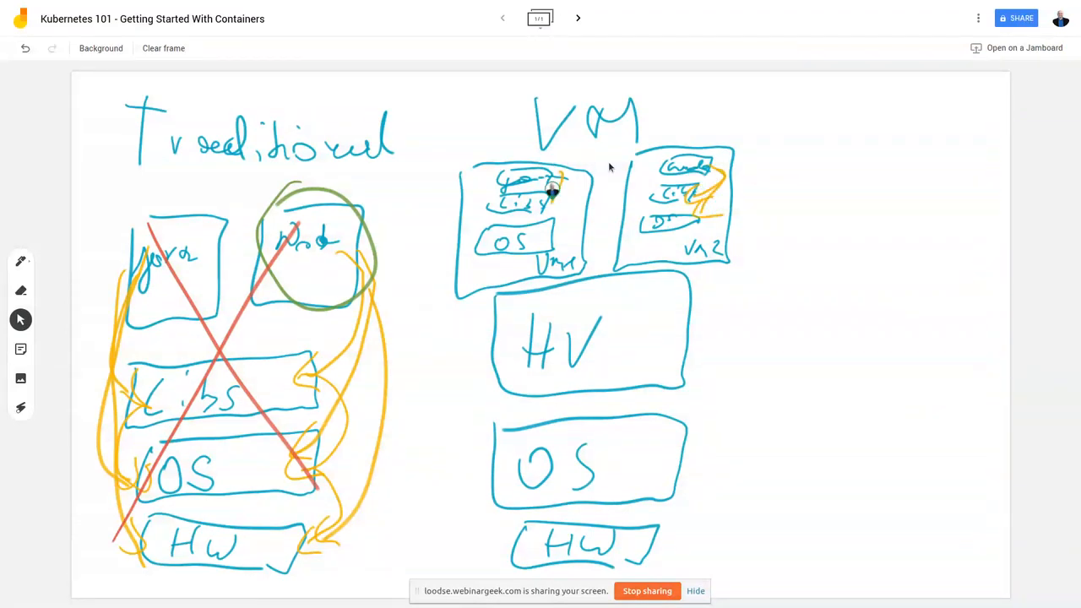
{"action": "left_click_drag", "start_coordinate": [554, 189], "coordinate": [571, 228]}
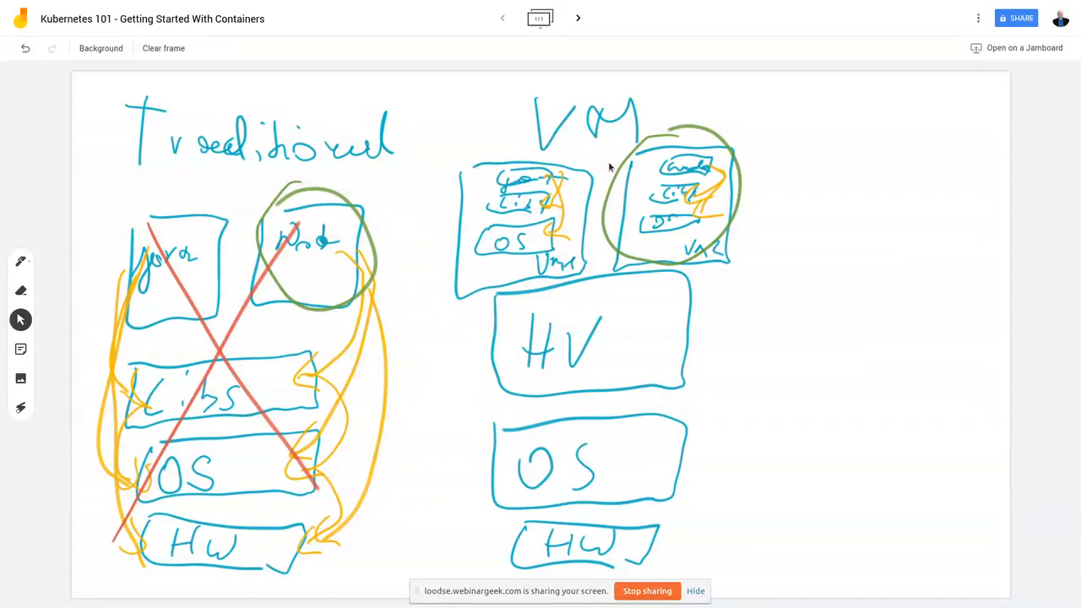
{"action": "left_click_drag", "start_coordinate": [814, 85], "coordinate": [858, 144]}
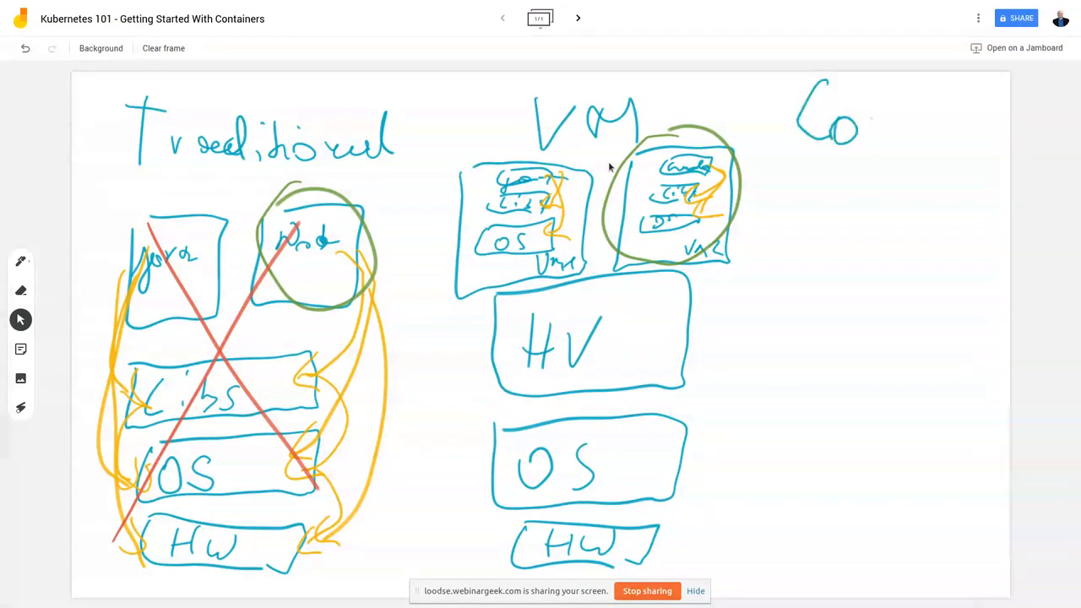
Write the 'Containers' heading and draw the runtime layer labelled CRE above the OS.
{"action": "left_click_drag", "start_coordinate": [879, 135], "coordinate": [1000, 132]}
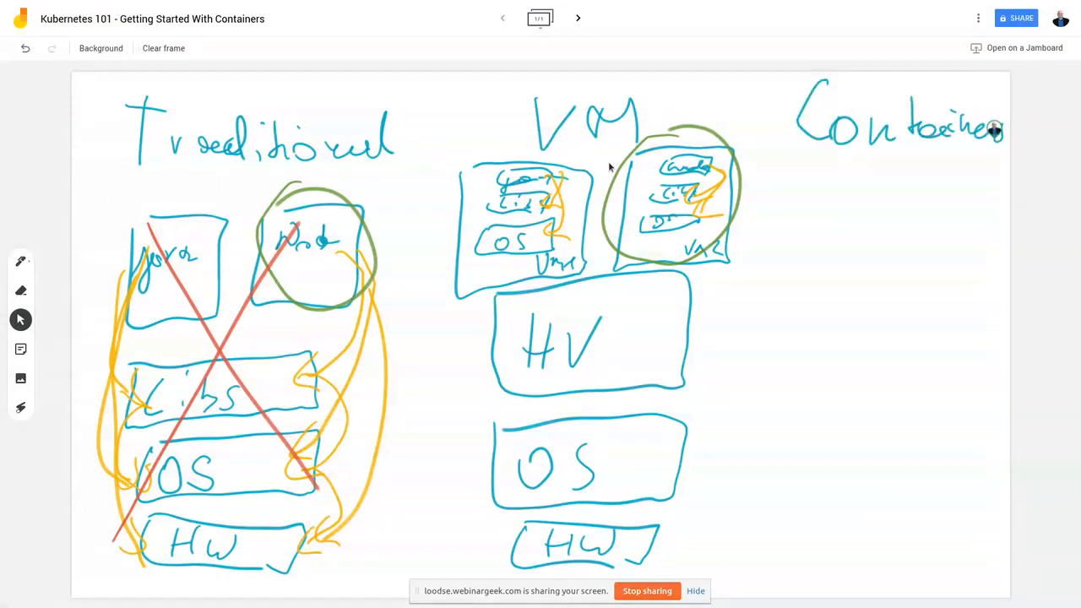
{"action": "left_click_drag", "start_coordinate": [780, 541], "coordinate": [925, 550]}
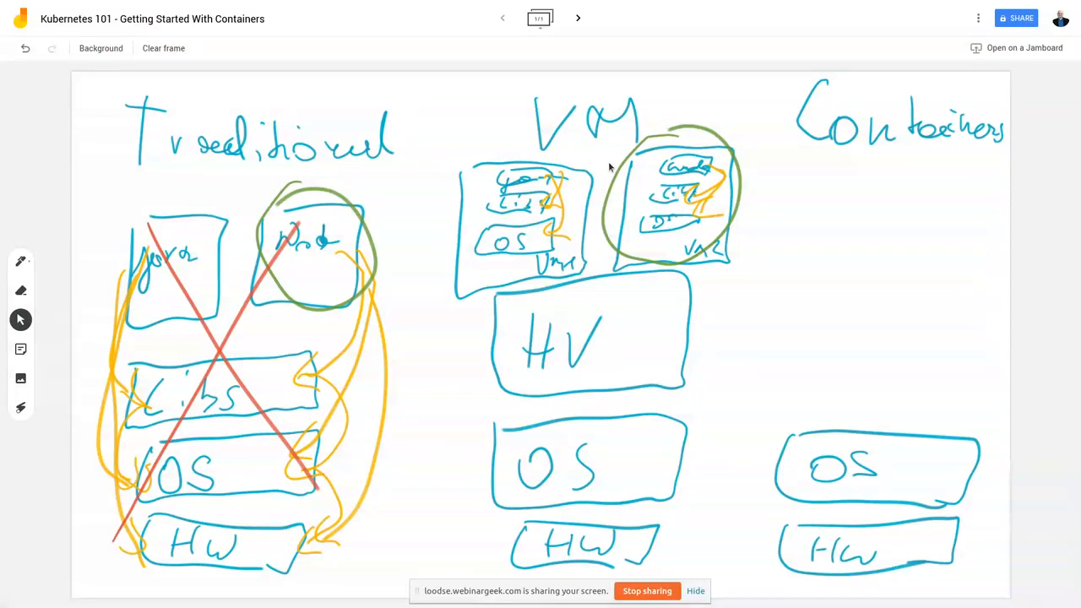
{"action": "left_click_drag", "start_coordinate": [785, 349], "coordinate": [967, 402]}
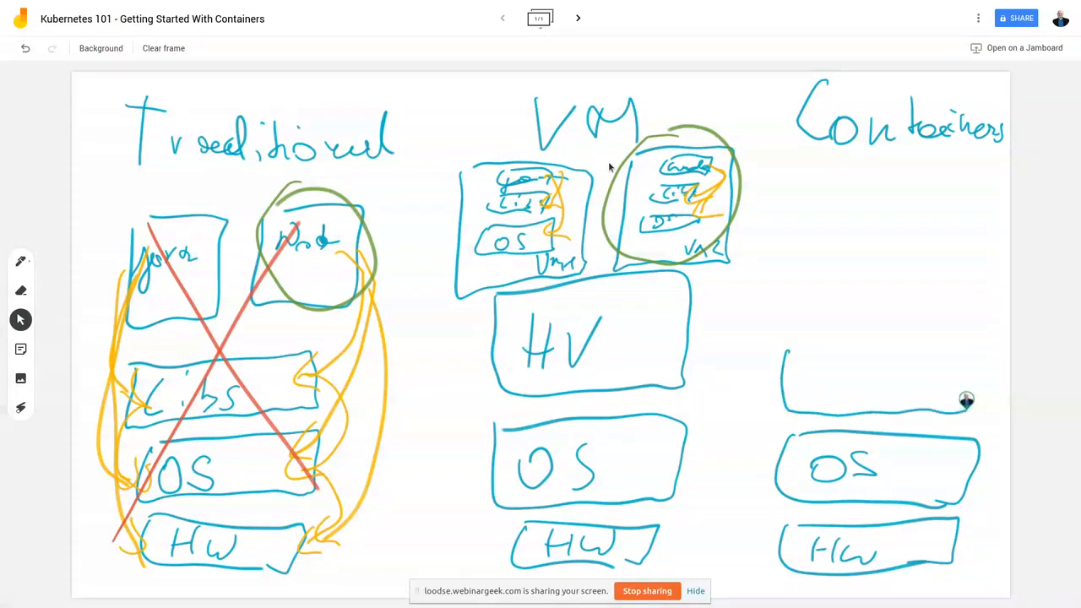
{"action": "left_click_drag", "start_coordinate": [962, 402], "coordinate": [811, 380]}
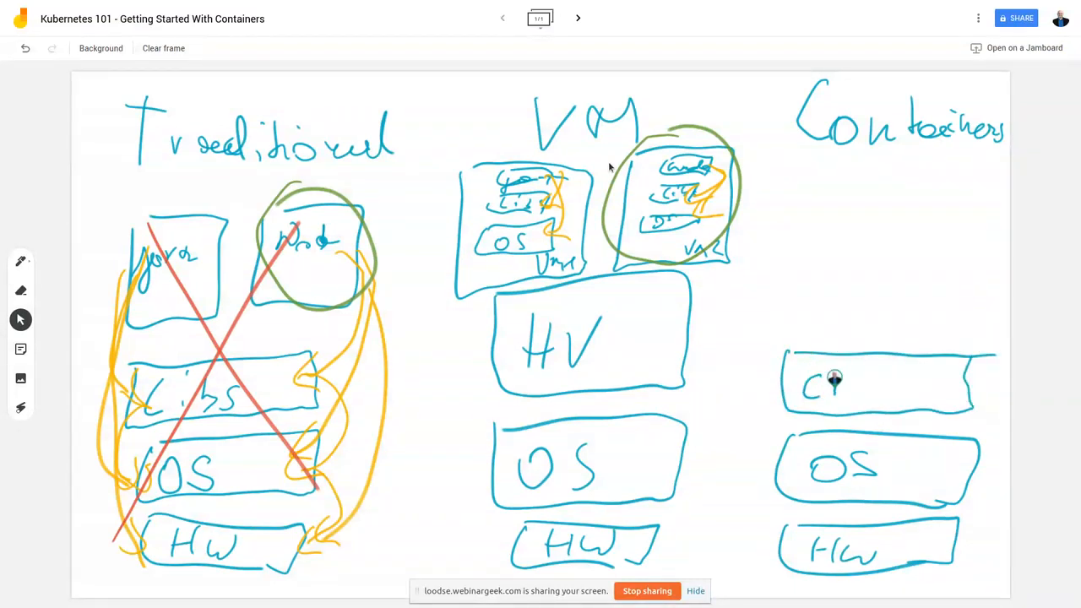
{"action": "left_click_drag", "start_coordinate": [836, 385], "coordinate": [887, 389]}
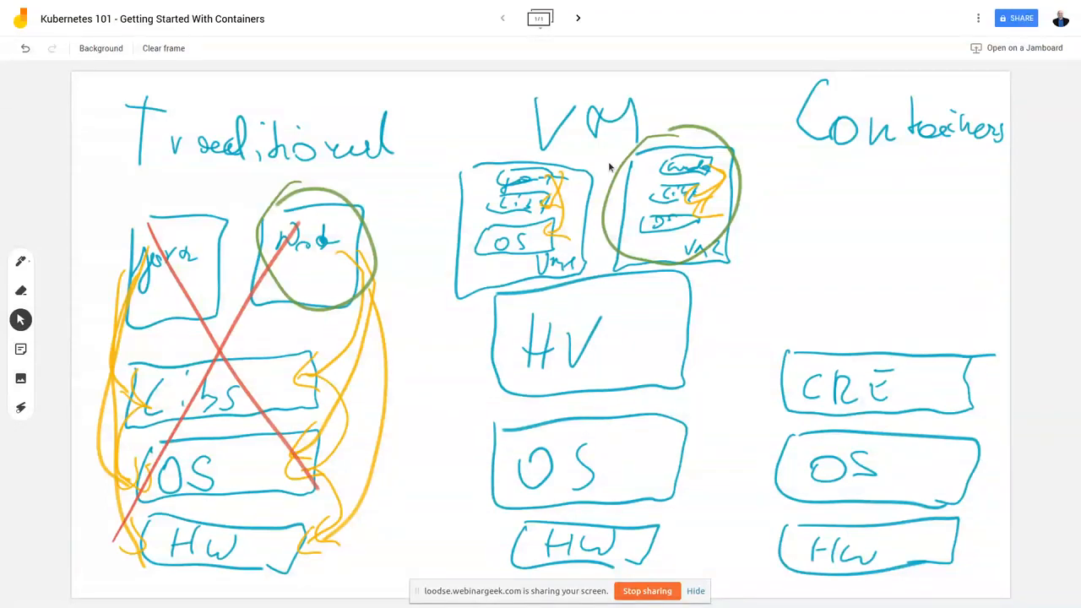
{"action": "mouse_move", "coordinate": [781, 220]}
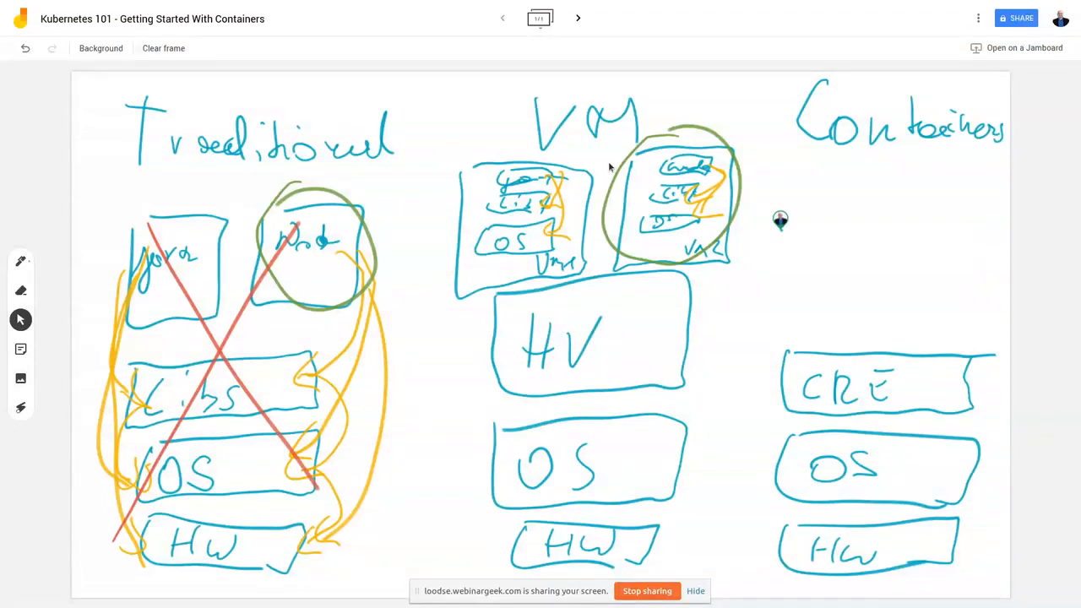
Draw the two container boxes C1 and C2 above the CRE layer.
{"action": "left_click_drag", "start_coordinate": [781, 223], "coordinate": [870, 334]}
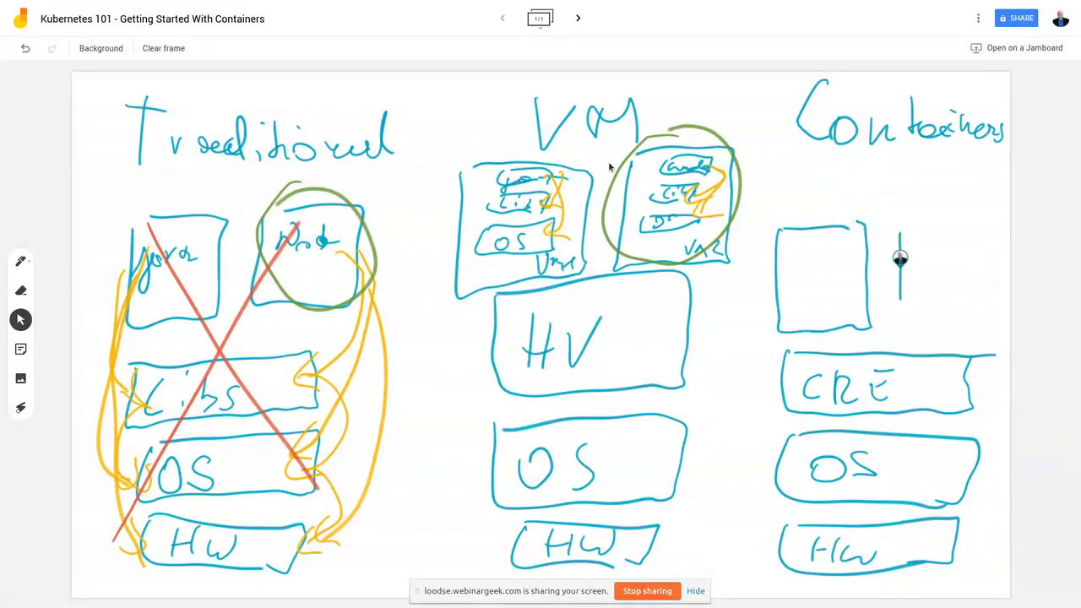
{"action": "left_click_drag", "start_coordinate": [898, 220], "coordinate": [980, 329]}
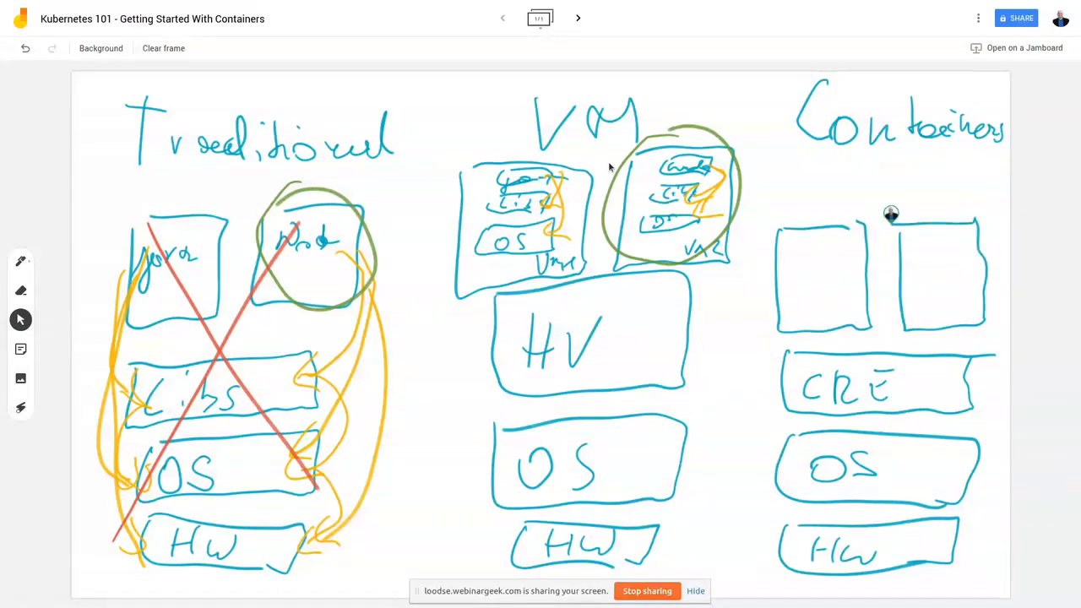
{"action": "mouse_move", "coordinate": [842, 311]}
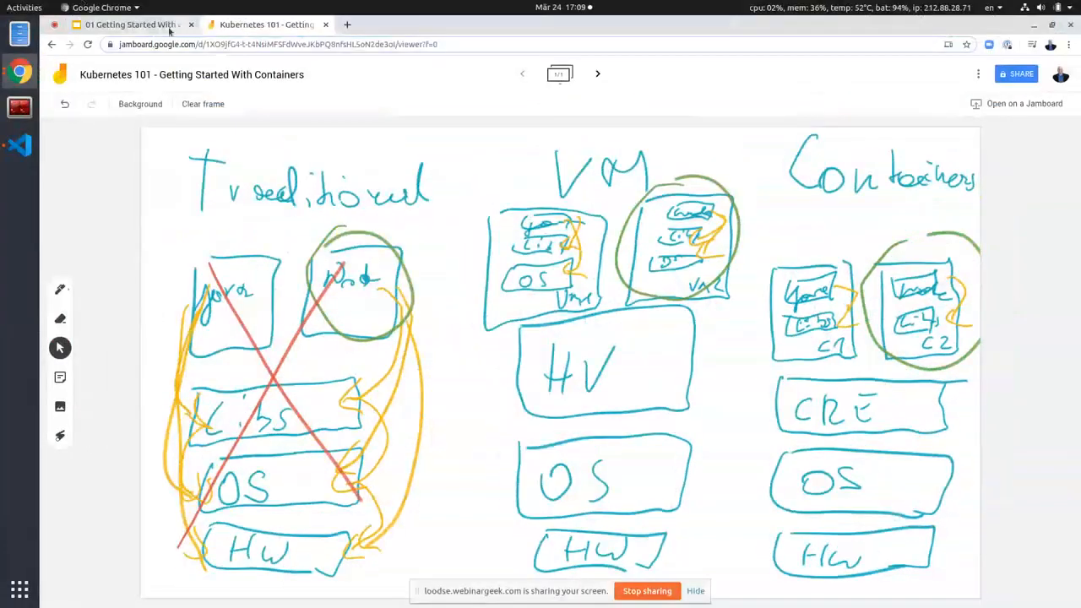
Present the slide deck, then return to the Kubernetes 101 Jamboard tab.
{"action": "left_click", "coordinate": [132, 24]}
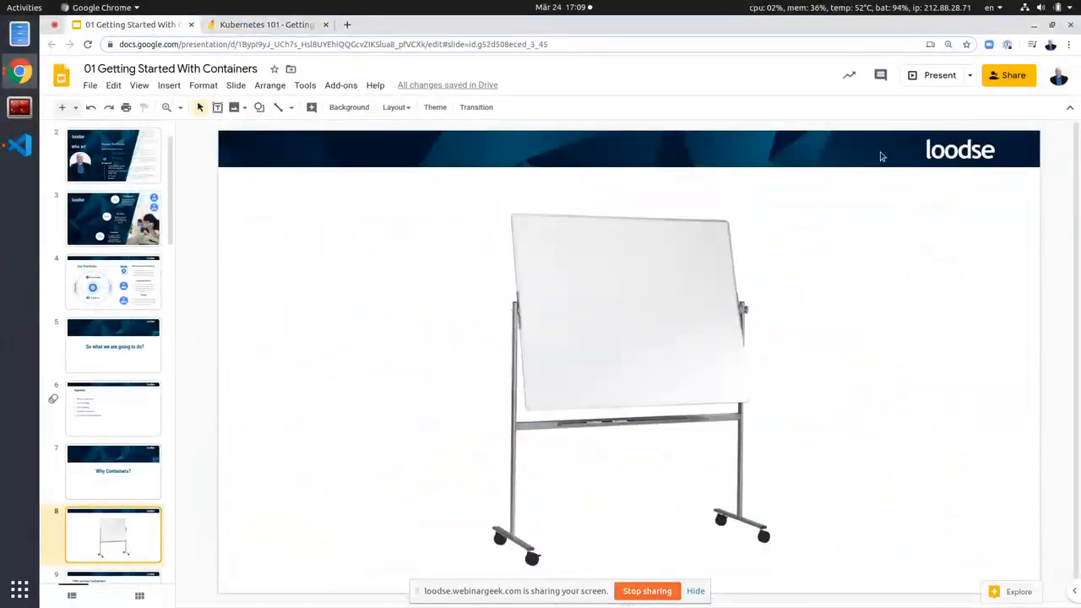
{"action": "left_click", "coordinate": [939, 74]}
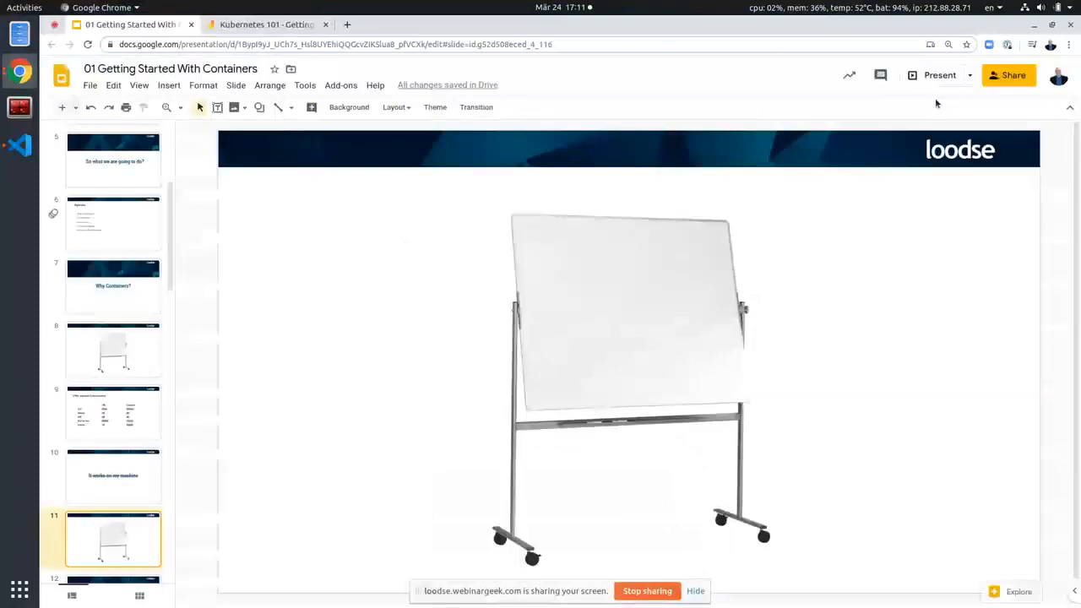
{"action": "left_click", "coordinate": [267, 24]}
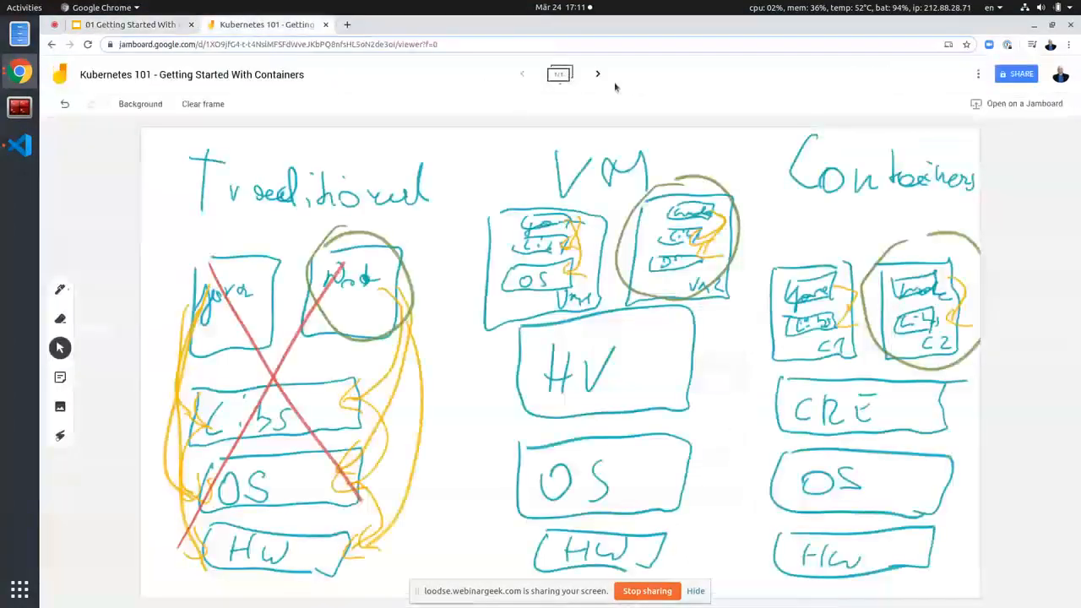
On a full-screen frame, draw a wide 'Ubuntu + Kernel' box with a Docker box above it.
{"action": "key", "text": "f11"}
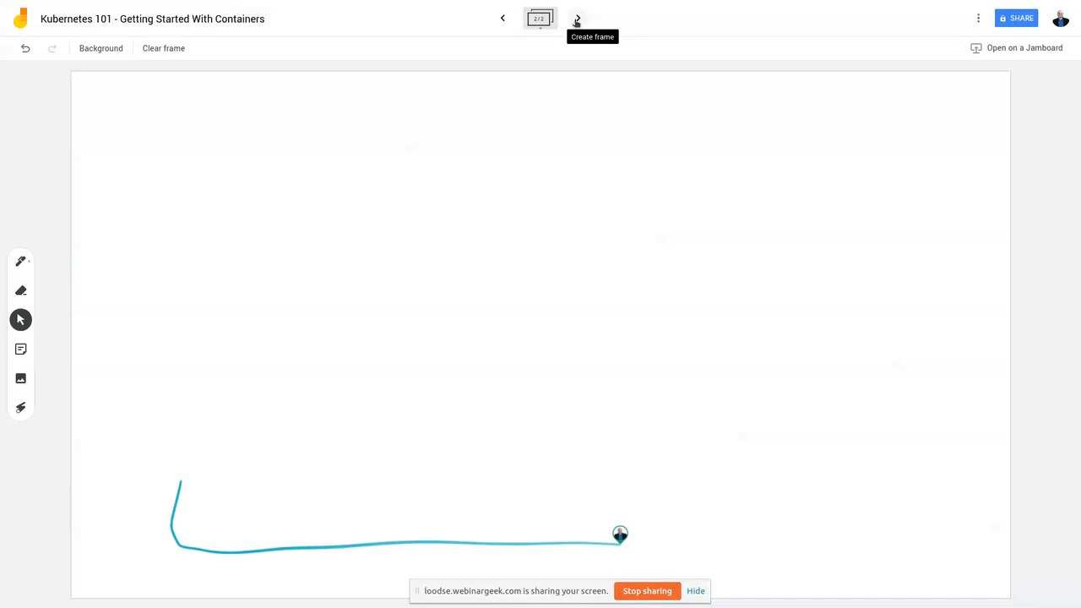
{"action": "left_click_drag", "start_coordinate": [622, 534], "coordinate": [218, 496]}
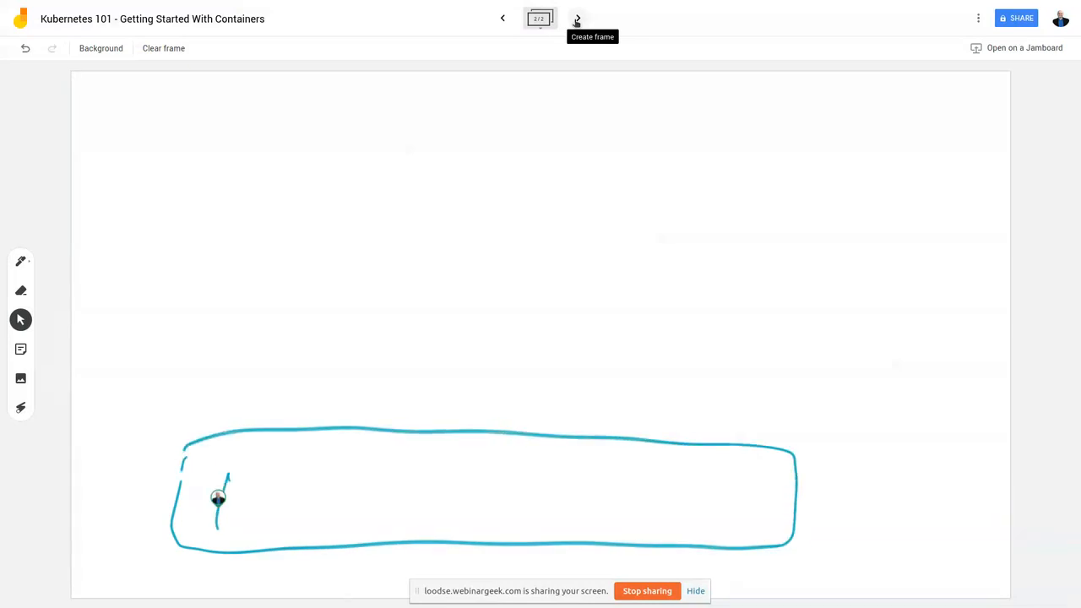
{"action": "left_click_drag", "start_coordinate": [218, 498], "coordinate": [368, 520]}
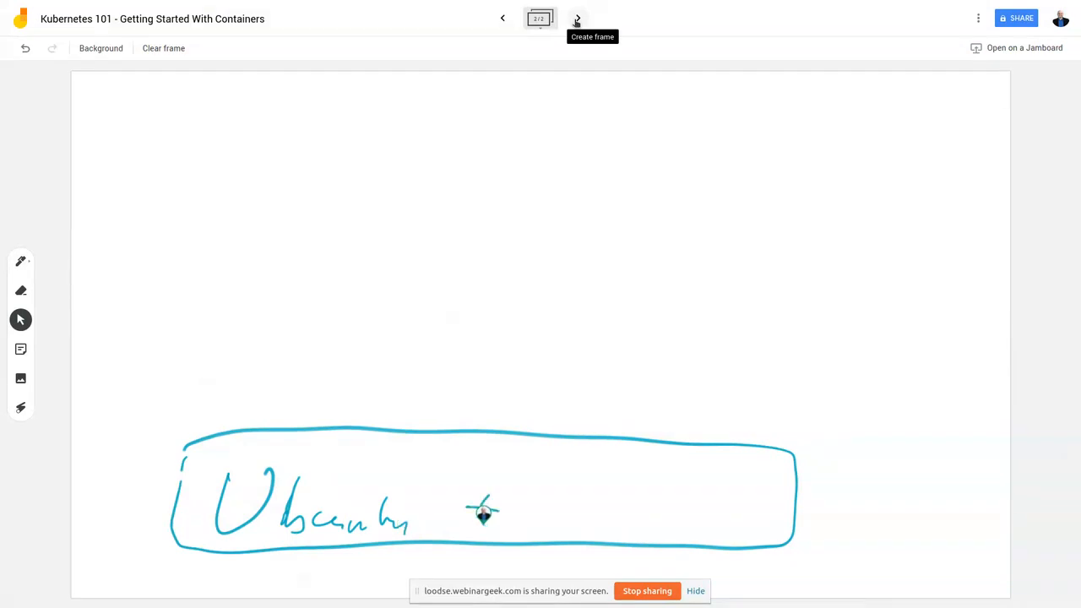
{"action": "left_click_drag", "start_coordinate": [482, 506], "coordinate": [642, 507]}
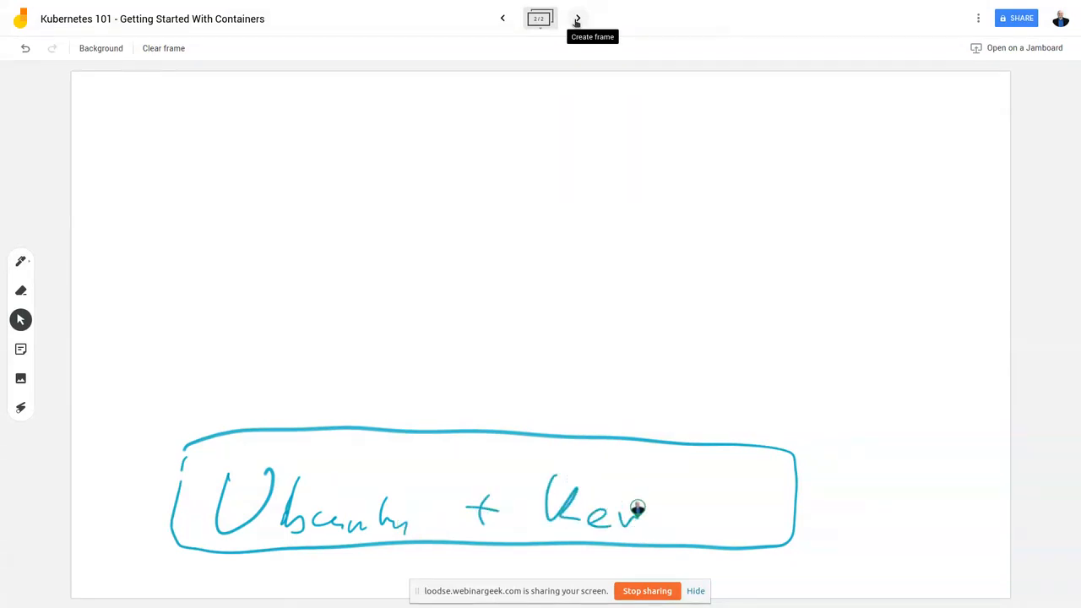
{"action": "left_click_drag", "start_coordinate": [642, 507], "coordinate": [744, 516]}
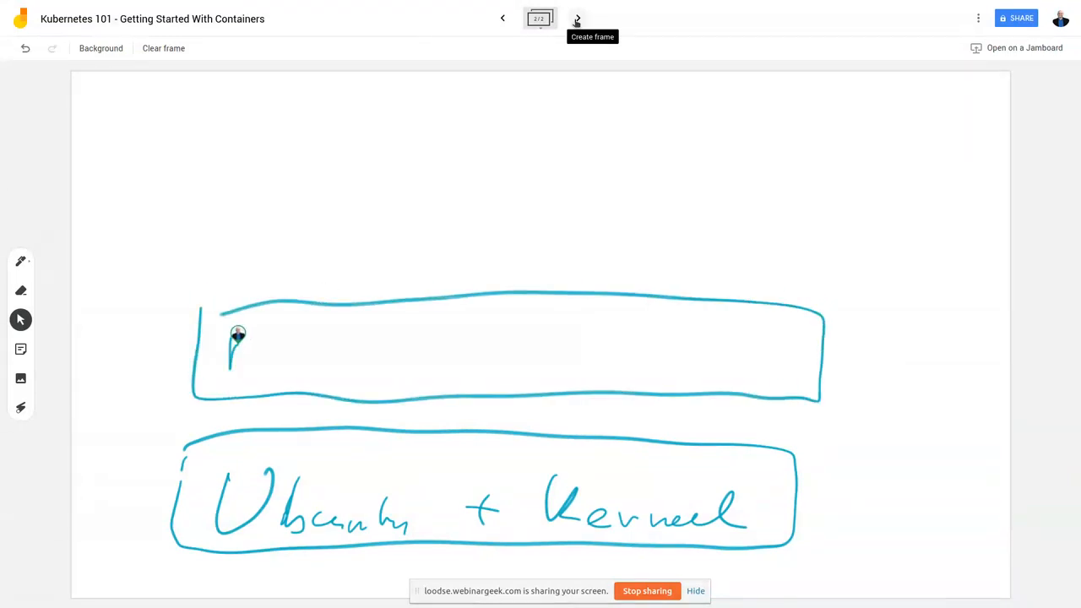
{"action": "left_click_drag", "start_coordinate": [229, 355], "coordinate": [358, 354]}
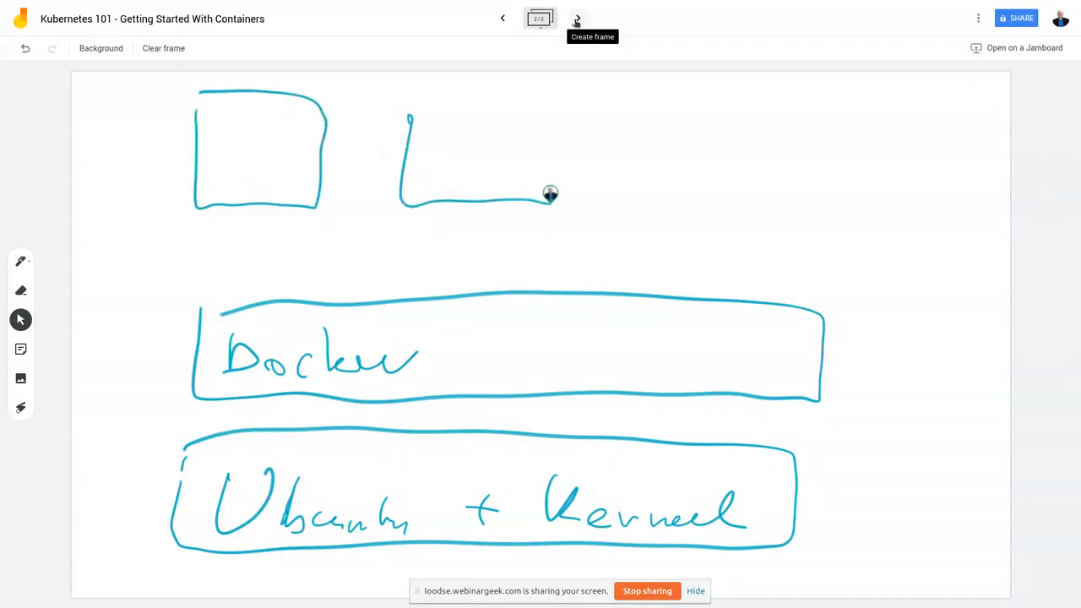
Draw three small boxes above Docker labelled Ubuntu, RHEL and WIN.
{"action": "left_click_drag", "start_coordinate": [409, 115], "coordinate": [549, 203]}
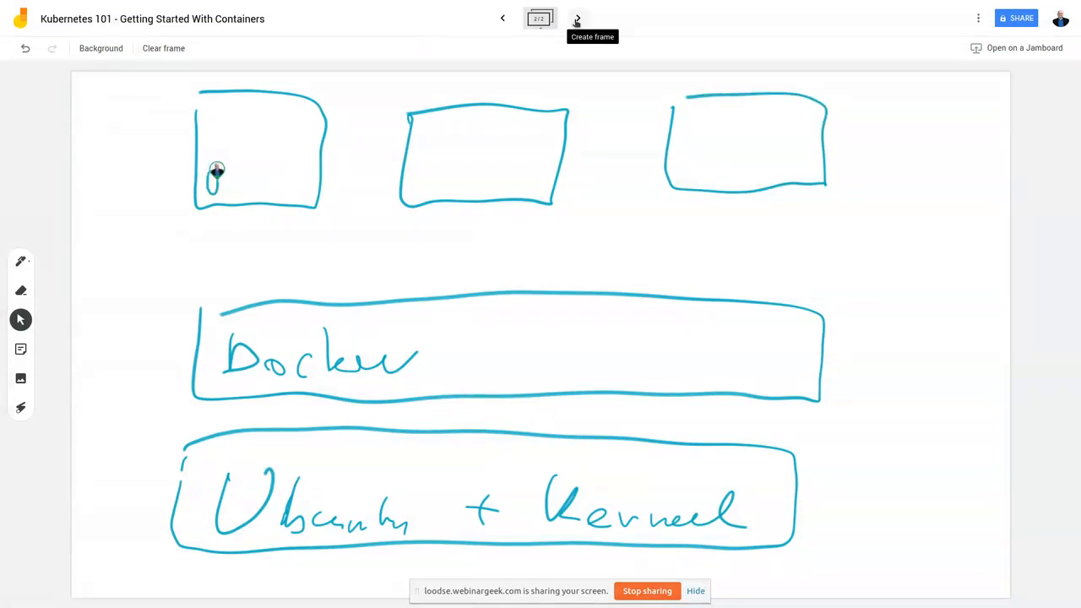
{"action": "left_click_drag", "start_coordinate": [211, 177], "coordinate": [291, 189]}
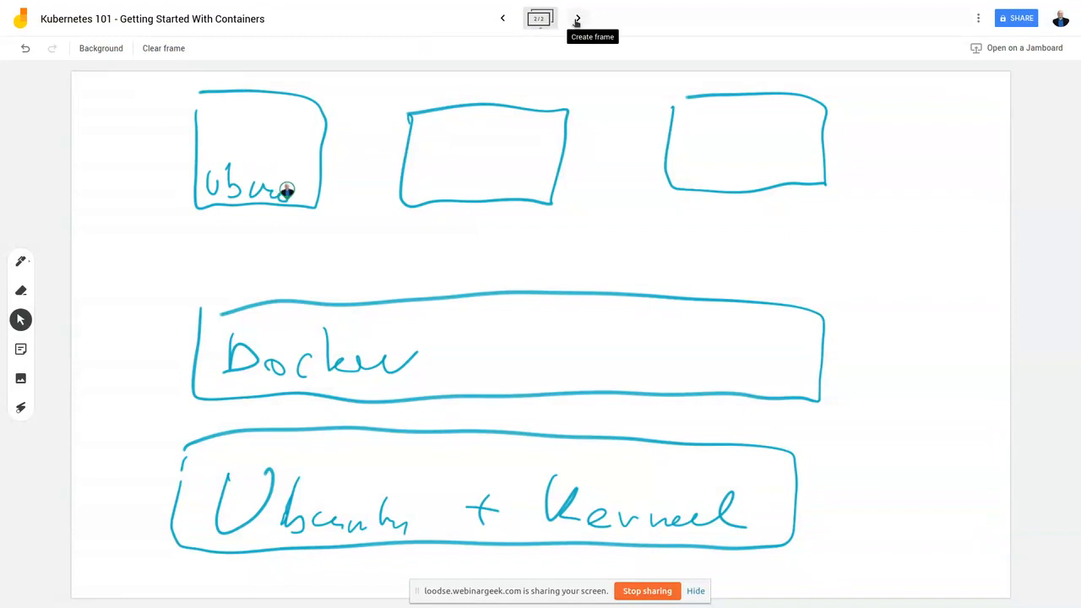
{"action": "left_click_drag", "start_coordinate": [287, 189], "coordinate": [317, 185]}
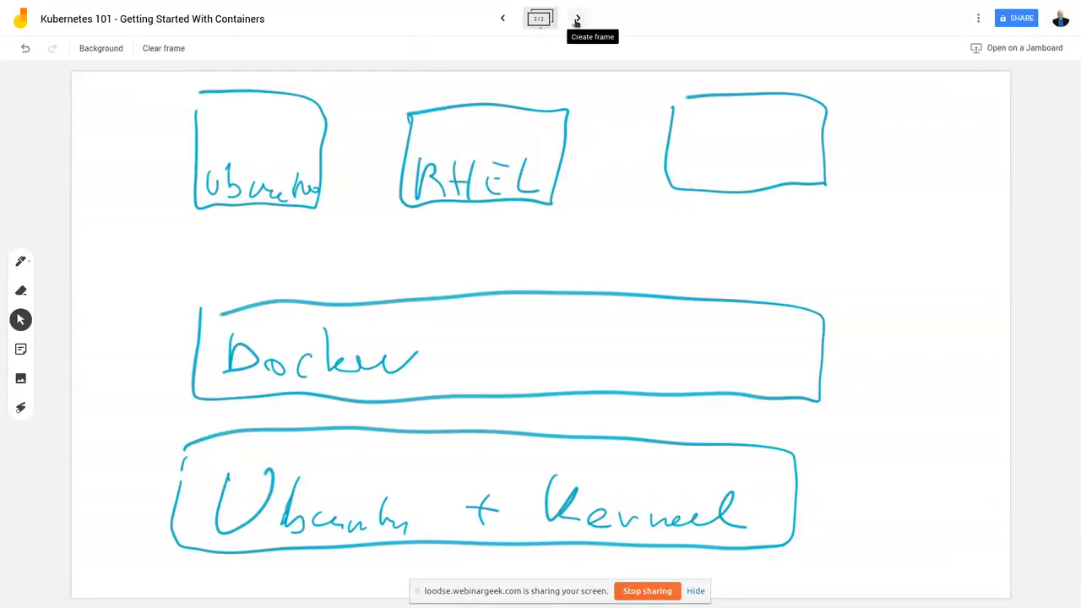
{"action": "left_click_drag", "start_coordinate": [713, 135], "coordinate": [701, 172]}
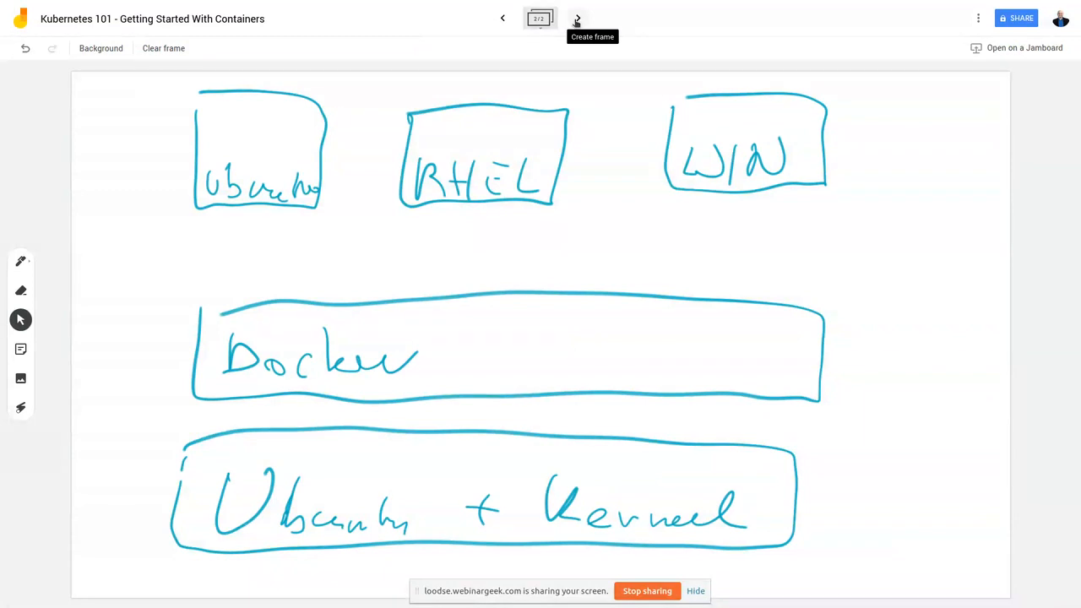
{"action": "left_click_drag", "start_coordinate": [684, 93], "coordinate": [808, 219]}
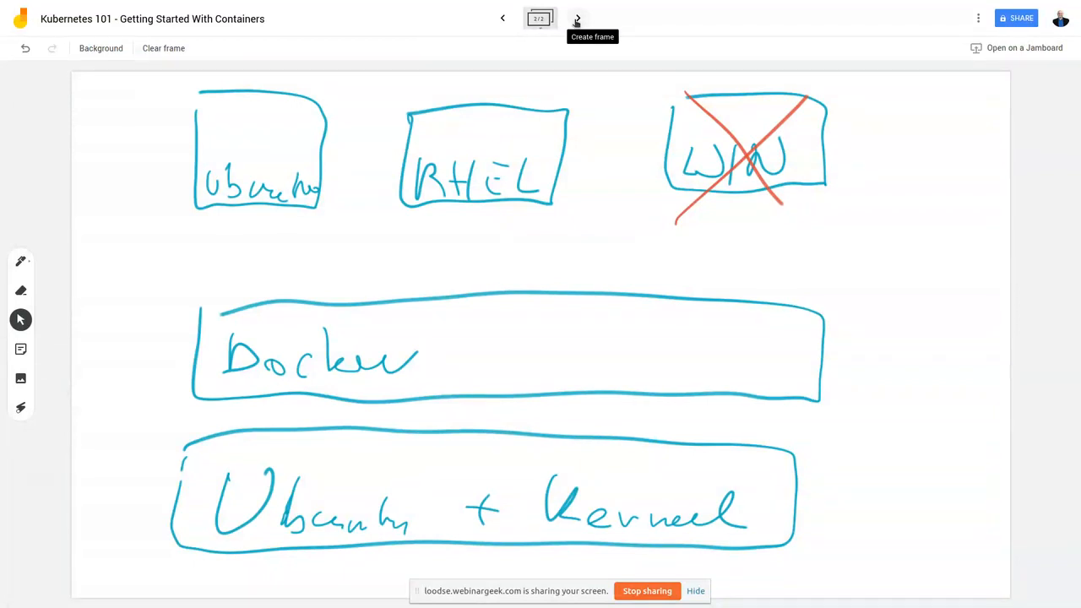
{"action": "mouse_move", "coordinate": [571, 33]}
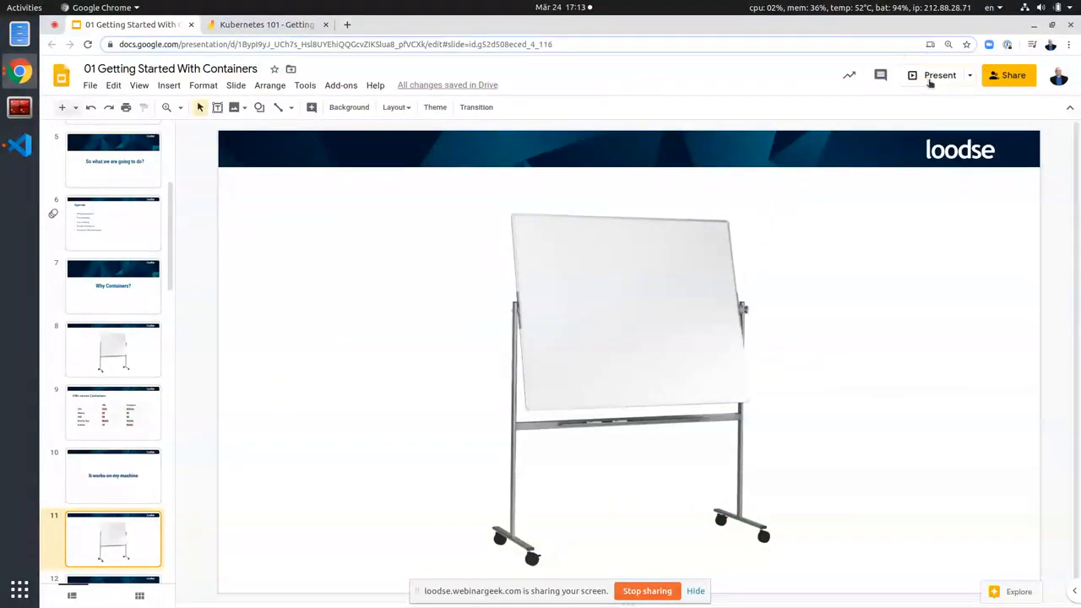
Present the slide deck and advance past the Technology section.
{"action": "left_click", "coordinate": [939, 74]}
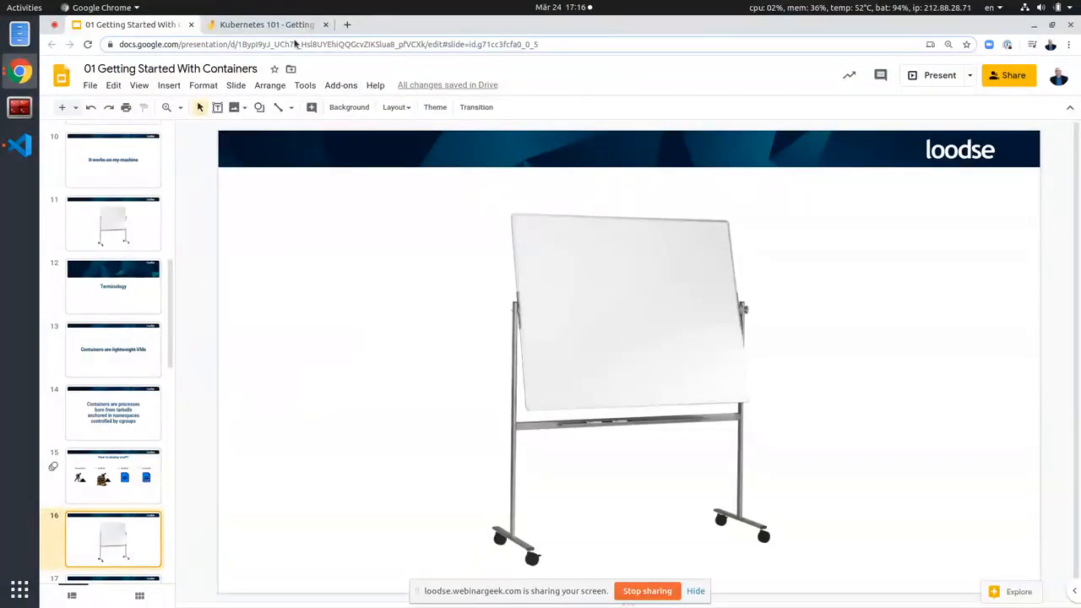
Create a new full-screen Jamboard frame and start a tall box's left and bottom sides.
{"action": "left_click", "coordinate": [267, 24]}
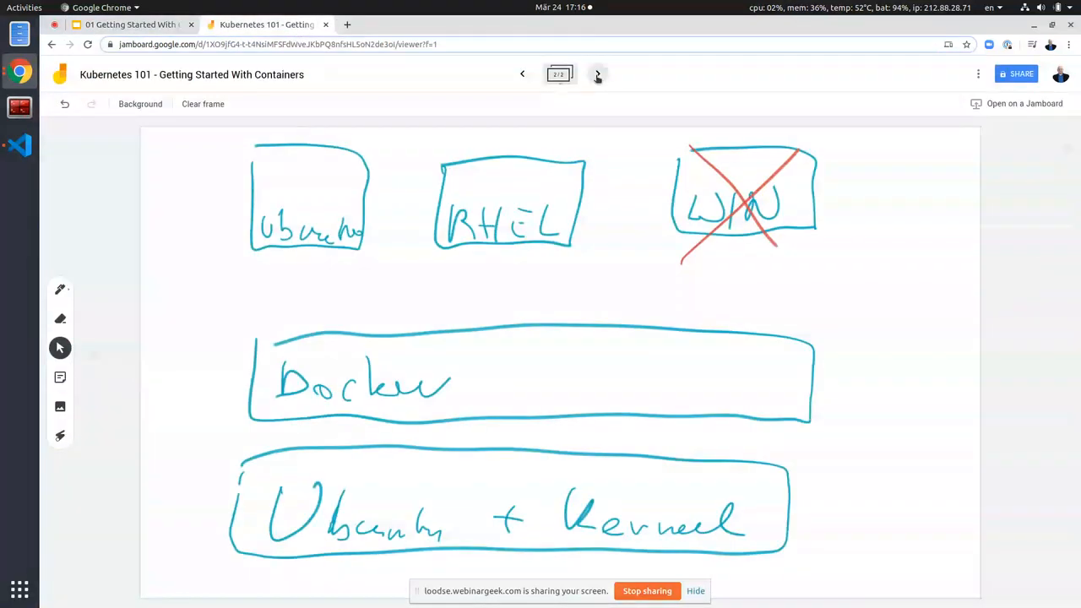
{"action": "left_click", "coordinate": [598, 75]}
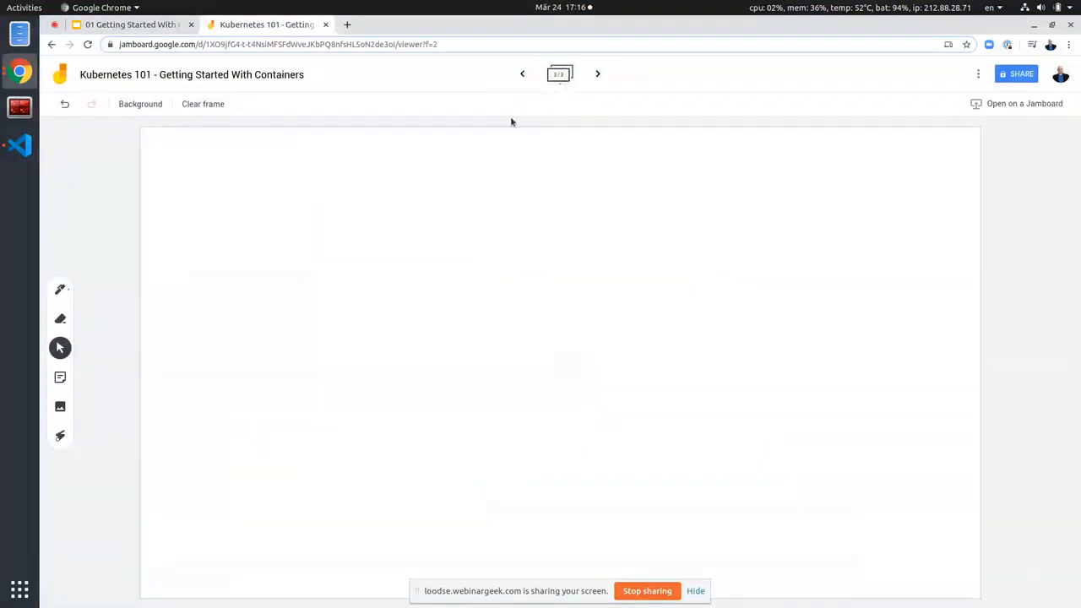
{"action": "key", "text": "f11"}
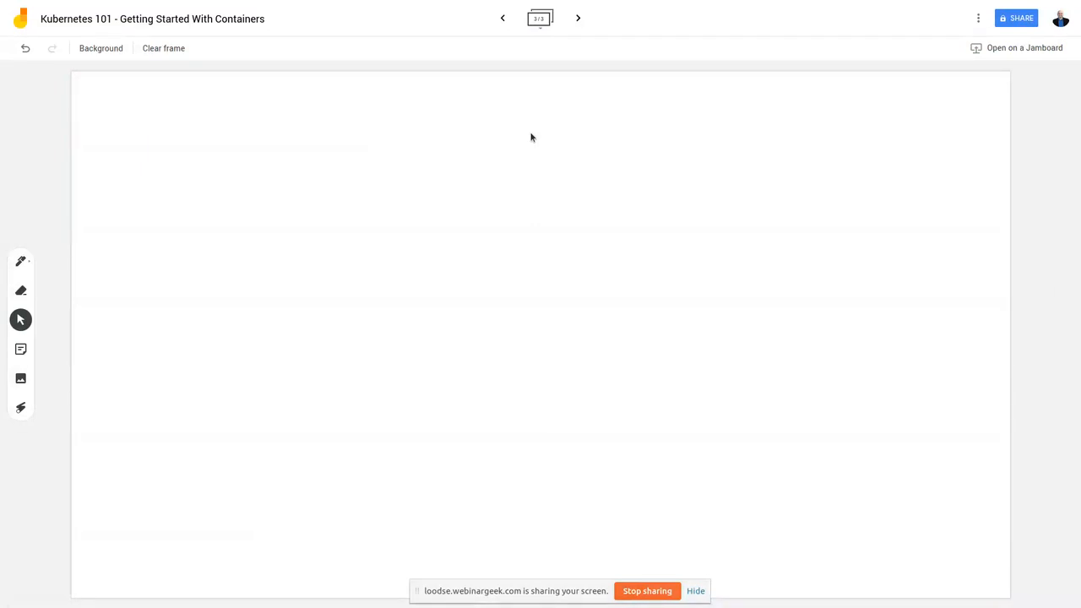
{"action": "left_click_drag", "start_coordinate": [188, 118], "coordinate": [351, 511]}
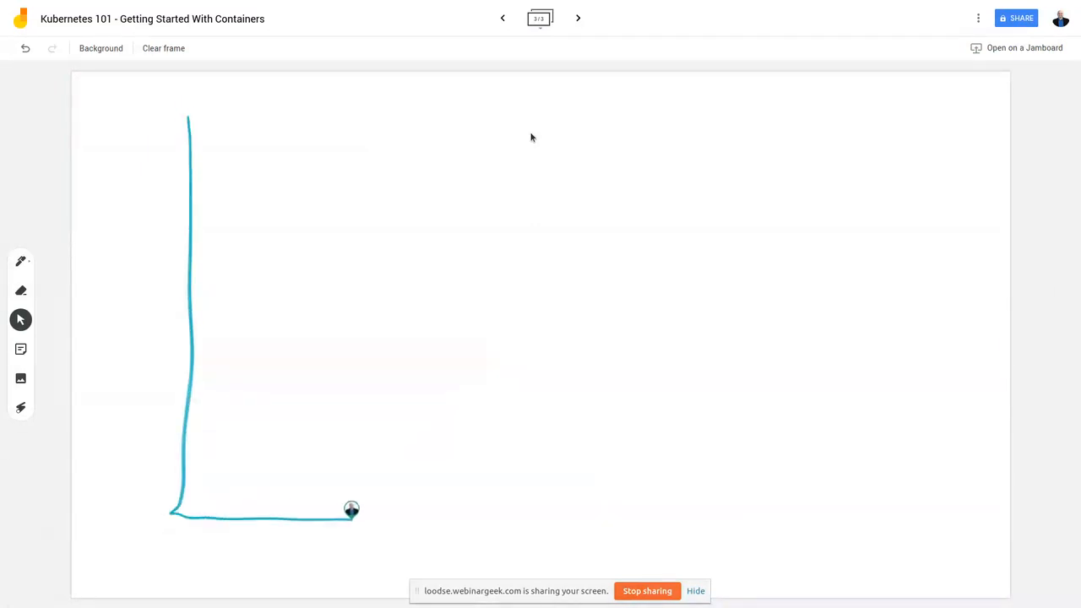
Close the tall machine outline and draw two documents inside it linked by an arrow.
{"action": "left_click_drag", "start_coordinate": [352, 510], "coordinate": [192, 118]}
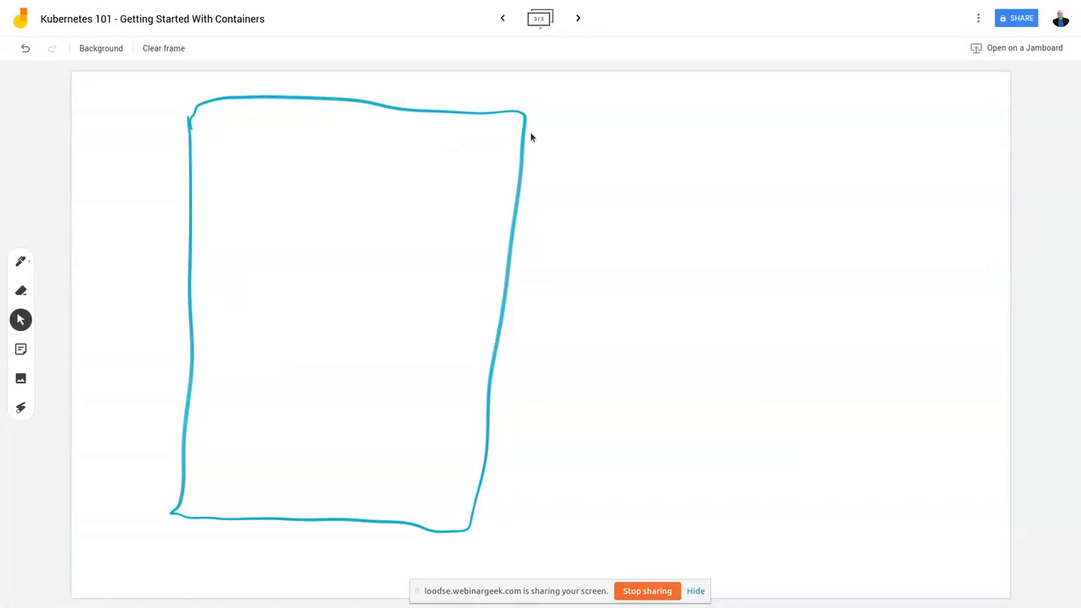
{"action": "left_click_drag", "start_coordinate": [230, 155], "coordinate": [229, 270]}
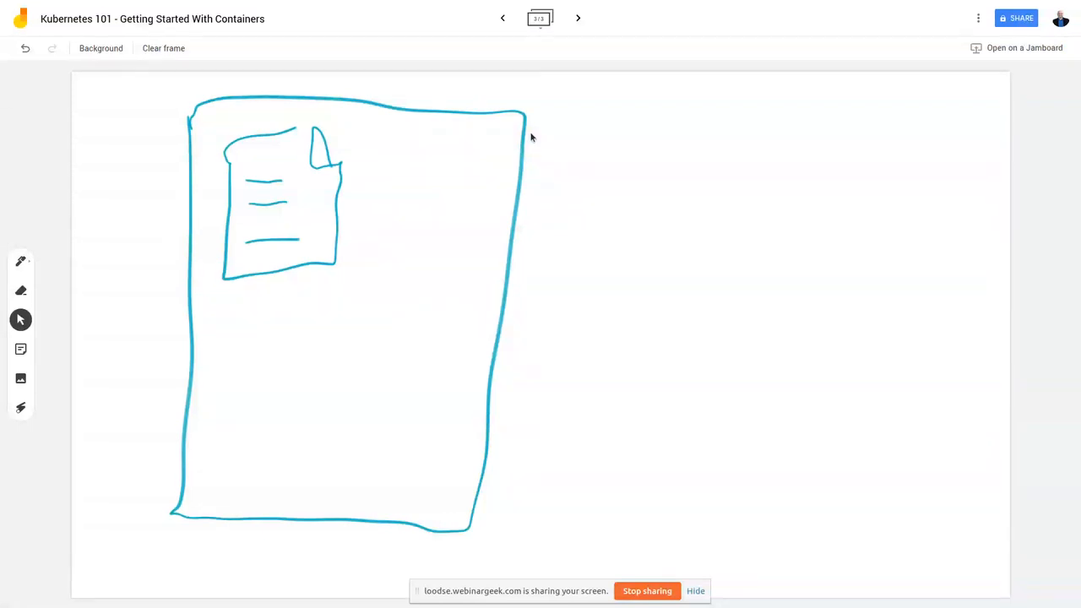
{"action": "mouse_move", "coordinate": [412, 137]}
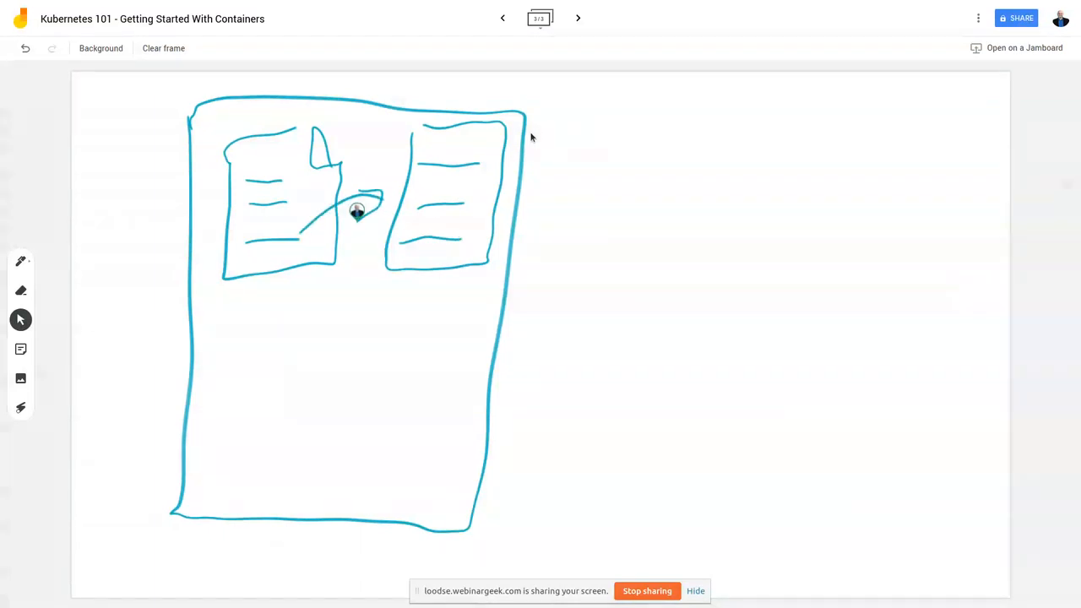
{"action": "left_click_drag", "start_coordinate": [338, 220], "coordinate": [380, 202]}
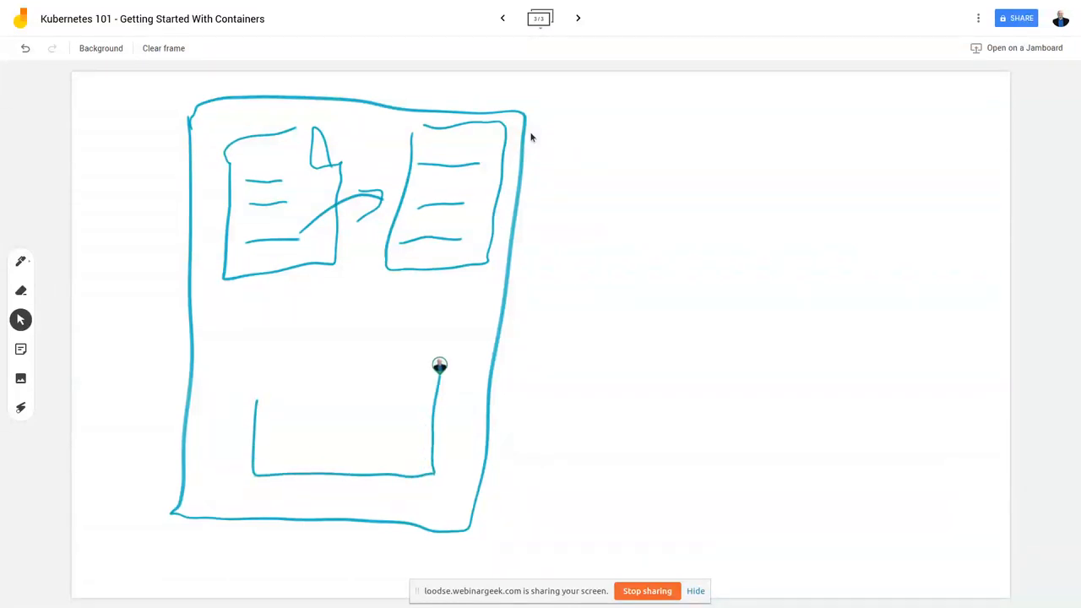
Draw a lower box inside the machine frame with an arrow from the second document to it.
{"action": "left_click_drag", "start_coordinate": [439, 365], "coordinate": [318, 348]}
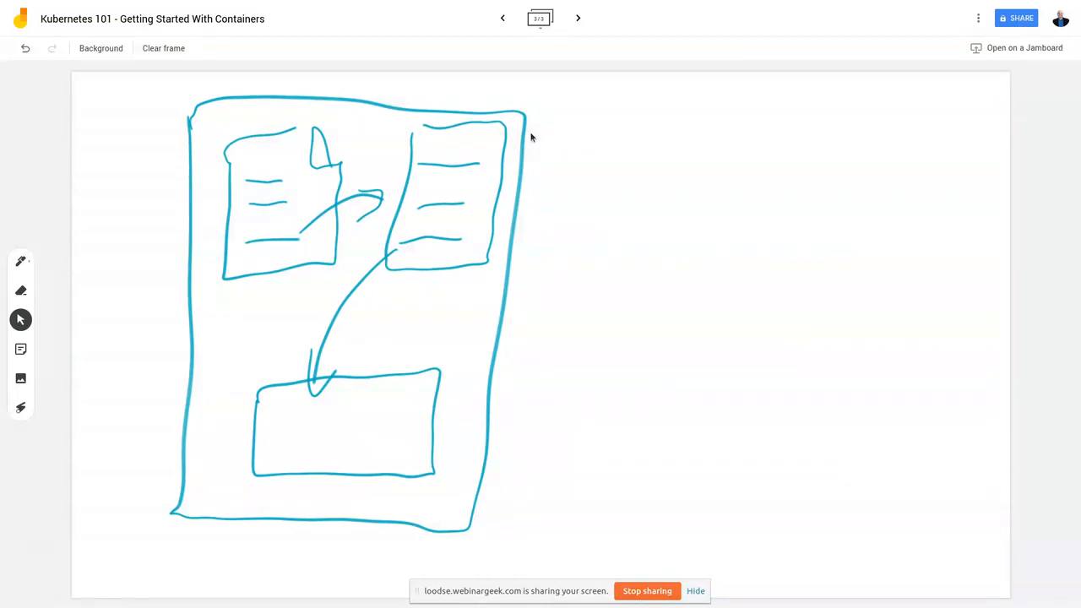
{"action": "left_click_drag", "start_coordinate": [431, 388], "coordinate": [279, 503]}
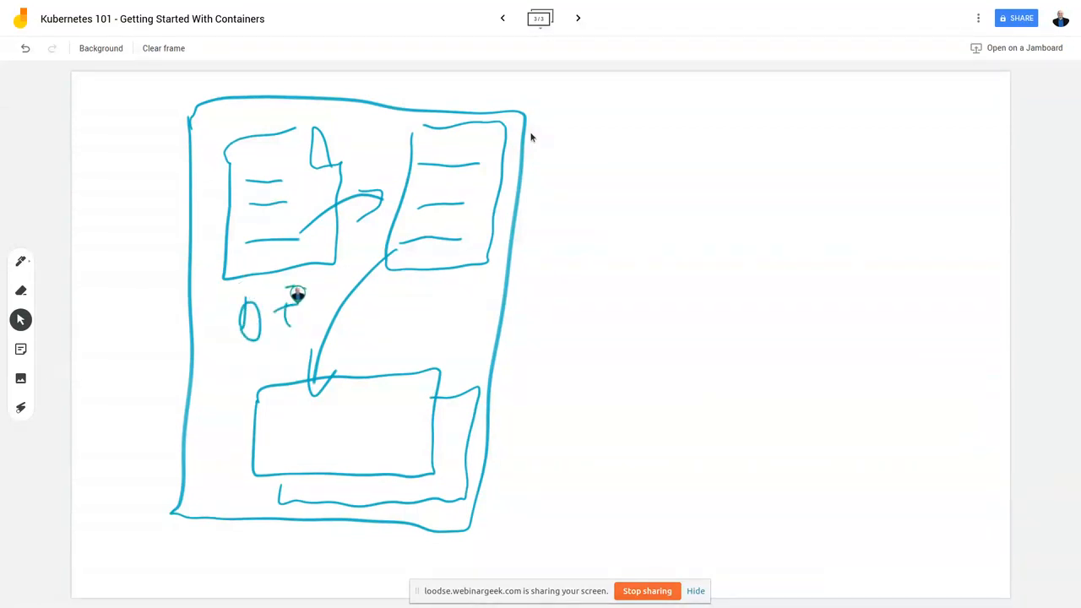
Handwrite the OS label inside the machine and a label at its bottom corner.
{"action": "left_click_drag", "start_coordinate": [385, 296], "coordinate": [431, 304]}
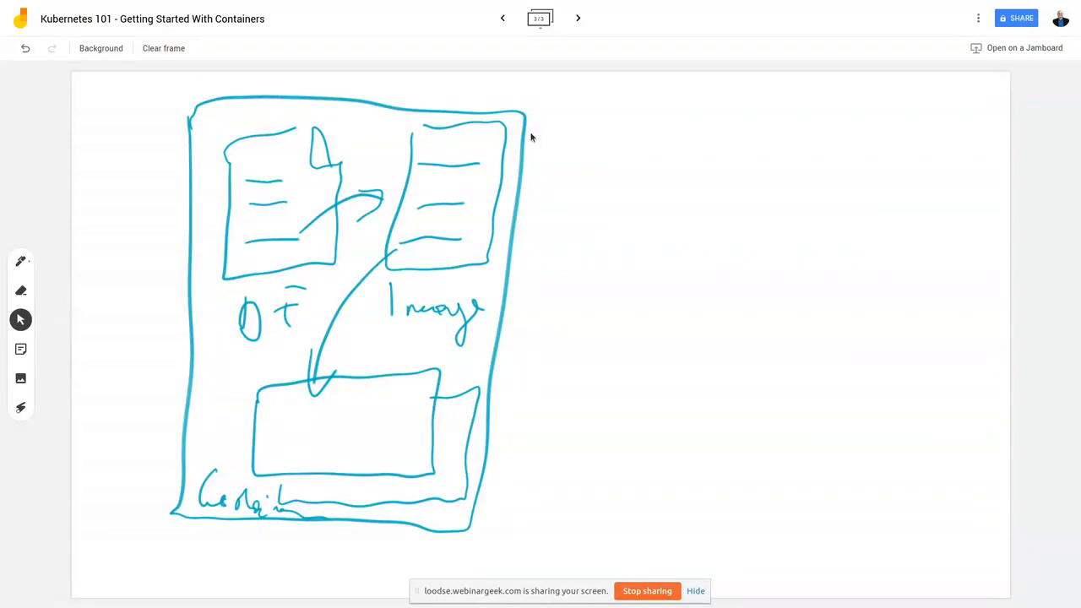
{"action": "left_click_drag", "start_coordinate": [733, 328], "coordinate": [732, 371]}
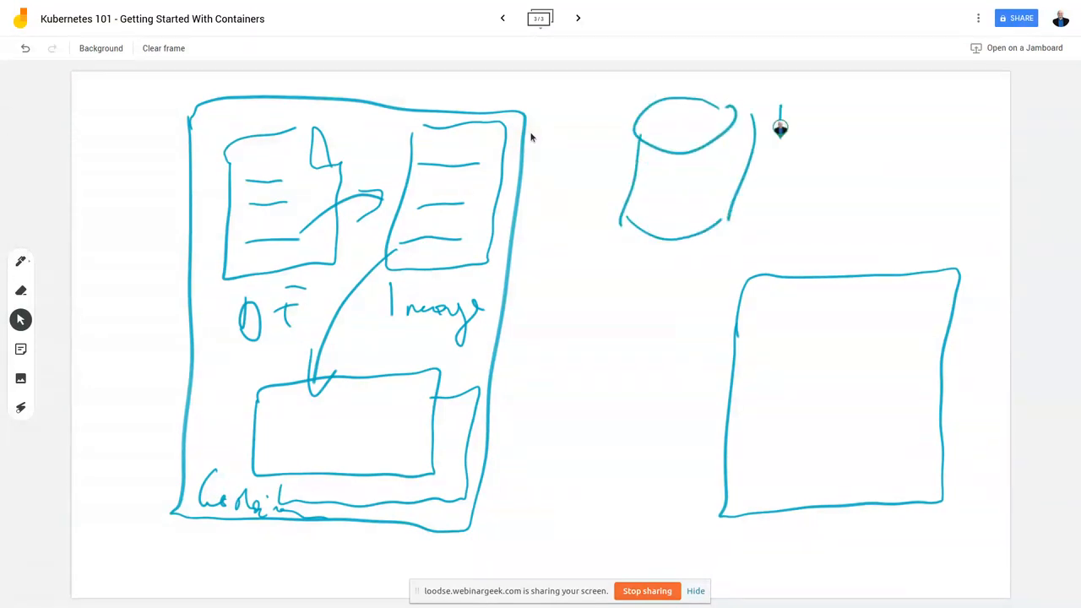
Sketch the Registry cylinder and a second machine, linking the image to the registry with an arrow.
{"action": "left_click_drag", "start_coordinate": [781, 127], "coordinate": [980, 138]}
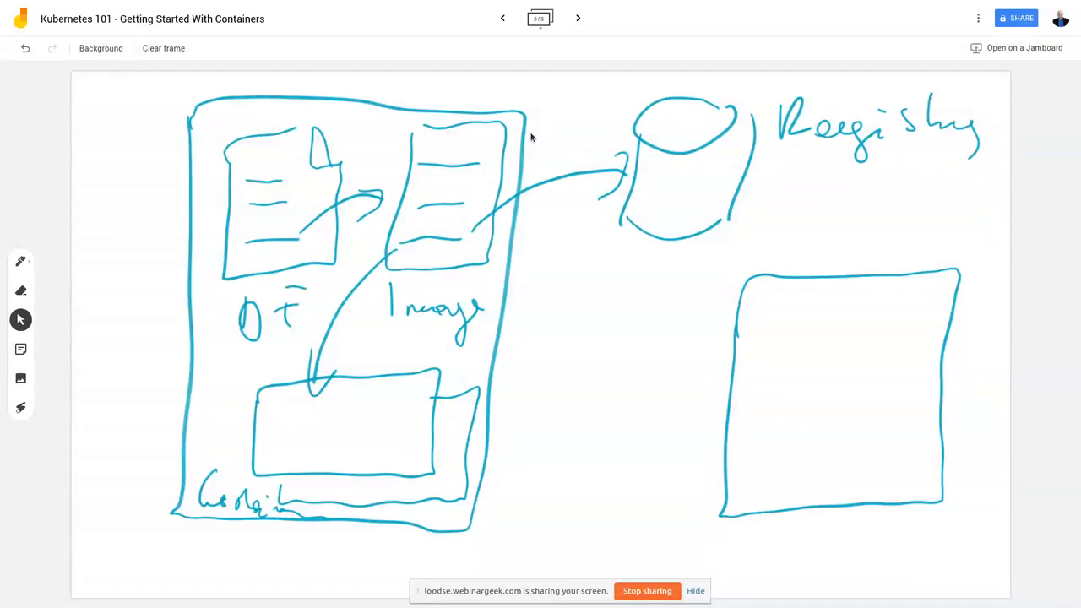
{"action": "left_click_drag", "start_coordinate": [675, 216], "coordinate": [700, 378]}
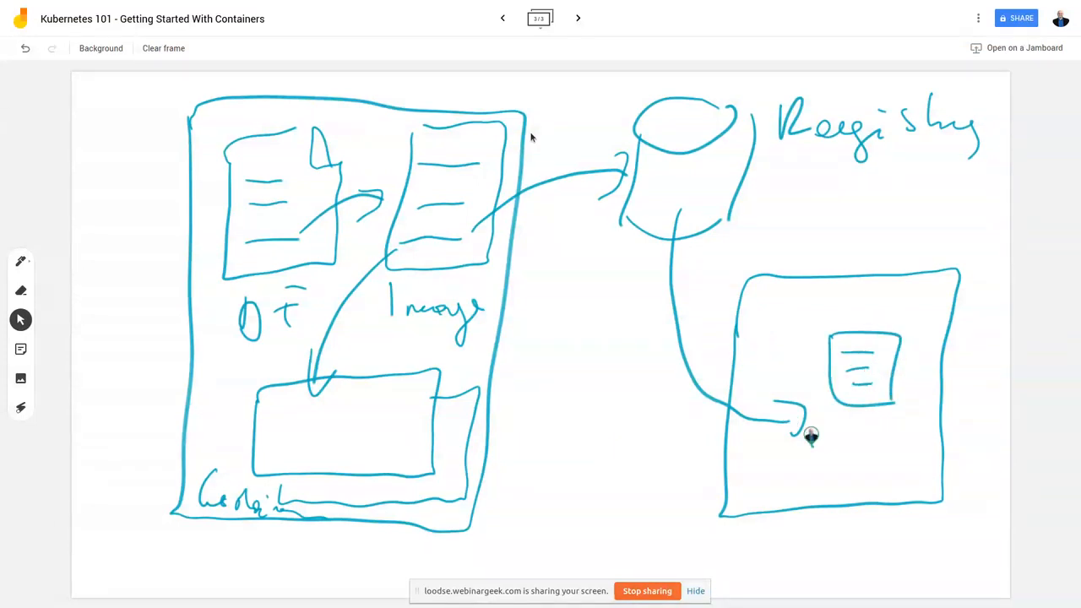
Draw a container inside the second machine.
{"action": "left_click_drag", "start_coordinate": [811, 436], "coordinate": [885, 480]}
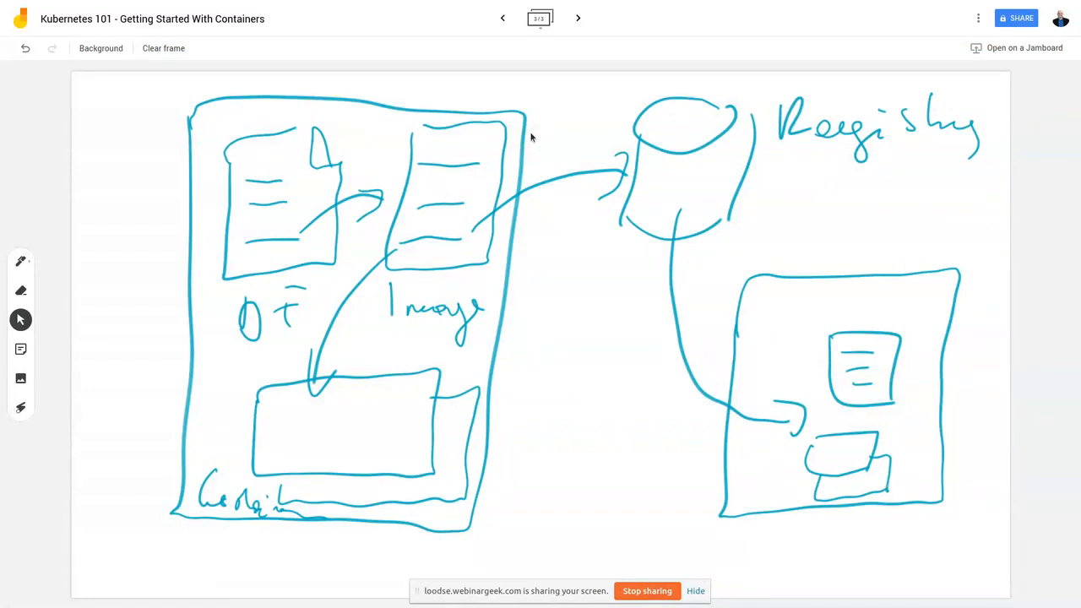
{"action": "mouse_move", "coordinate": [616, 93]}
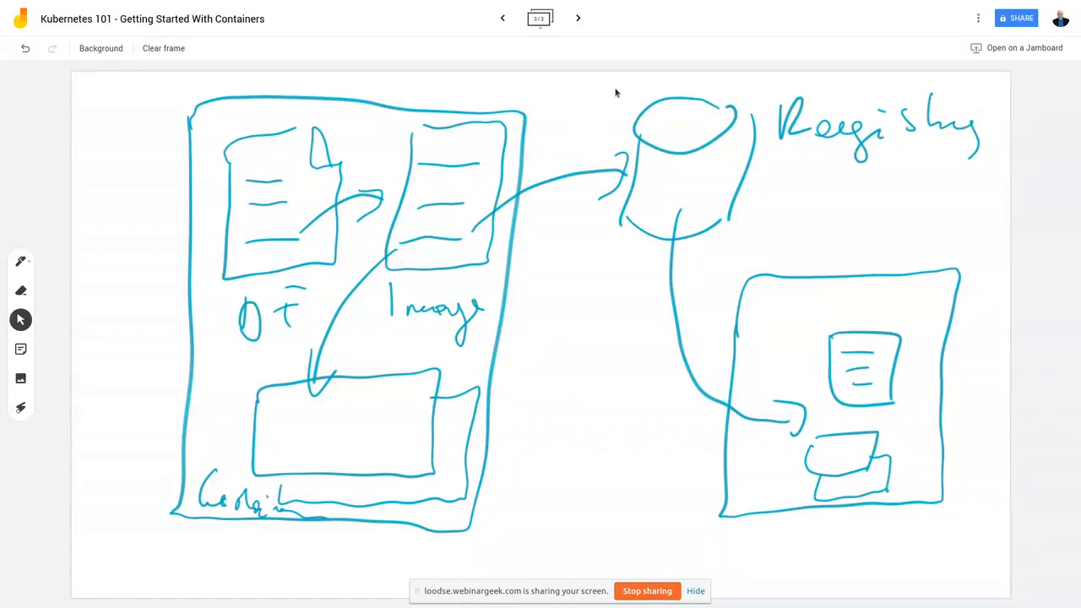
{"action": "left_click", "coordinate": [541, 17]}
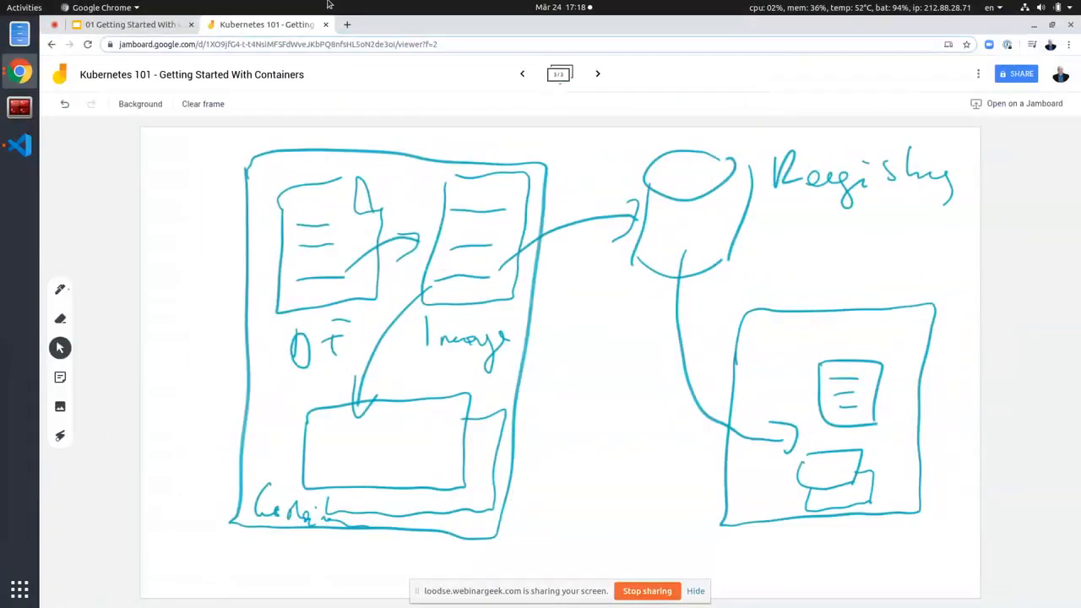
Return to the presentation, advance to the Live Coding slide, then switch to the code editor.
{"action": "left_click", "coordinate": [132, 24]}
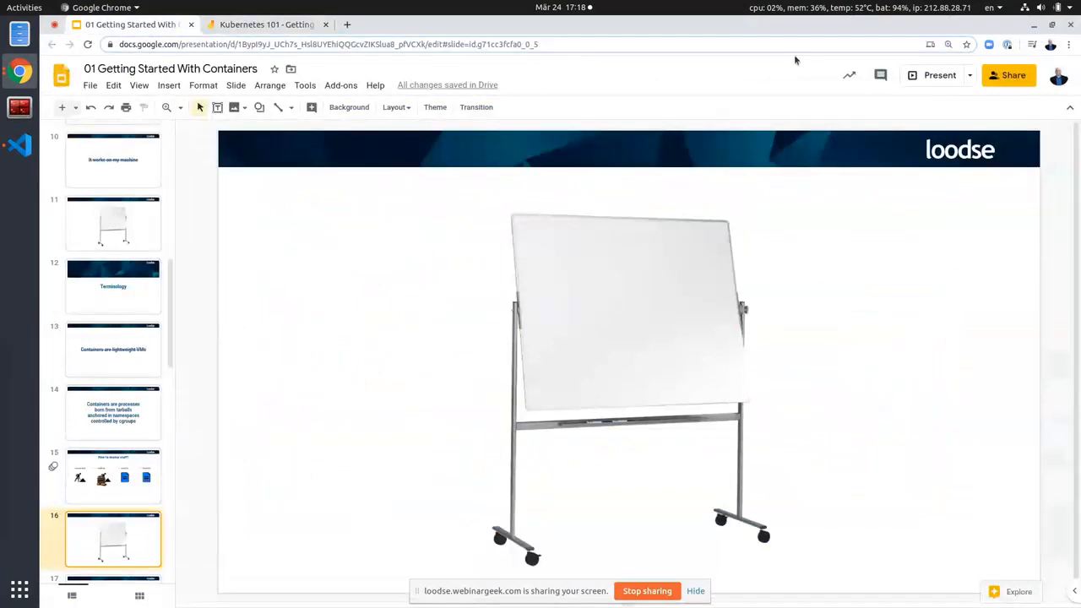
{"action": "left_click", "coordinate": [940, 74]}
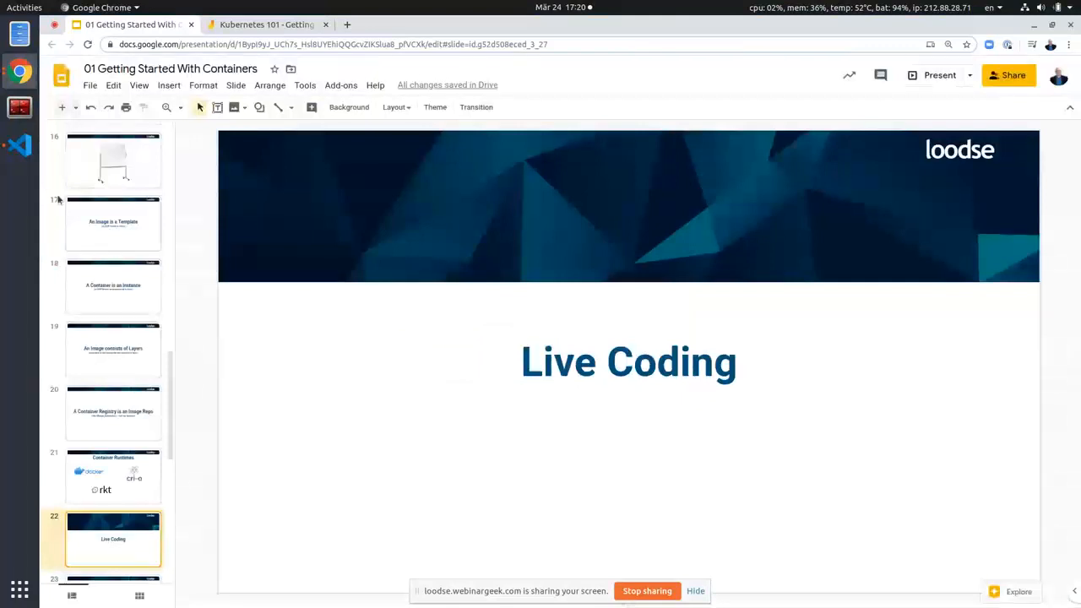
{"action": "left_click", "coordinate": [18, 146]}
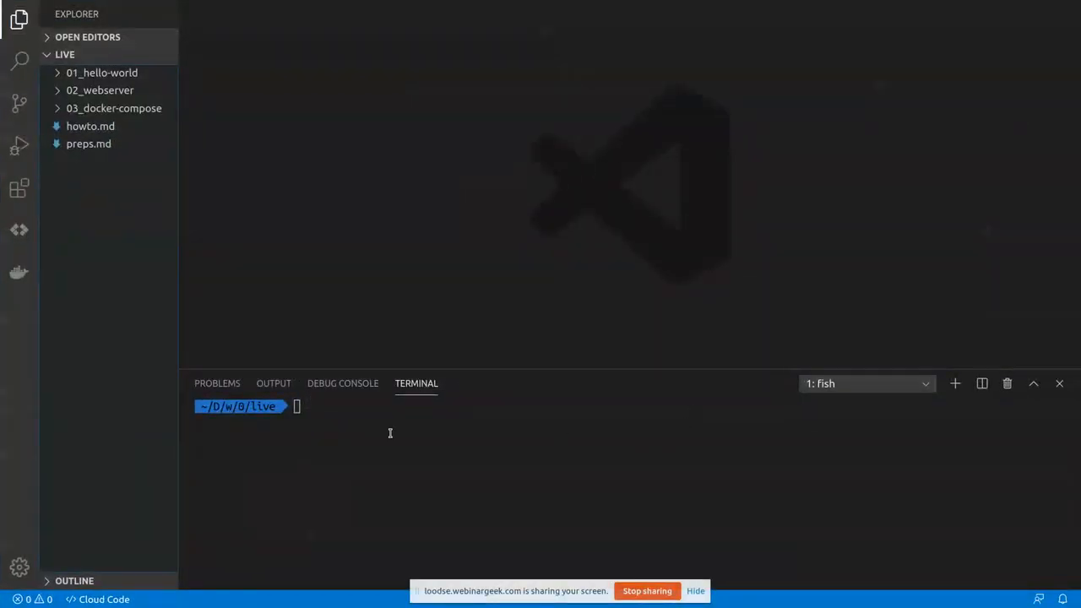
{"action": "mouse_move", "coordinate": [544, 469]}
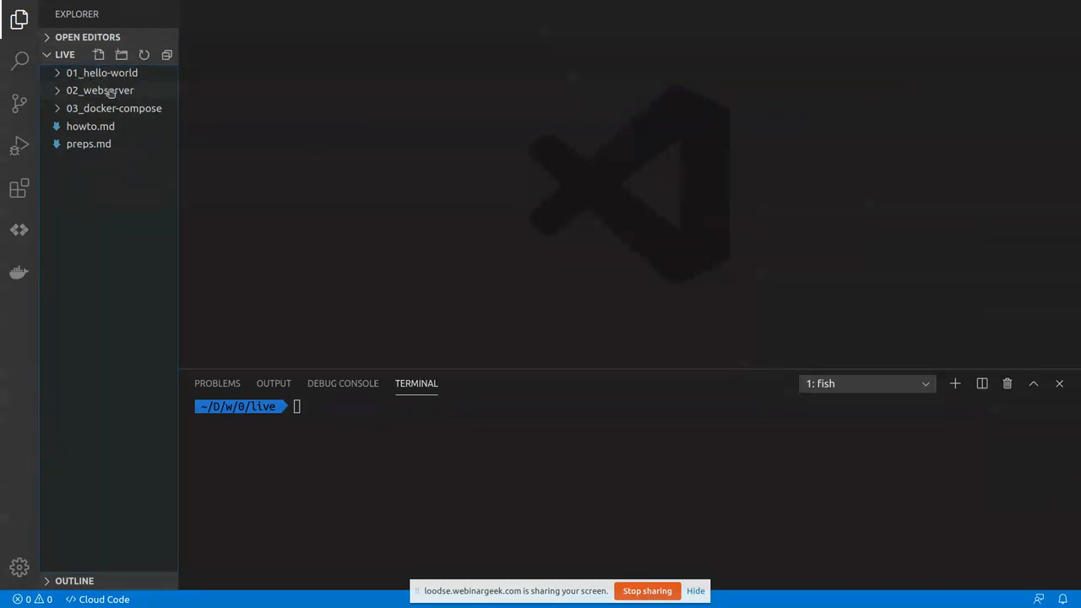
{"action": "mouse_move", "coordinate": [101, 73]}
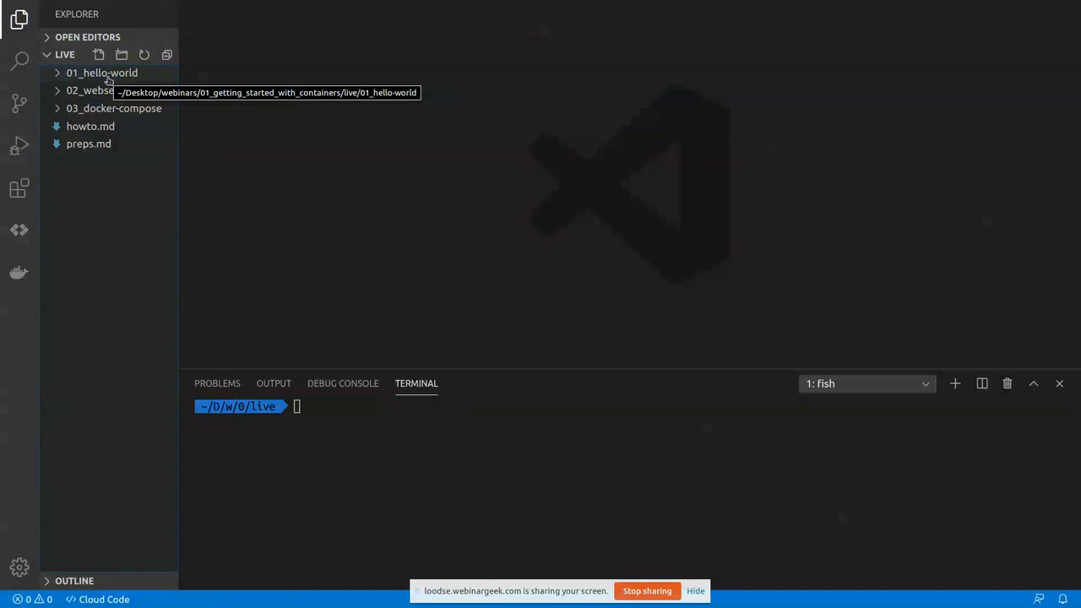
Expand the 01_hello-world folder to reveal its Dockerfile.
{"action": "left_click", "coordinate": [102, 72]}
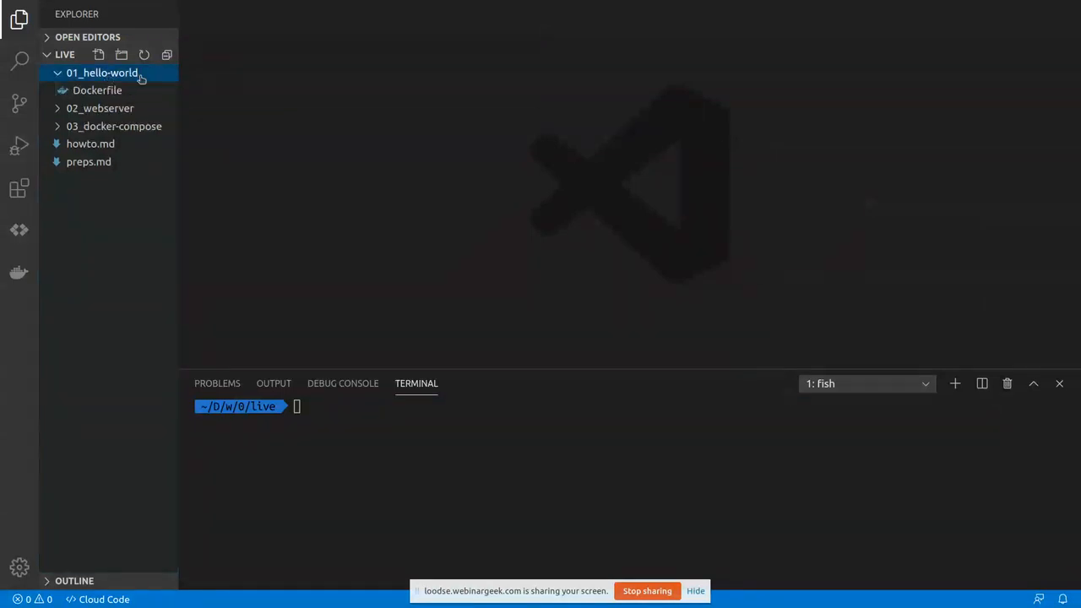
{"action": "mouse_move", "coordinate": [187, 98]}
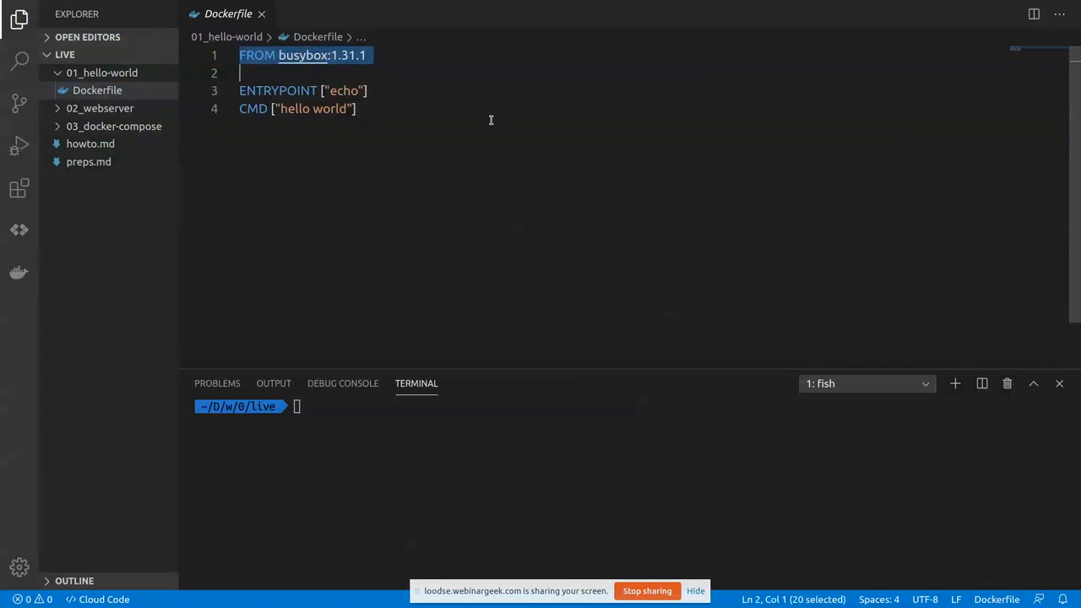
Highlight the busybox base image name and the ENTRYPOINT instruction in the Dockerfile.
{"action": "left_click", "coordinate": [289, 54]}
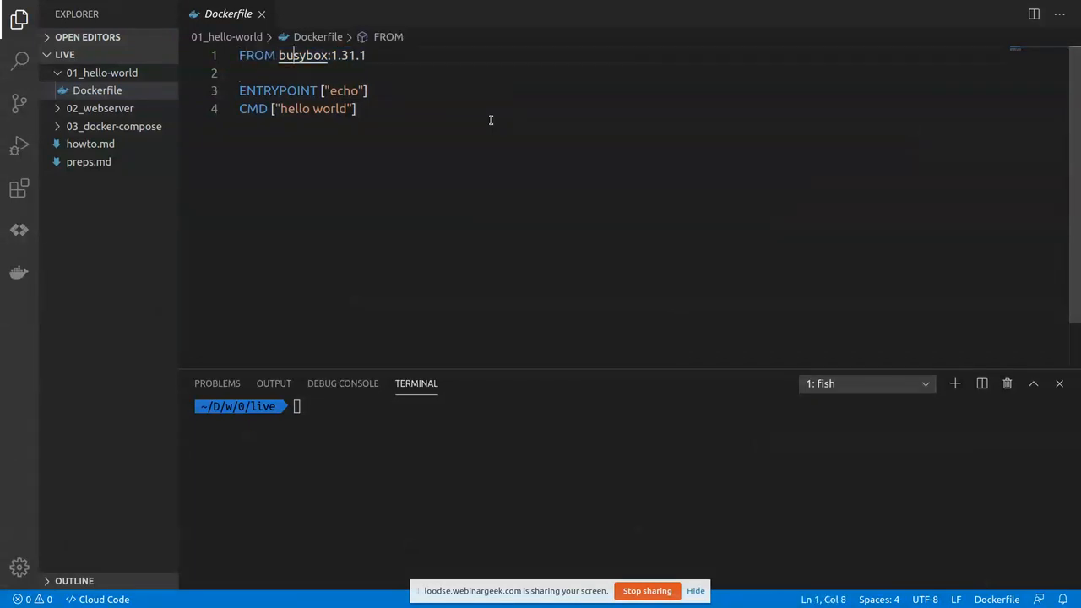
{"action": "double_click", "coordinate": [300, 54]}
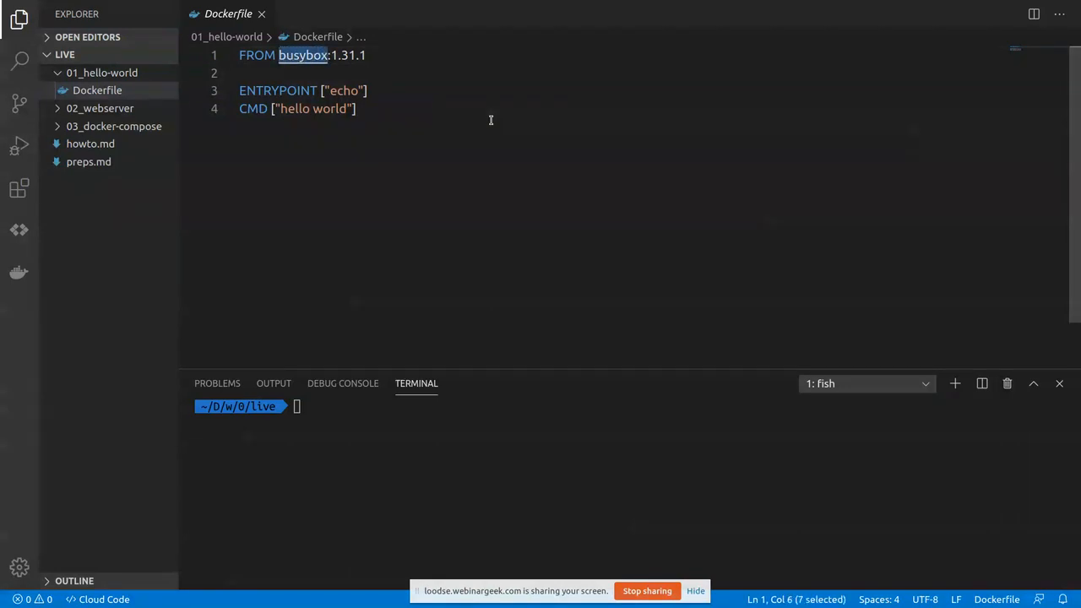
{"action": "left_click", "coordinate": [332, 55]}
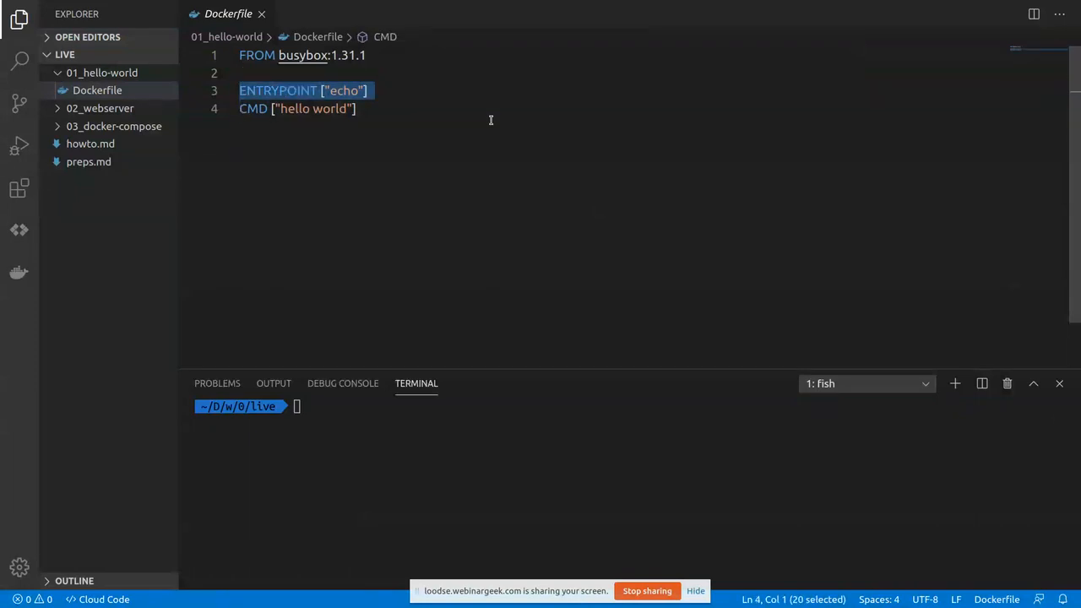
Highlight the CMD hello world instruction.
{"action": "left_click", "coordinate": [240, 108]}
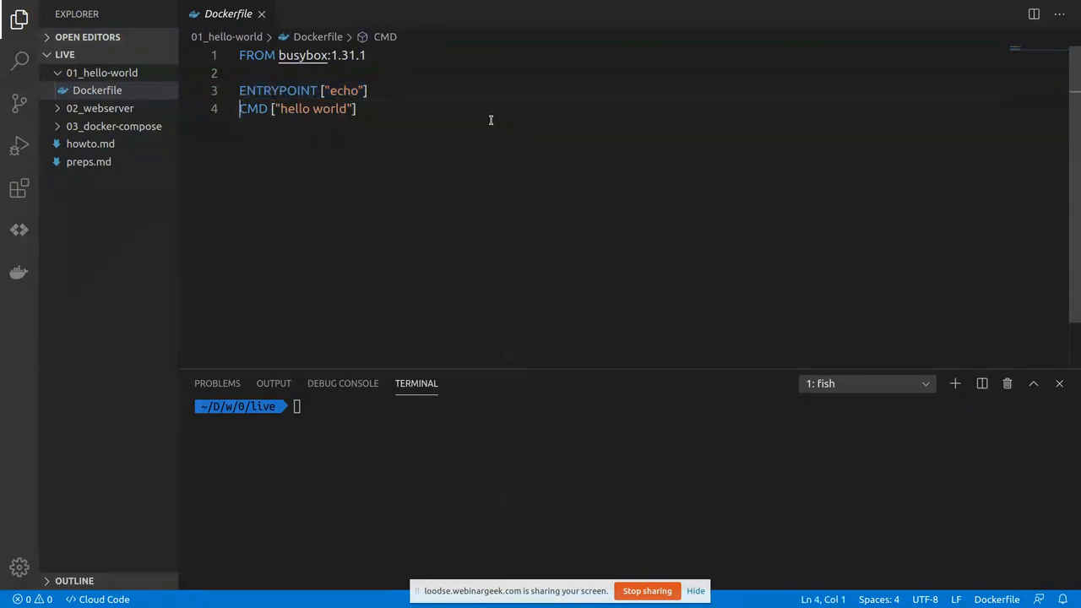
{"action": "triple_click", "coordinate": [298, 109]}
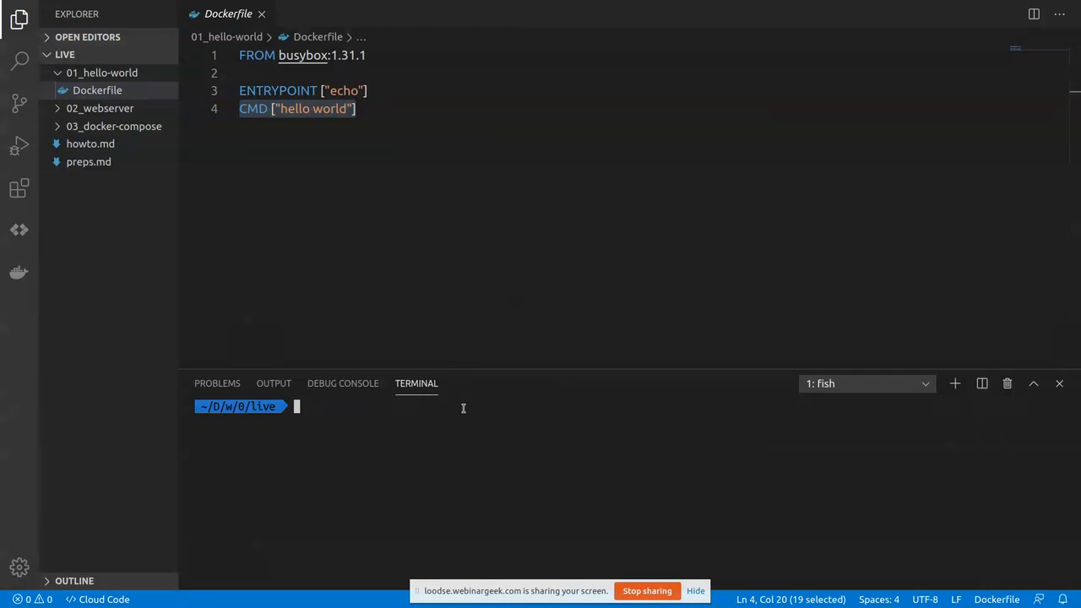
Run echo hello world in the terminal, then clear the output.
{"action": "type", "text": "echo hello world"}
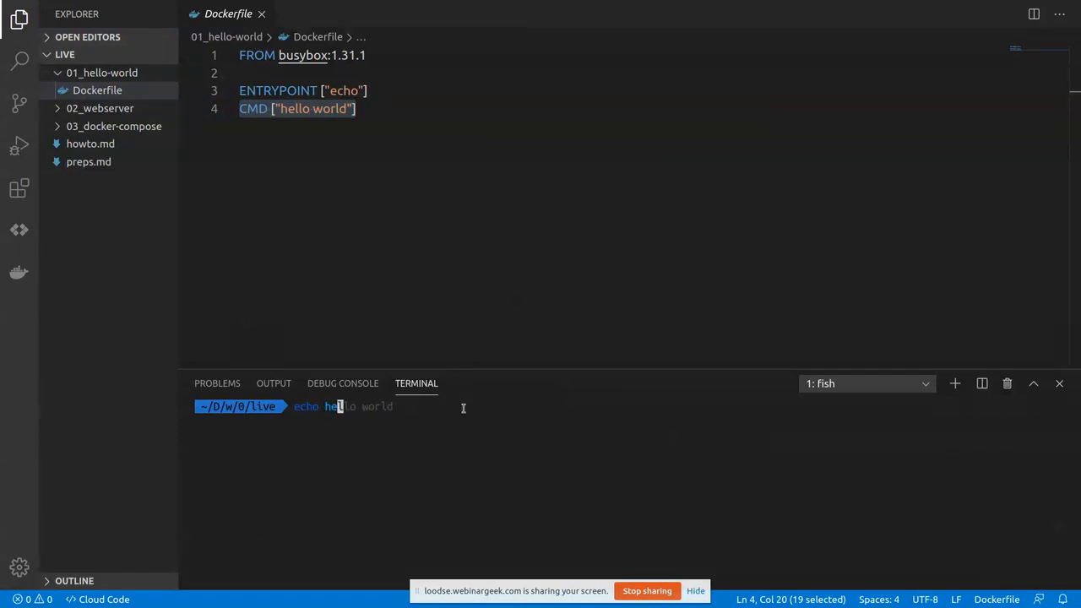
{"action": "key", "text": "Return"}
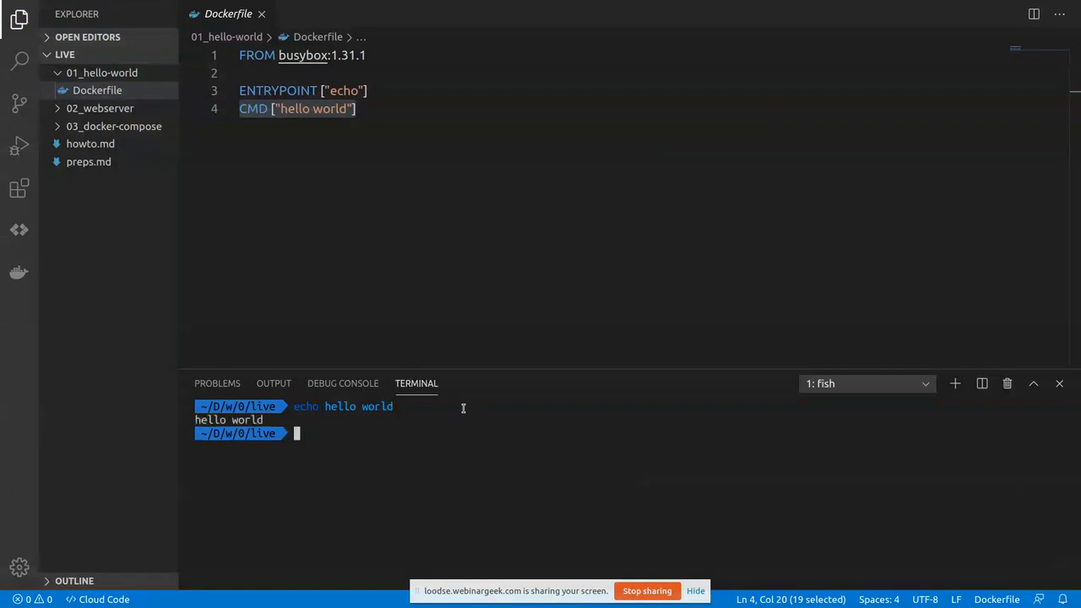
{"action": "type", "text": "clear"}
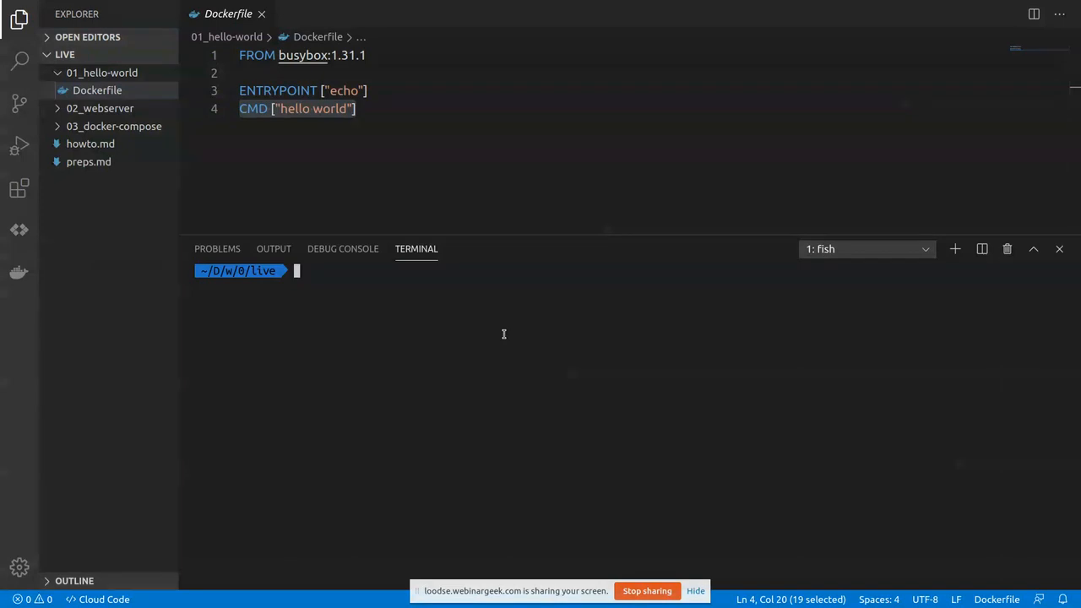
Attempt a docker build tagged 0.0.1 from the project root, which fails.
{"action": "type", "text": "docker ps"}
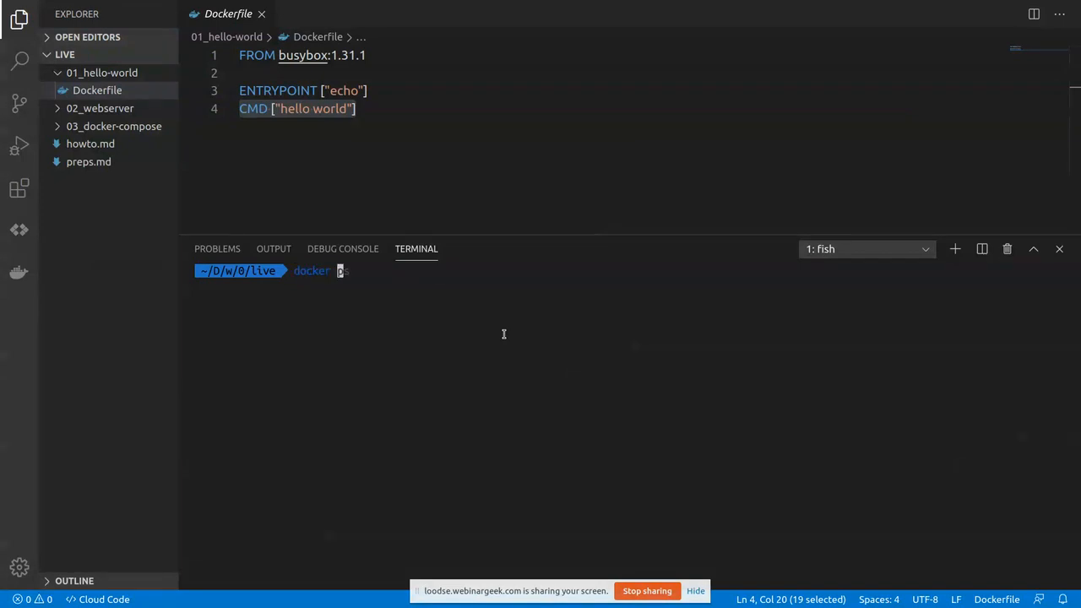
{"action": "type", "text": "build -t webserver:0.0.1 ."}
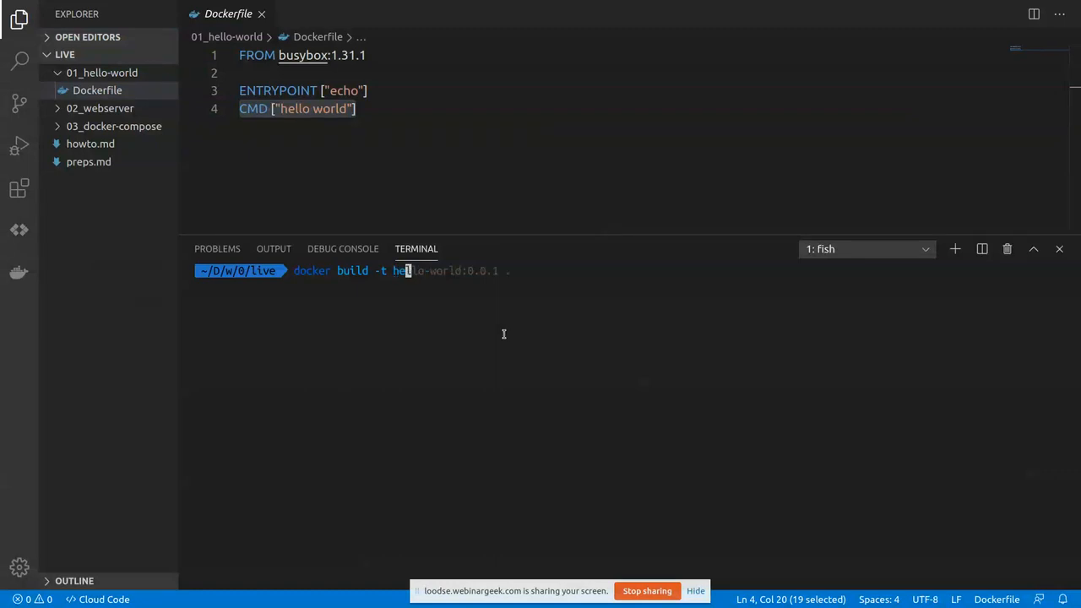
{"action": "key", "text": "Return"}
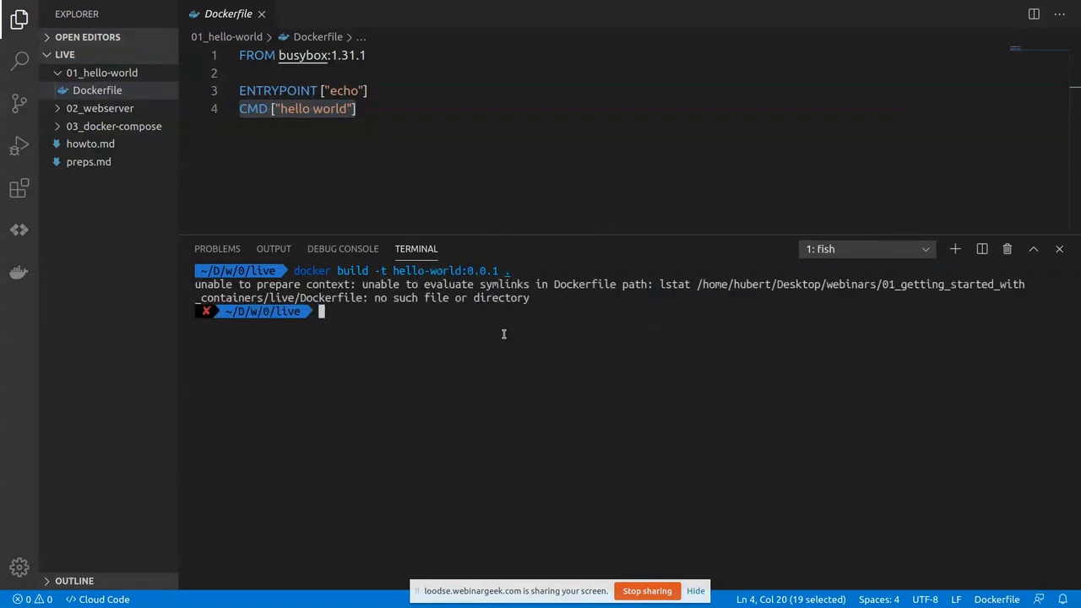
Change into 01_hello-world, rerun the build successfully and clear the terminal.
{"action": "type", "text": "cd 01_hello-world/"}
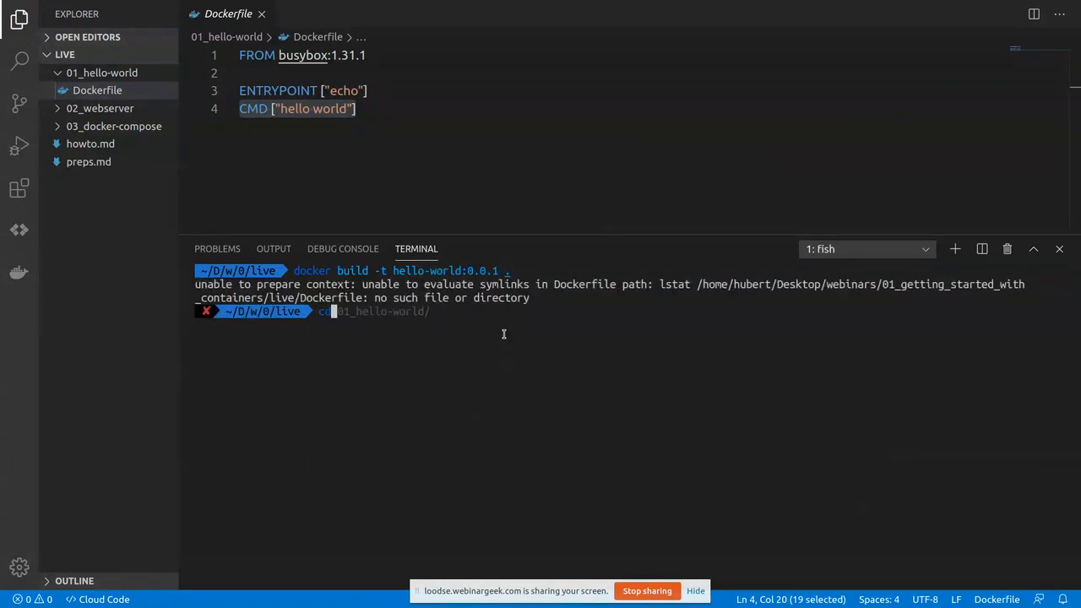
{"action": "key", "text": "Return"}
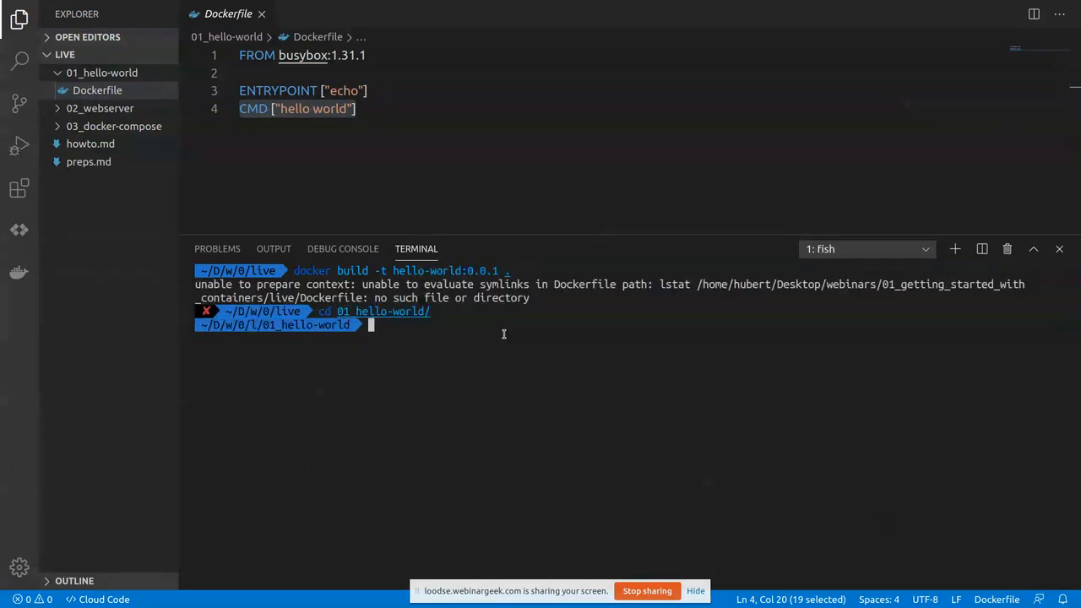
{"action": "key", "text": "Return"}
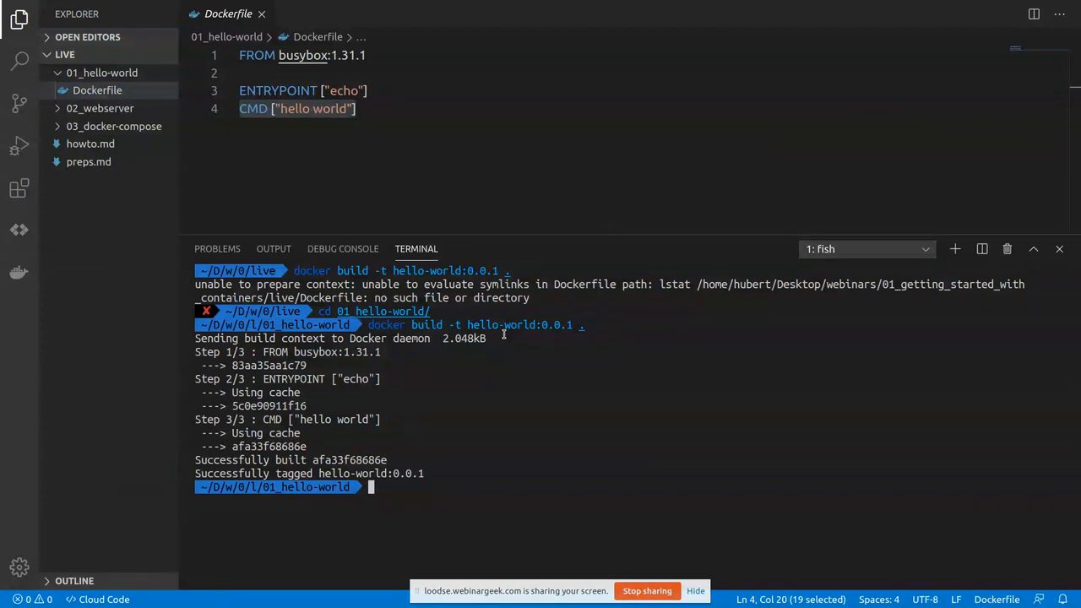
{"action": "key", "text": "ctrl+l"}
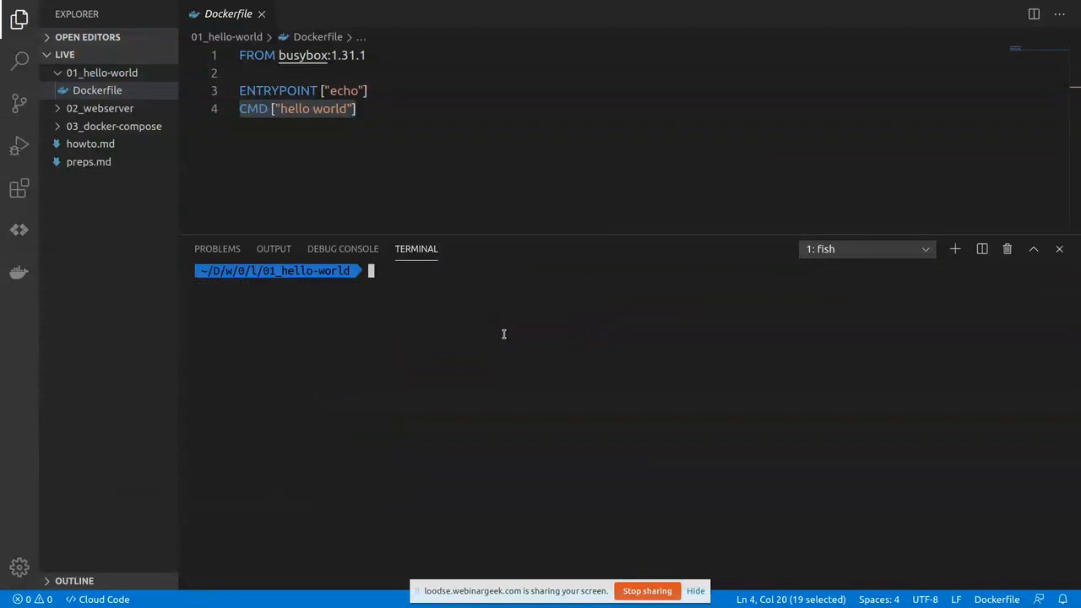
List local images with docker image ls to confirm hello-world 0.0.1, then clear the terminal.
{"action": "type", "text": "docker image ls"}
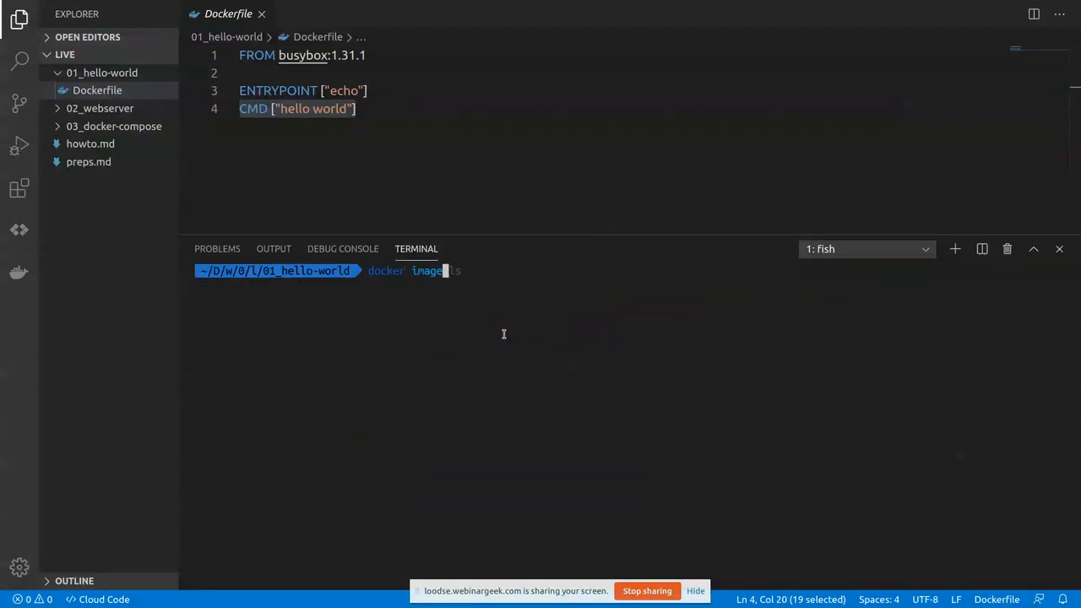
{"action": "key", "text": "Return"}
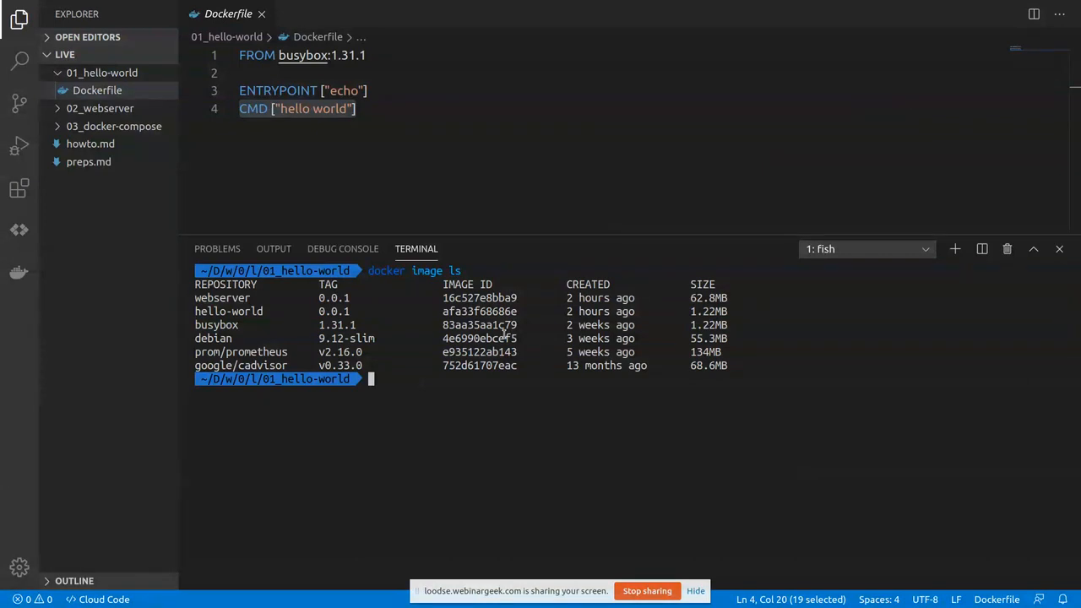
{"action": "mouse_move", "coordinate": [330, 311]}
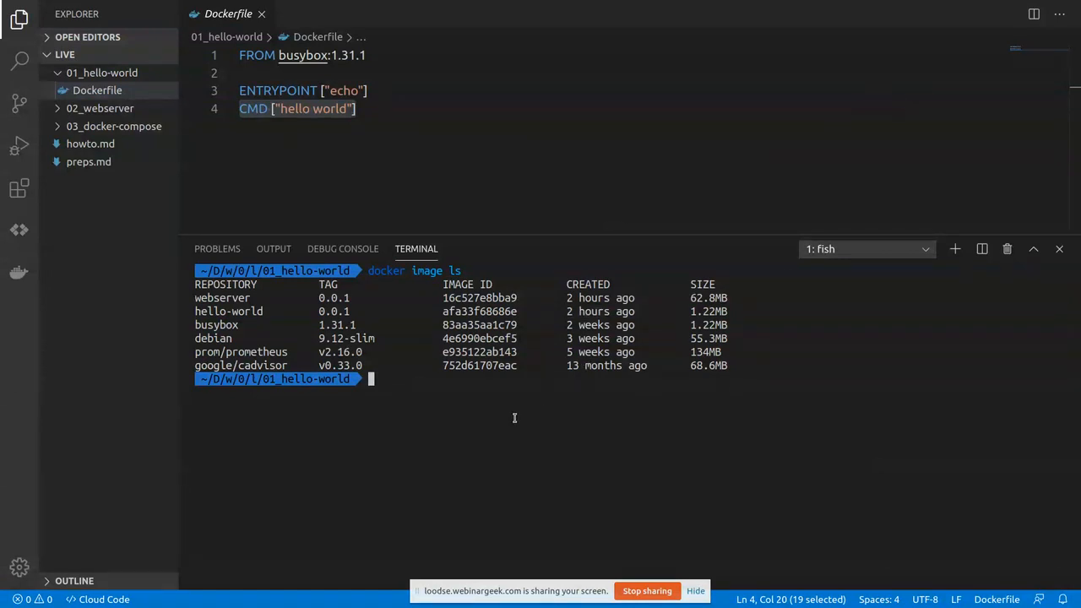
{"action": "type", "text": "clear"}
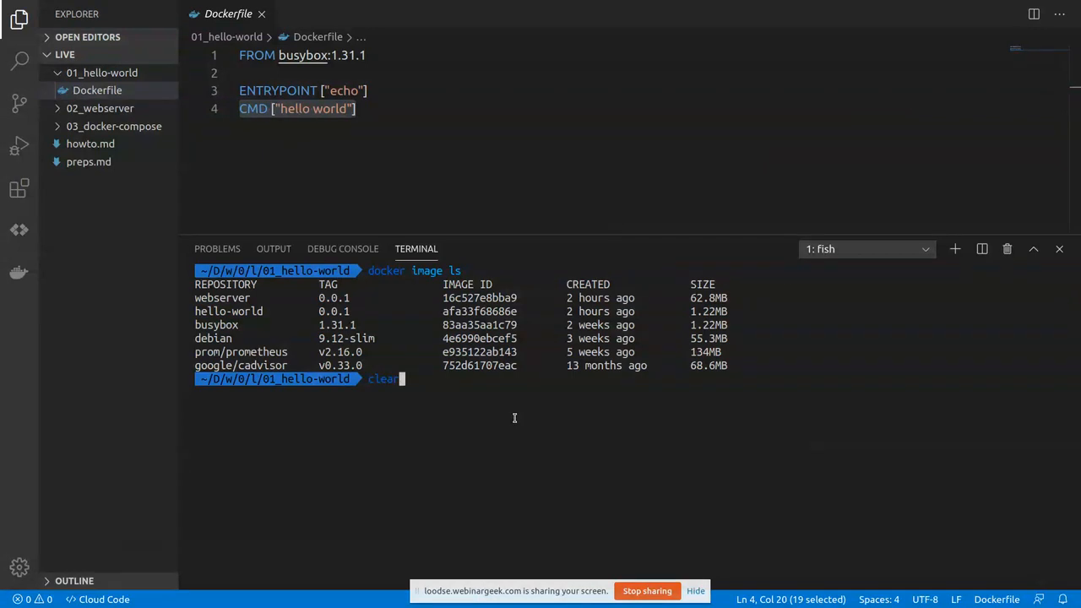
{"action": "key", "text": "Return"}
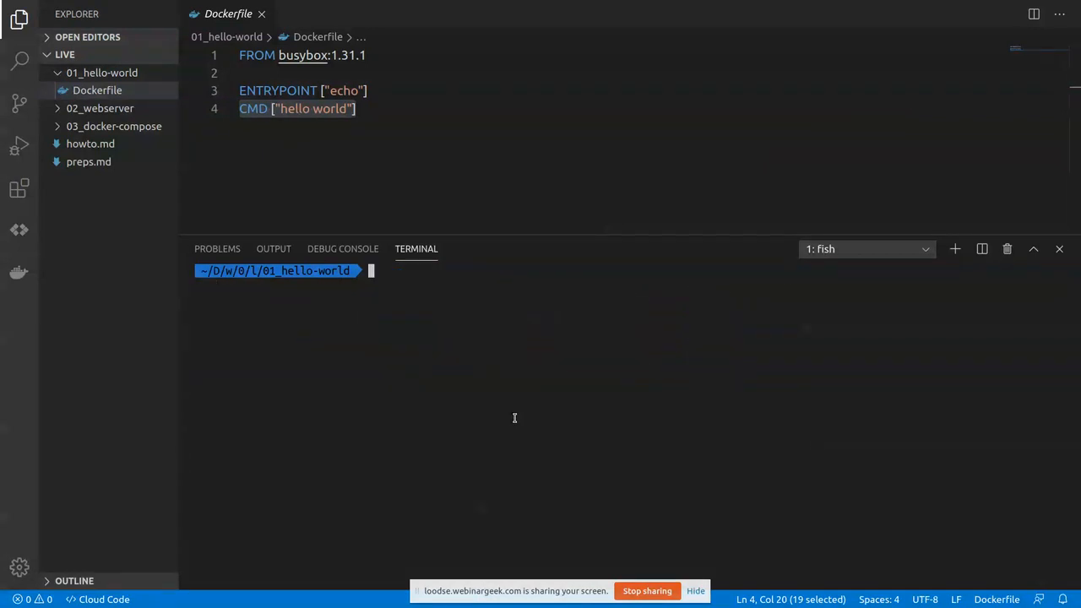
Run docker run hello-world:0.0.1 so the container prints hello world.
{"action": "type", "text": "docker image ls"}
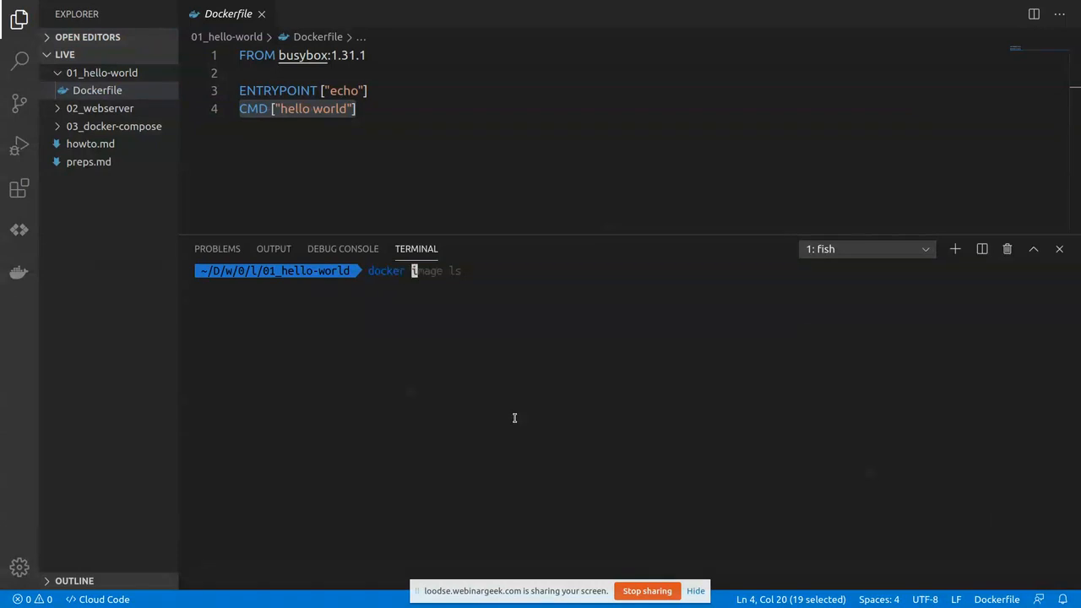
{"action": "type", "text": "docker run hello-world:0.0.1 hello k8s-101"}
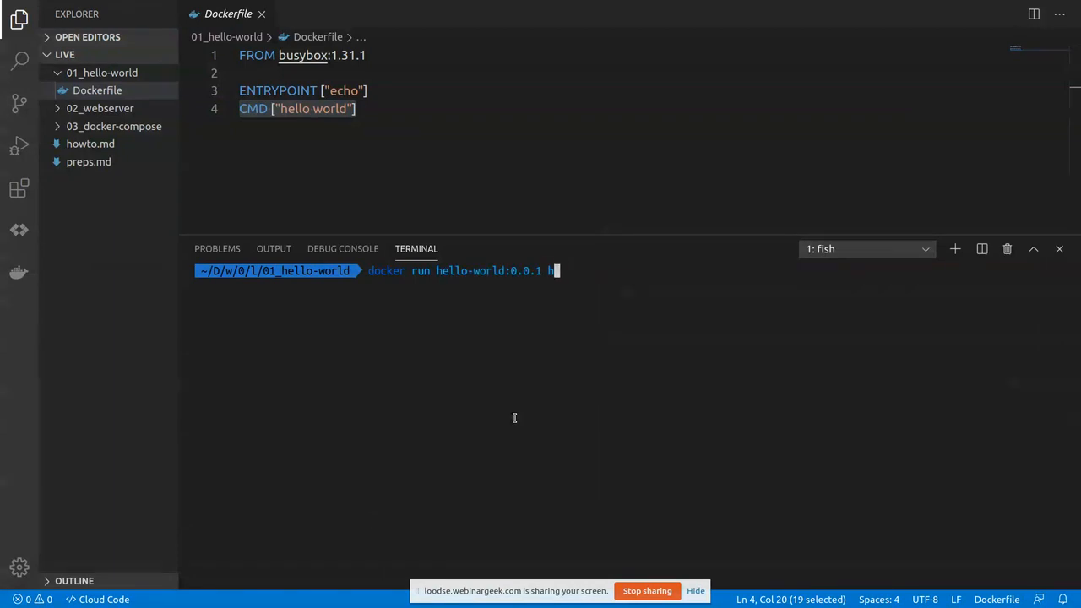
{"action": "key", "text": "Backspace"}
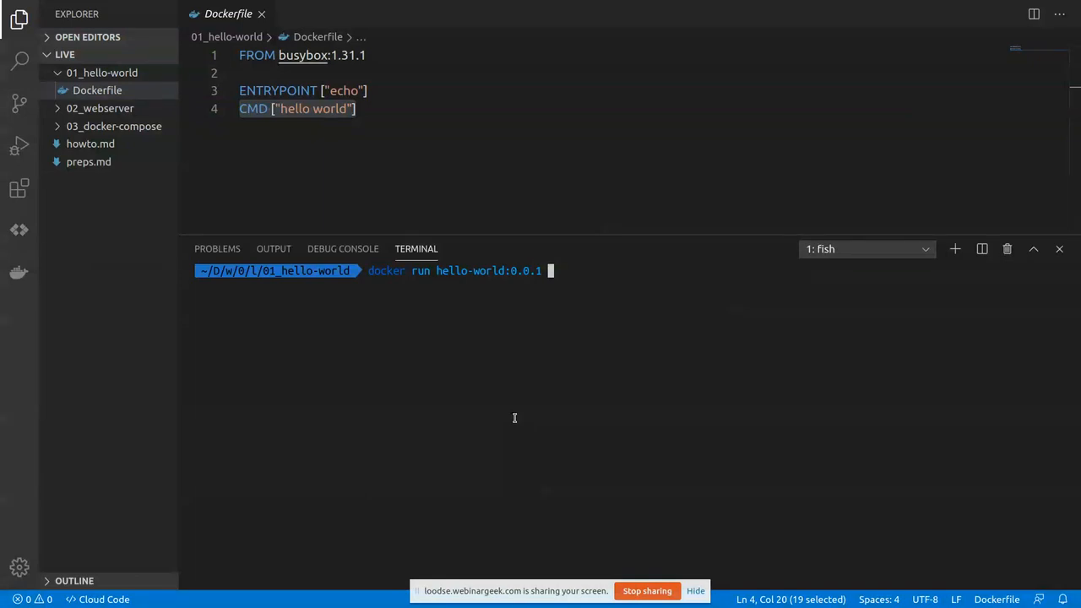
{"action": "key", "text": "Return"}
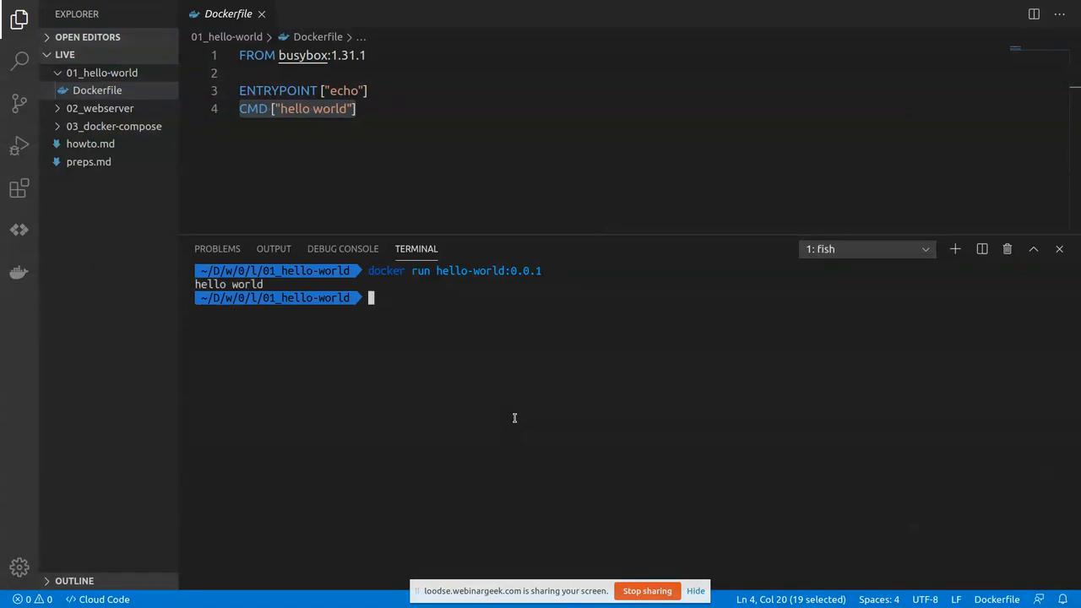
Rerun hello-world:0.0.1 with hello k8s-101 arguments, then recall docker ps.
{"action": "type", "text": "docker run hello-world:0.0.1 hello"}
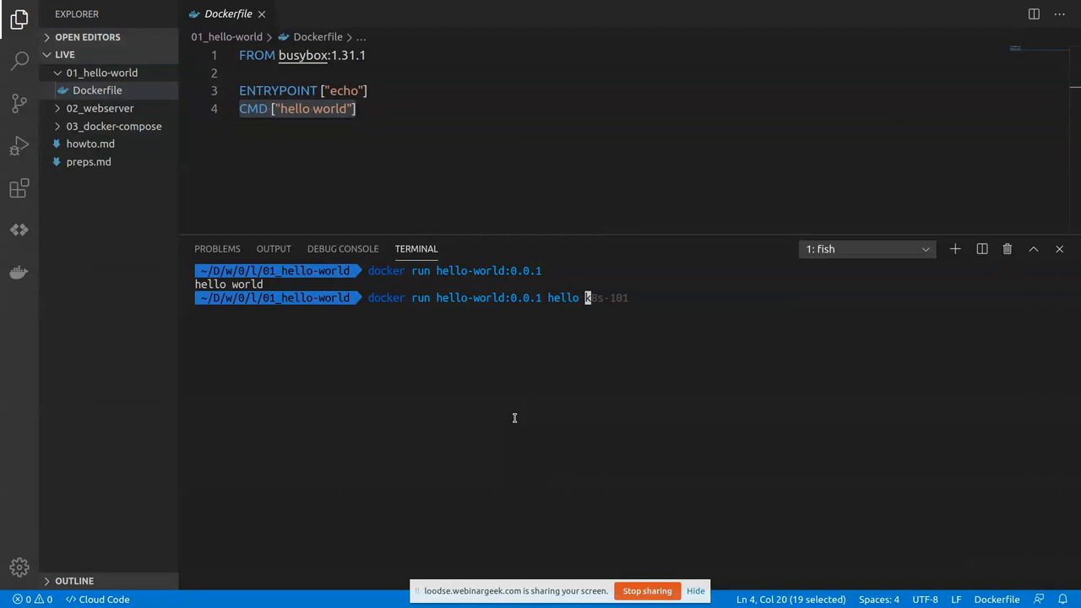
{"action": "key", "text": "Return"}
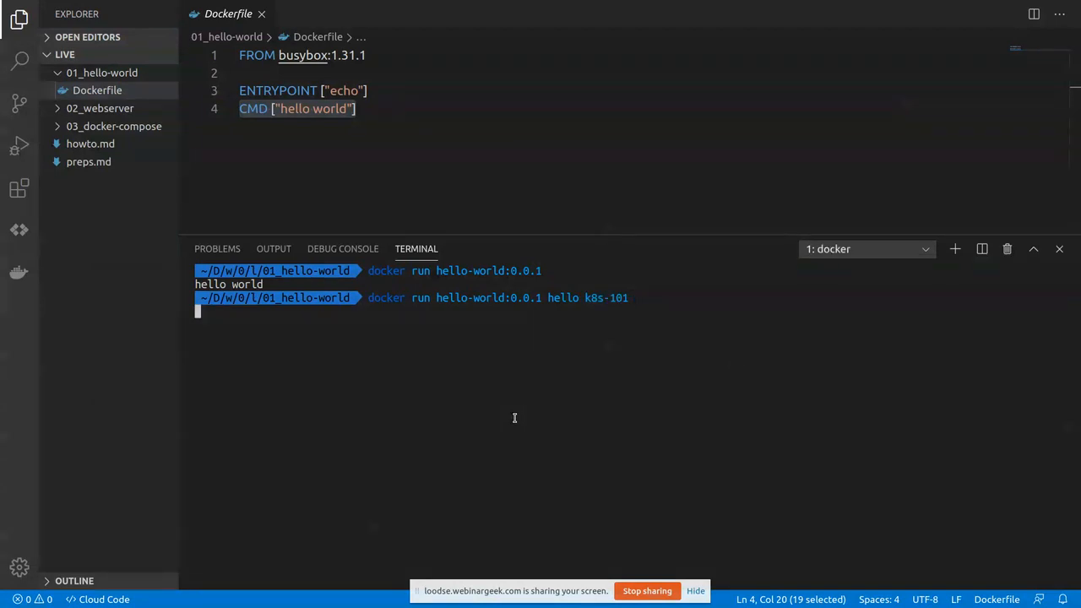
{"action": "key", "text": "Return"}
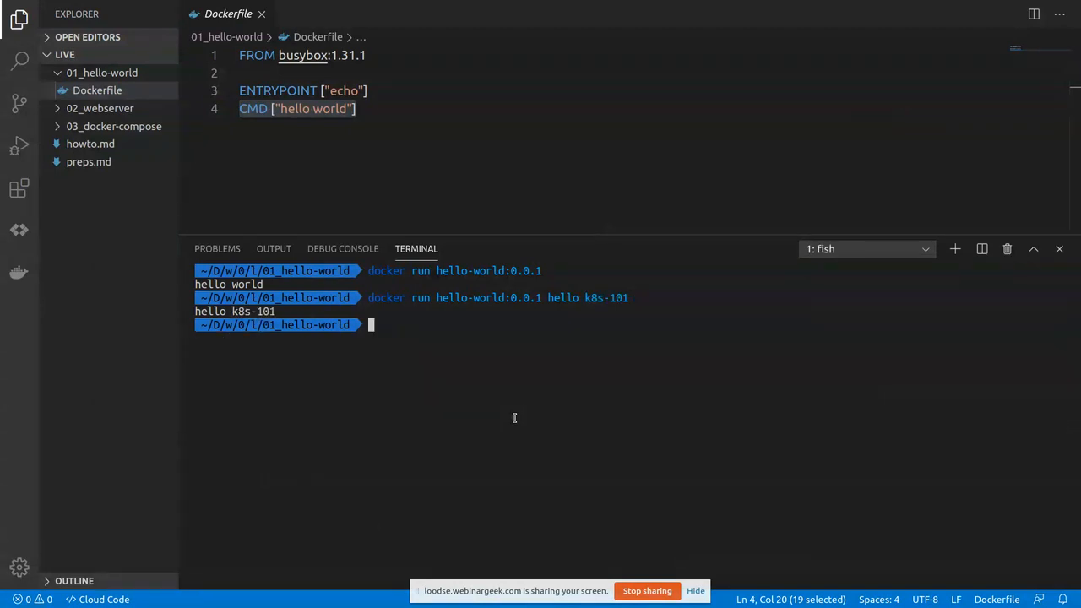
{"action": "key", "text": "Up"}
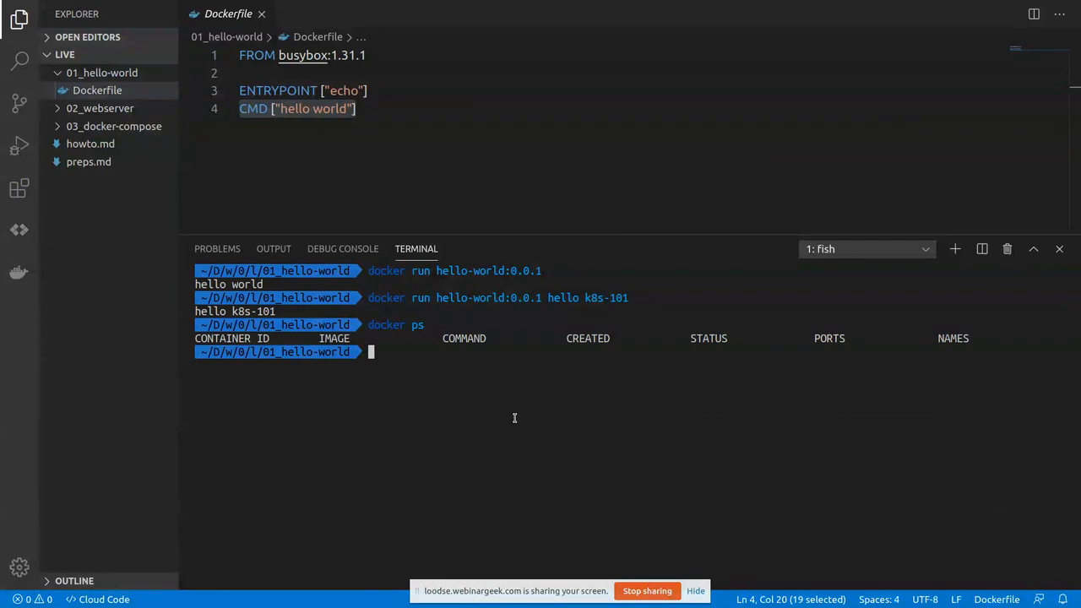
List all containers showing two exited hello-world runs, then clear the terminal.
{"action": "type", "text": "docker ps"}
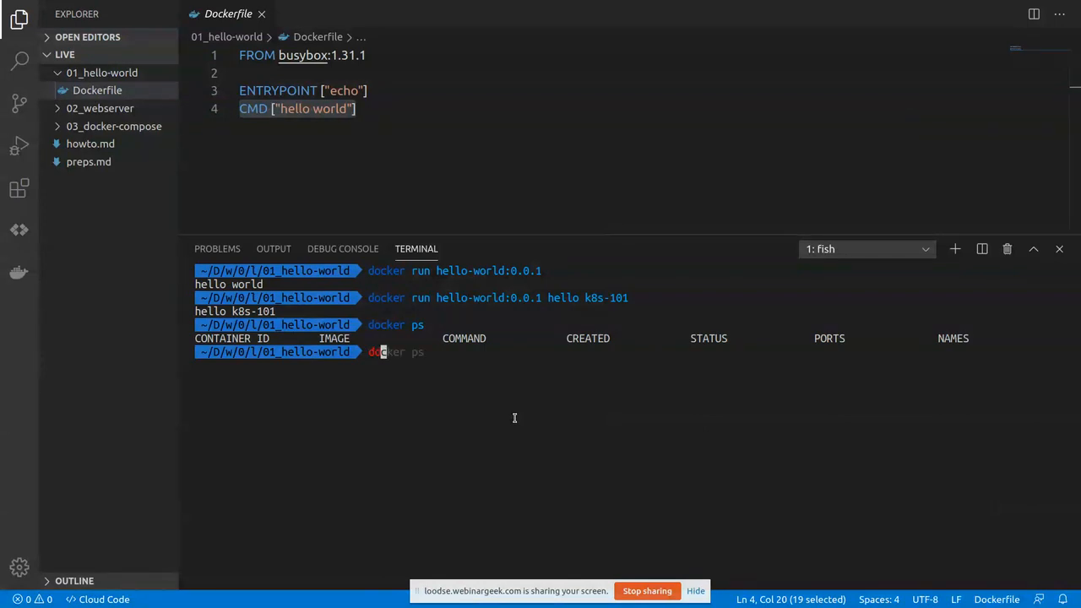
{"action": "key", "text": "Return"}
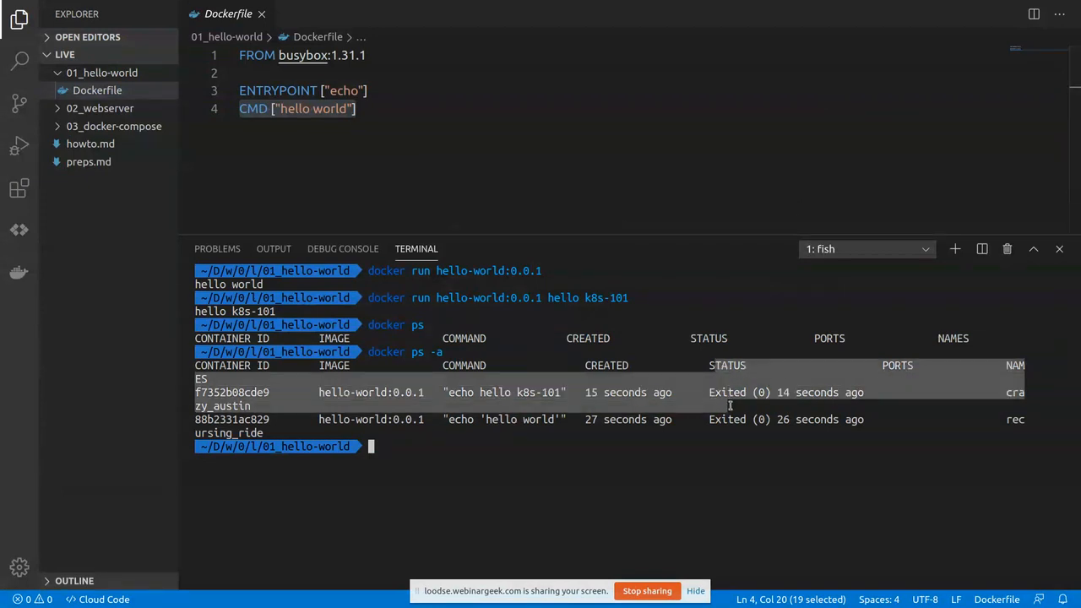
{"action": "type", "text": "clear"}
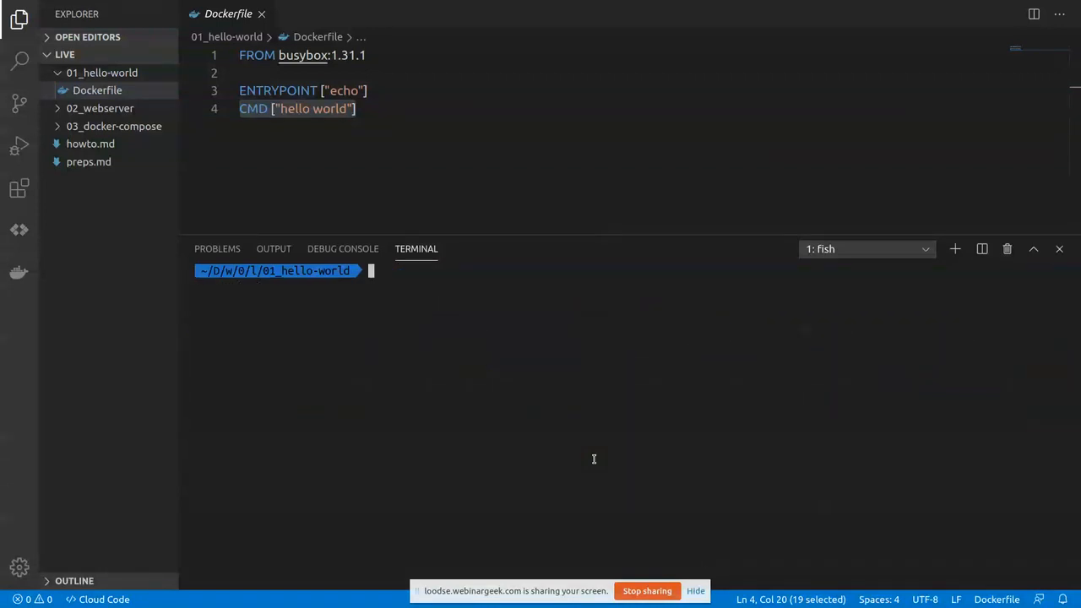
Switch the terminal to ../02_webserver and view its main.go Go HTTP server on port 8080.
{"action": "type", "text": "cd ../02_webserver/"}
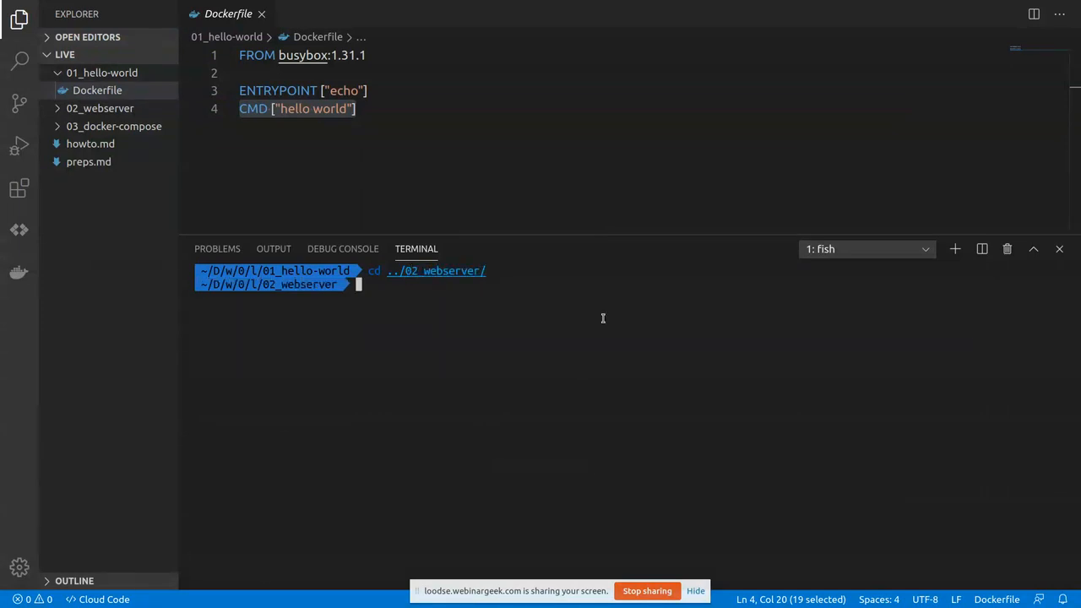
{"action": "left_click", "coordinate": [100, 108]}
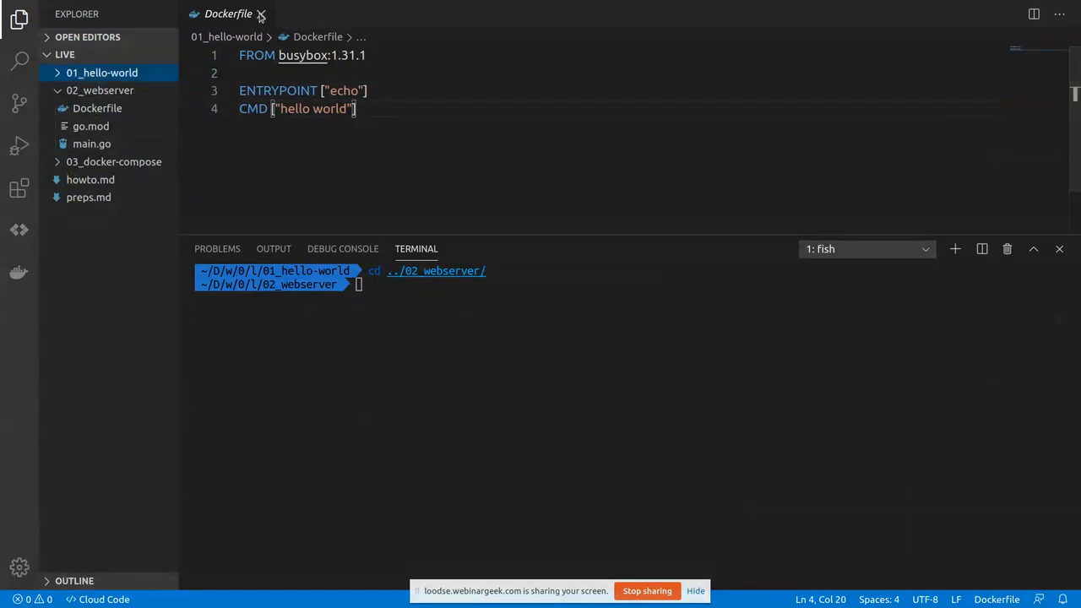
{"action": "left_click", "coordinate": [260, 13]}
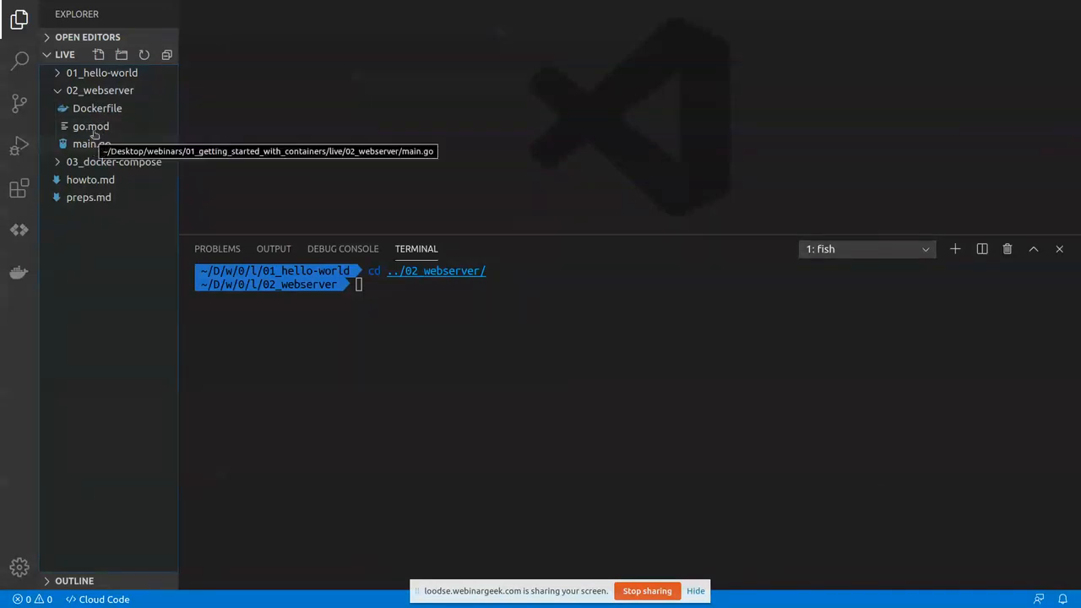
{"action": "left_click", "coordinate": [84, 144]}
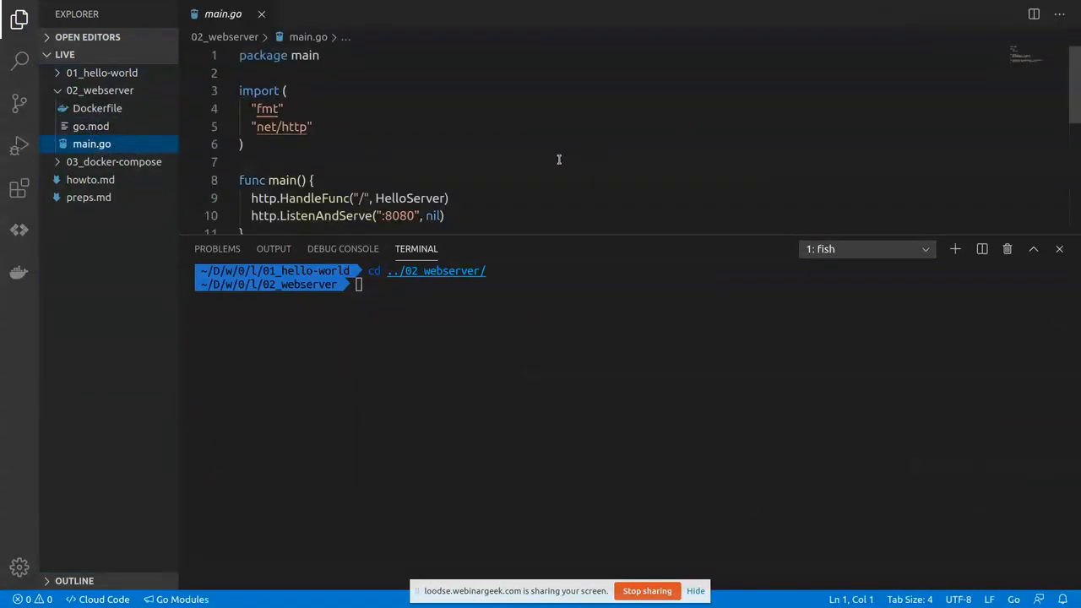
{"action": "scroll", "scroll_direction": "down", "scroll_amount": 3}
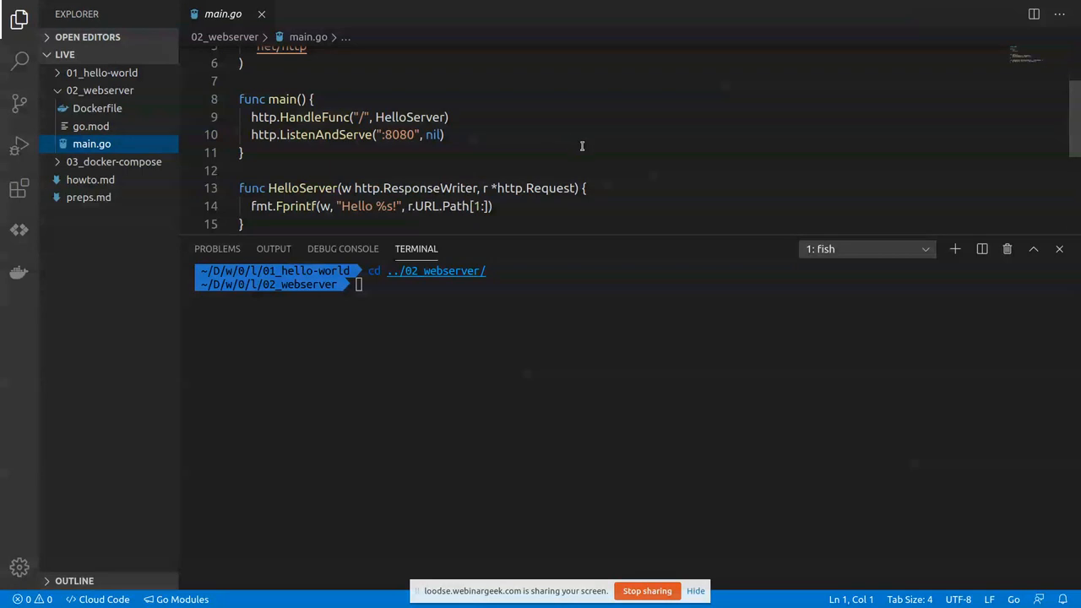
{"action": "mouse_move", "coordinate": [592, 145]}
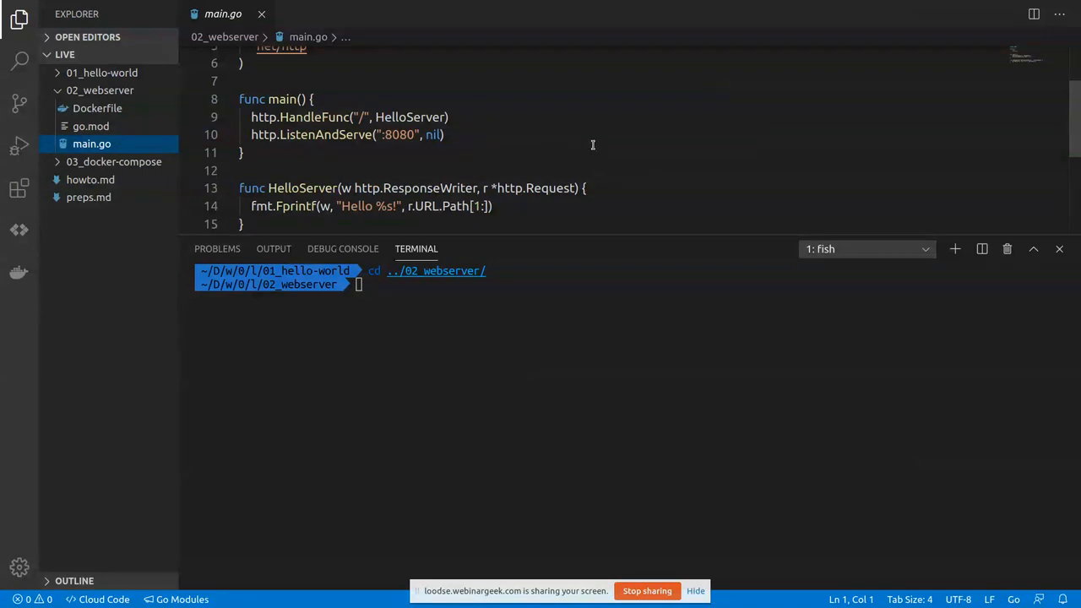
{"action": "mouse_move", "coordinate": [594, 134]}
{"action": "type", "text": "cd .."}
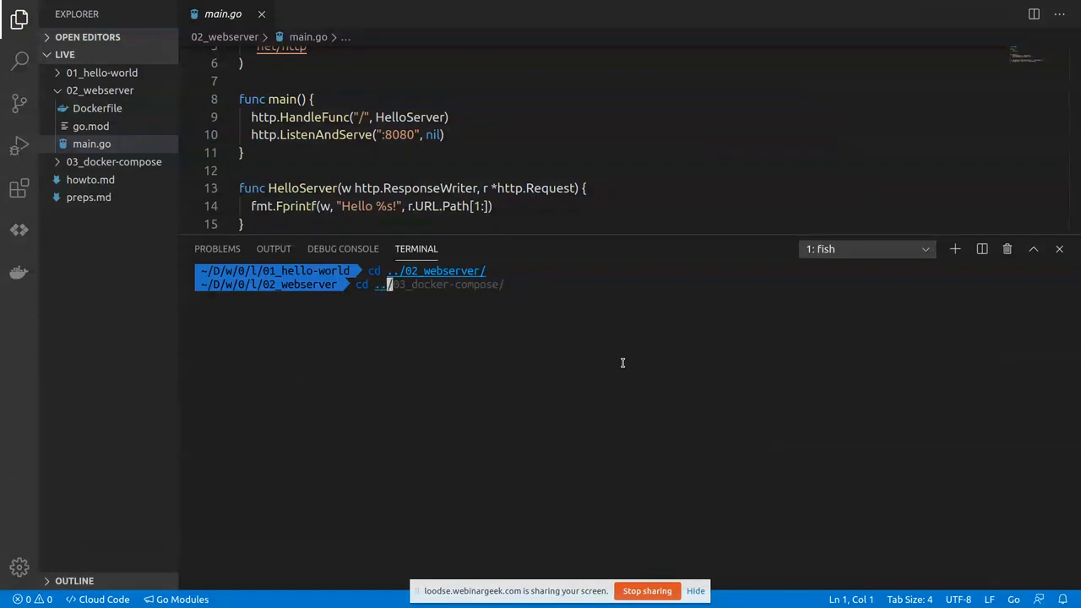
Clear the terminal before running go build . in 02_webserver.
{"action": "type", "text": "clear"}
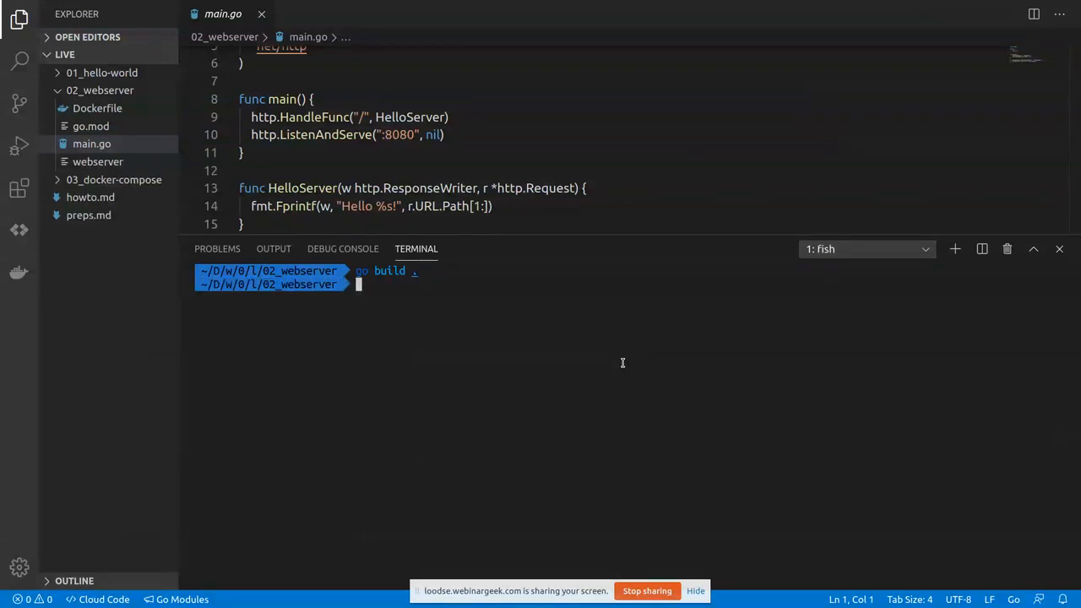
{"action": "mouse_move", "coordinate": [659, 294]}
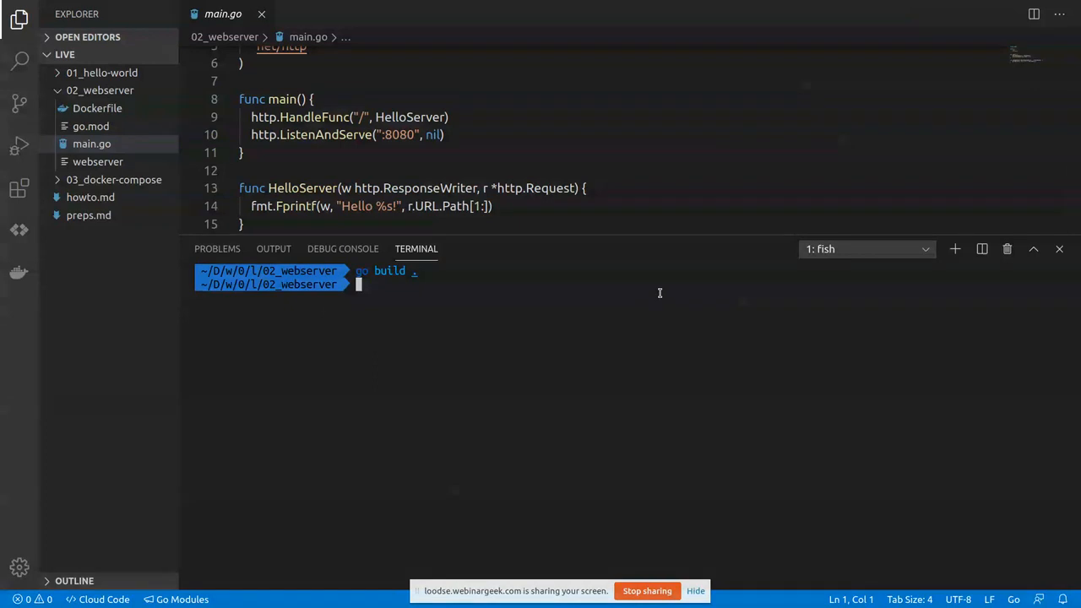
View the web server's Dockerfile and start the compiled ./webserver binary locally.
{"action": "left_click", "coordinate": [98, 162]}
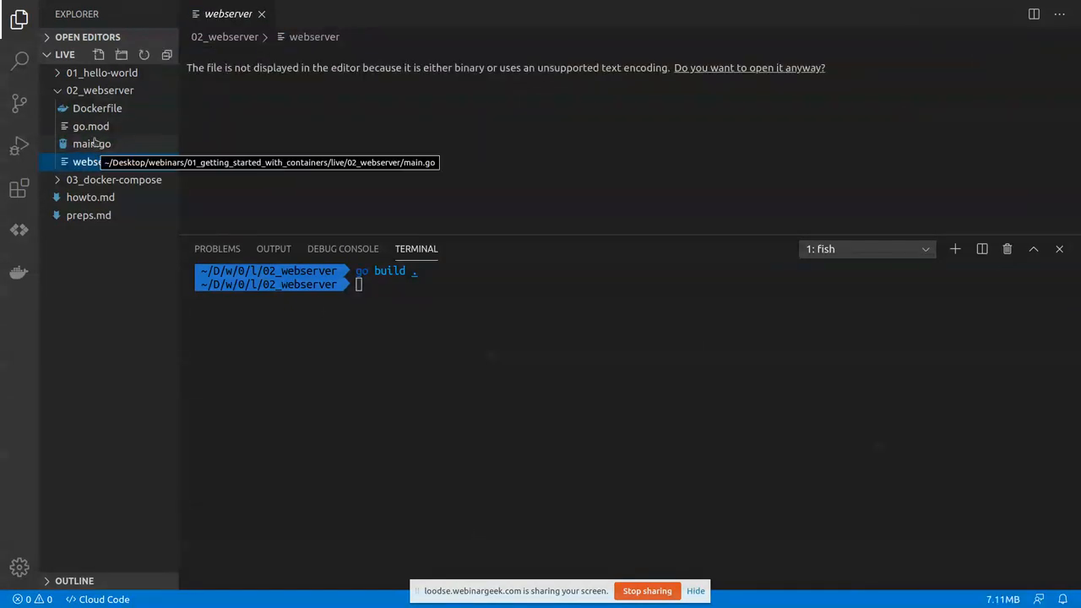
{"action": "left_click", "coordinate": [98, 108]}
{"action": "type", "text": "./webs"}
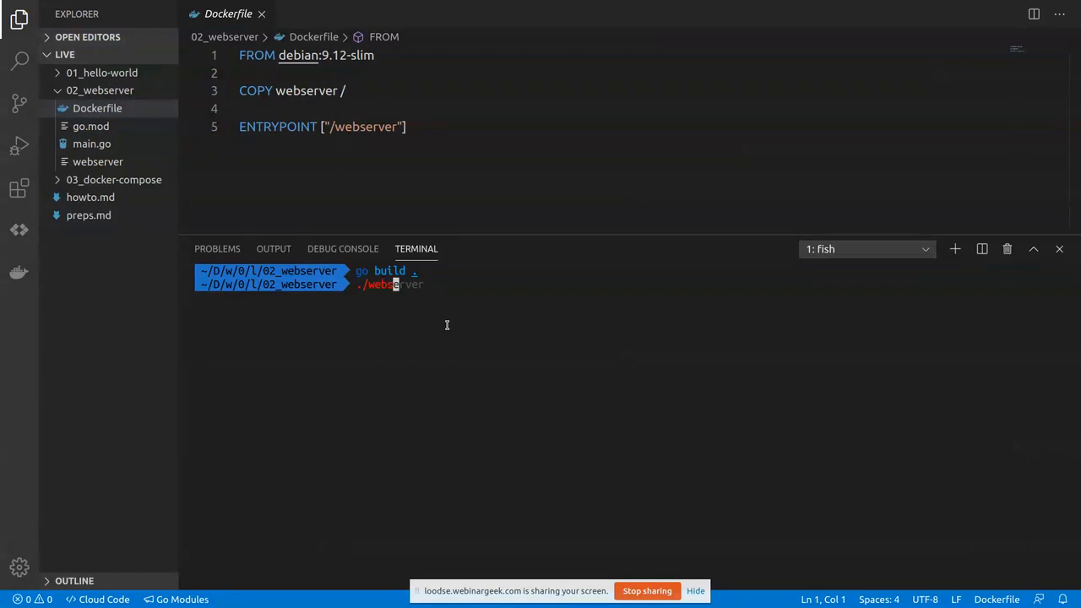
{"action": "key", "text": "Return"}
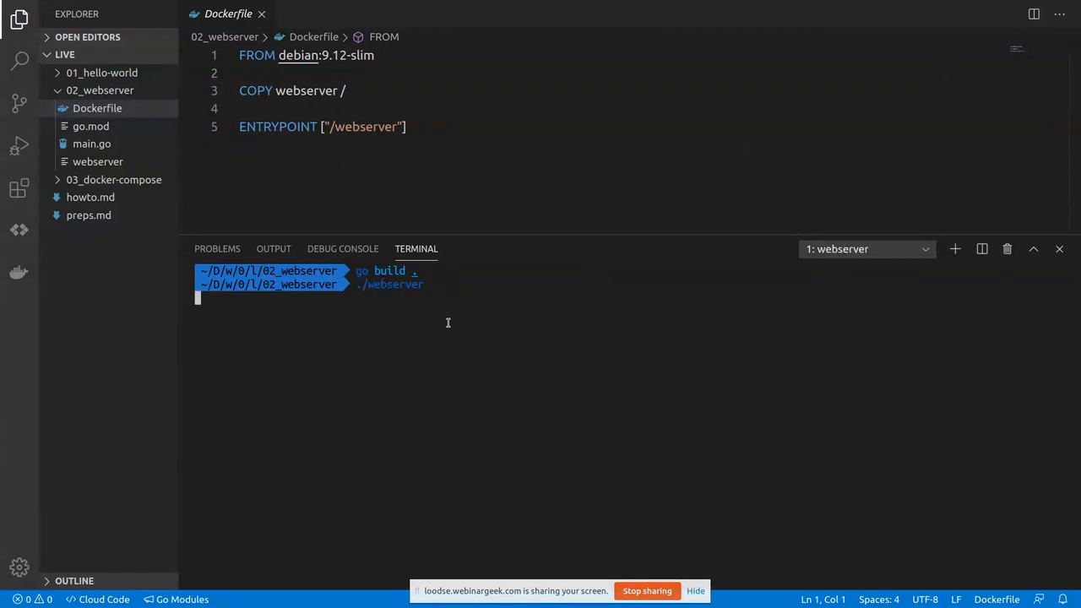
From a split terminal, curl localhost:8080/container to get Hello container!, then exit the split.
{"action": "left_click", "coordinate": [981, 249]}
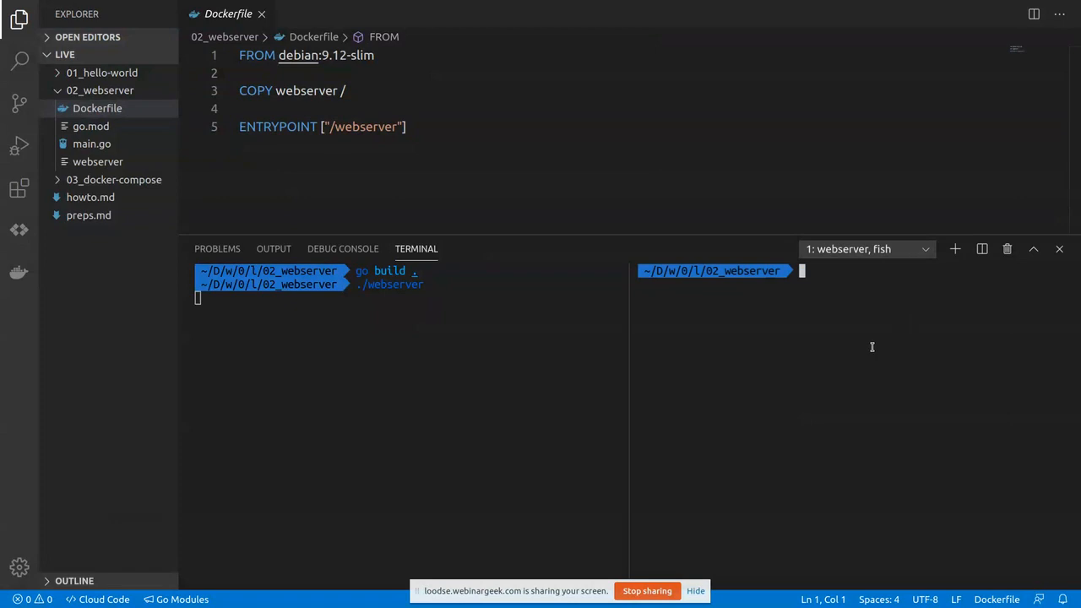
{"action": "type", "text": "curl localhost:8080/metrics"}
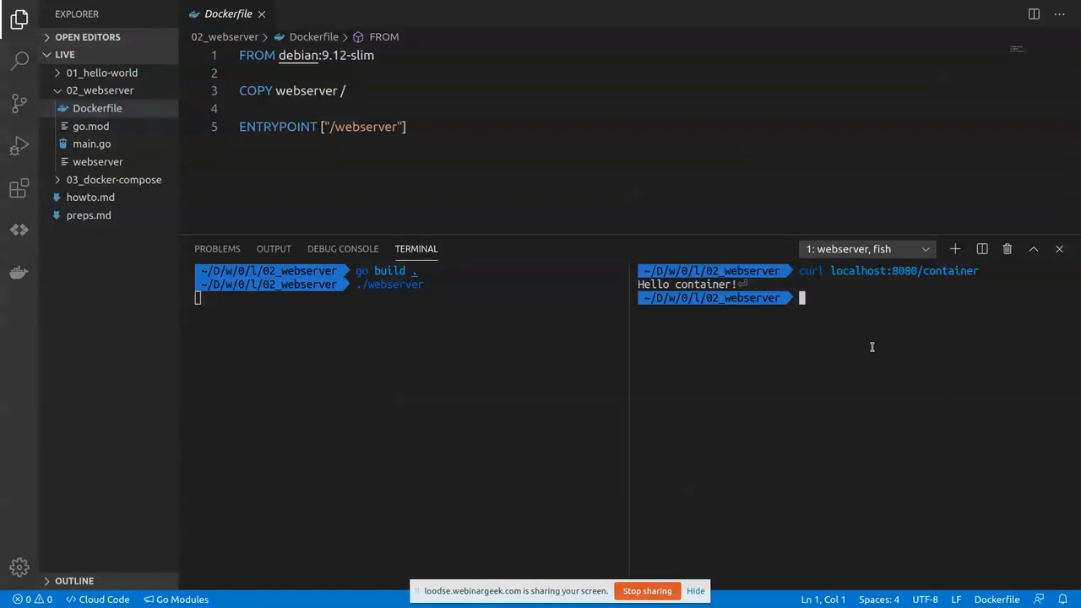
{"action": "mouse_move", "coordinate": [844, 327]}
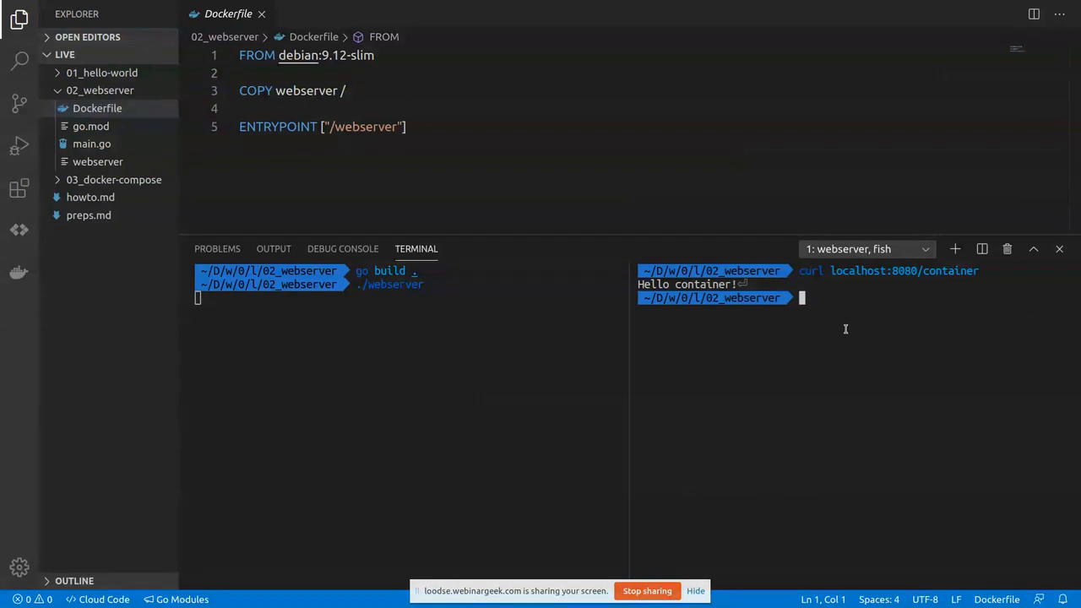
{"action": "type", "text": "exit"}
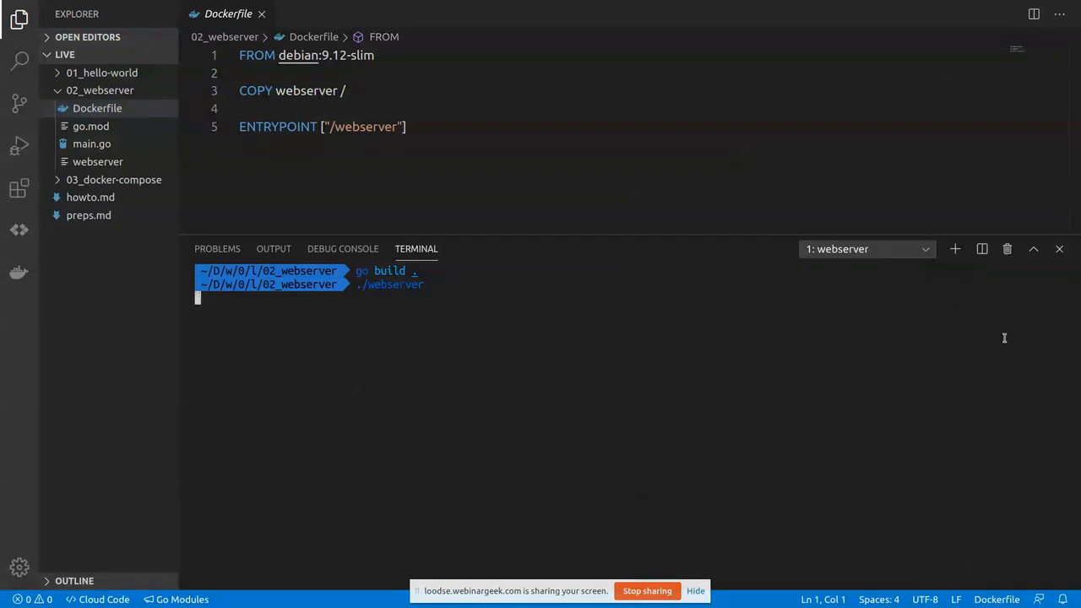
Stop the running ./webserver with Ctrl+C and highlight the Dockerfile's ENTRYPOINT line.
{"action": "key", "text": "ctrl+c"}
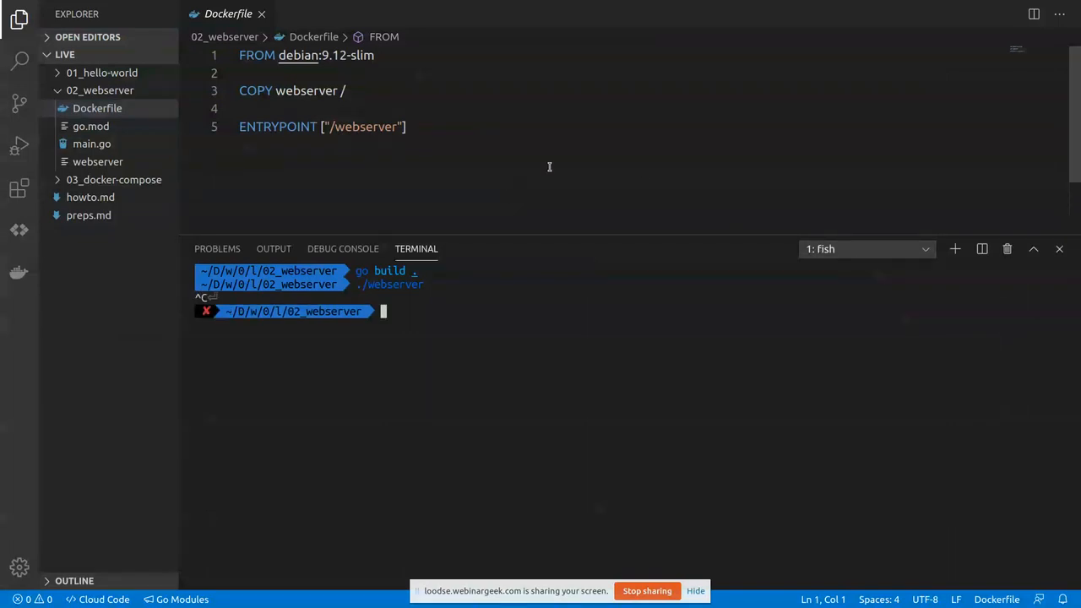
{"action": "left_click", "coordinate": [347, 91]}
{"action": "type", "text": "docker"}
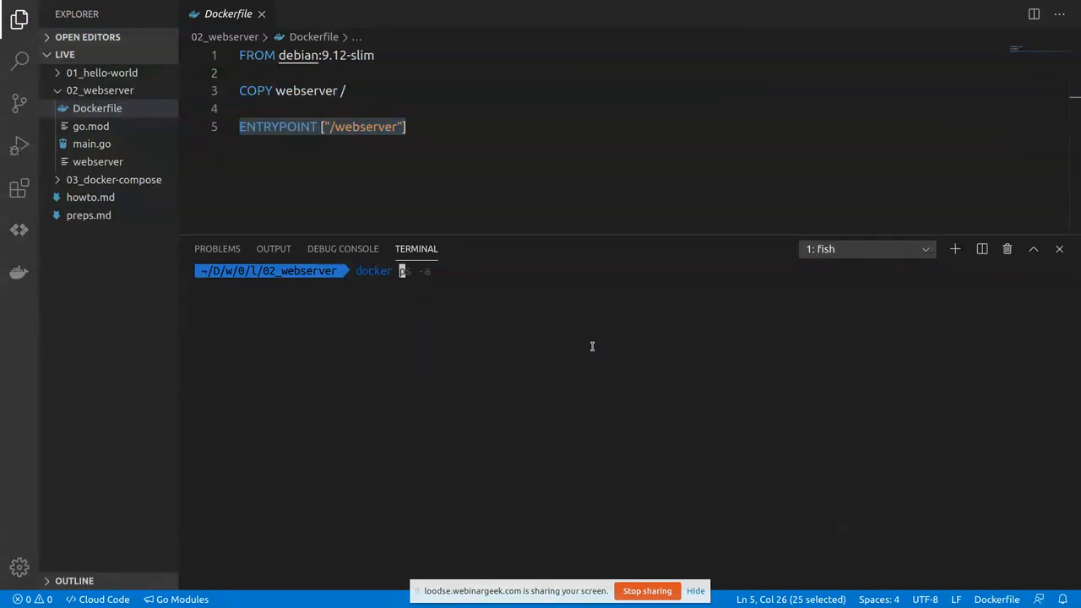
Run docker build -t webserver:0.0.1 . and begin the docker run command.
{"action": "type", "text": "build -t hello-world:0.0.1 ."}
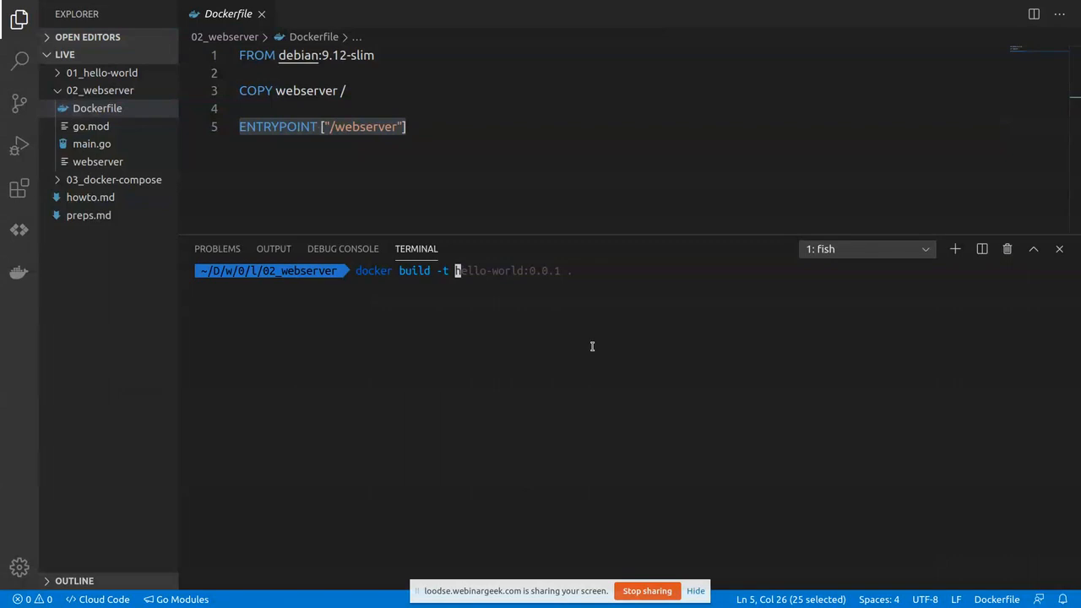
{"action": "type", "text": "webserver:0.0.1 ."}
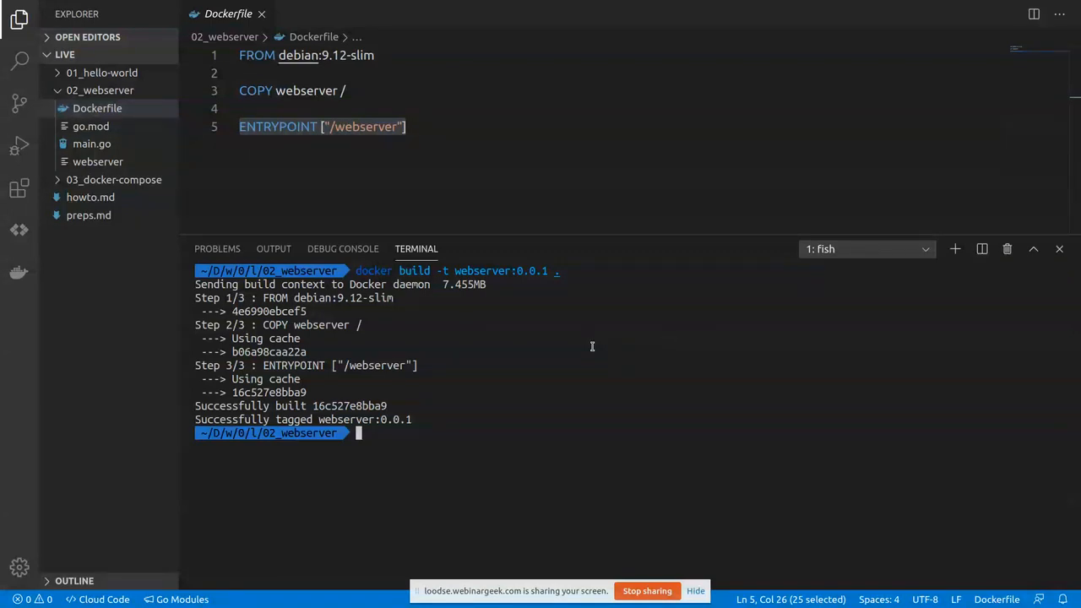
{"action": "type", "text": "docker run hello-world:0.0.1 hello k8s-101"}
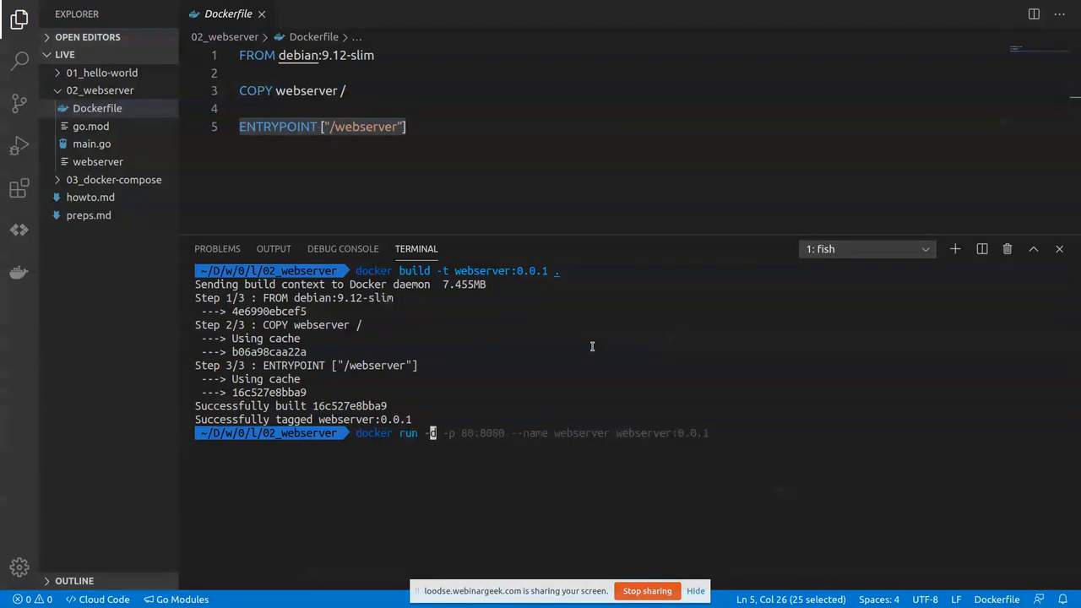
Run docker run -d -p 80:8080 --name webserver webserver:0.0.1 to start a detached container.
{"action": "type", "text": "d"}
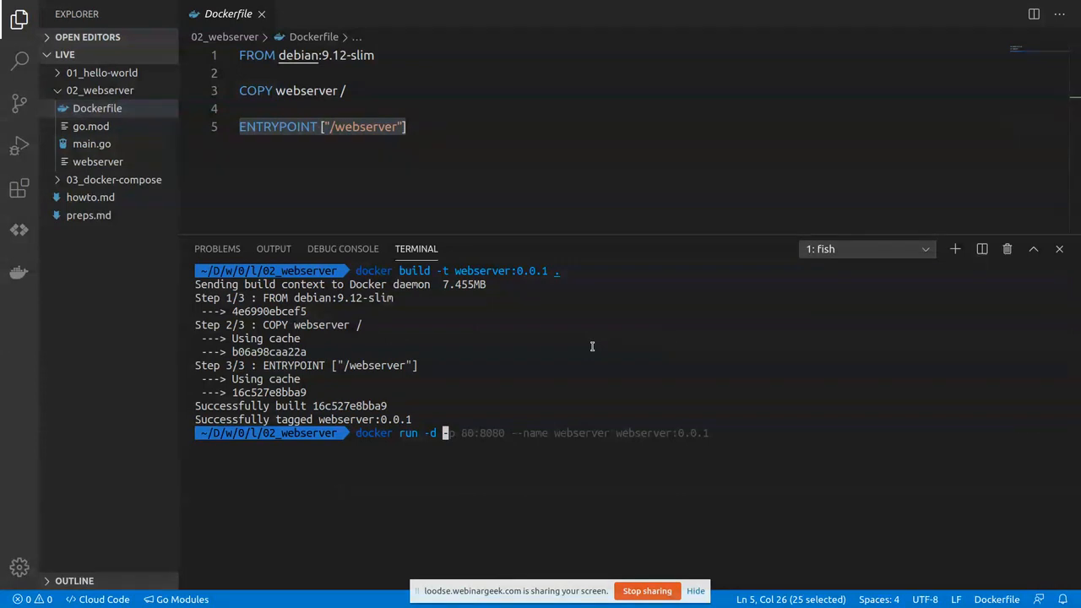
{"action": "type", "text": "p 80:"}
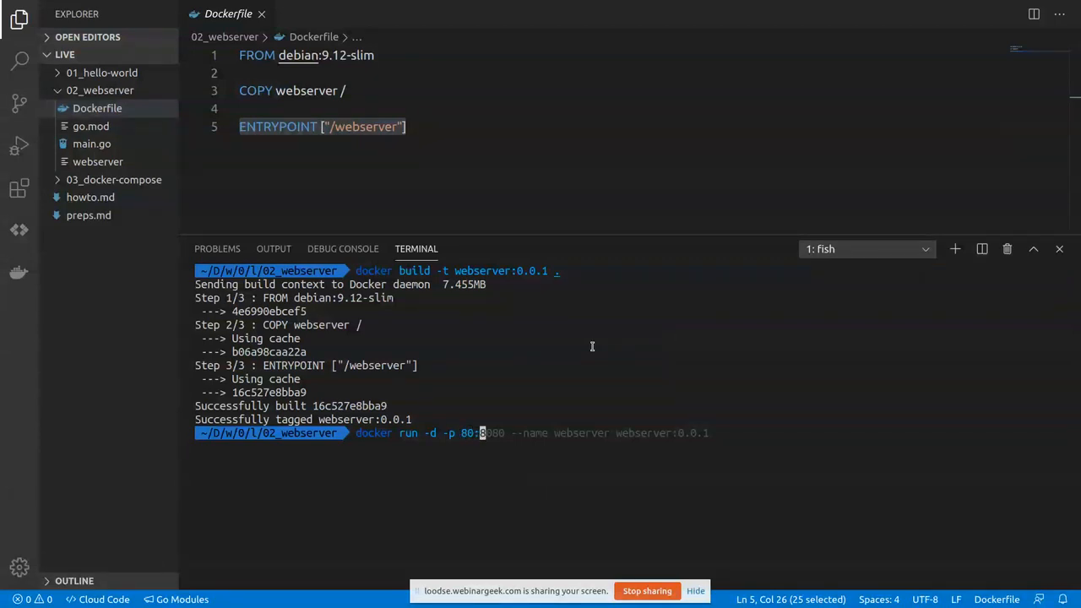
{"action": "type", "text": "8080"}
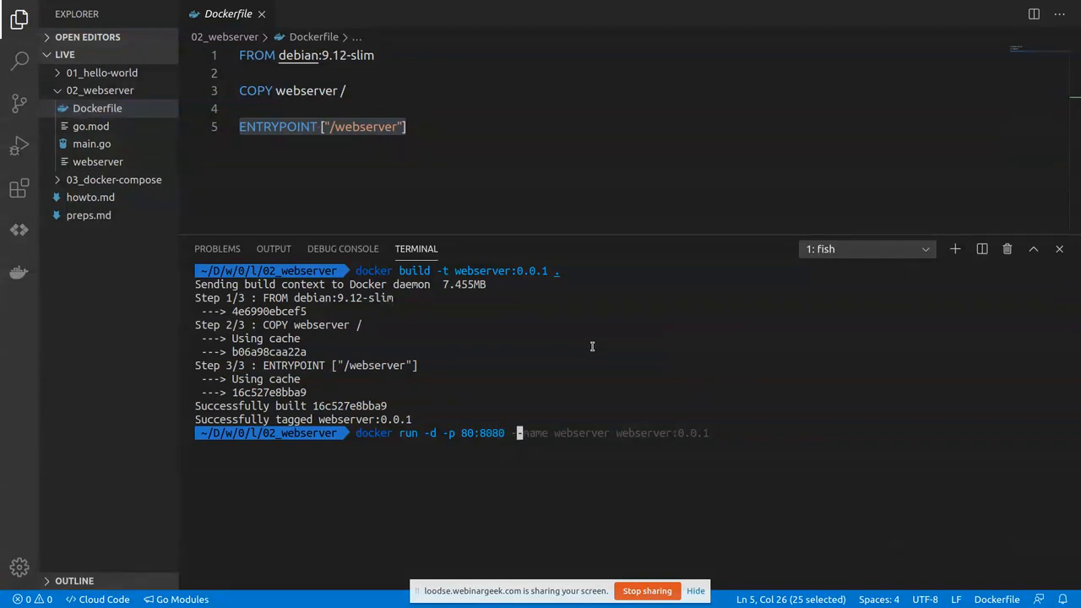
{"action": "type", "text": "-"}
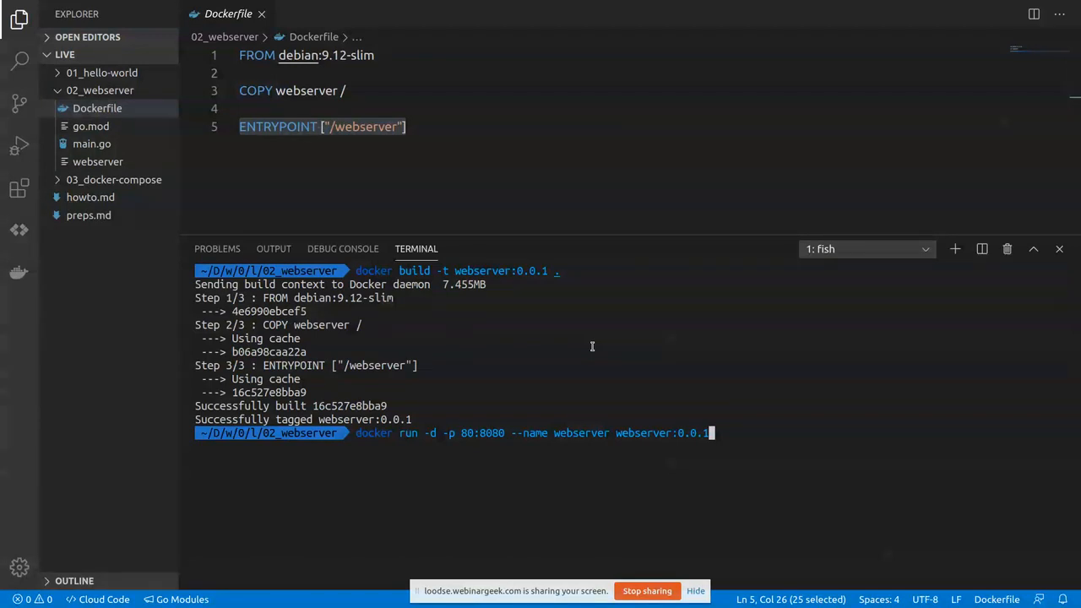
{"action": "key", "text": "Return"}
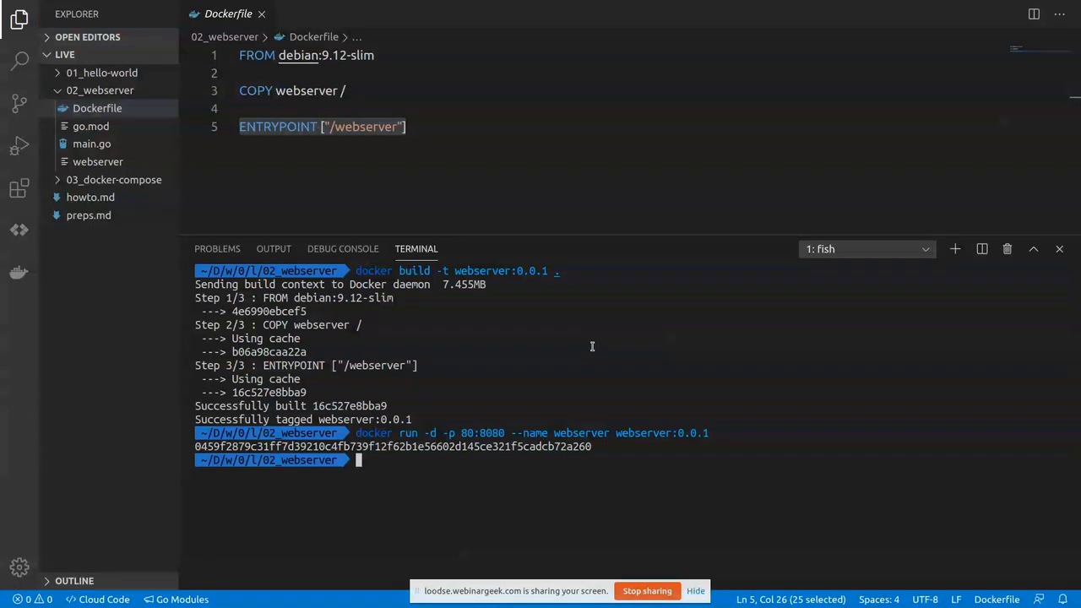
curl localhost/now-in-container and receive Hello now-in-container! from the container.
{"action": "type", "text": "curl localhost:8080/metrics"}
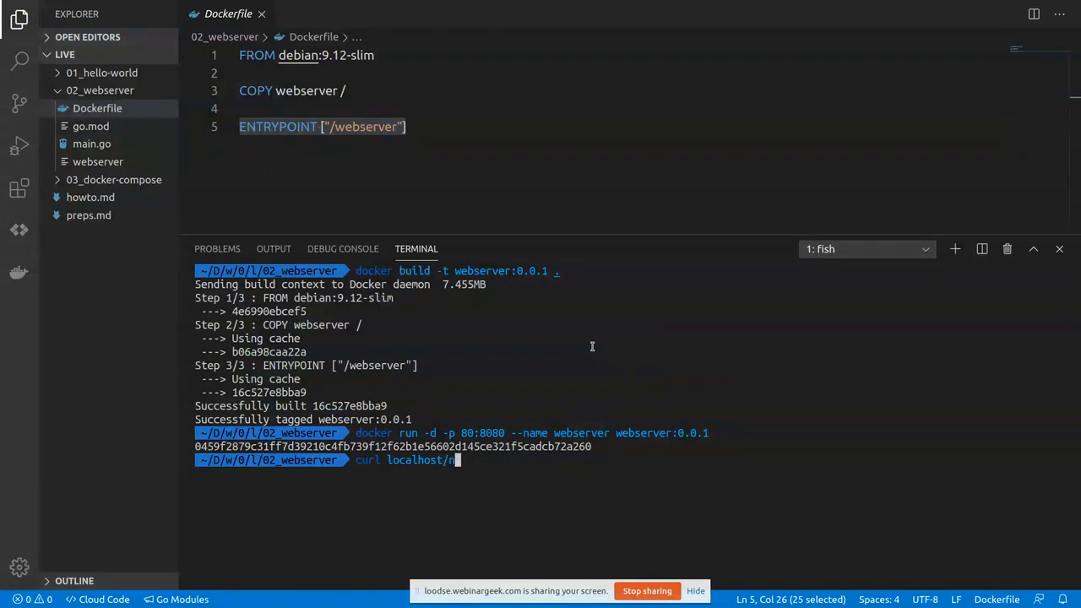
{"action": "type", "text": "ow-in-container"}
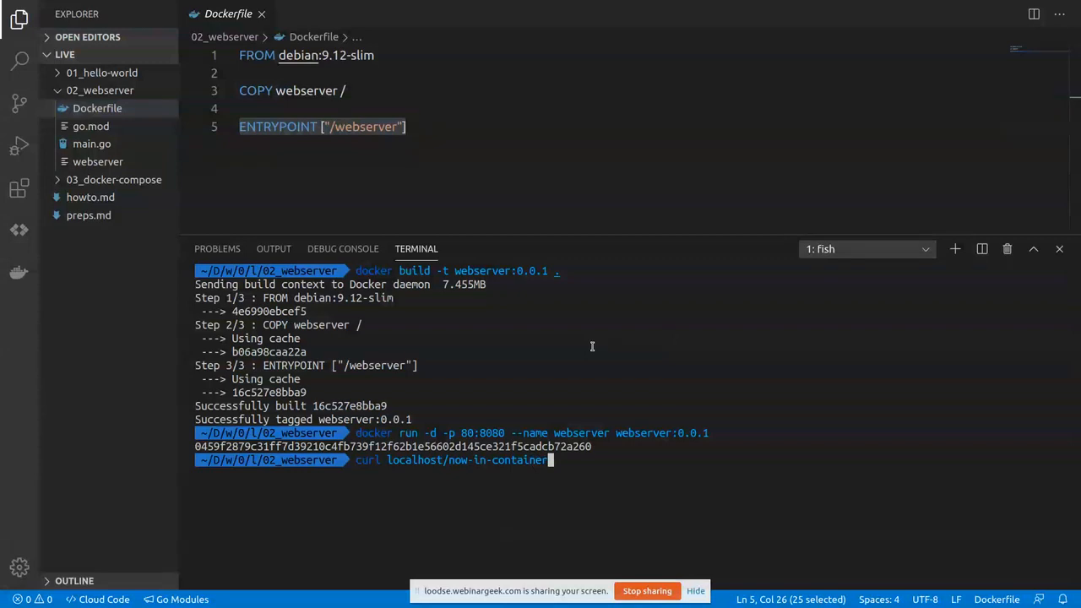
{"action": "key", "text": "Return"}
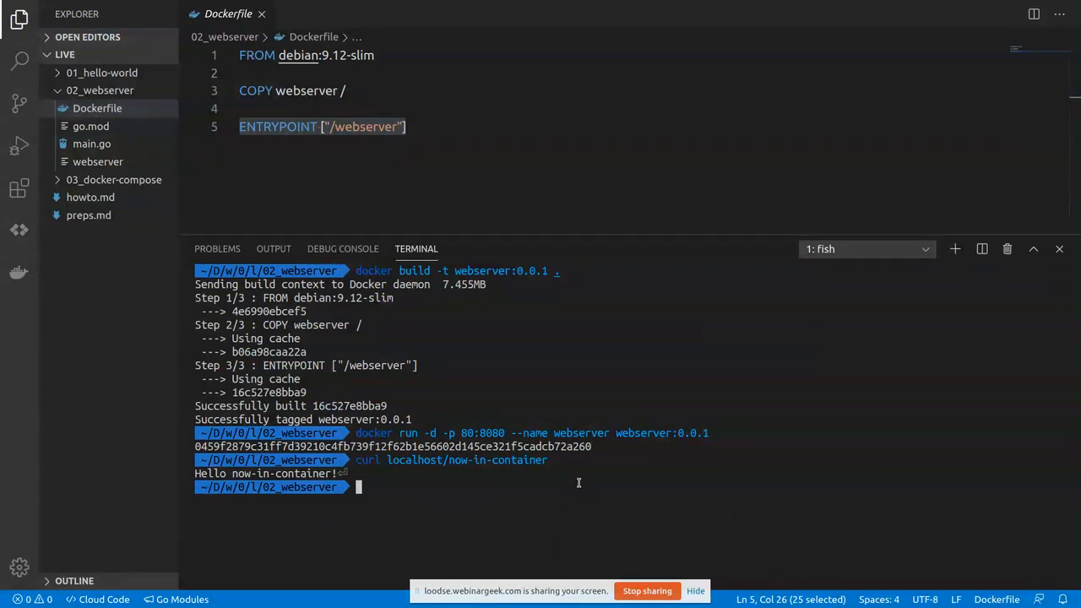
List containers with docker ps, stop container 04, and see curl to now-in-container fail.
{"action": "key", "text": "ctrl+l"}
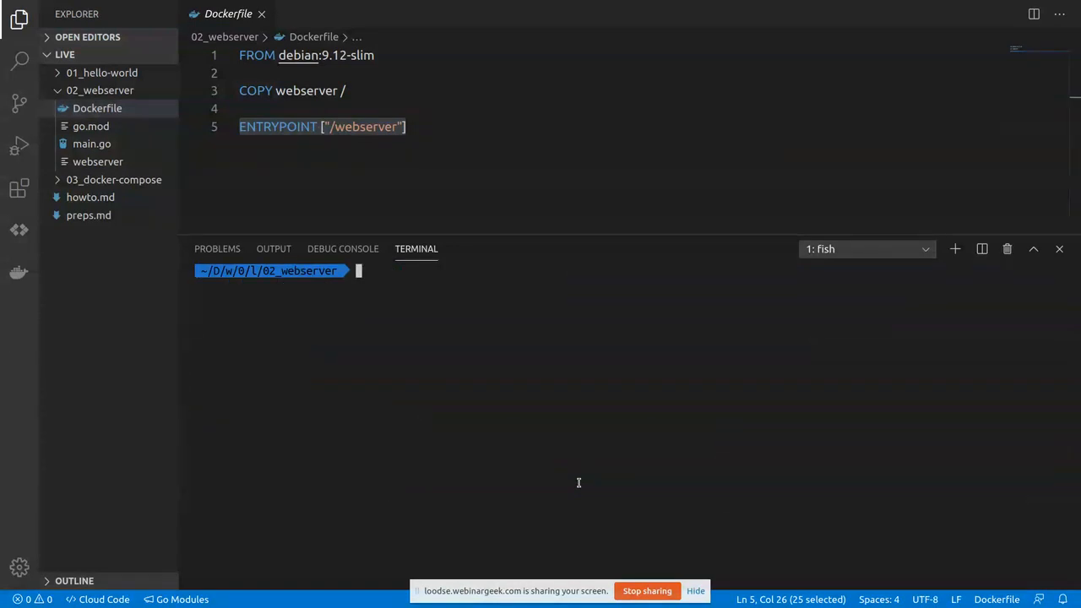
{"action": "type", "text": "docker ps"}
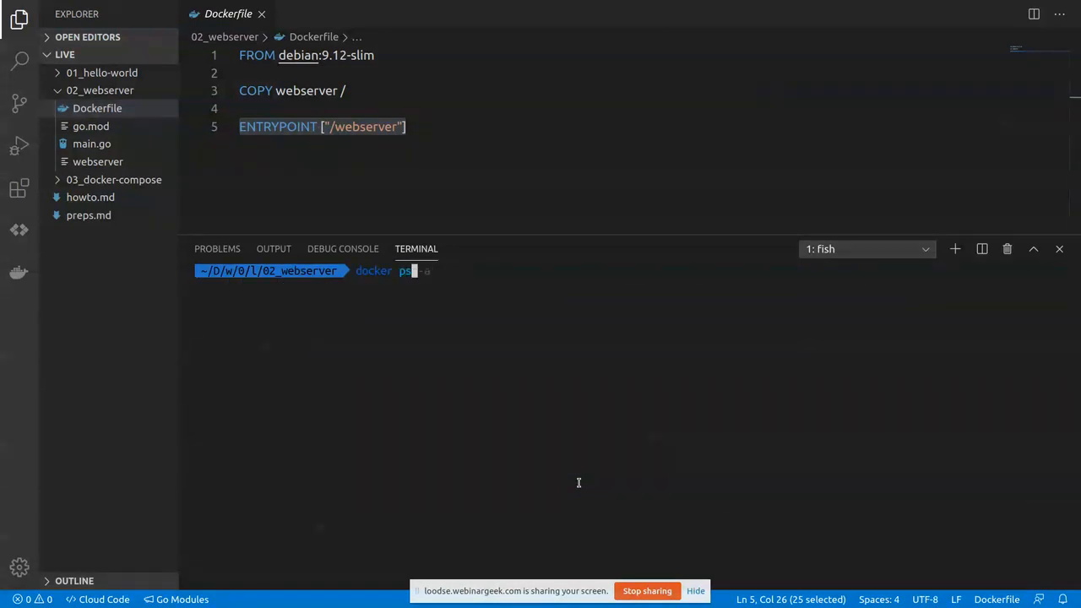
{"action": "key", "text": "Return"}
{"action": "type", "text": "docker"}
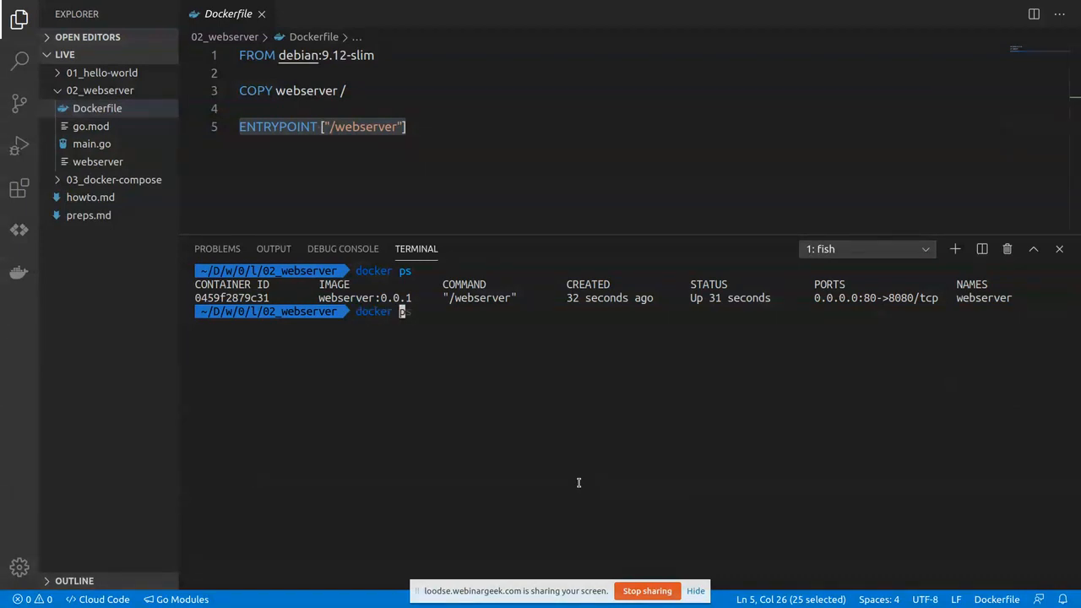
{"action": "type", "text": "stop 0"}
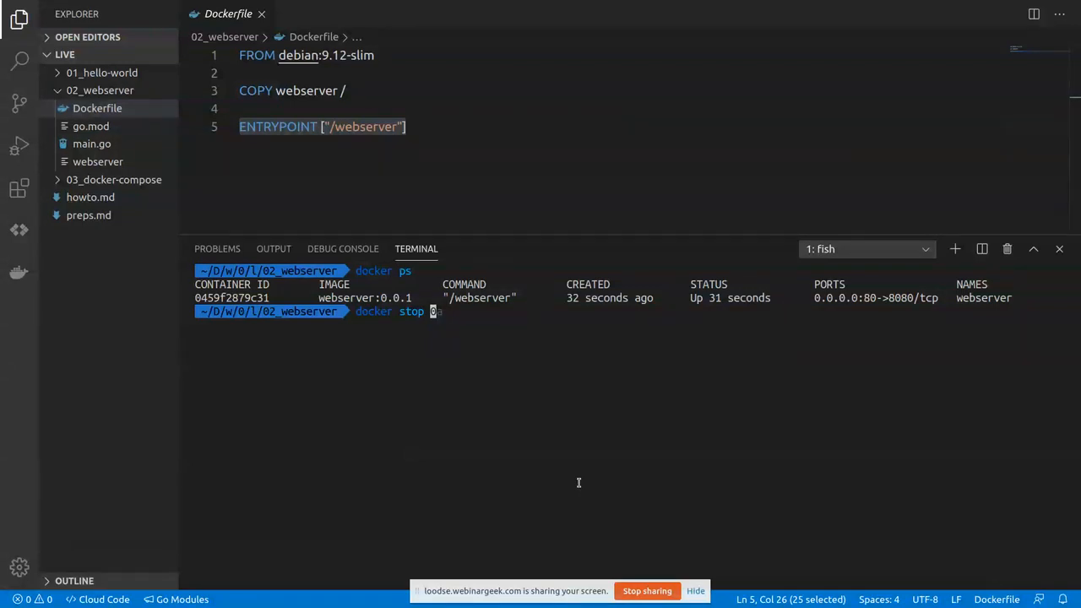
{"action": "type", "text": "4"}
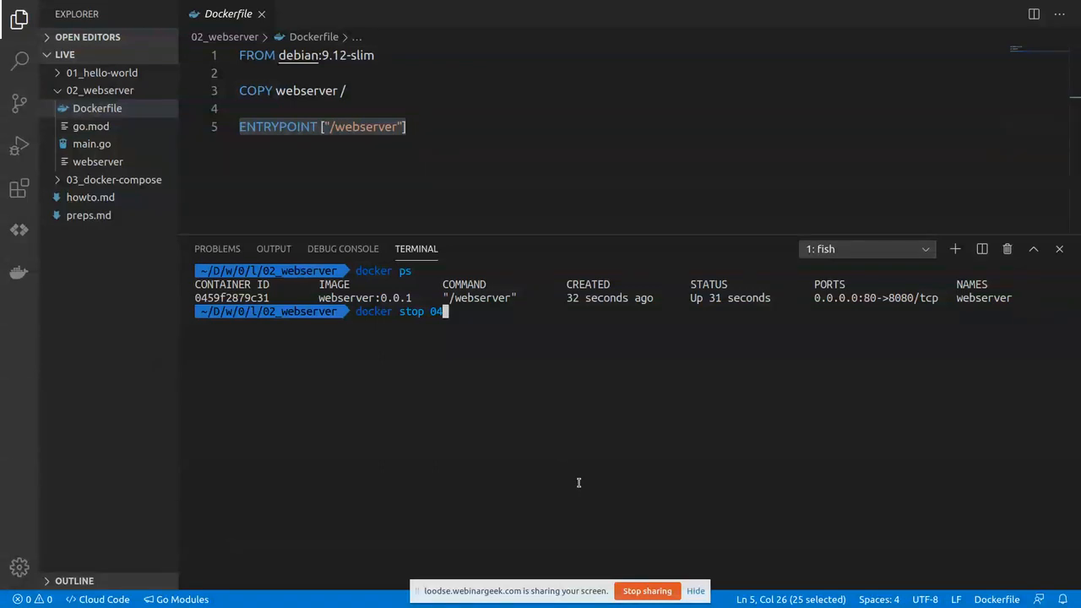
{"action": "key", "text": "Return"}
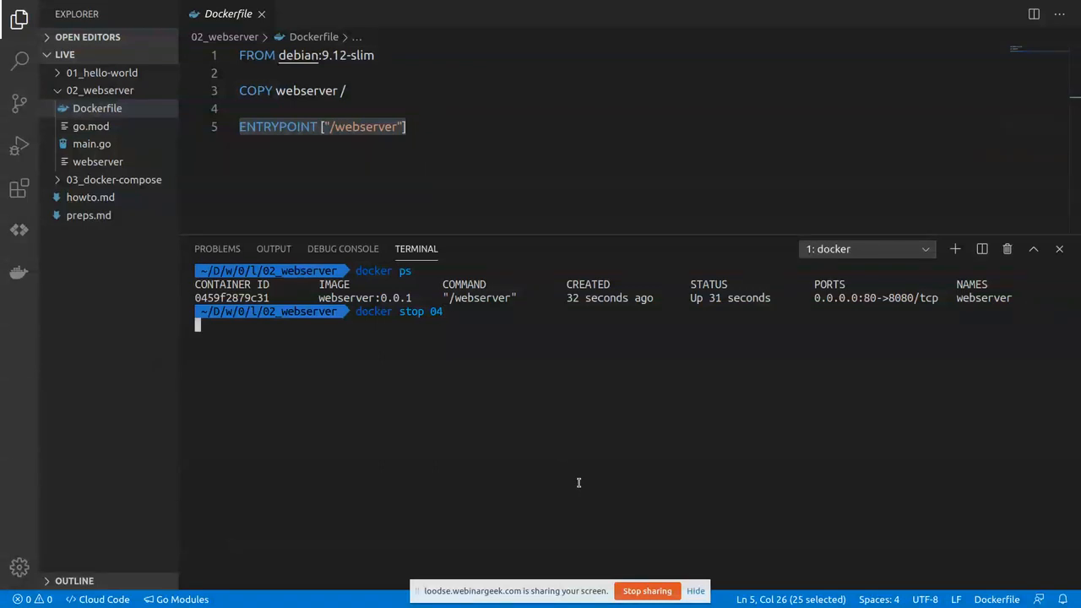
{"action": "key", "text": "Return"}
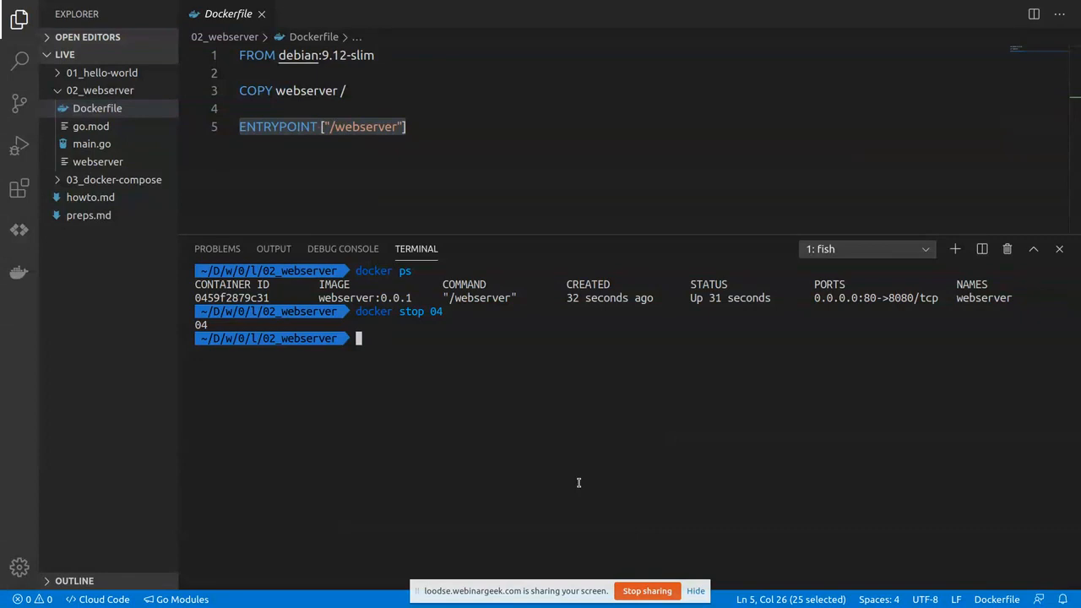
{"action": "type", "text": "curl localhost/now-in-container"}
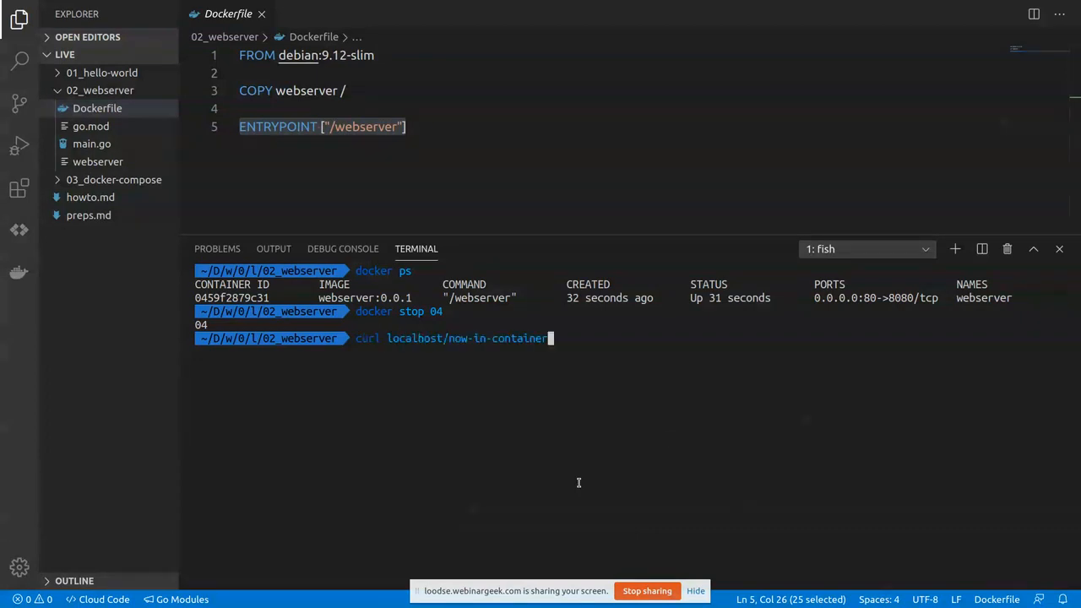
{"action": "key", "text": "Return"}
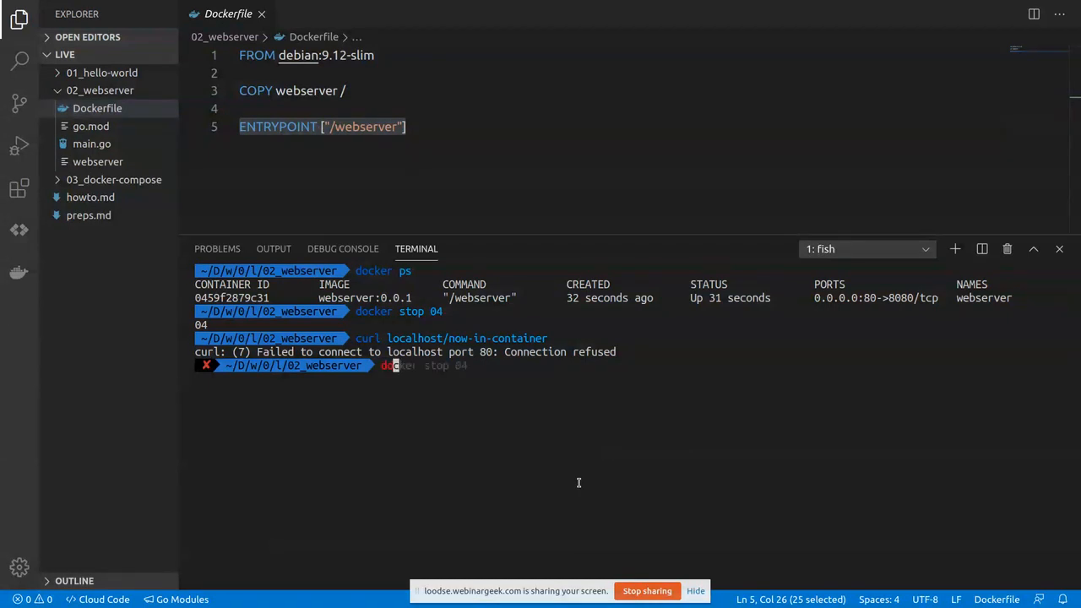
Restart container 04 with docker start and curl the page successfully again.
{"action": "type", "text": "docker start 04"}
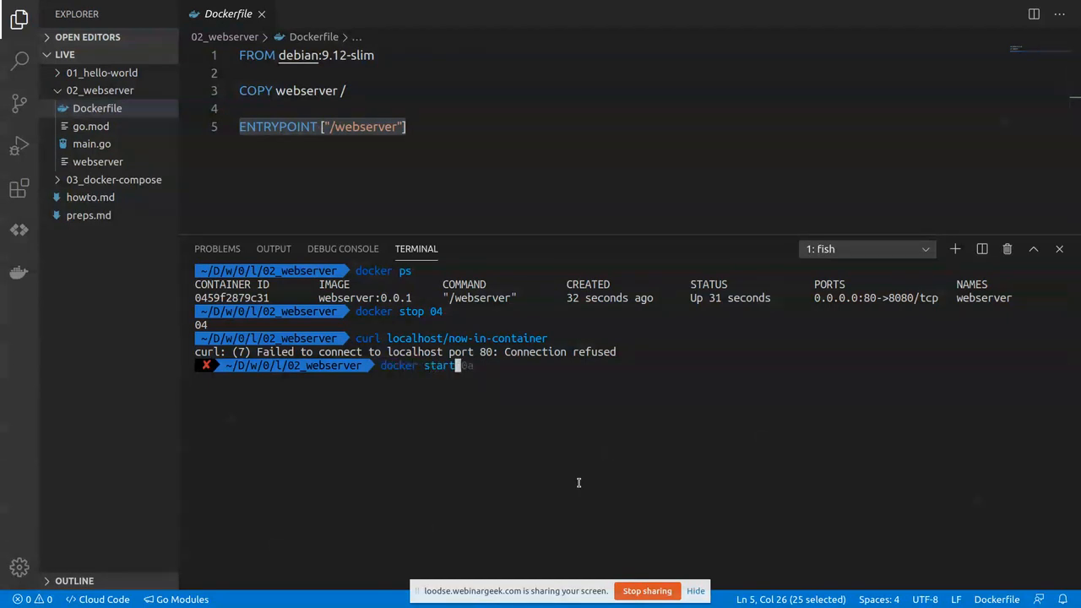
{"action": "type", "text": "04"}
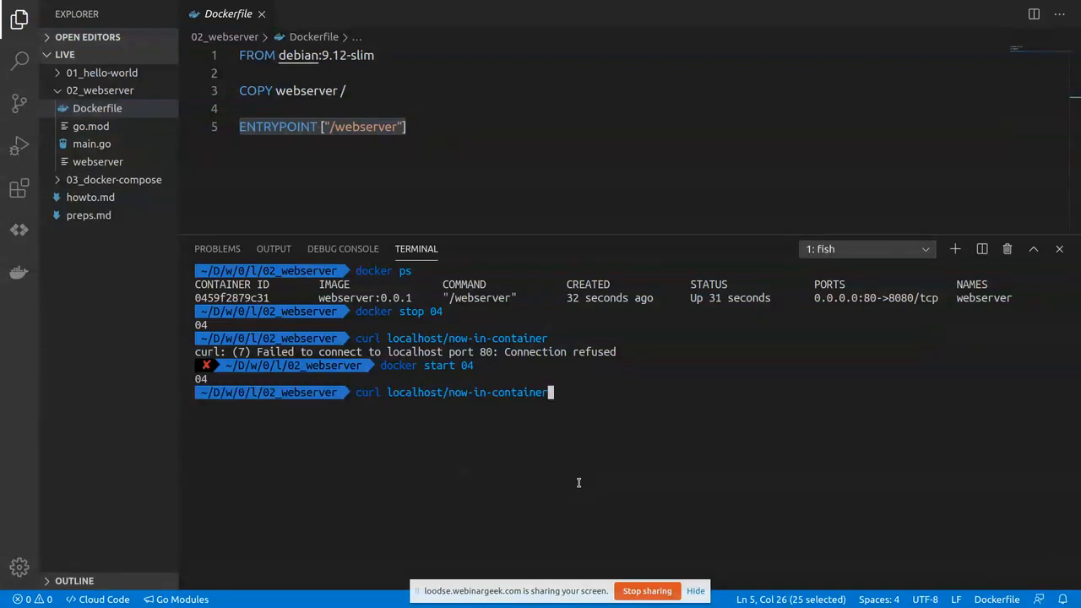
{"action": "key", "text": "Return"}
{"action": "type", "text": "docker kill 0"}
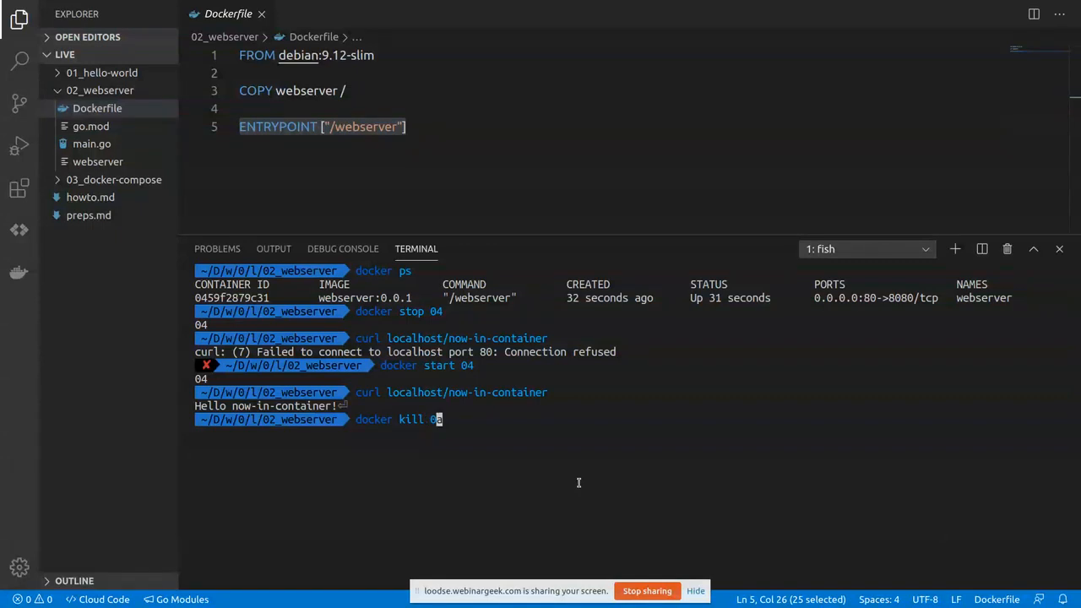
Force-remove container 04 with docker rm -f and confirm docker ps -a lists no containers.
{"action": "type", "text": "4"}
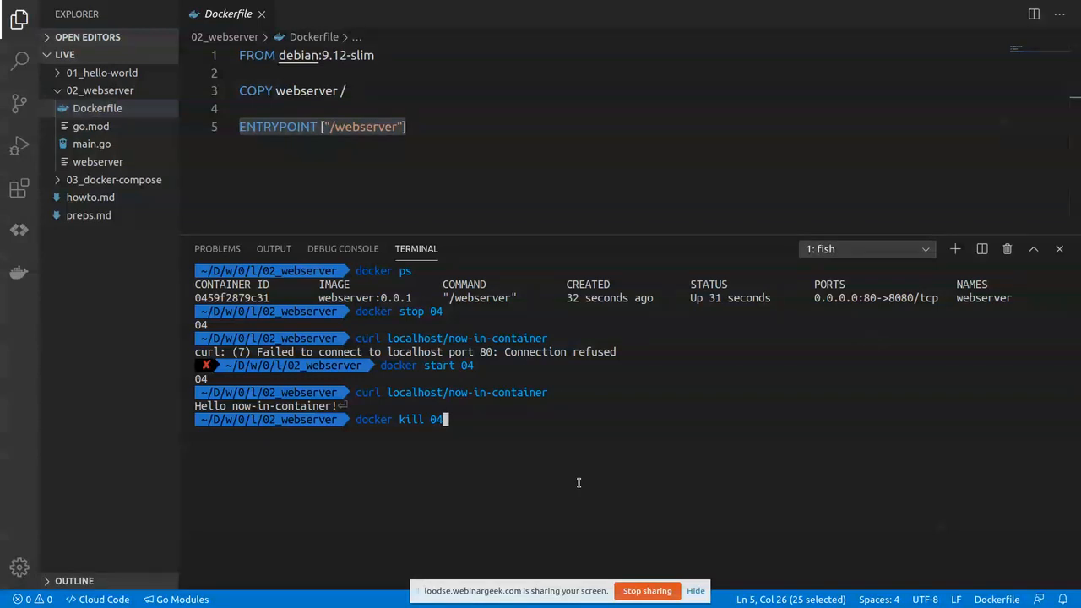
{"action": "key", "text": "BackSpace"}
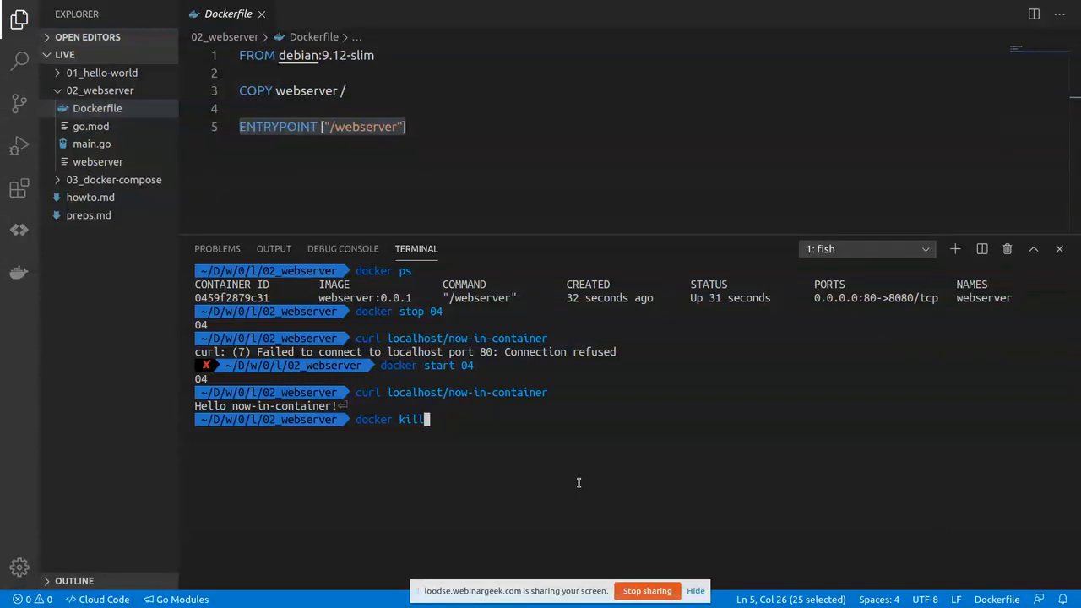
{"action": "type", "text": "docker rm -f (docker ps -qa)"}
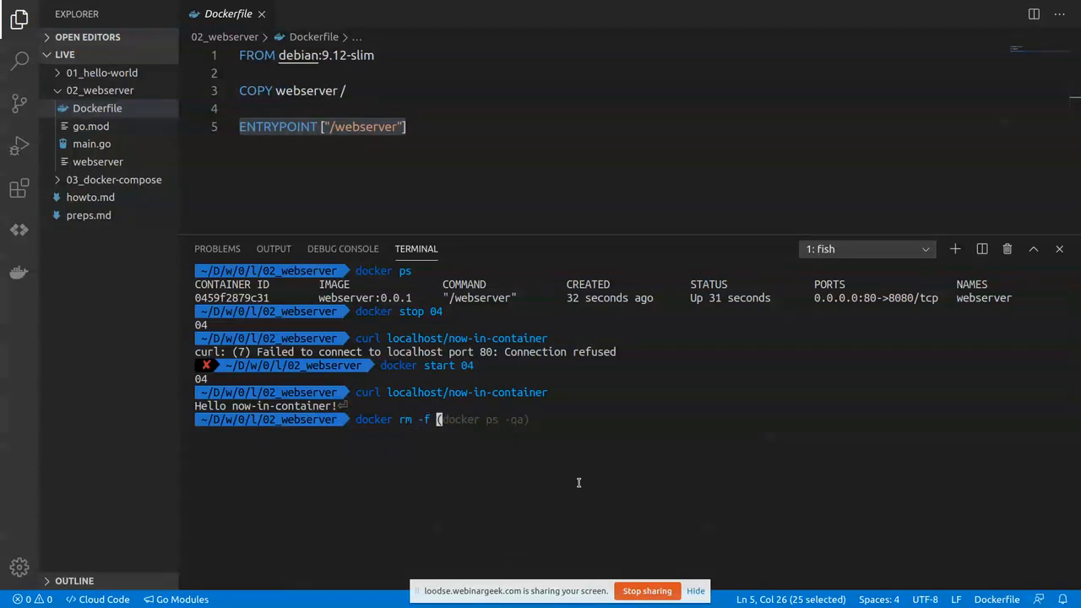
{"action": "type", "text": "04"}
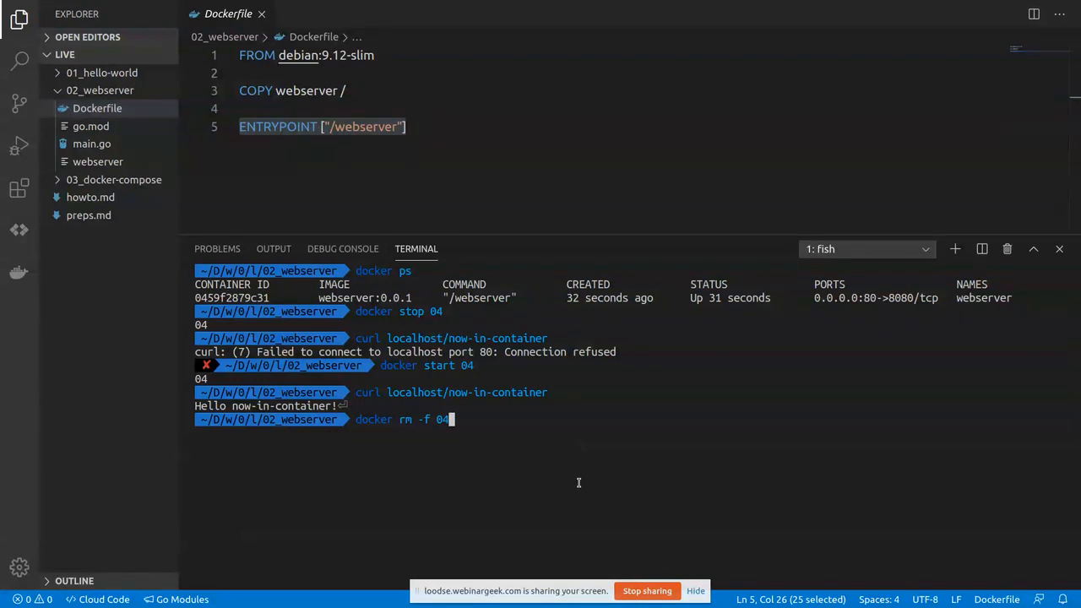
{"action": "key", "text": "Return"}
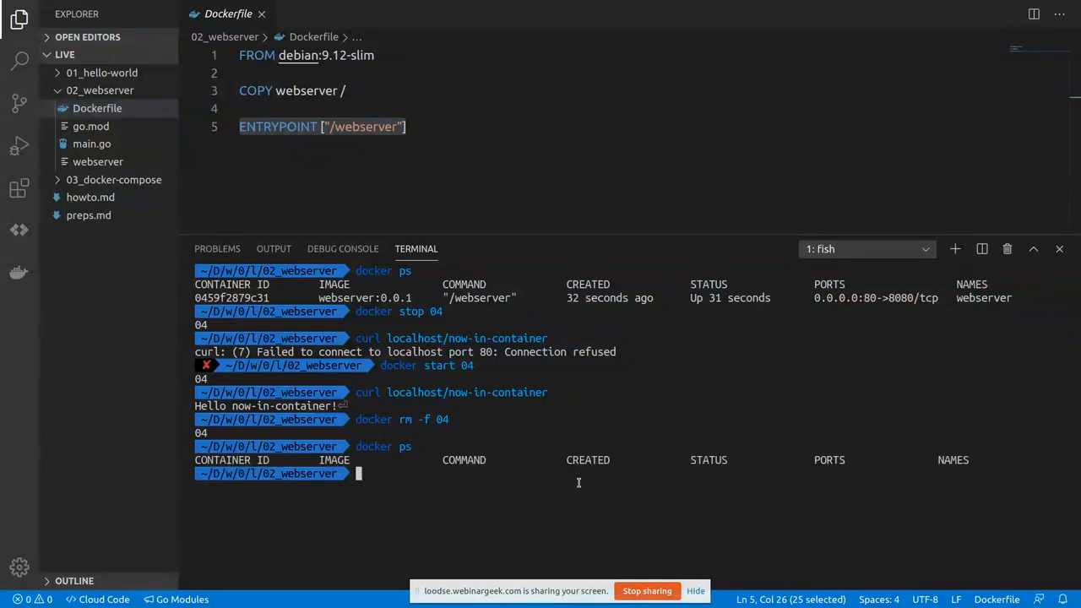
{"action": "type", "text": "docker ps"}
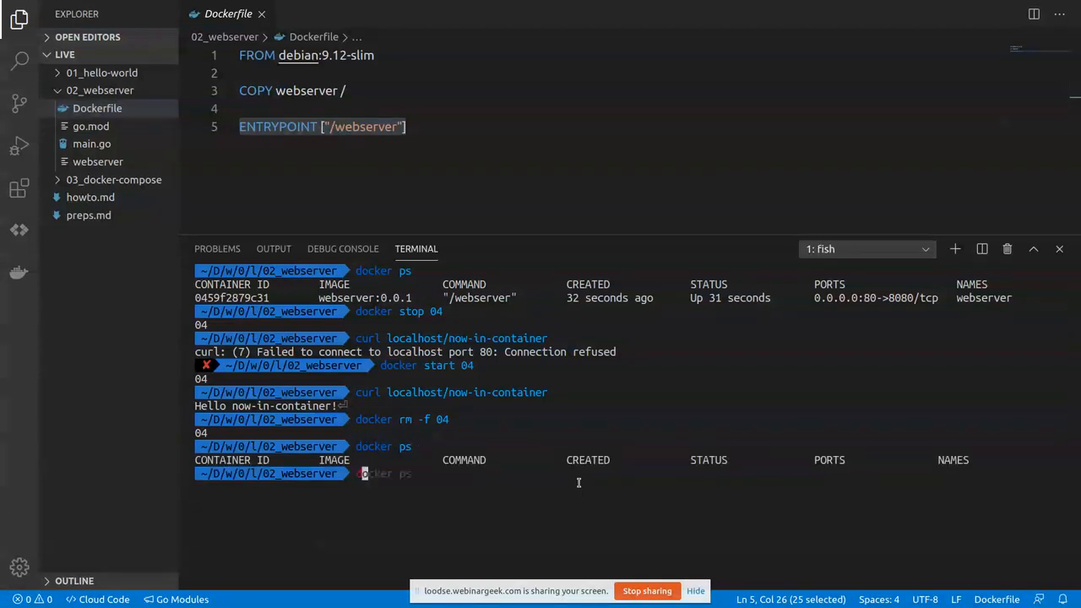
{"action": "type", "text": "-a"}
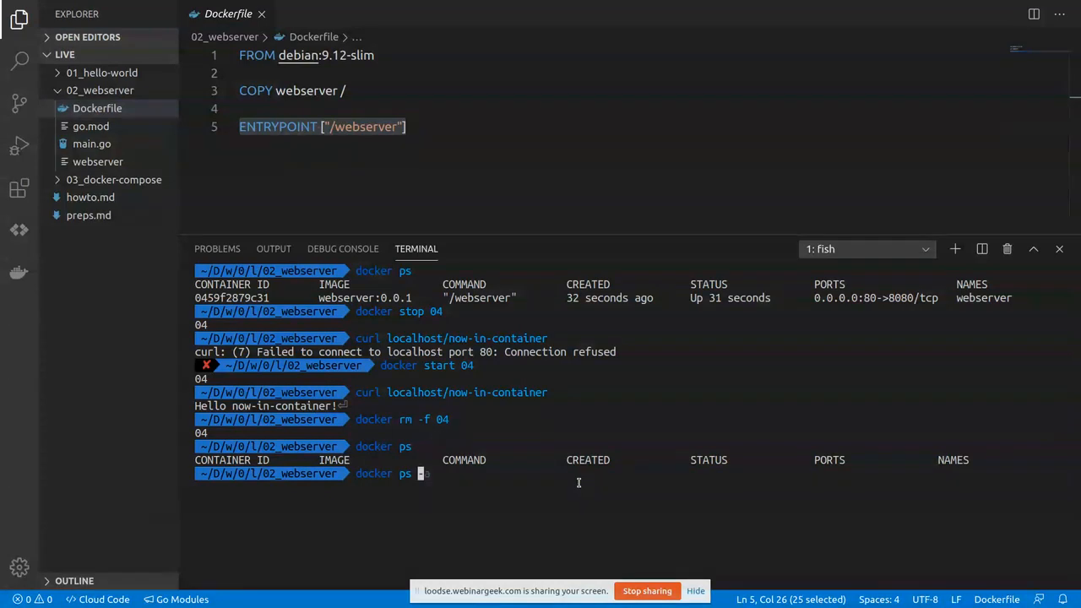
{"action": "key", "text": "Return"}
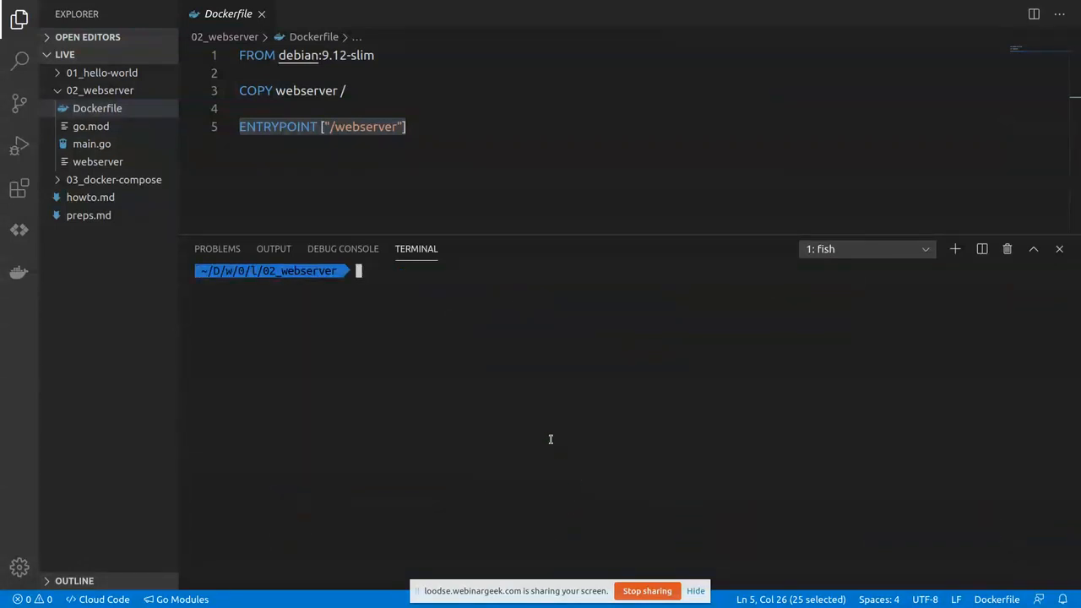
{"action": "mouse_move", "coordinate": [218, 203]}
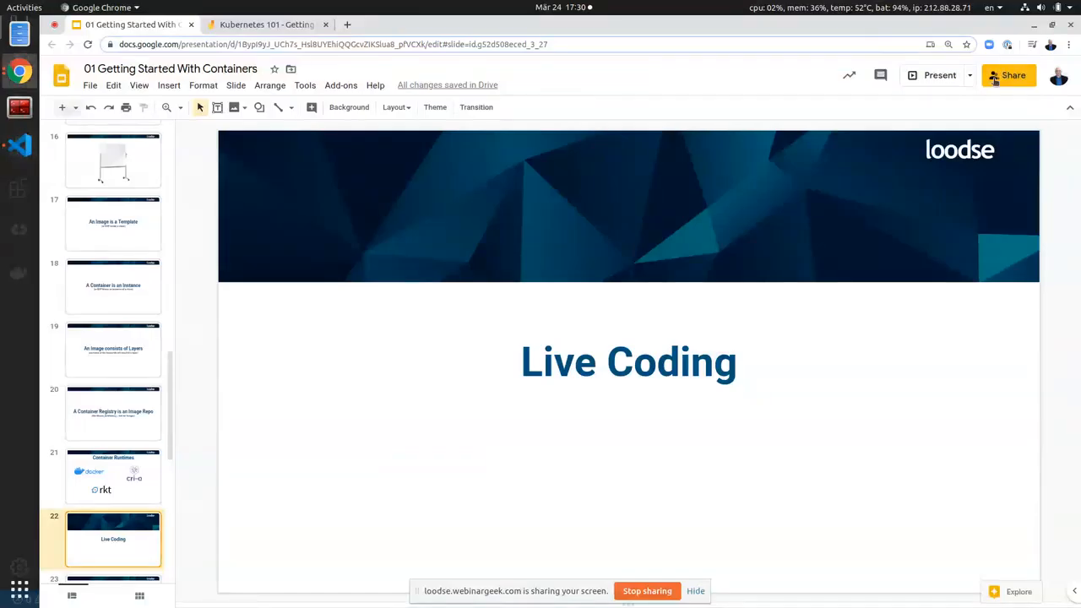
Present from the Live Coding slide and advance through Docker Compose to the whiteboard slide.
{"action": "left_click", "coordinate": [940, 74]}
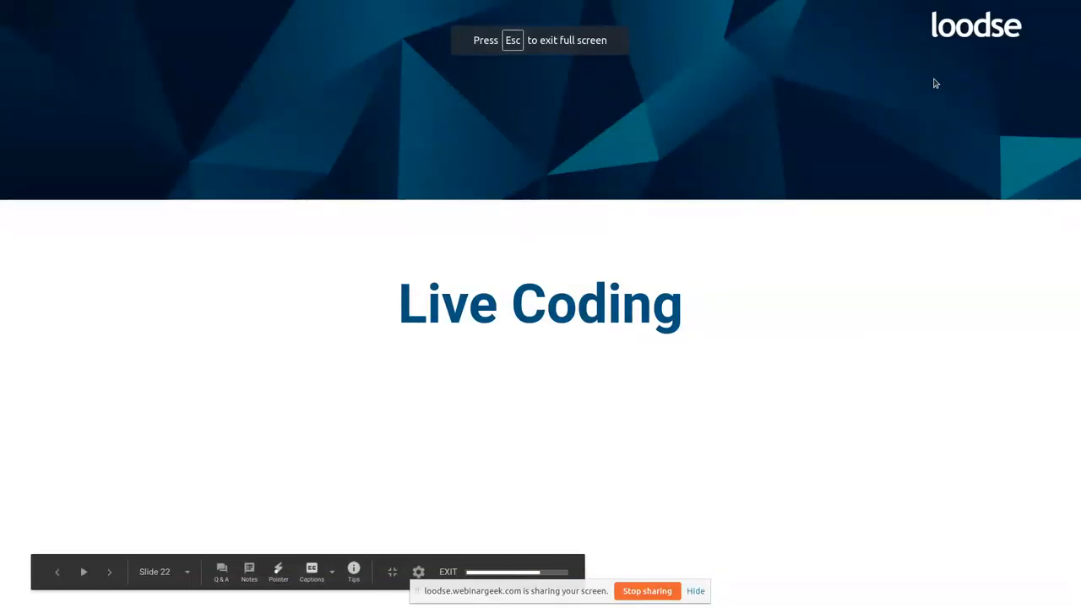
{"action": "left_click", "coordinate": [108, 571]}
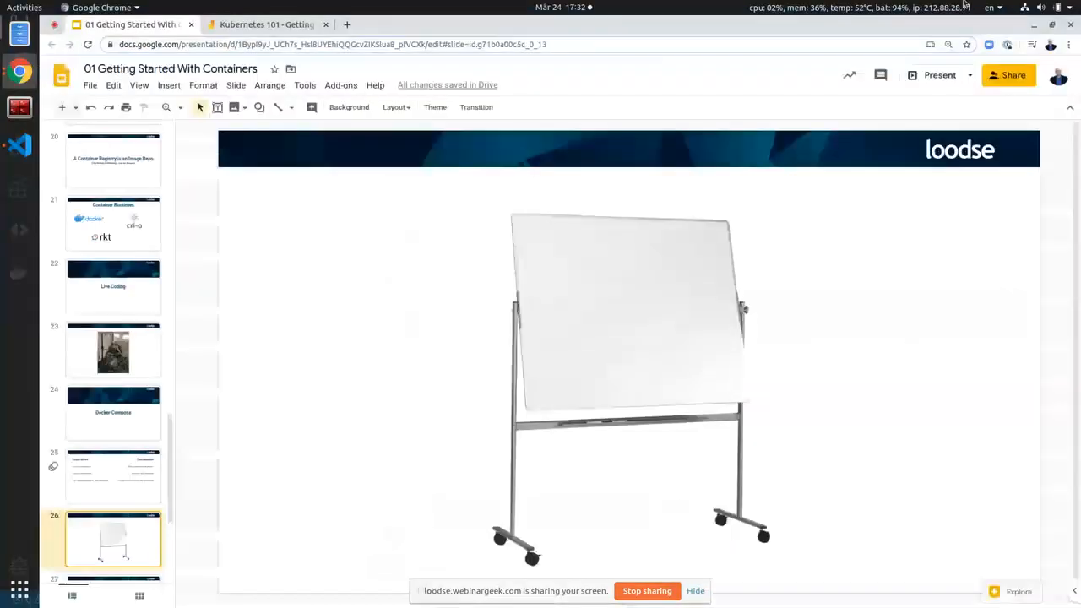
On a blank Kubernetes 101 jam frame in fullscreen, draw a machine box with an inner box.
{"action": "left_click", "coordinate": [267, 24]}
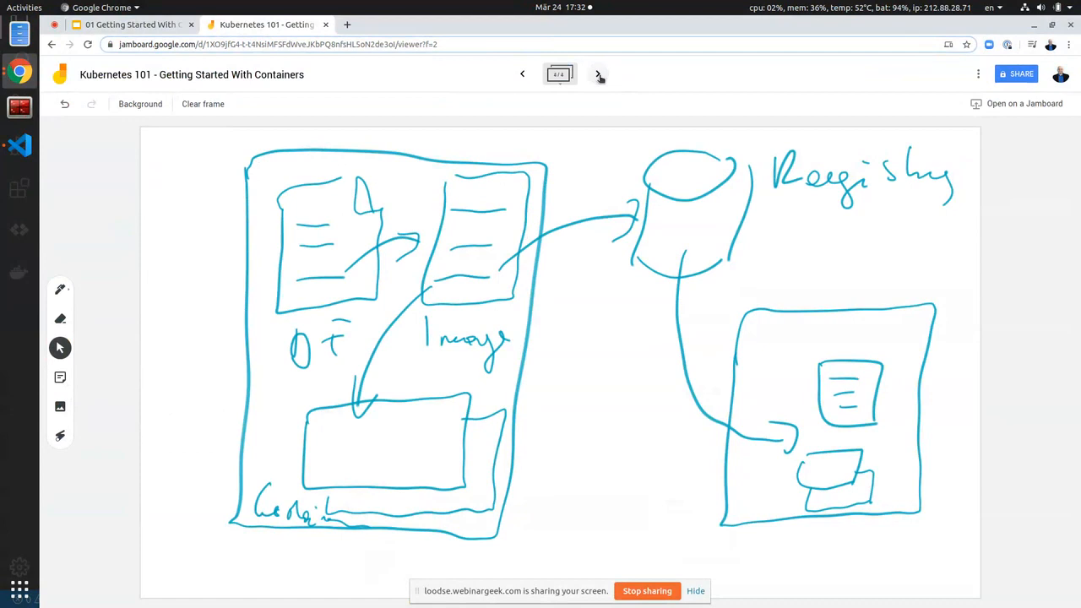
{"action": "left_click", "coordinate": [598, 74]}
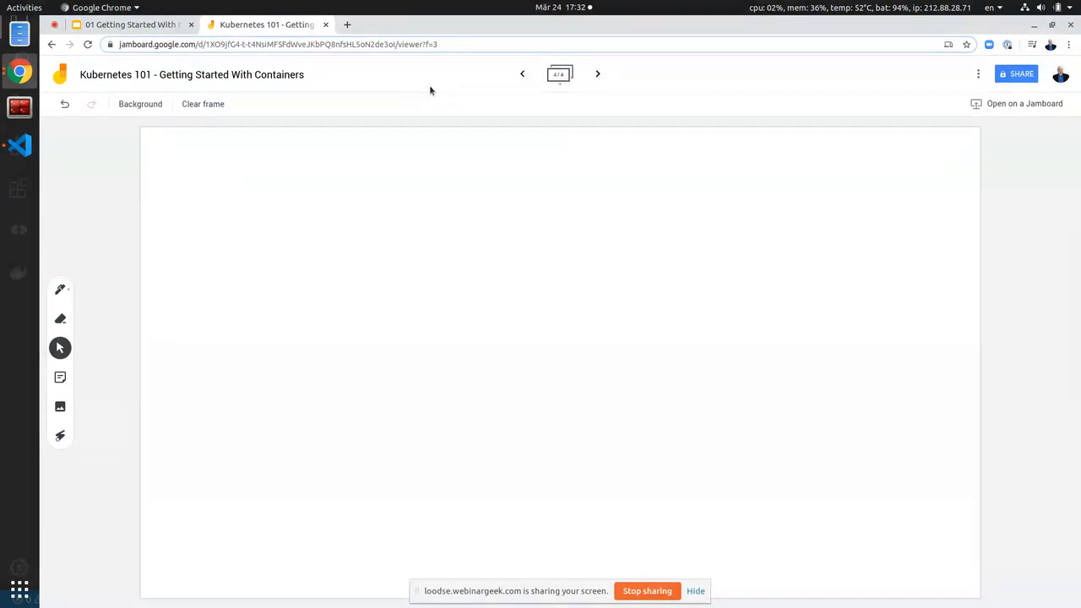
{"action": "key", "text": "F11"}
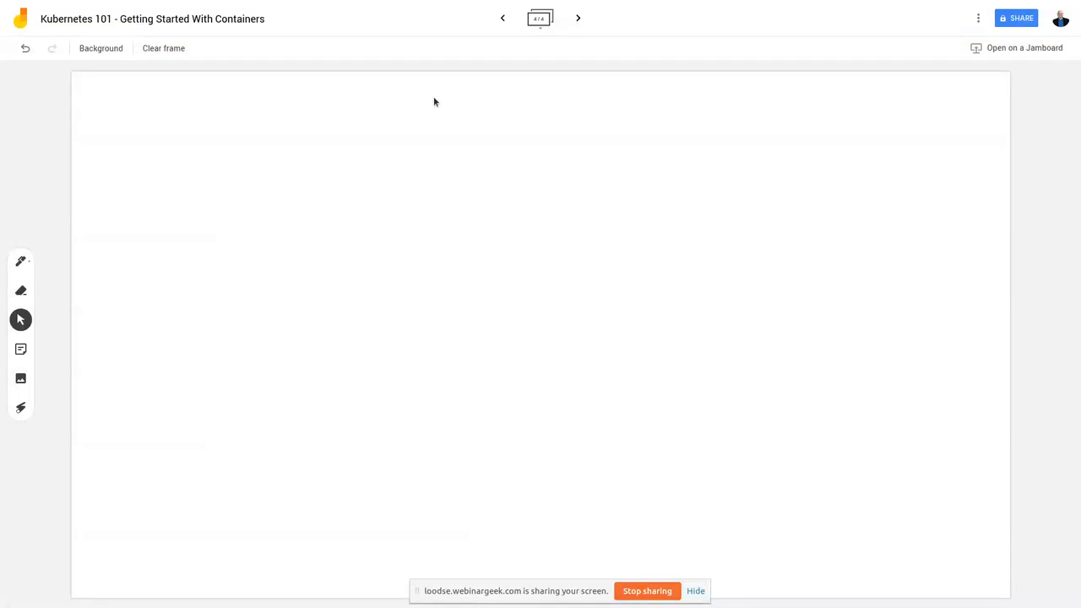
{"action": "left_click_drag", "start_coordinate": [385, 127], "coordinate": [506, 525]}
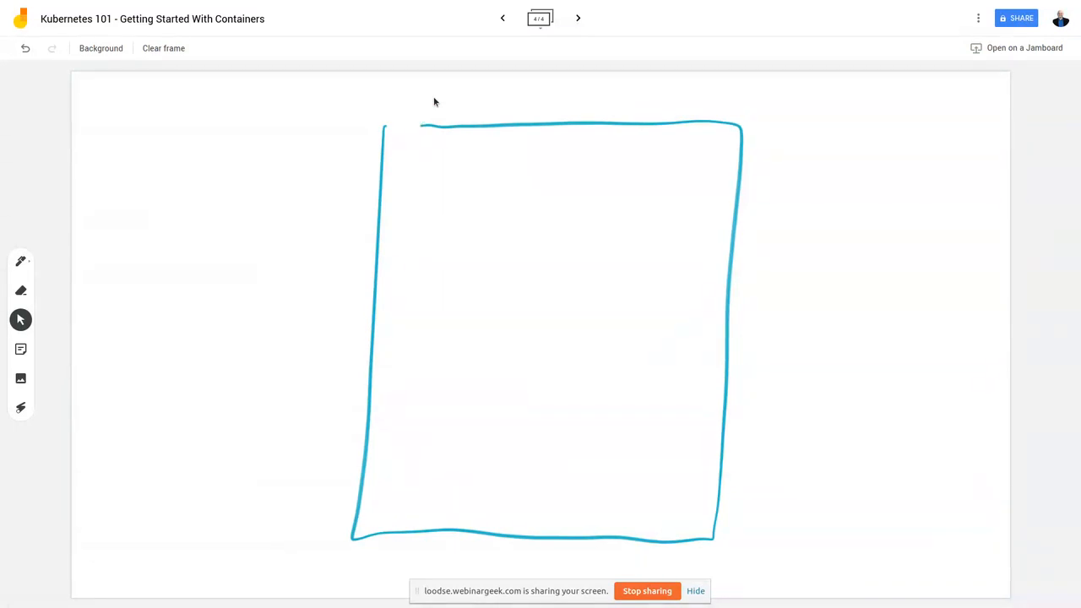
{"action": "left_click_drag", "start_coordinate": [413, 169], "coordinate": [686, 314]}
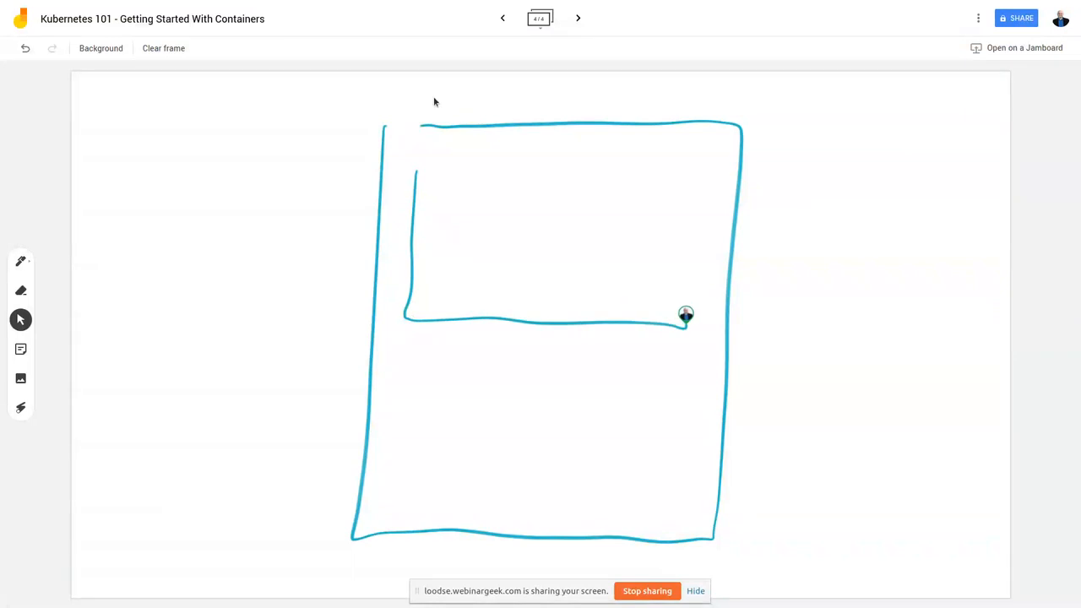
{"action": "left_click_drag", "start_coordinate": [685, 316], "coordinate": [419, 168]}
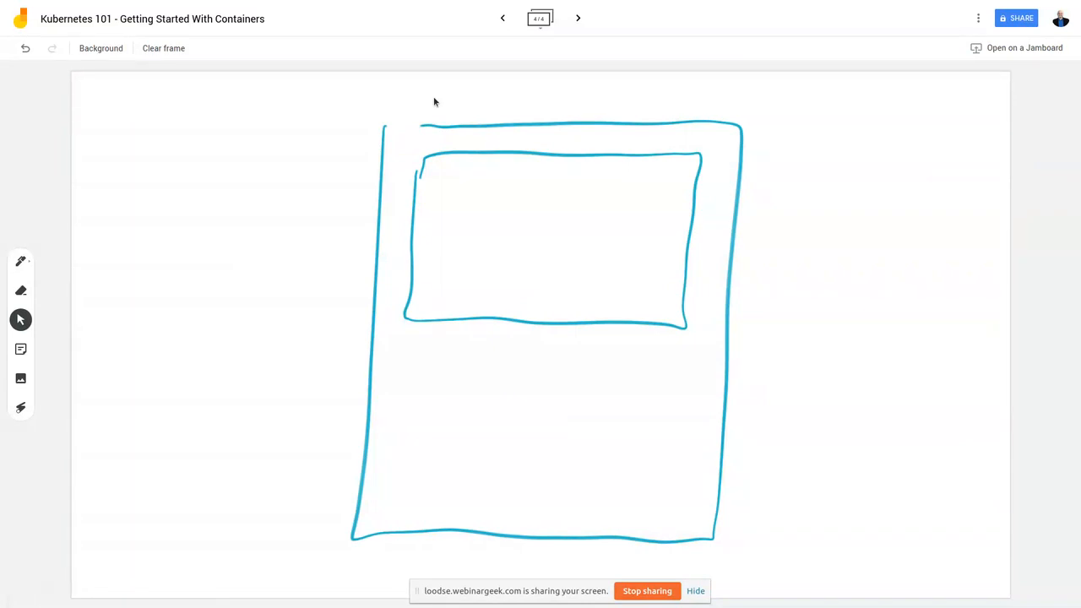
Draw WS and DB containers joined together, with /my-vol volume and network labels connected below.
{"action": "left_click_drag", "start_coordinate": [446, 182], "coordinate": [448, 240]}
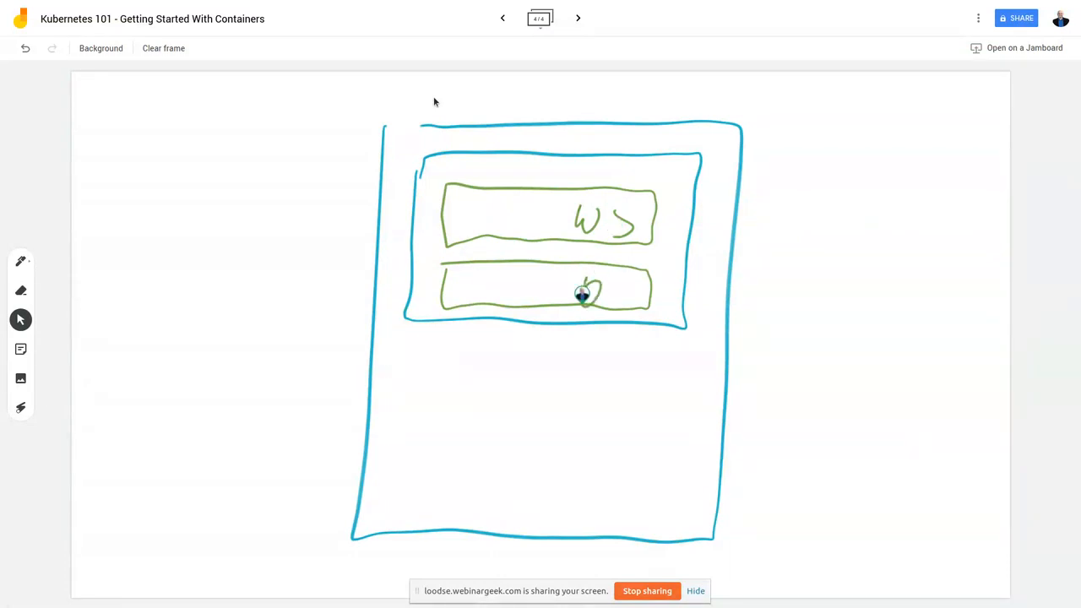
{"action": "left_click_drag", "start_coordinate": [583, 296], "coordinate": [625, 290]}
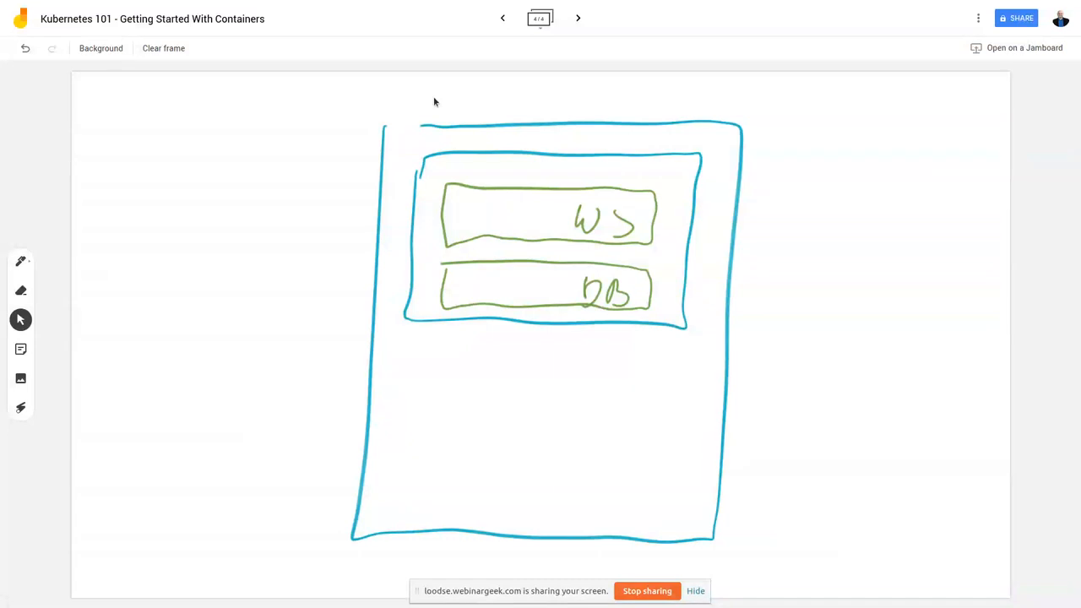
{"action": "left_click_drag", "start_coordinate": [510, 223], "coordinate": [511, 279]}
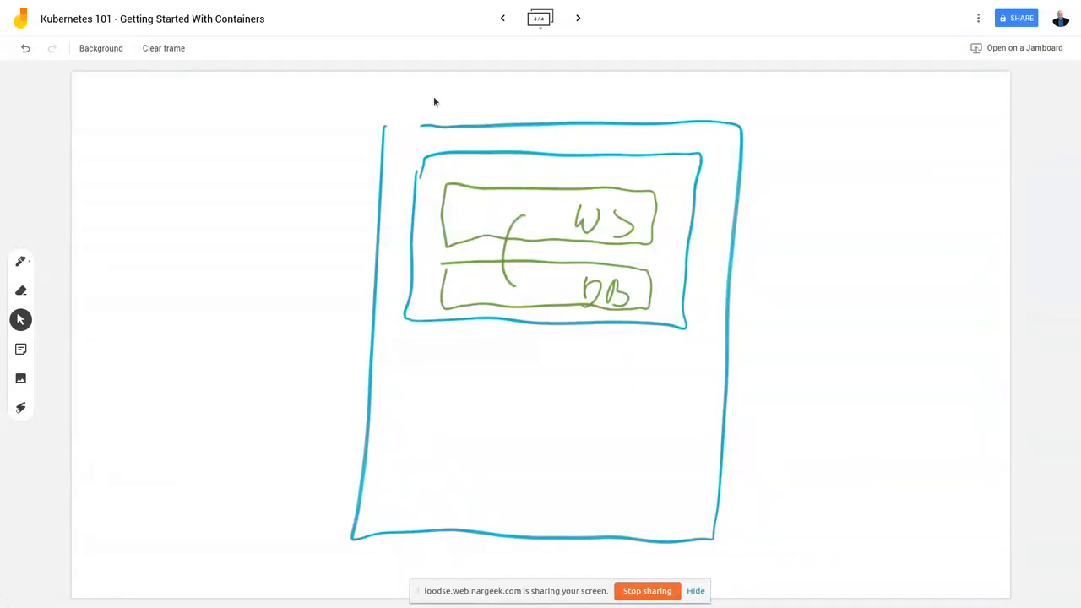
{"action": "left_click_drag", "start_coordinate": [392, 499], "coordinate": [566, 473]}
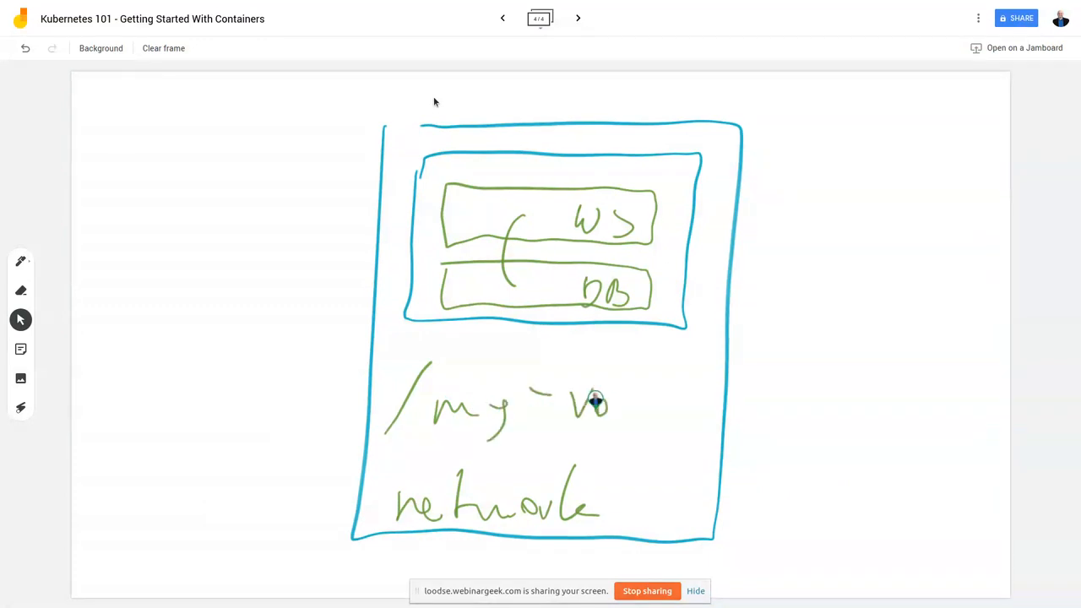
{"action": "left_click_drag", "start_coordinate": [588, 406], "coordinate": [628, 405]}
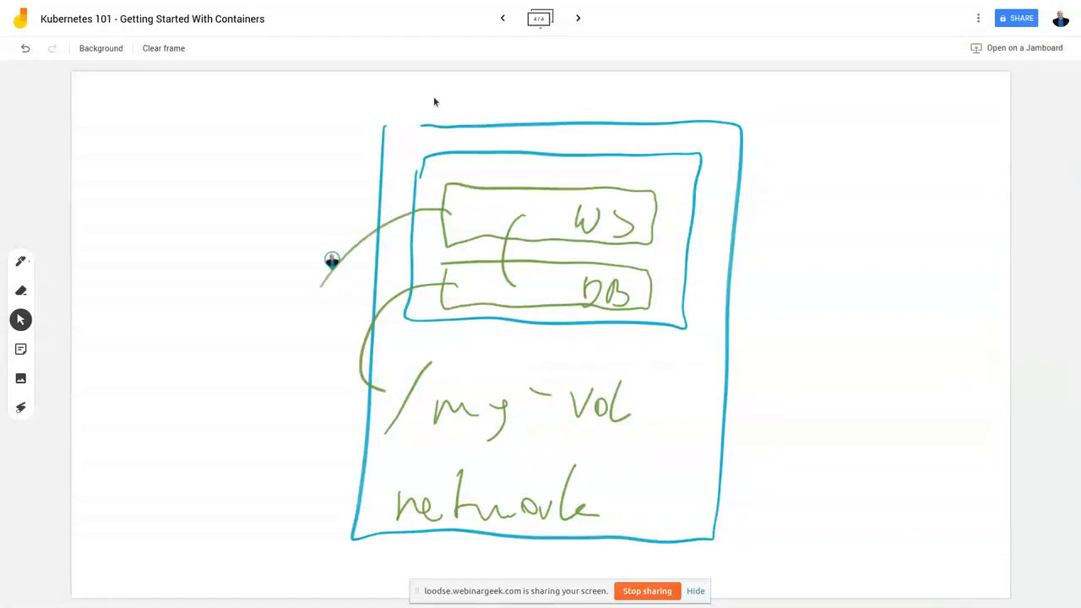
{"action": "left_click_drag", "start_coordinate": [329, 262], "coordinate": [405, 498]}
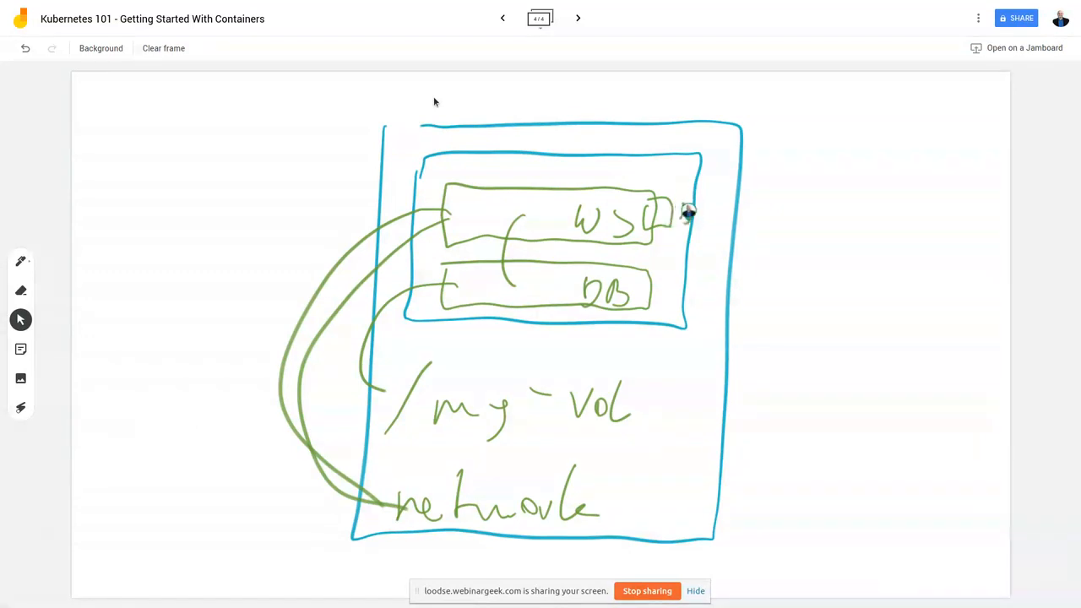
Mark port 8080 on WS mapped to 80 outside and draw a docker-compose.yaml document beside the machine.
{"action": "left_click_drag", "start_coordinate": [675, 211], "coordinate": [723, 216]}
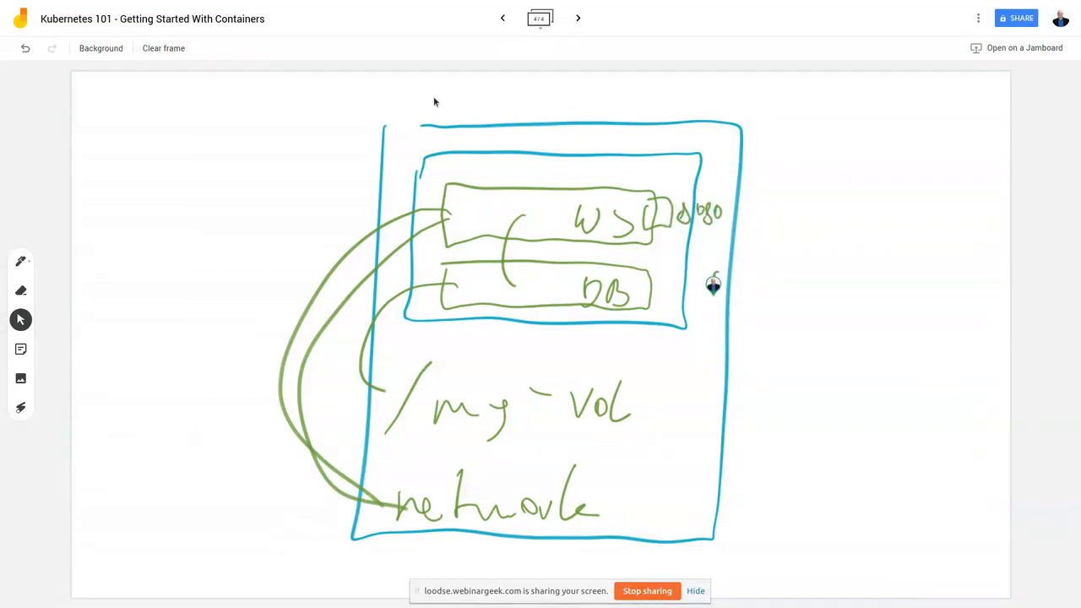
{"action": "left_click_drag", "start_coordinate": [712, 284], "coordinate": [777, 291]}
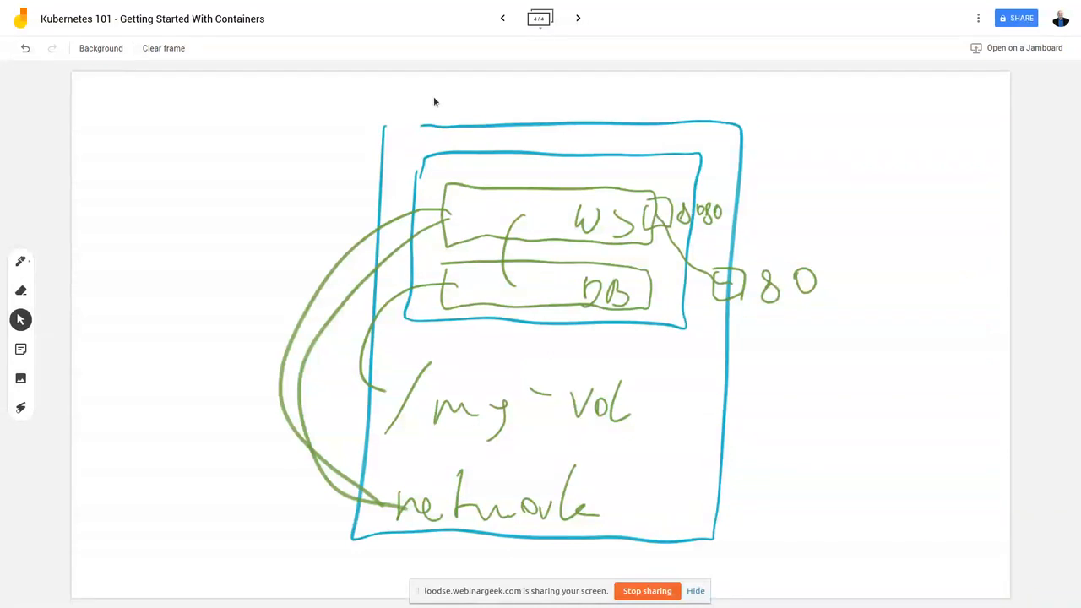
{"action": "left_click_drag", "start_coordinate": [771, 355], "coordinate": [809, 537]}
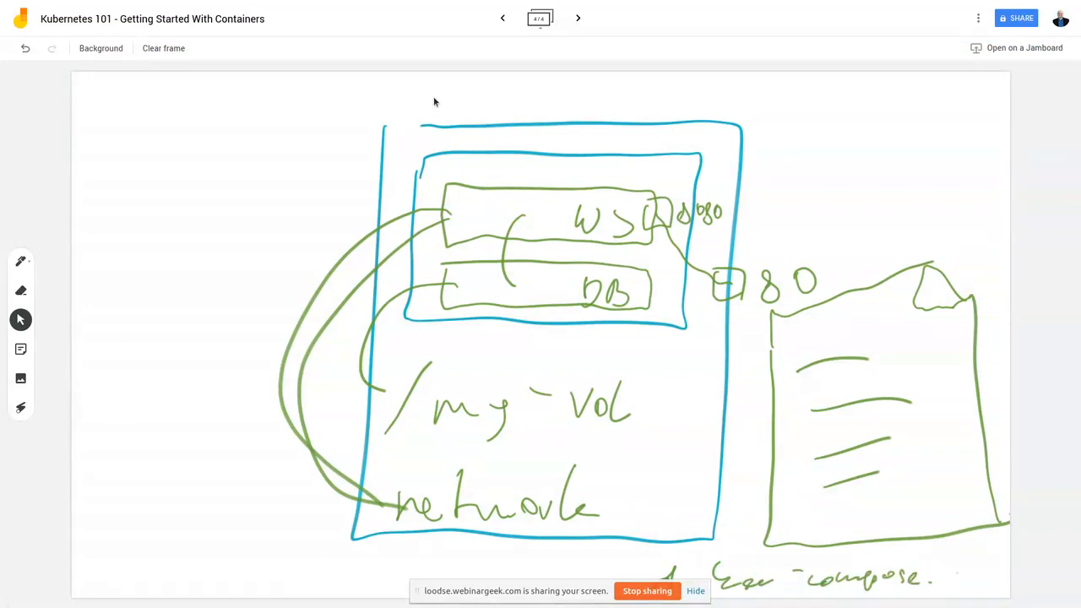
{"action": "left_click_drag", "start_coordinate": [959, 577], "coordinate": [1005, 578]}
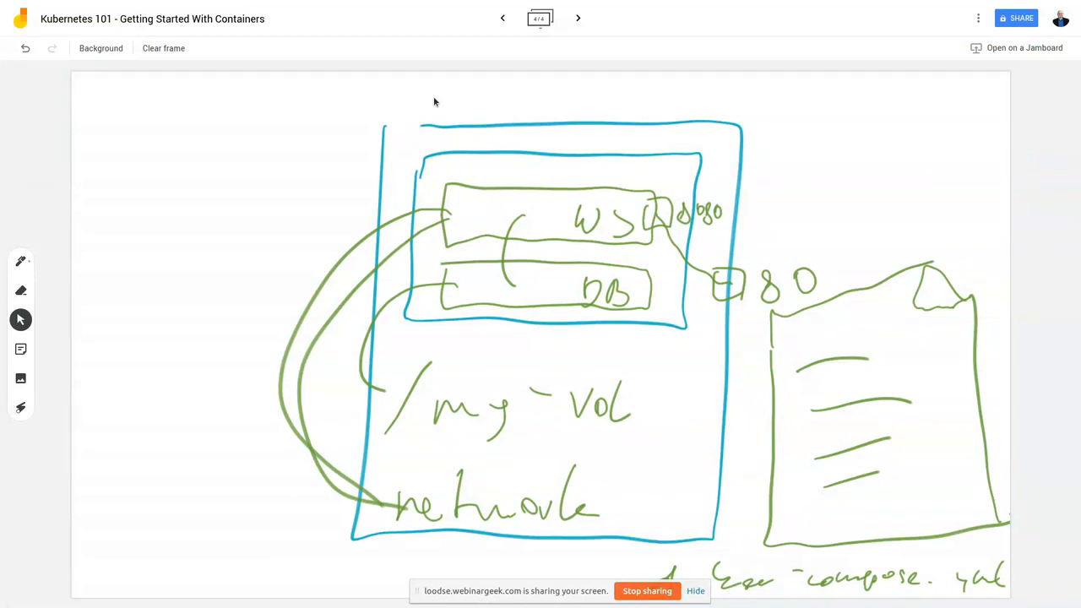
{"action": "mouse_move", "coordinate": [267, 111]}
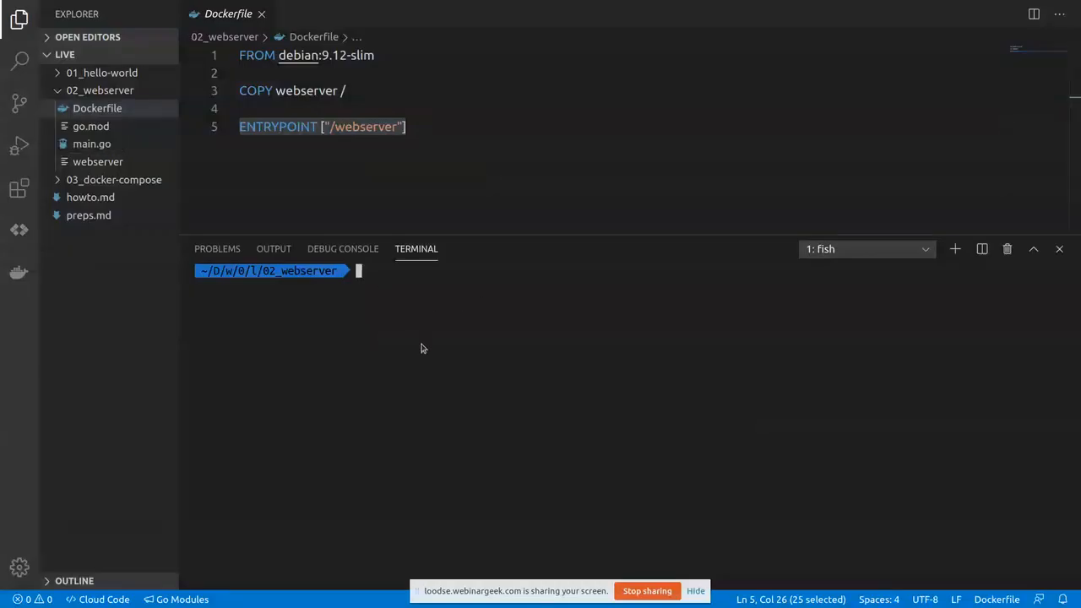
Move the terminal into ../03_docker-compose/ and open its prometheus.yml with the cadvisor scrape job.
{"action": "type", "text": "cd ../03_docker-compose/"}
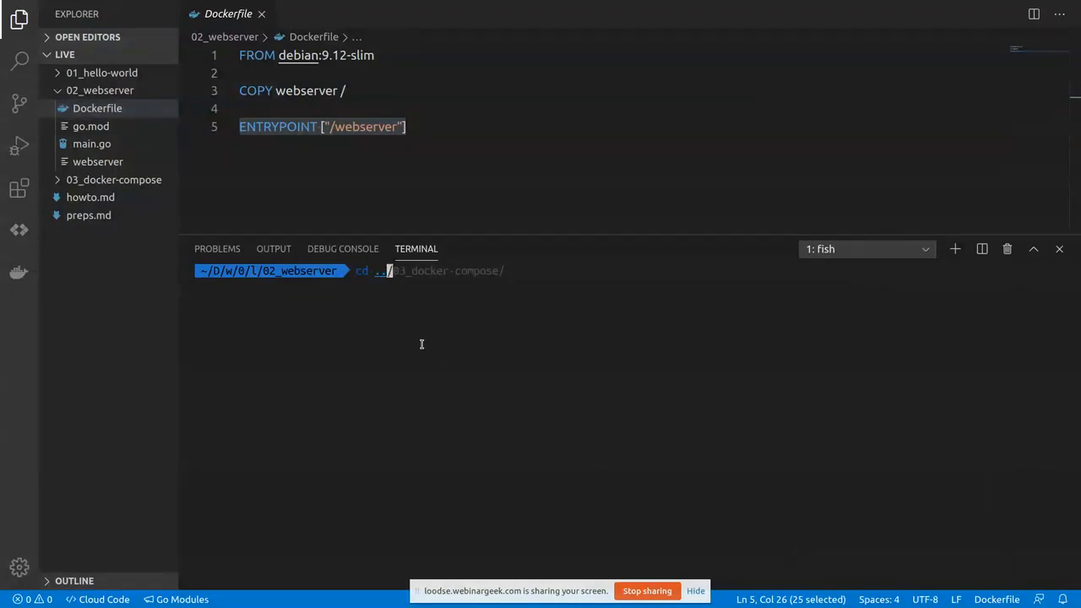
{"action": "key", "text": "Return"}
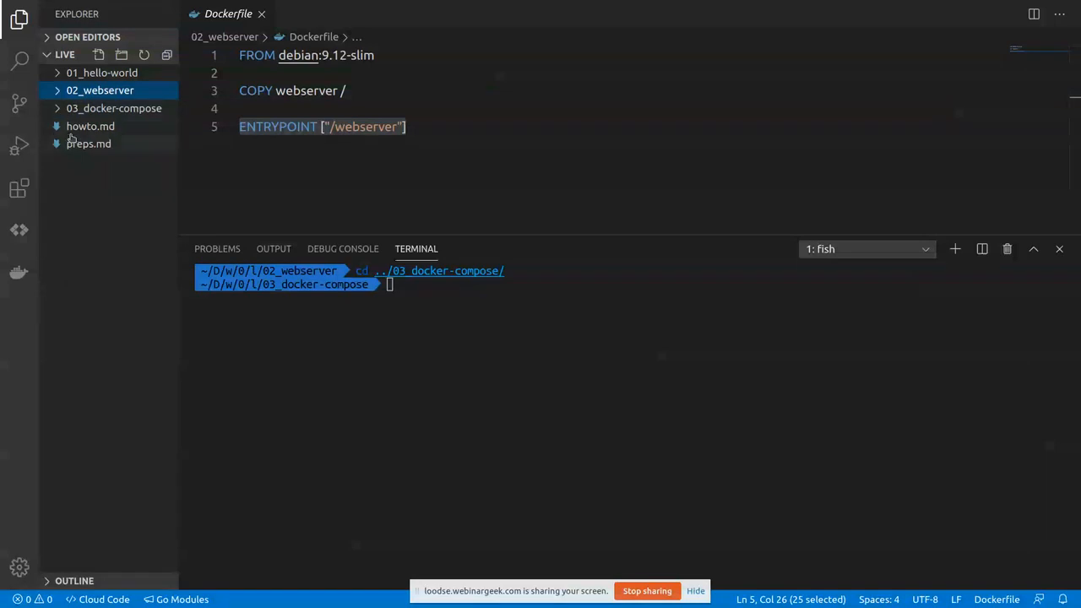
{"action": "left_click", "coordinate": [113, 108]}
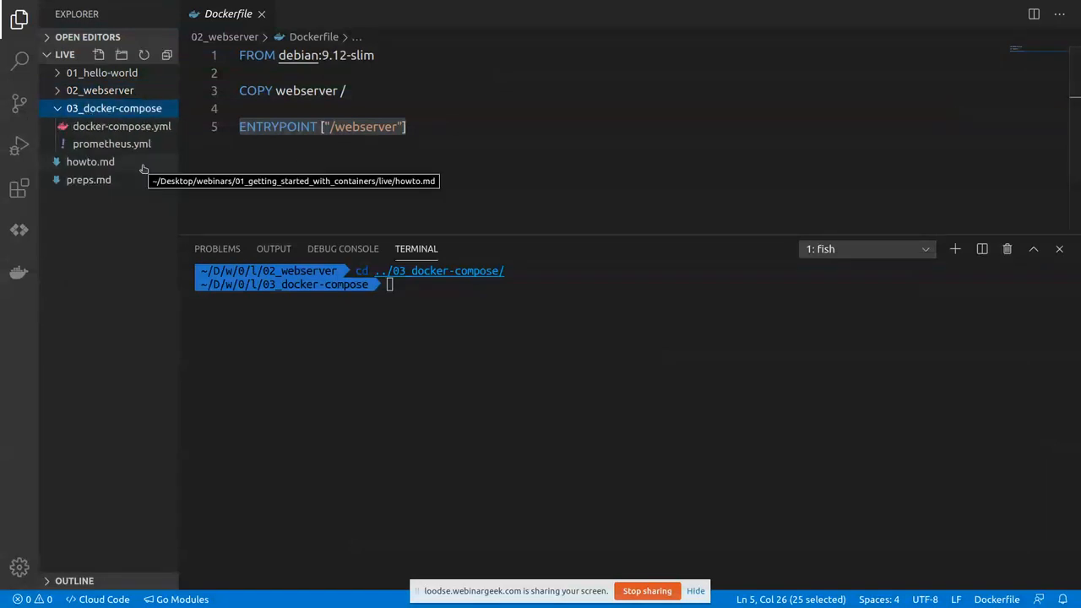
{"action": "left_click", "coordinate": [111, 142]}
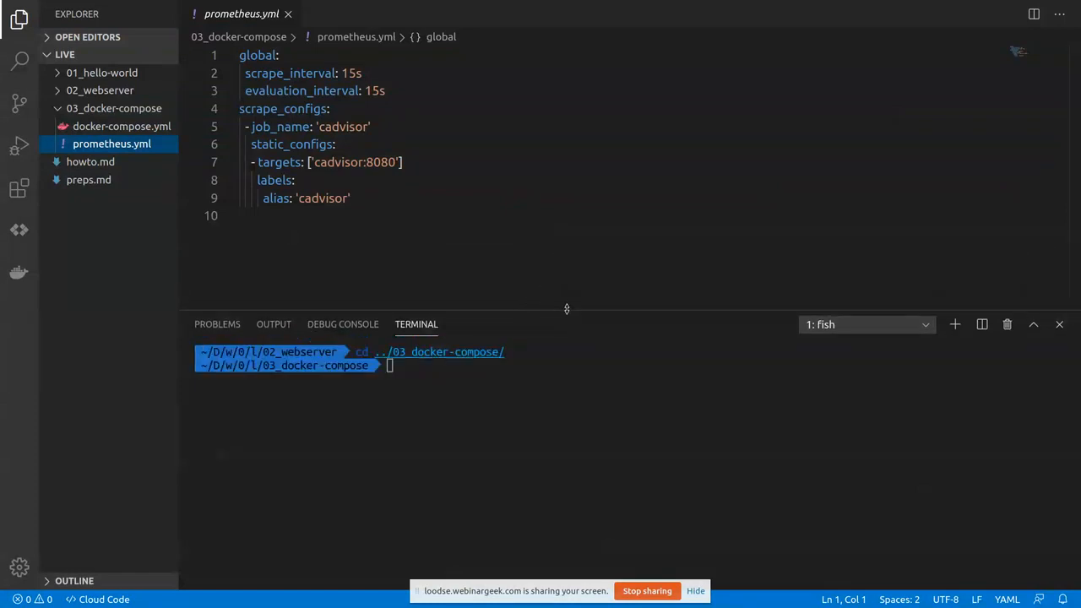
{"action": "left_click_drag", "start_coordinate": [566, 308], "coordinate": [568, 281]}
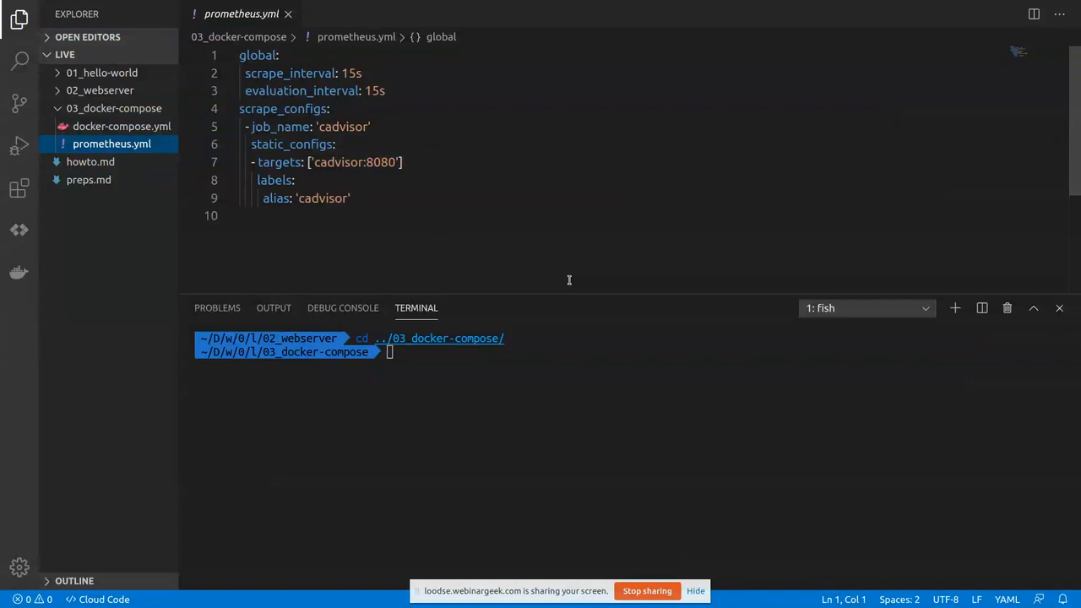
{"action": "mouse_move", "coordinate": [488, 216]}
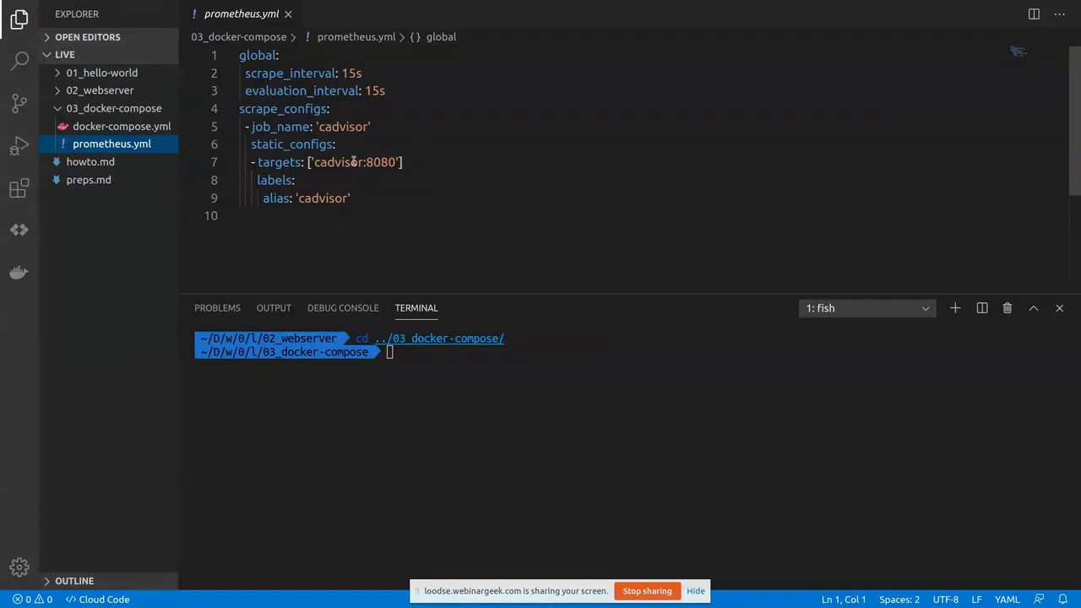
{"action": "mouse_move", "coordinate": [111, 143]}
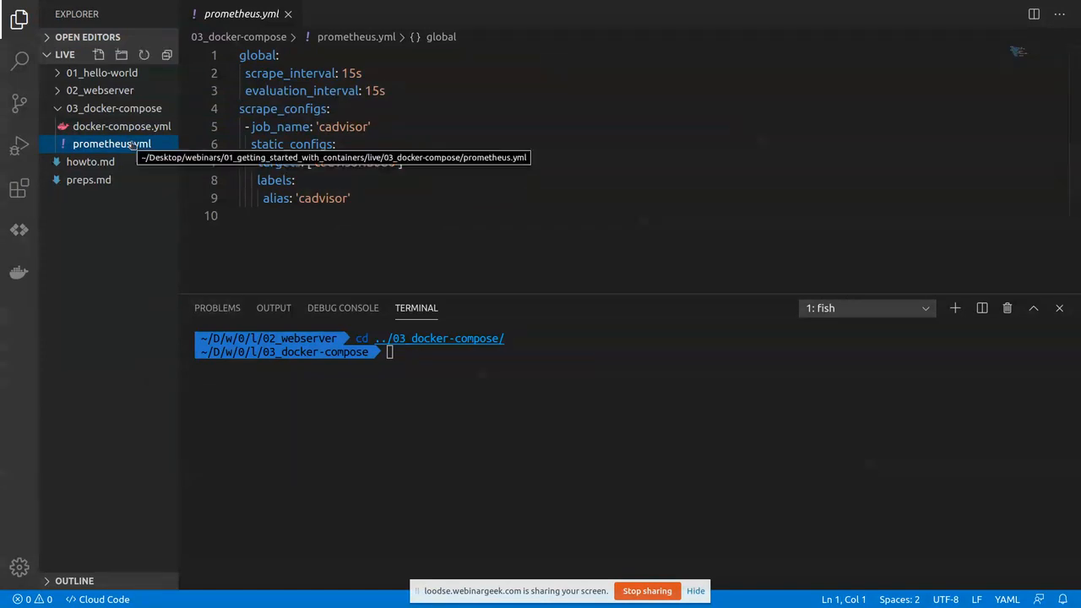
{"action": "mouse_move", "coordinate": [122, 125]}
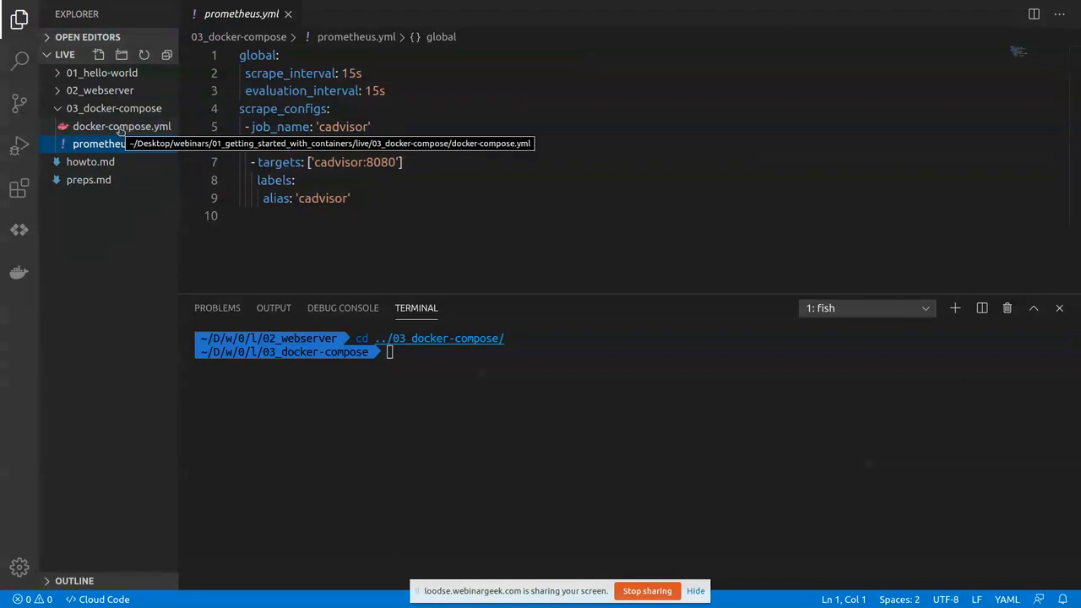
Open the 03_docker-compose docker-compose.yml showing the prom/prometheus:v2.16.0 service on port 80.
{"action": "left_click", "coordinate": [122, 125]}
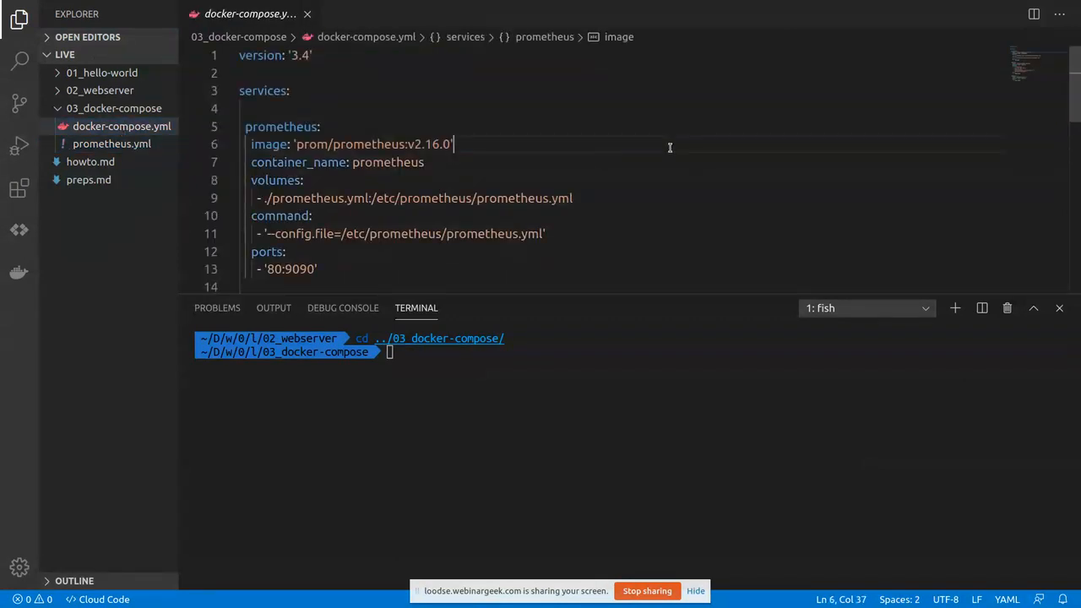
{"action": "left_click", "coordinate": [245, 108]}
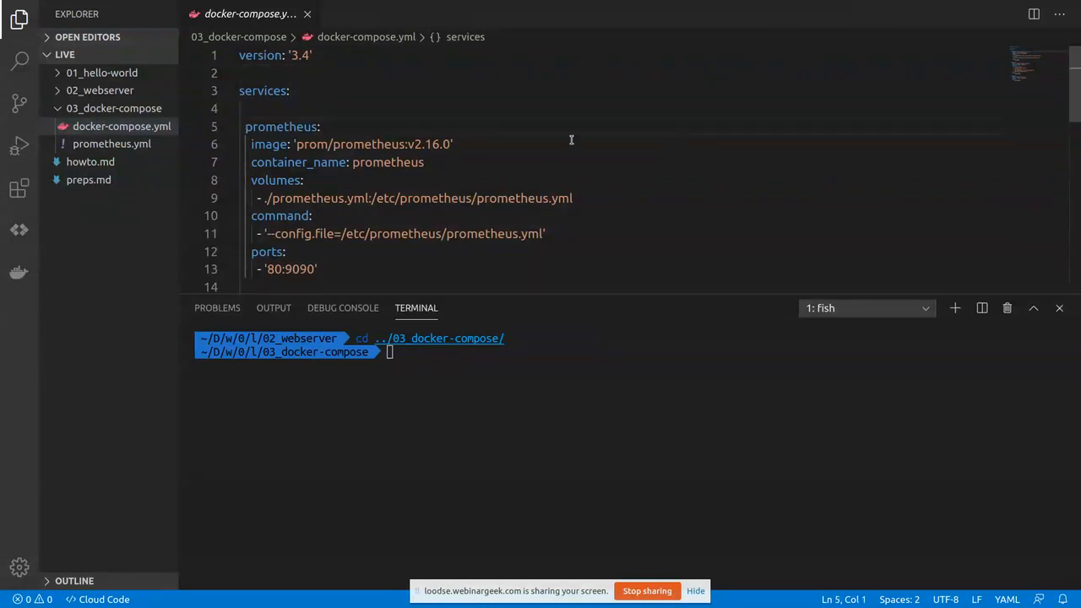
{"action": "double_click", "coordinate": [280, 127]}
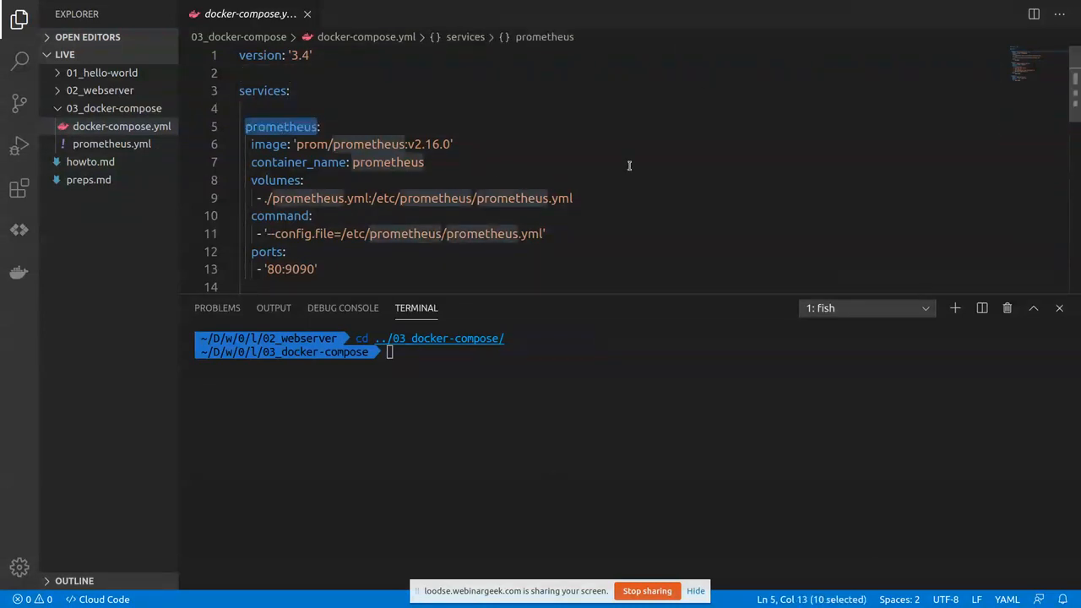
{"action": "scroll", "scroll_direction": "down", "scroll_amount": 3}
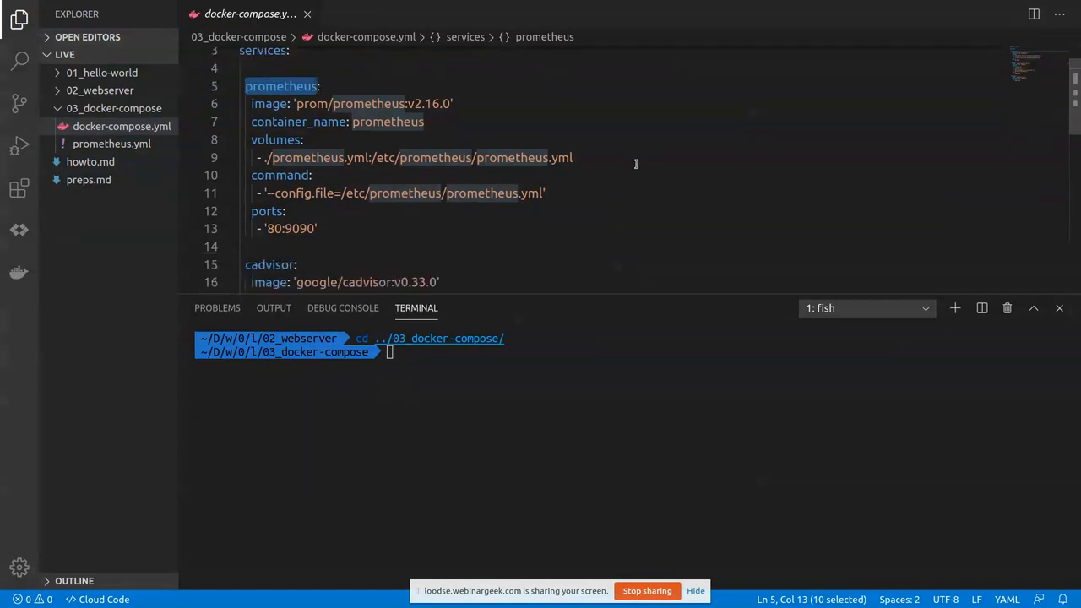
{"action": "scroll", "scroll_direction": "down", "scroll_amount": 3}
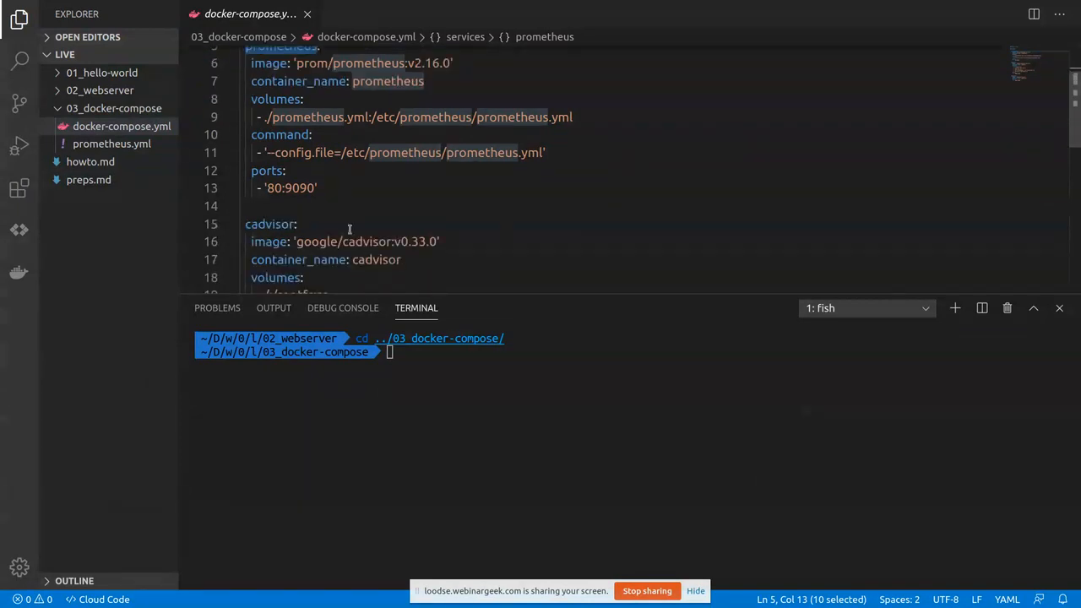
{"action": "double_click", "coordinate": [270, 223]}
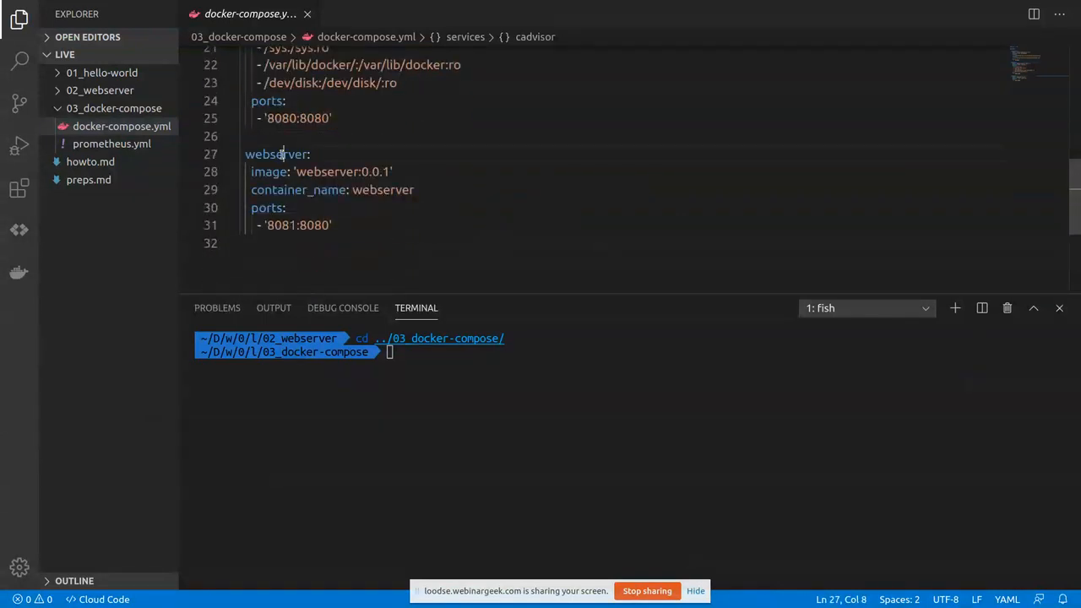
{"action": "scroll", "scroll_direction": "up", "scroll_amount": 3}
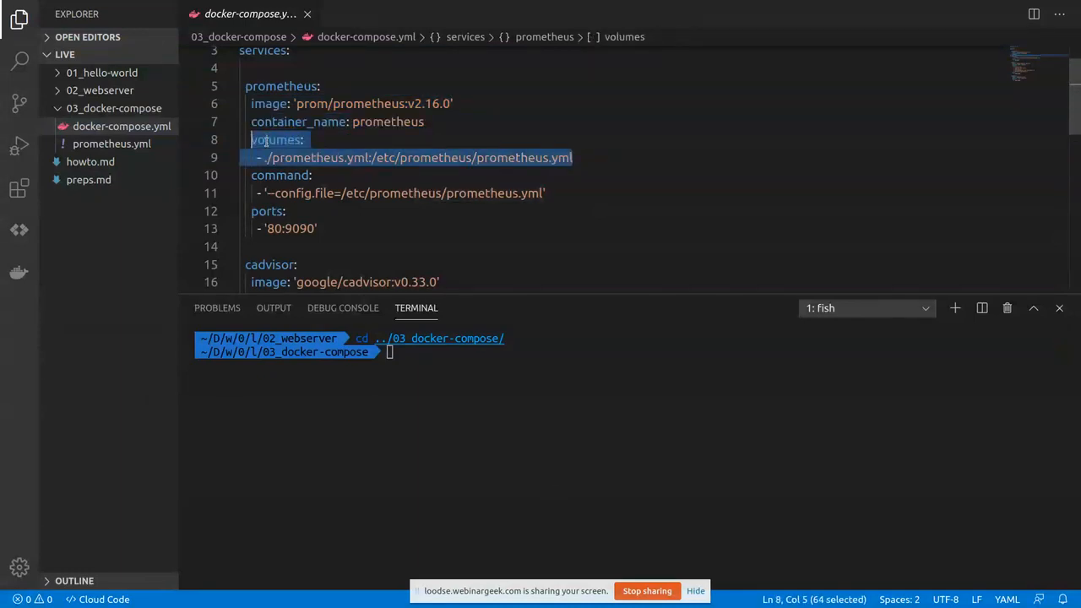
{"action": "mouse_move", "coordinate": [617, 158]}
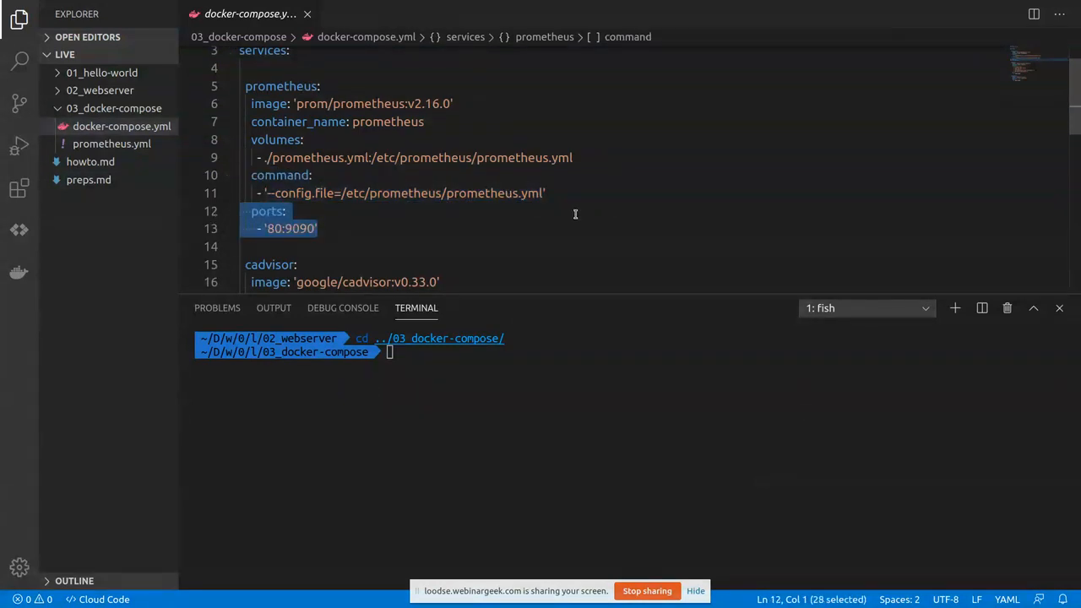
{"action": "mouse_move", "coordinate": [354, 247]}
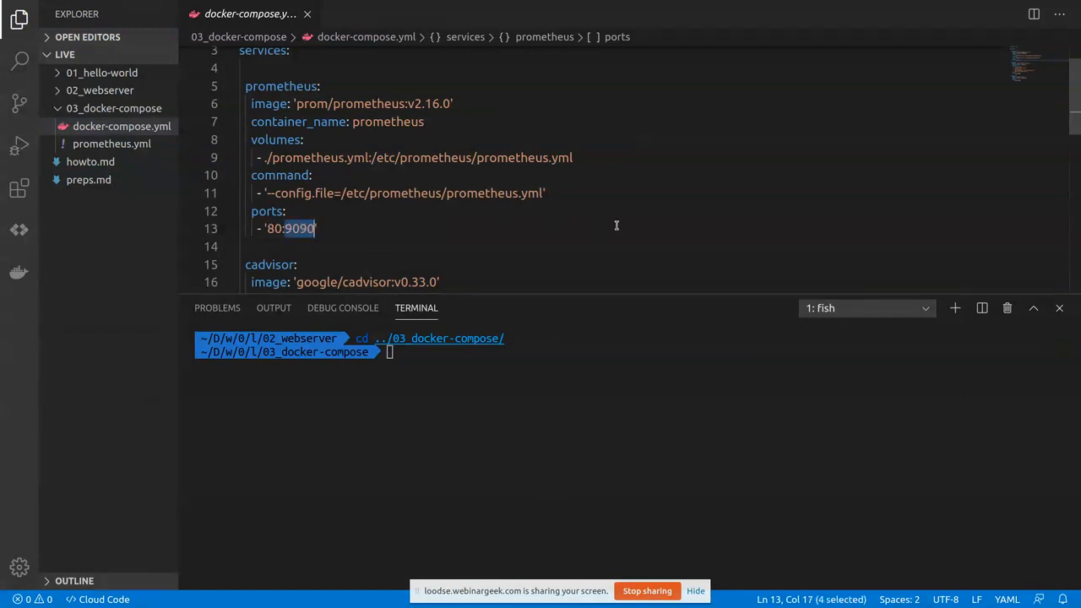
{"action": "scroll", "scroll_direction": "down", "scroll_amount": 3}
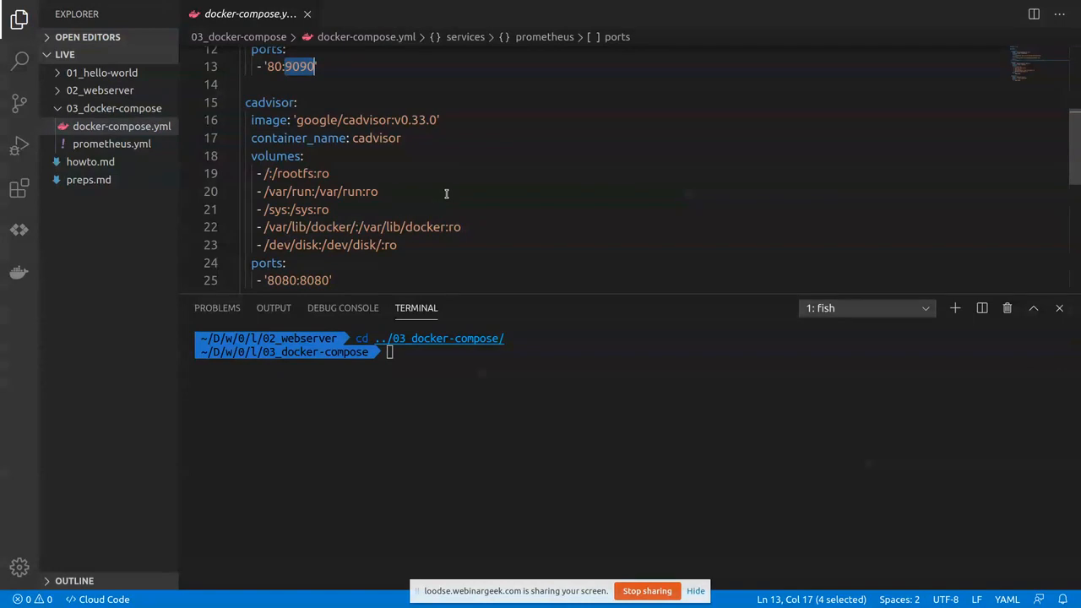
{"action": "scroll", "scroll_direction": "down", "scroll_amount": 3}
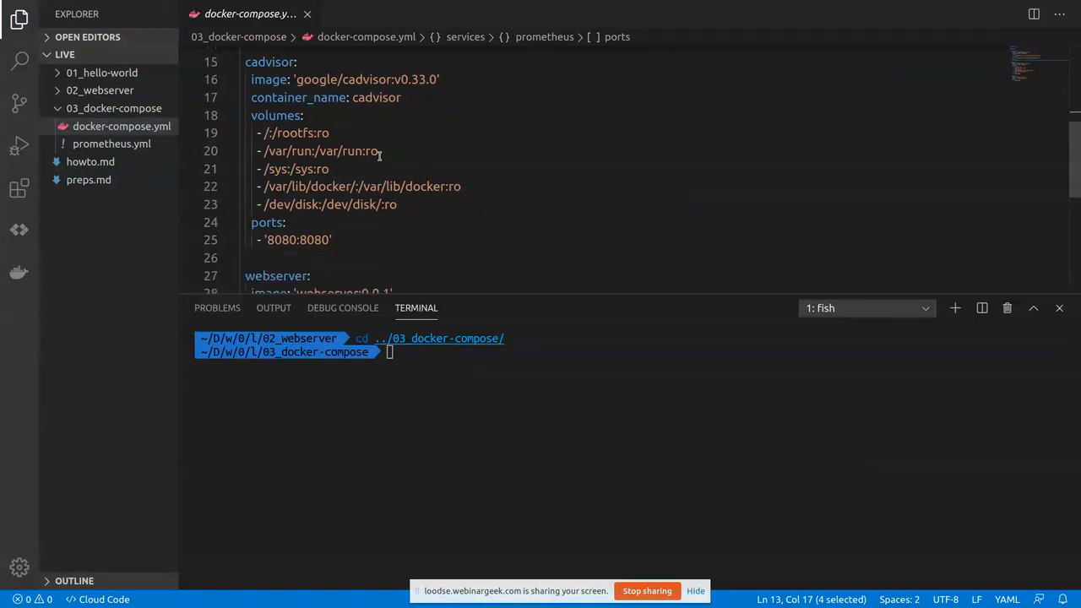
{"action": "scroll", "scroll_direction": "down", "scroll_amount": 3}
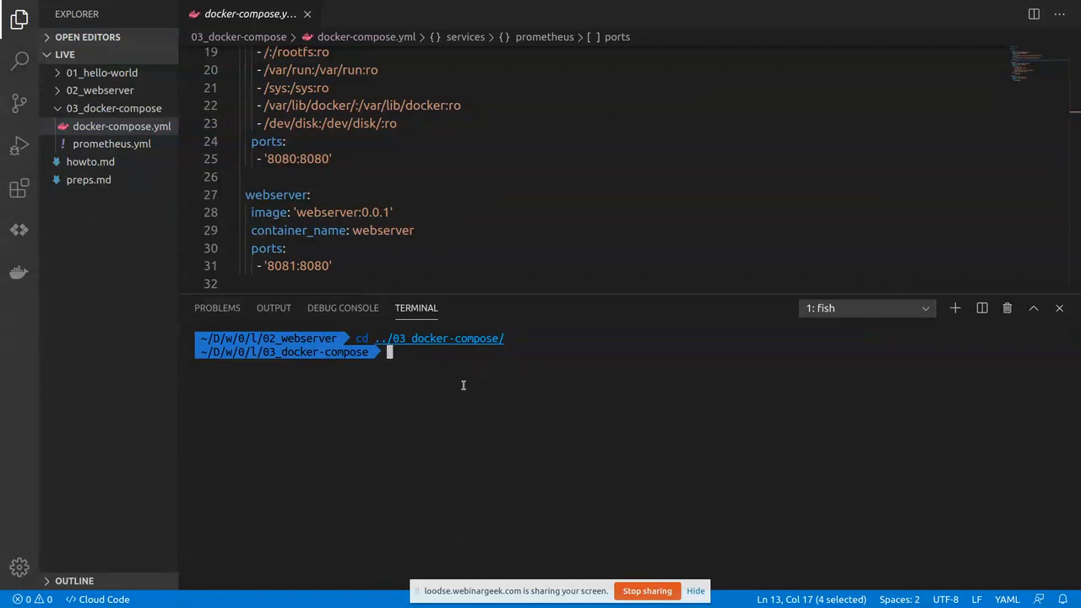
Run docker-compose up -d to start webserver, cadvisor and prometheus, then docker ps -a to list them.
{"action": "type", "text": "docker"}
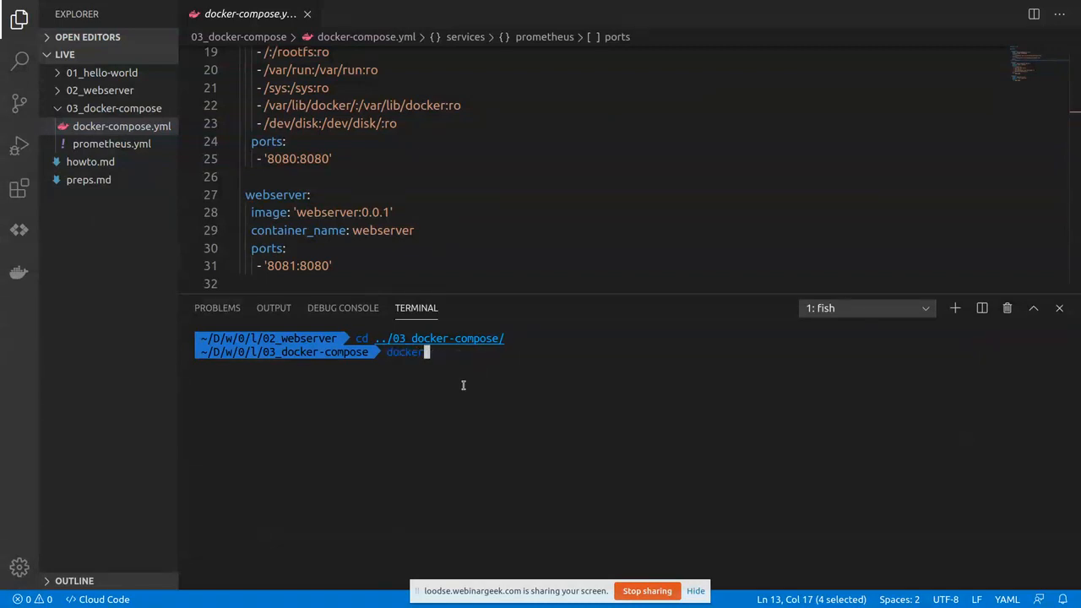
{"action": "type", "text": "compose up -d"}
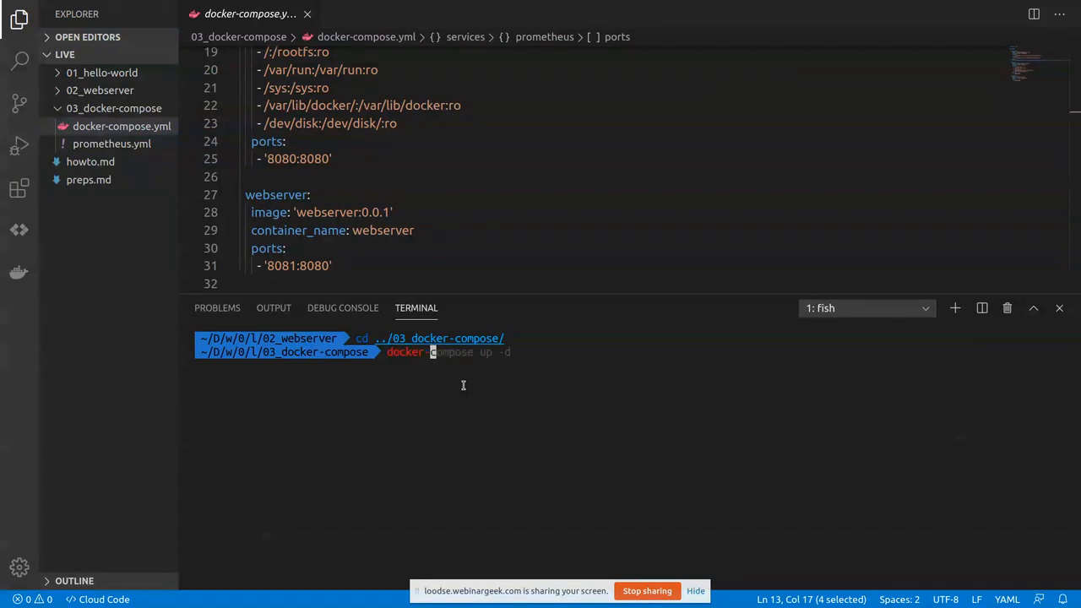
{"action": "type", "text": "docker-compose"}
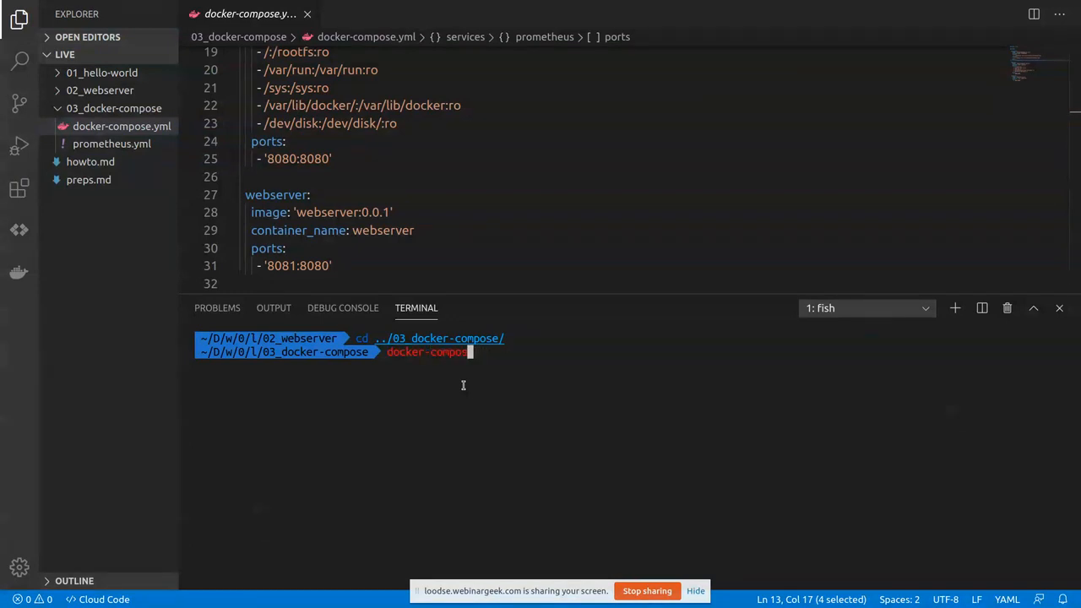
{"action": "type", "text": "up -d"}
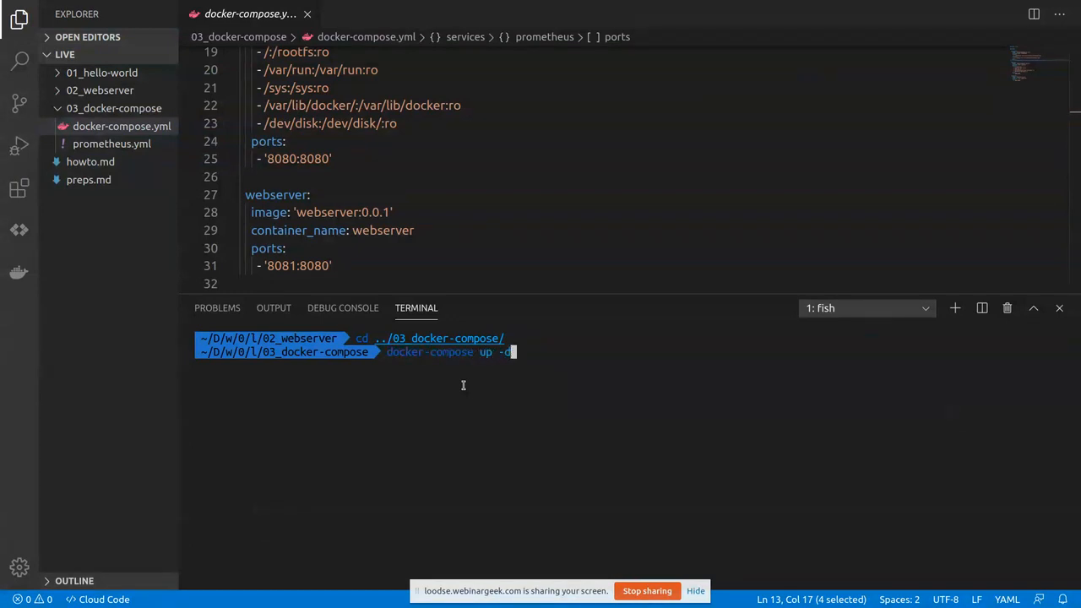
{"action": "key", "text": "Return"}
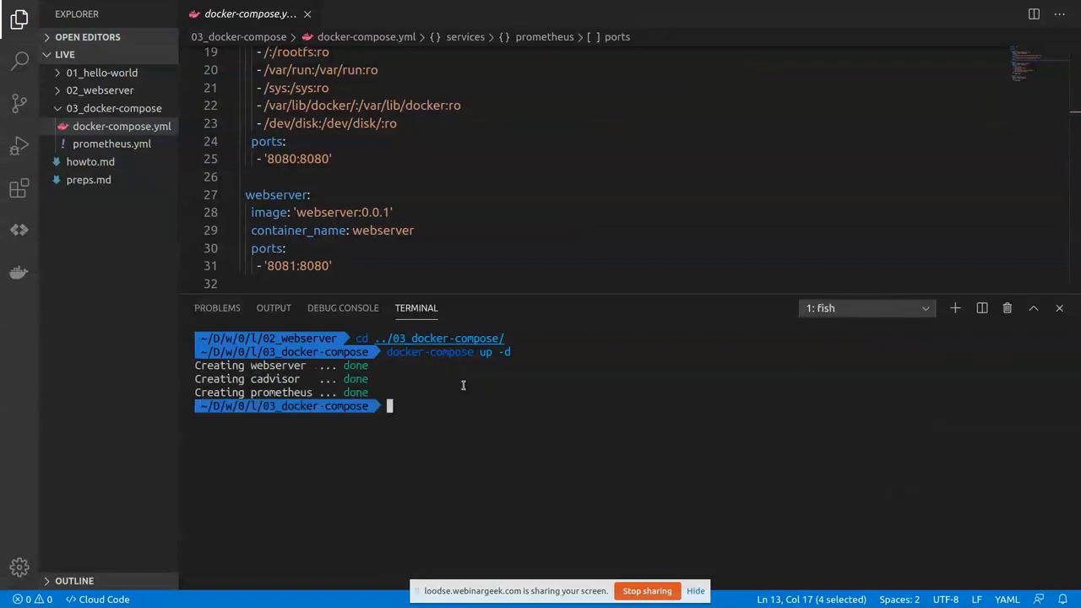
{"action": "type", "text": "docker ps -a"}
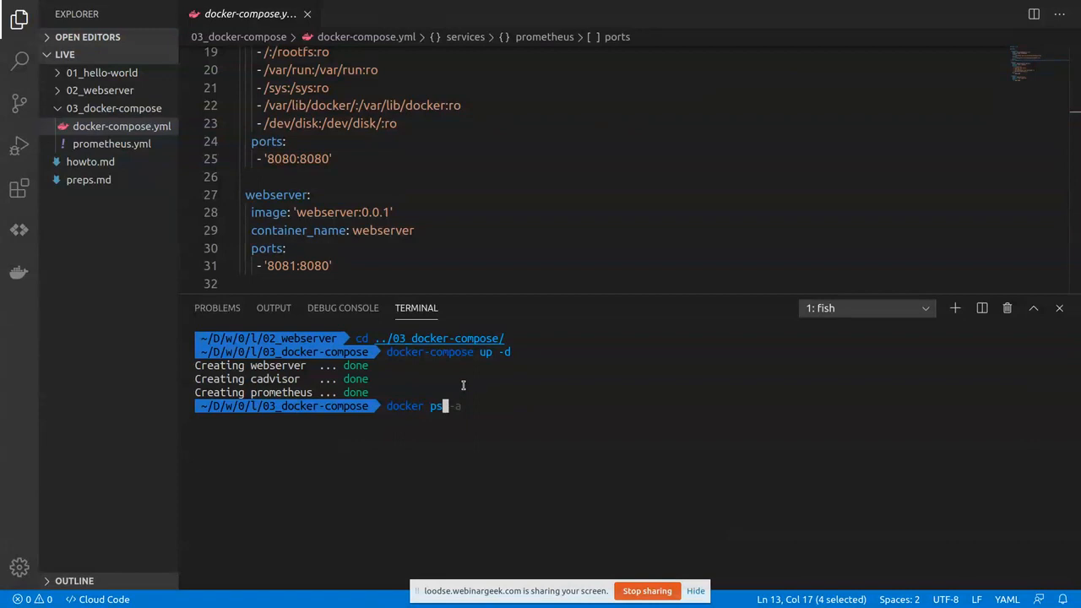
{"action": "key", "text": "Return"}
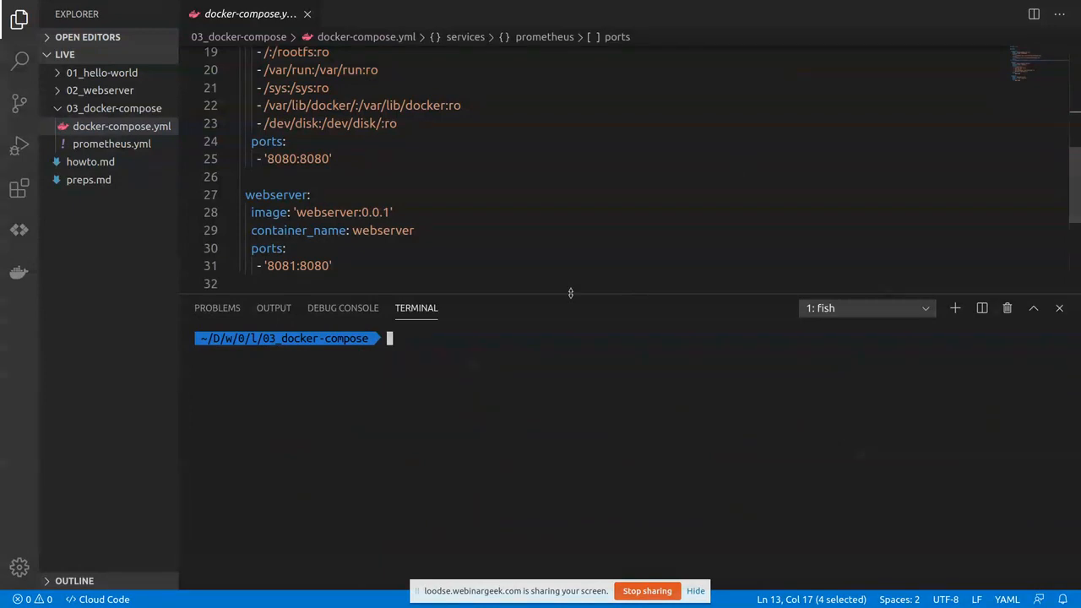
Curl localhost:8081/compose in the enlarged terminal to get Hello compose! back.
{"action": "left_click_drag", "start_coordinate": [571, 301], "coordinate": [581, 186]}
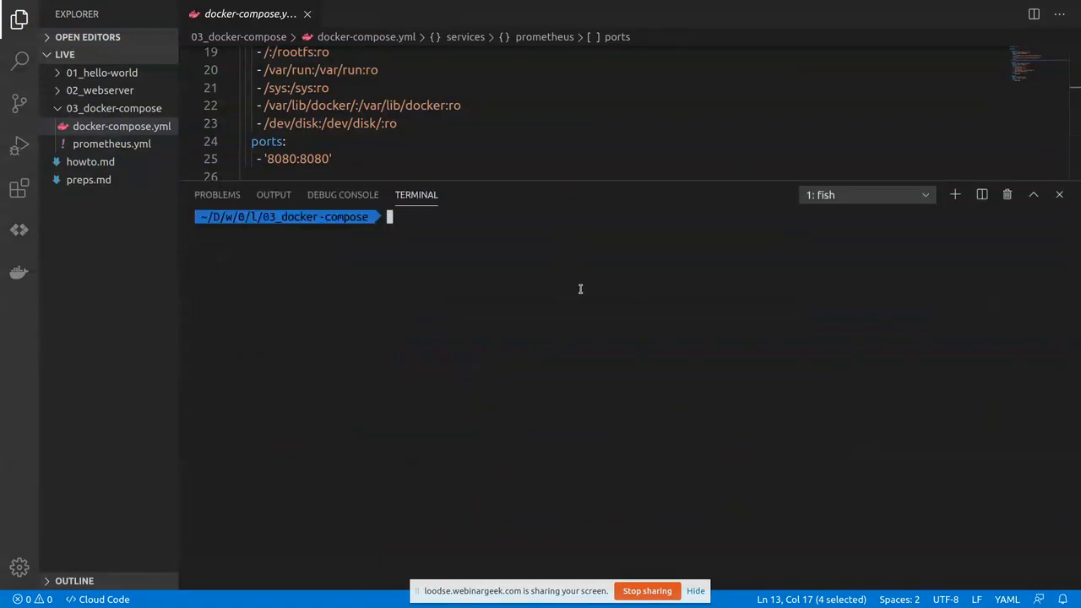
{"action": "type", "text": "curl localhost/now-in-container"}
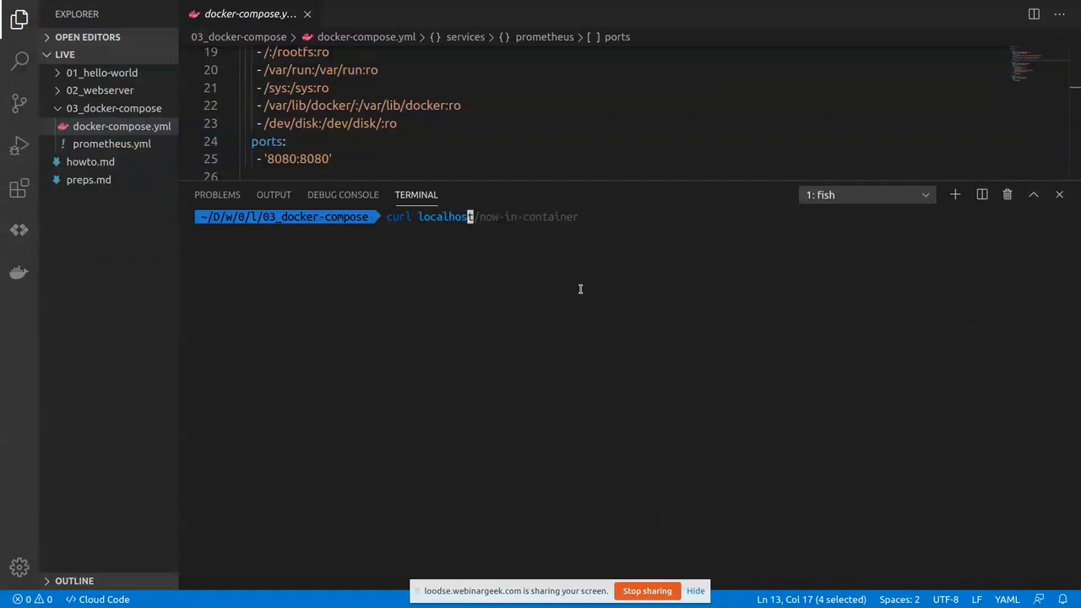
{"action": "scroll", "scroll_direction": "down", "scroll_amount": 3}
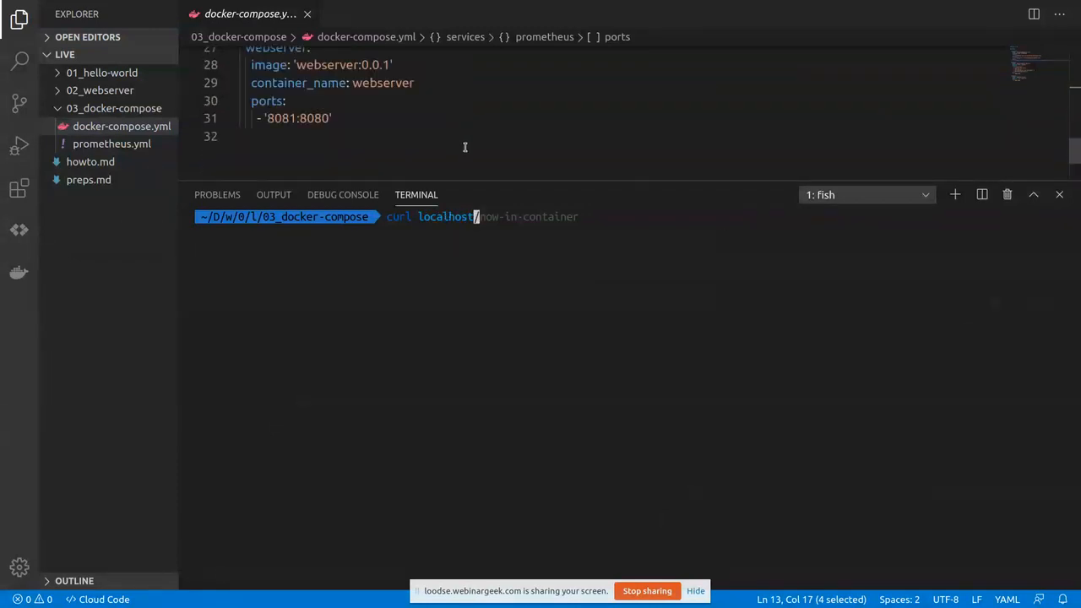
{"action": "scroll", "scroll_direction": "up", "scroll_amount": 3}
{"action": "type", "text": ":8081"}
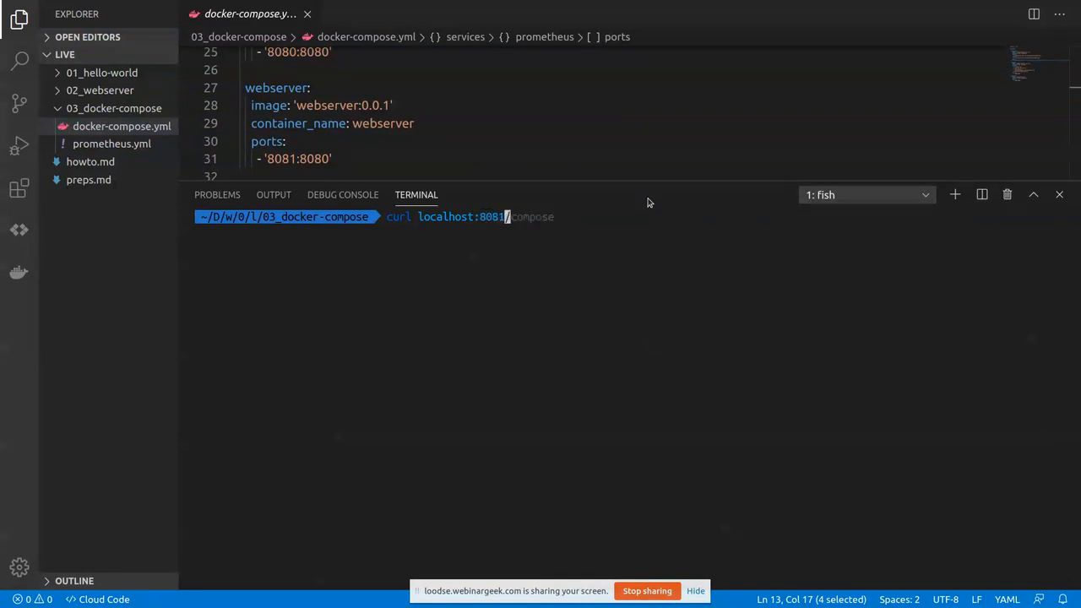
{"action": "key", "text": "Return"}
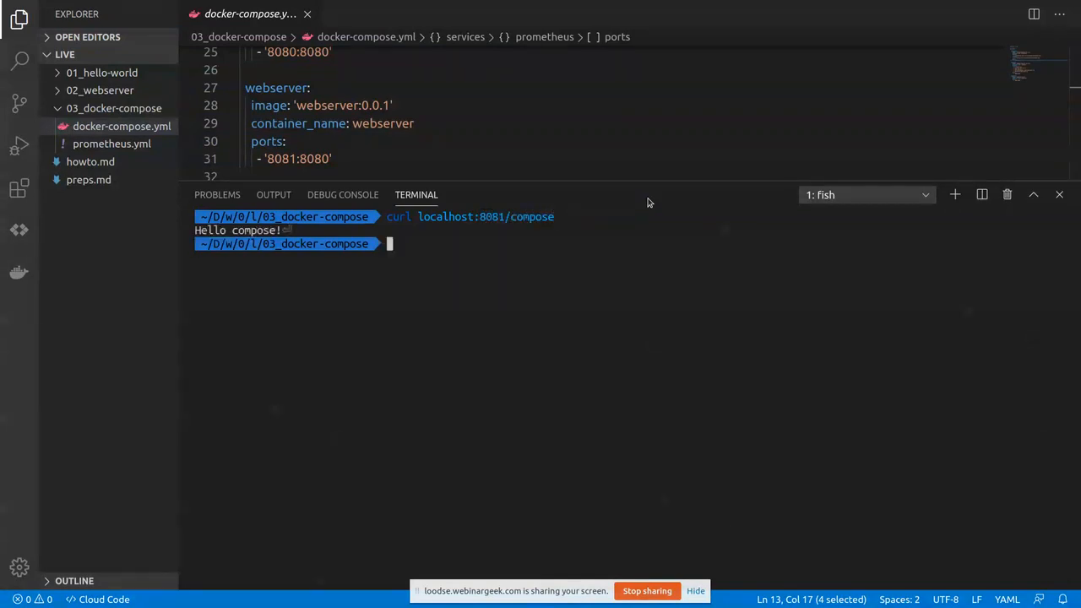
{"action": "type", "text": "curl localhost:8081/compose"}
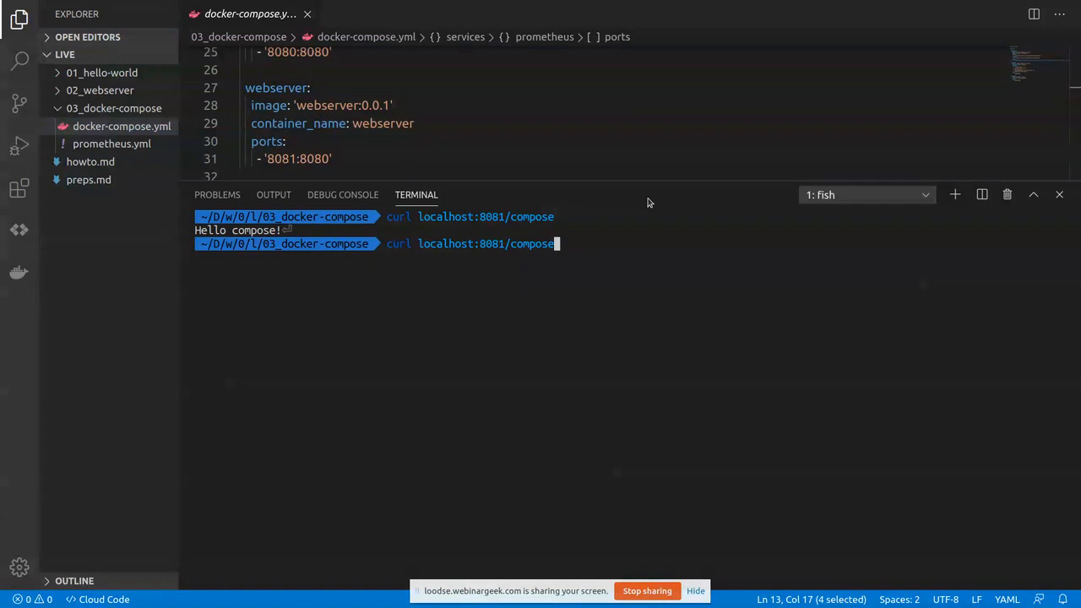
Edit the command to curl localhost:8080/metrics and fetch the cadvisor metrics.
{"action": "key", "text": "BackSpace"}
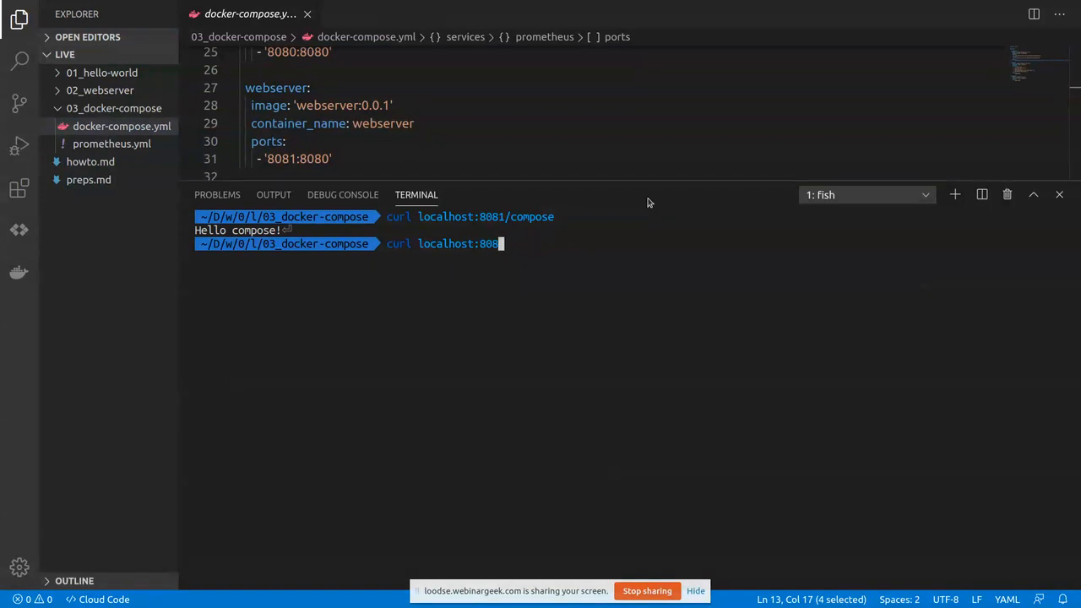
{"action": "type", "text": "0/metrics"}
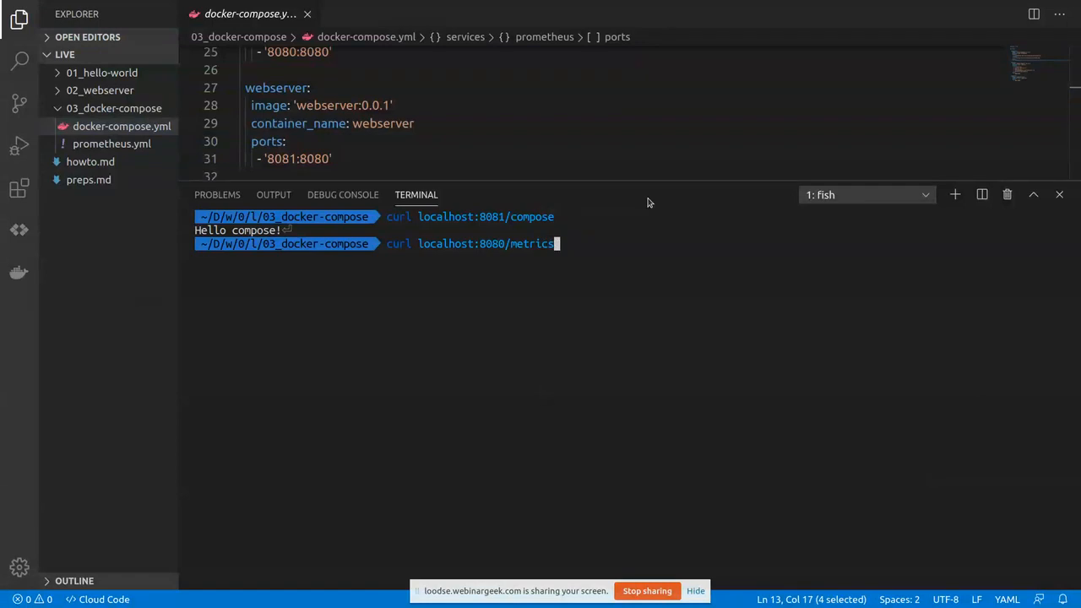
{"action": "key", "text": "Return"}
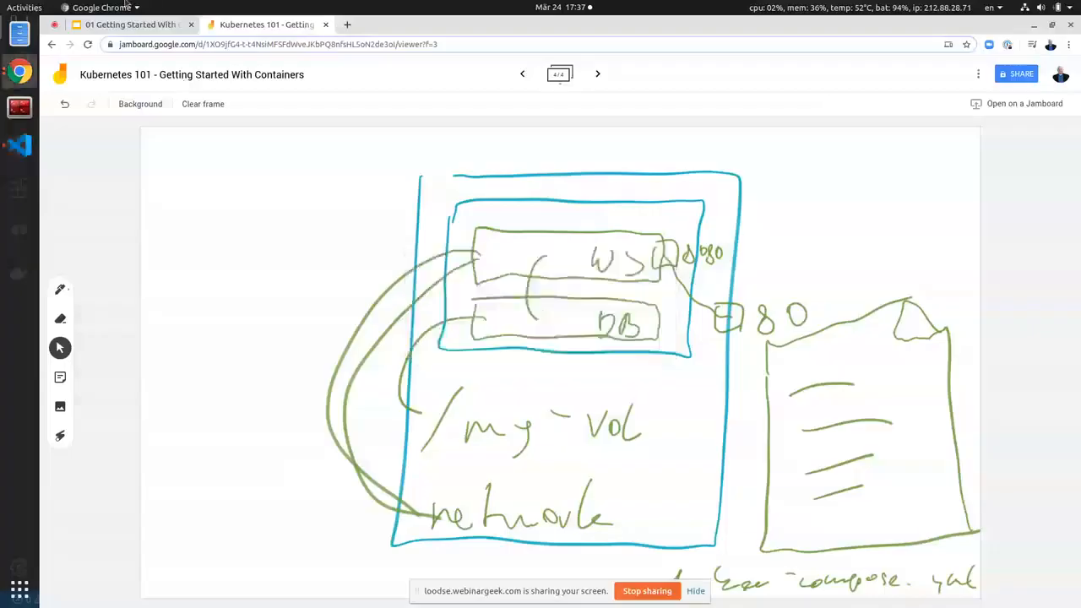
Open the local Prometheus graph page in a new tab and add an empty query panel.
{"action": "left_click", "coordinate": [481, 23]}
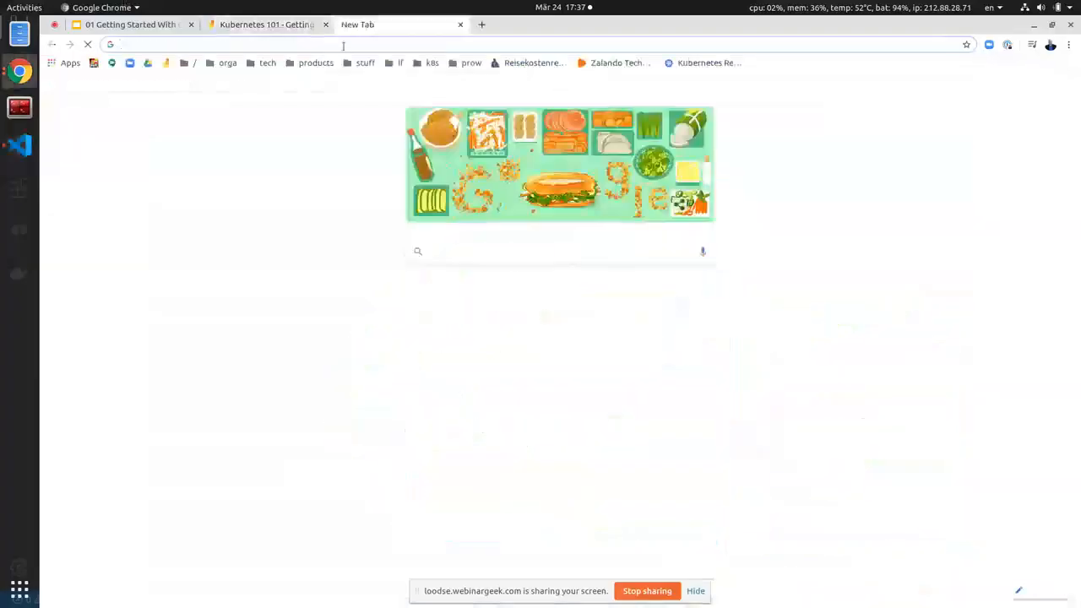
{"action": "type", "text": "pretix.eu"}
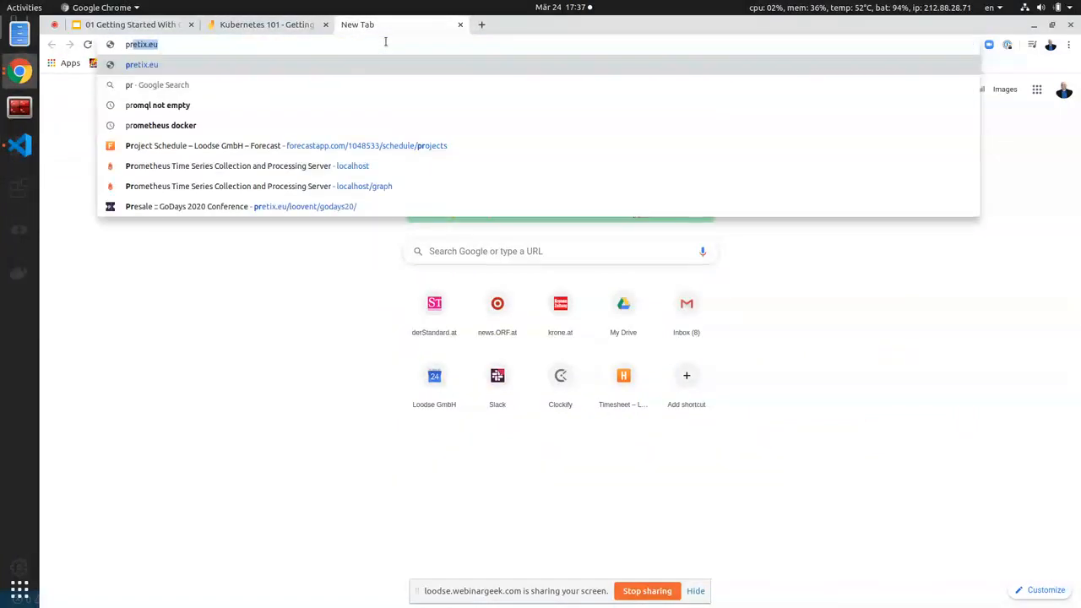
{"action": "type", "text": "loodse.com"}
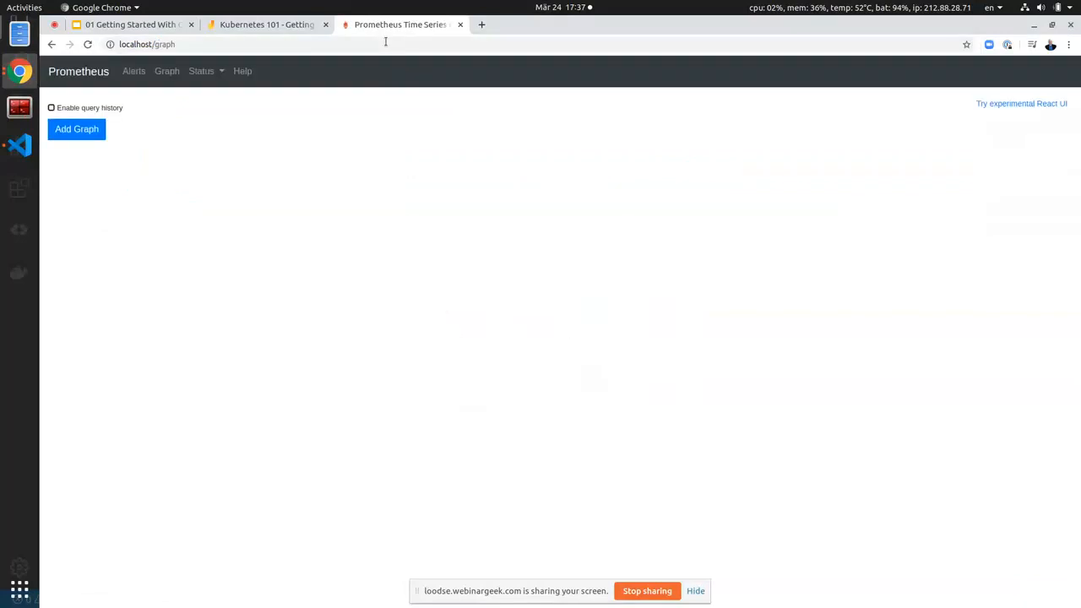
{"action": "left_click", "coordinate": [76, 128]}
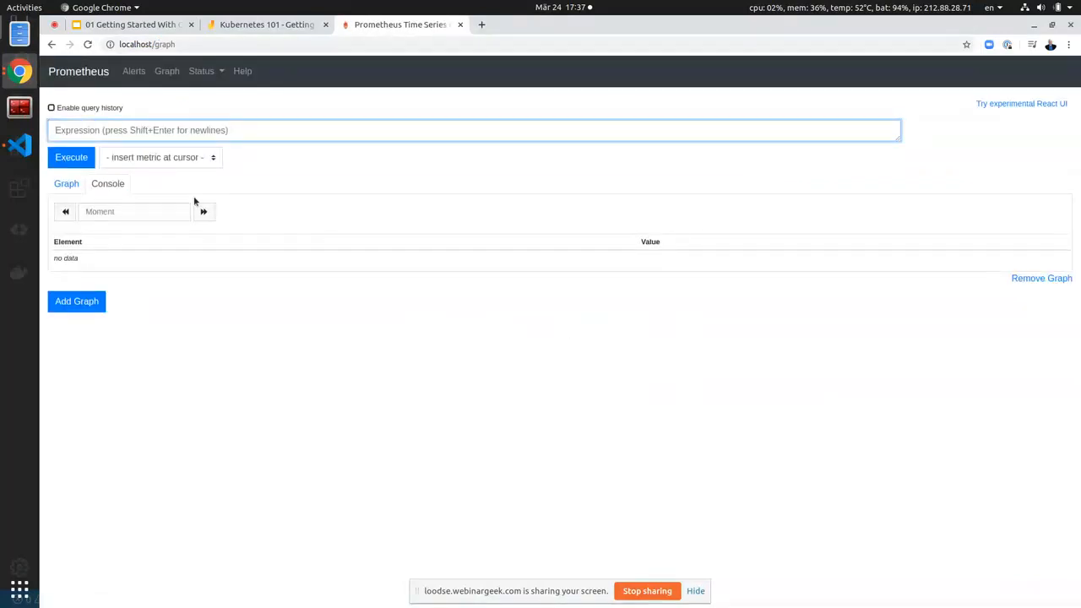
Copy the container_memory_usage_bytes{name!=""} query from howto.md and bring it back to the browser.
{"action": "left_click", "coordinate": [18, 145]}
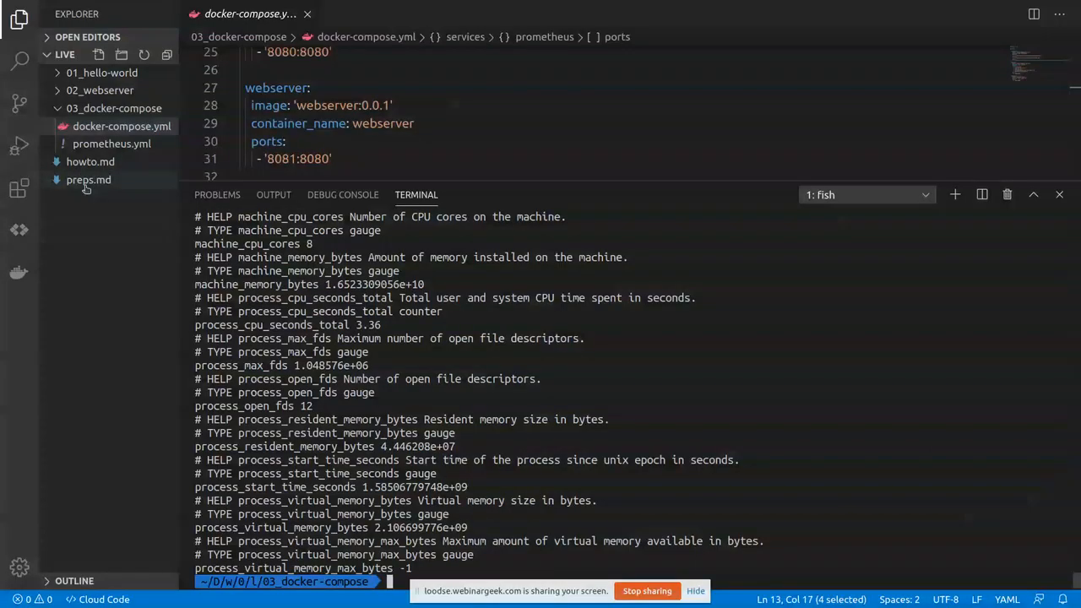
{"action": "left_click", "coordinate": [91, 162]}
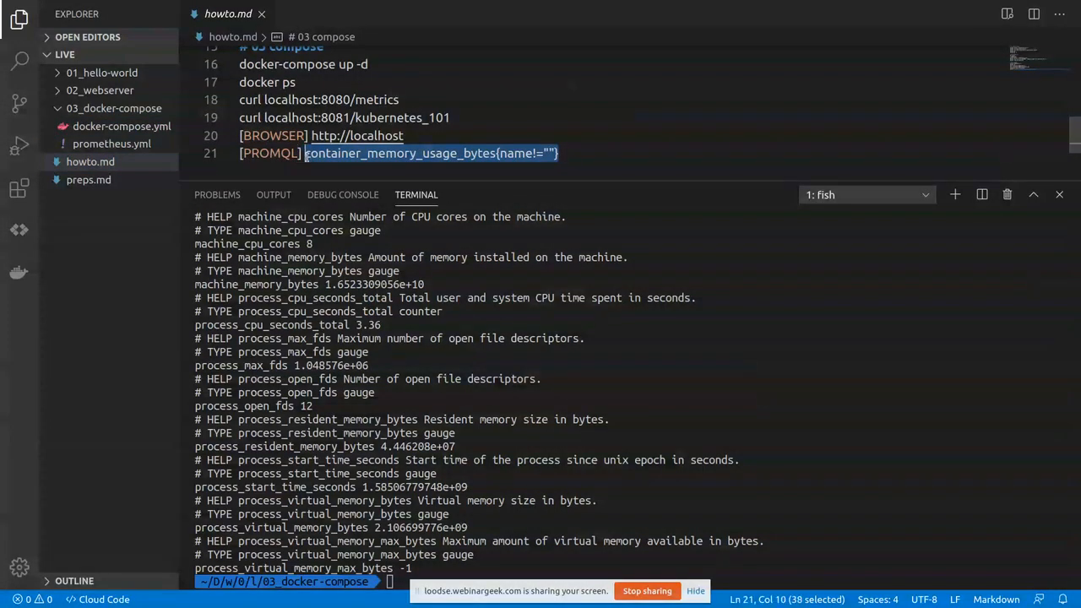
{"action": "left_click", "coordinate": [304, 152]}
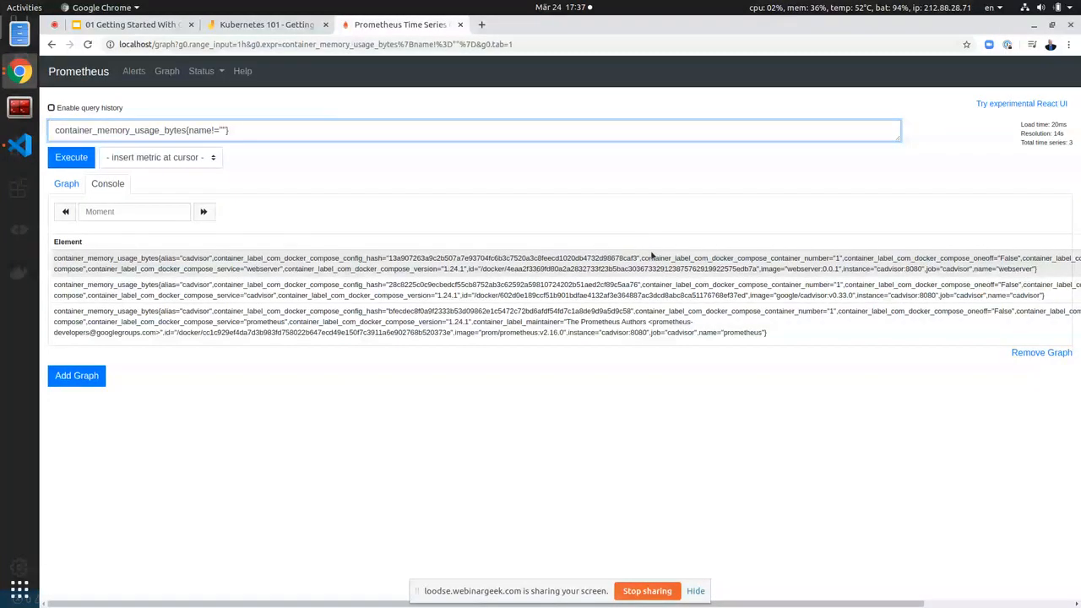
{"action": "left_click", "coordinate": [66, 183]}
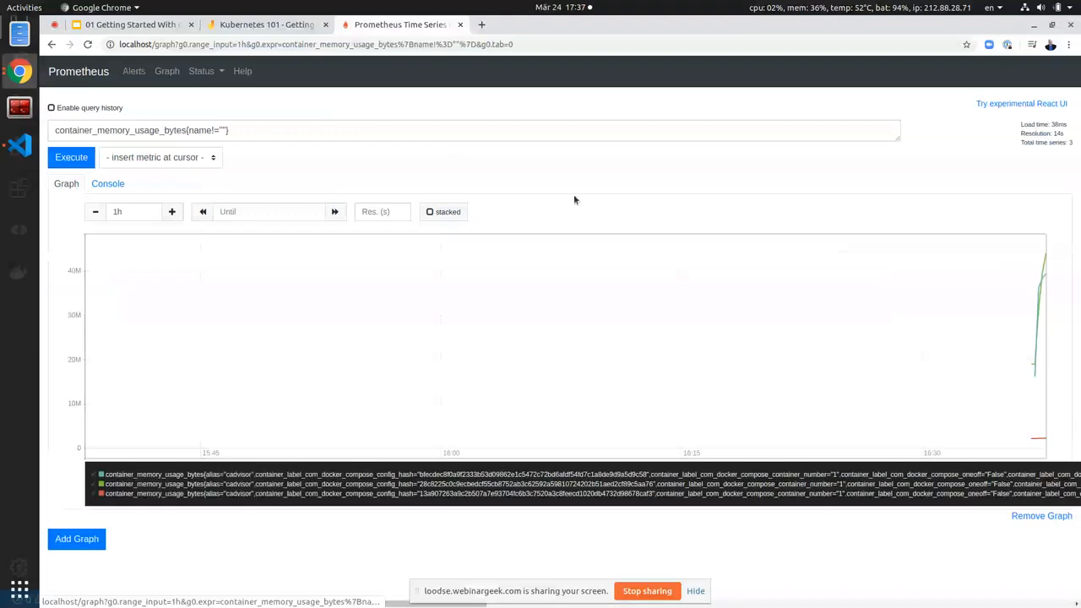
{"action": "left_click", "coordinate": [95, 211]}
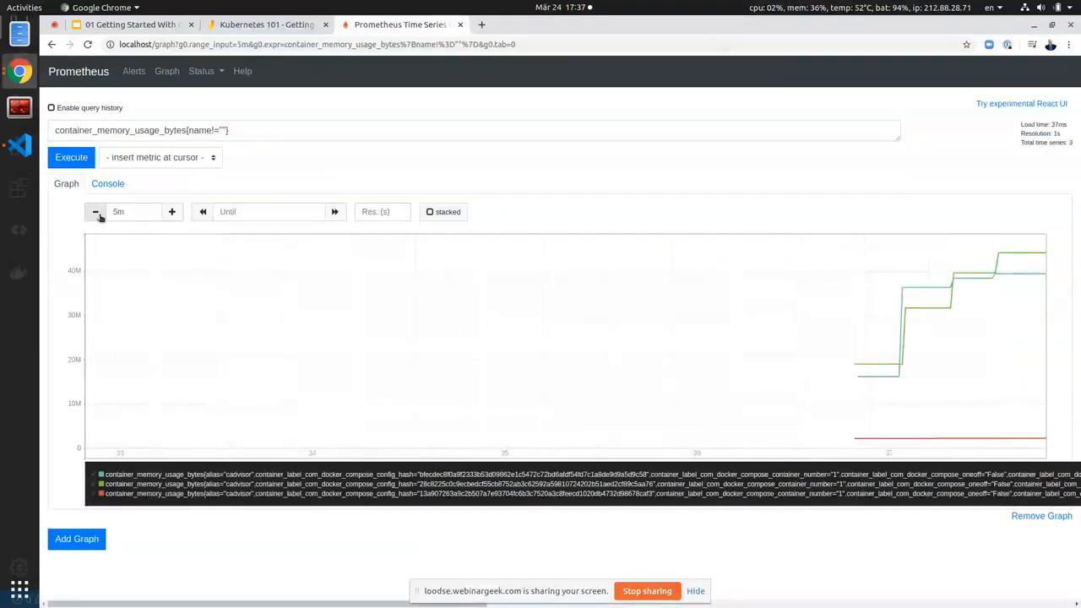
{"action": "left_click", "coordinate": [173, 211]}
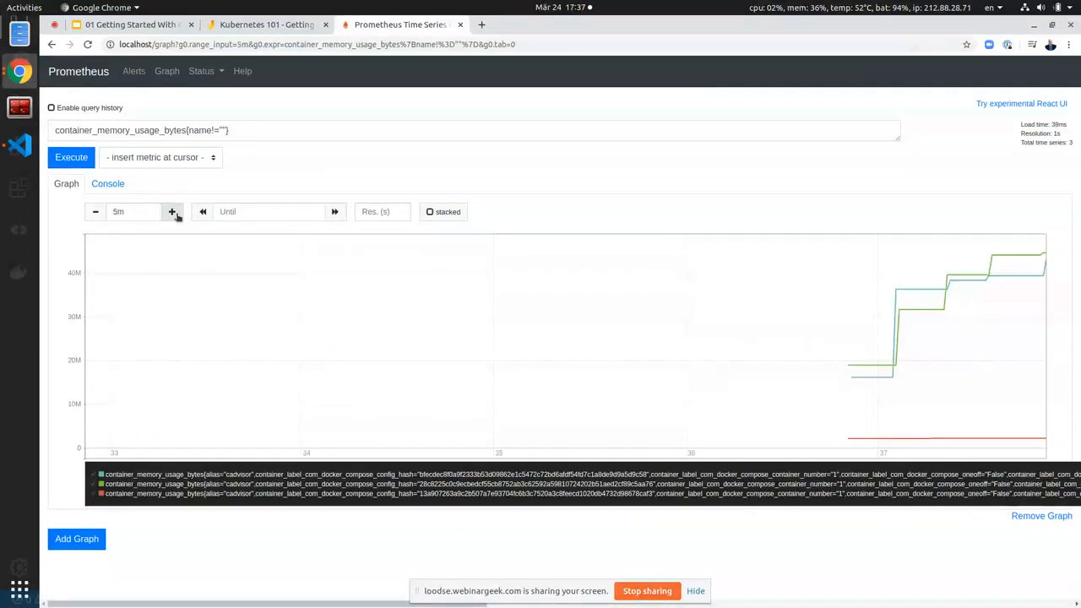
{"action": "mouse_move", "coordinate": [959, 364]}
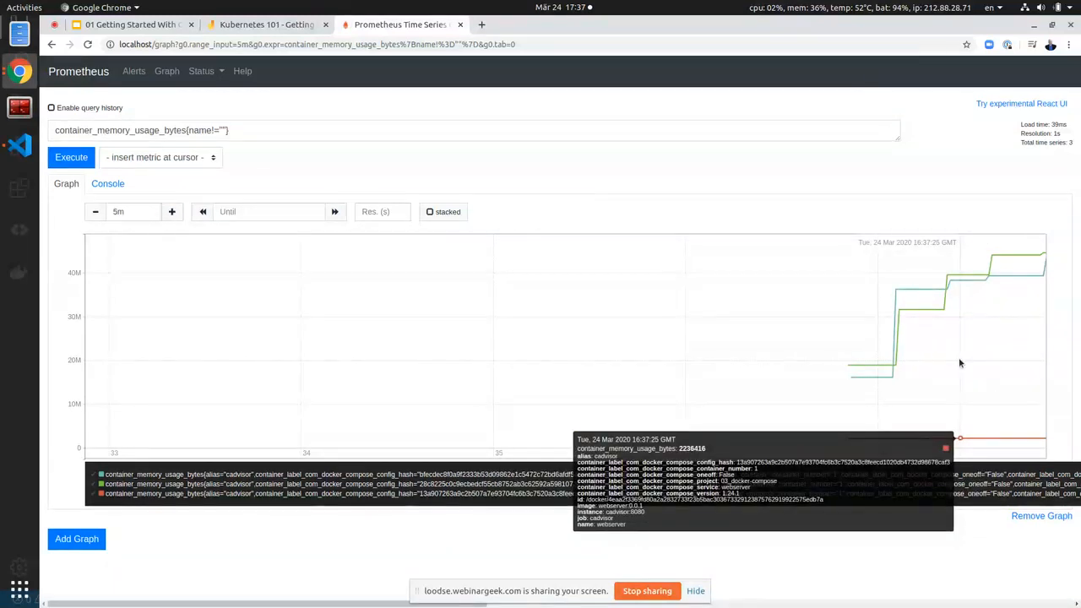
{"action": "mouse_move", "coordinate": [898, 289]}
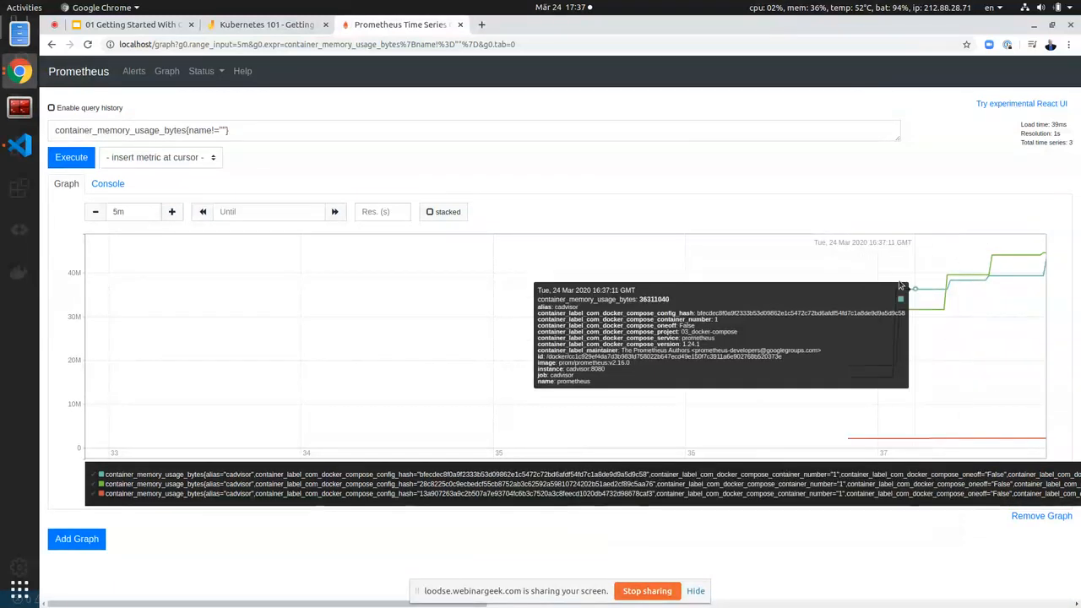
{"action": "mouse_move", "coordinate": [1013, 257]}
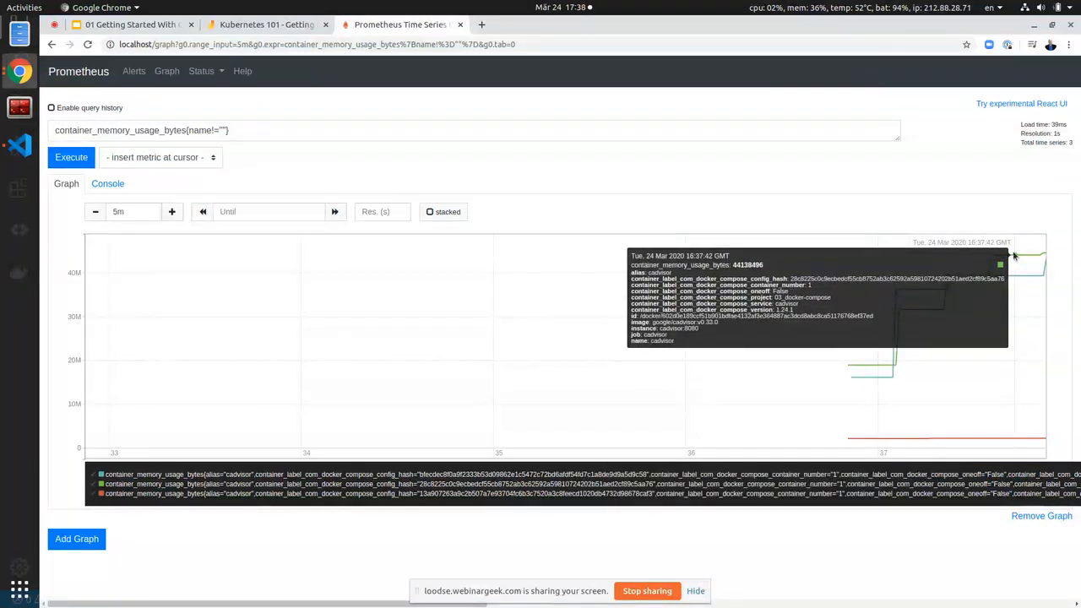
{"action": "mouse_move", "coordinate": [1017, 274]}
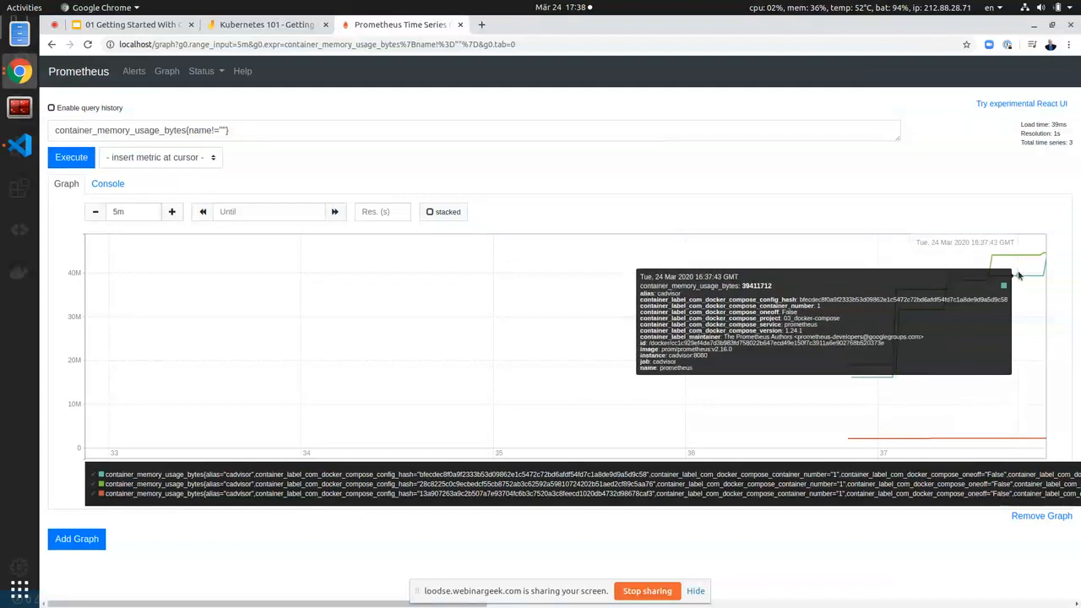
{"action": "mouse_move", "coordinate": [1031, 426]}
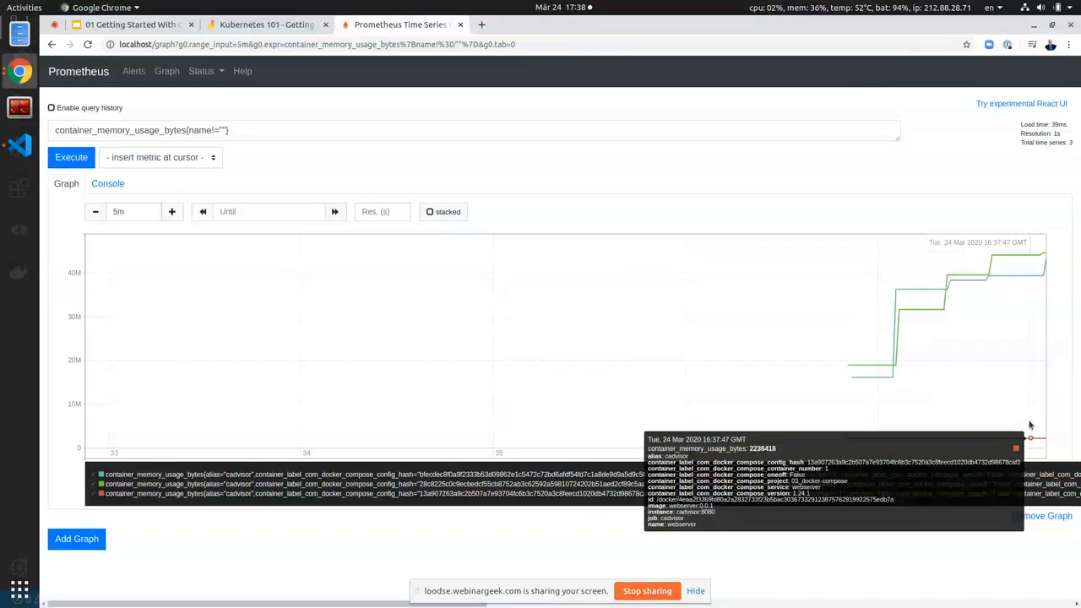
{"action": "mouse_move", "coordinate": [409, 324]}
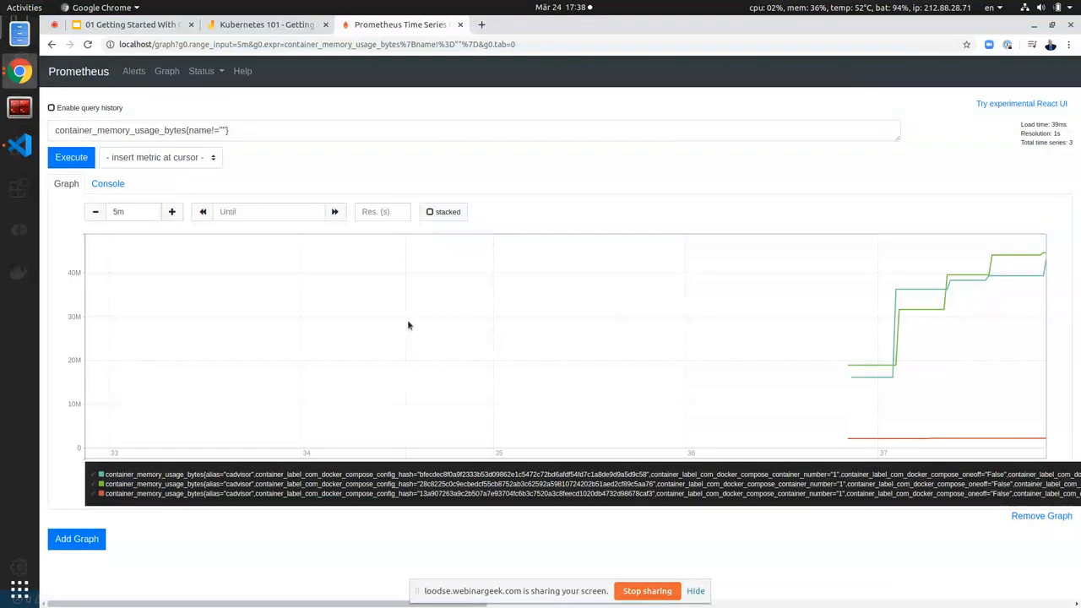
{"action": "mouse_move", "coordinate": [152, 31]}
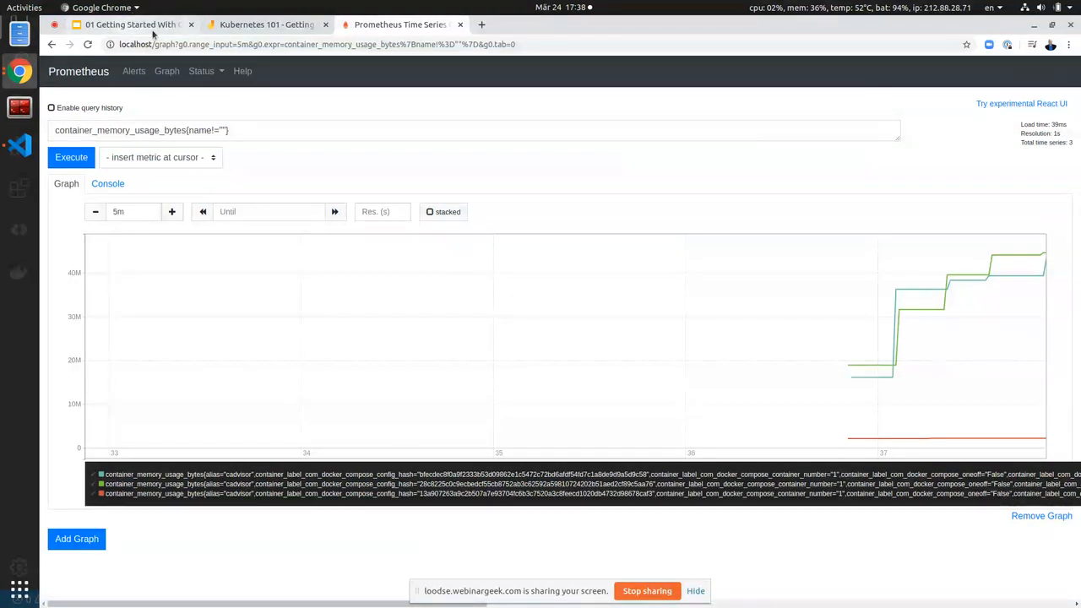
{"action": "mouse_move", "coordinate": [375, 120]}
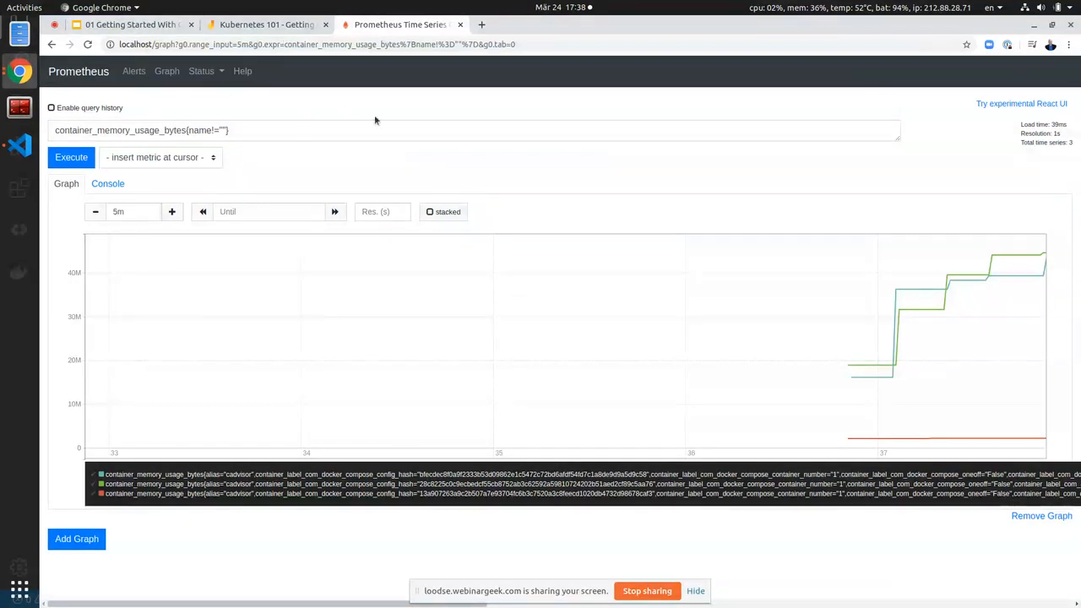
{"action": "mouse_move", "coordinate": [368, 119]}
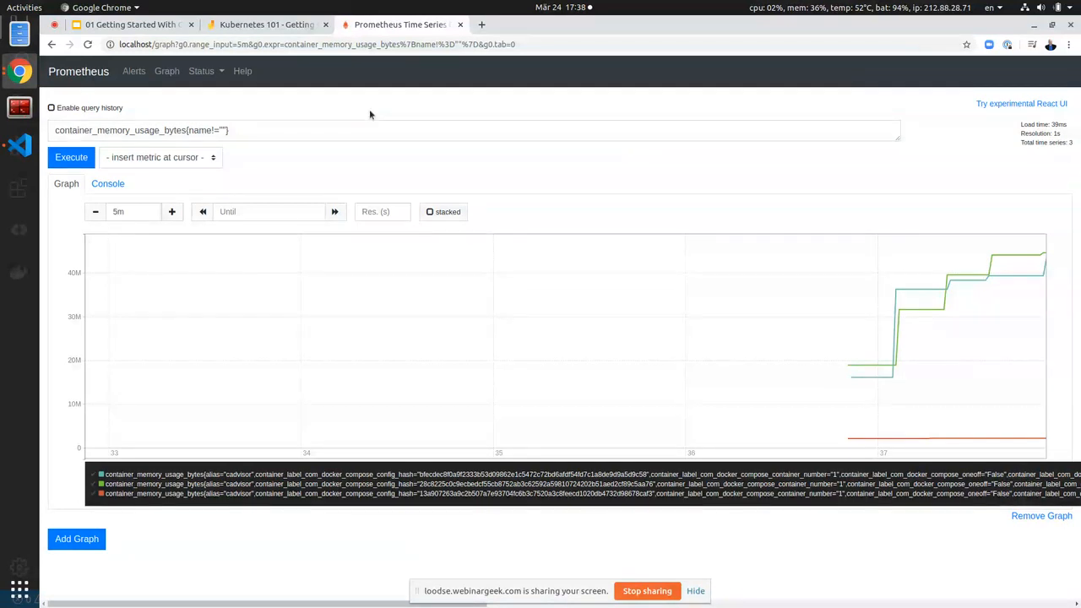
{"action": "left_click", "coordinate": [19, 145]}
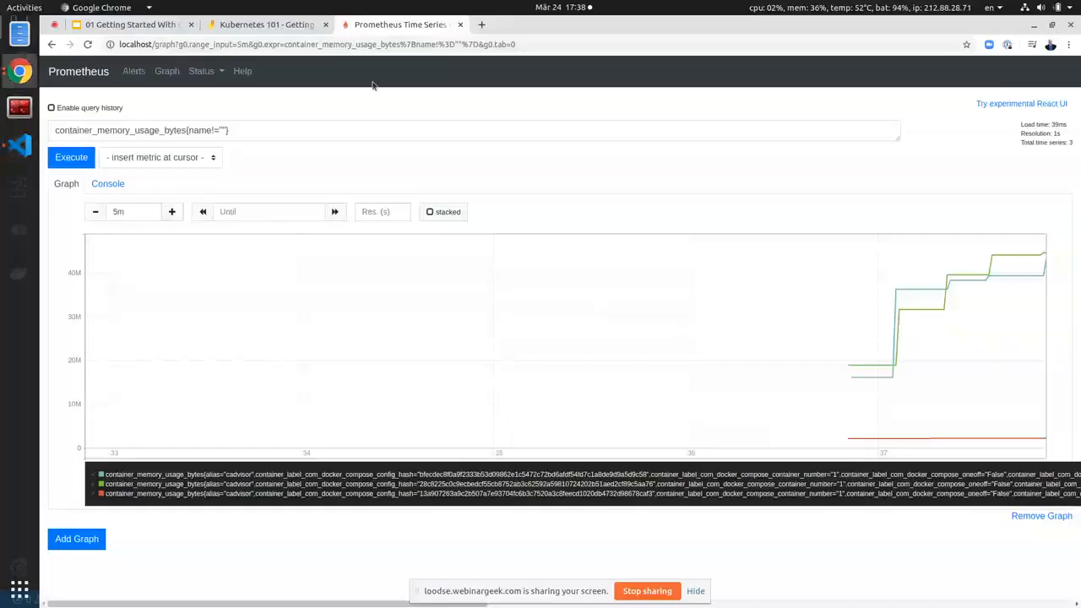
Present the whiteboard slide briefly, then select slide 28 Container Orchestration.
{"action": "left_click", "coordinate": [132, 23]}
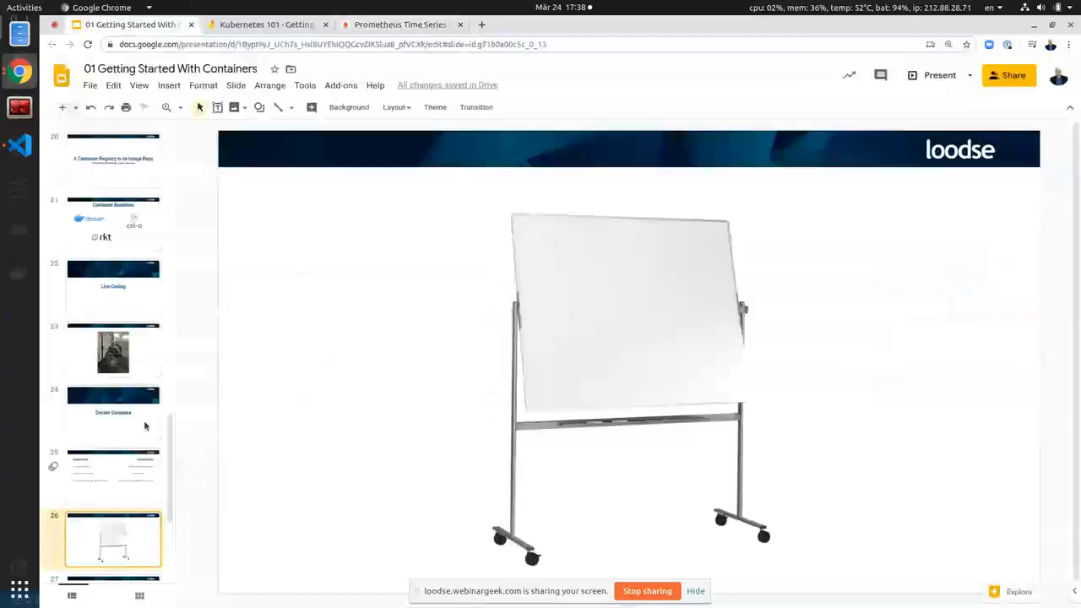
{"action": "scroll", "scroll_direction": "down", "scroll_amount": 3}
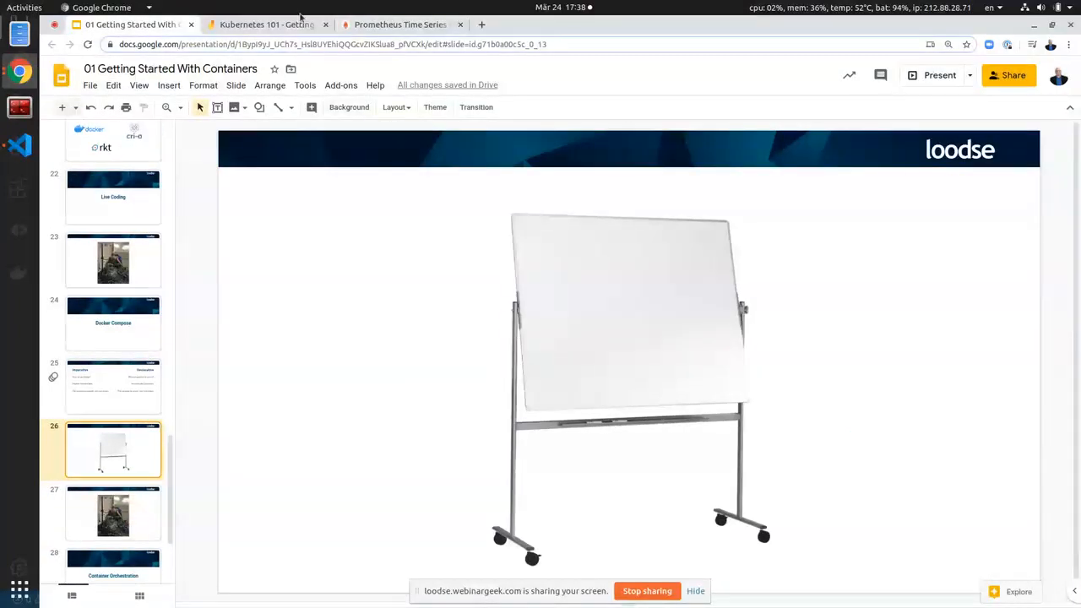
{"action": "left_click", "coordinate": [939, 74]}
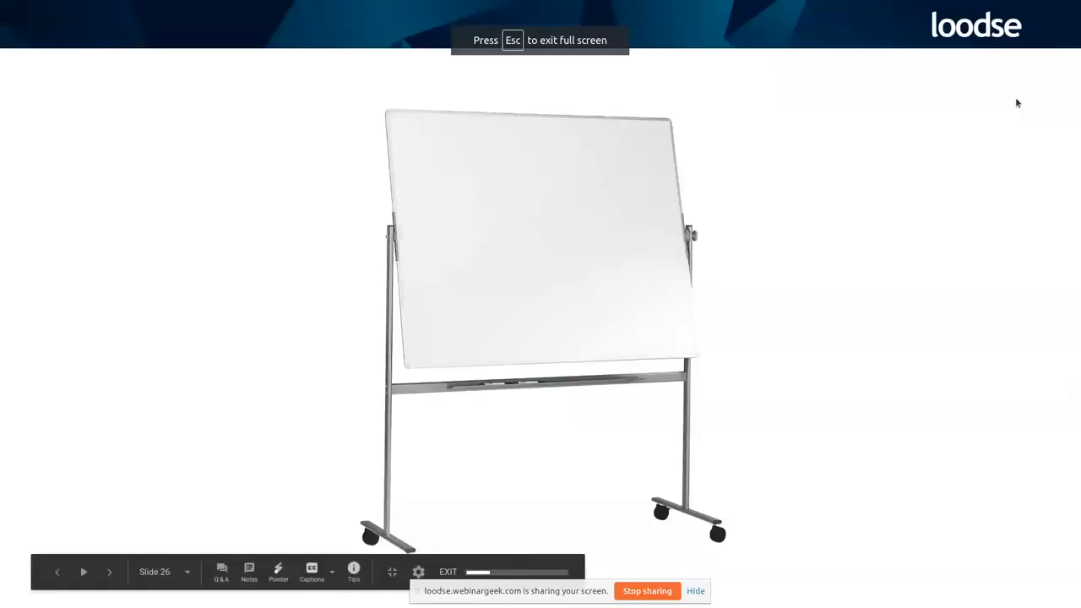
{"action": "left_click", "coordinate": [109, 571]}
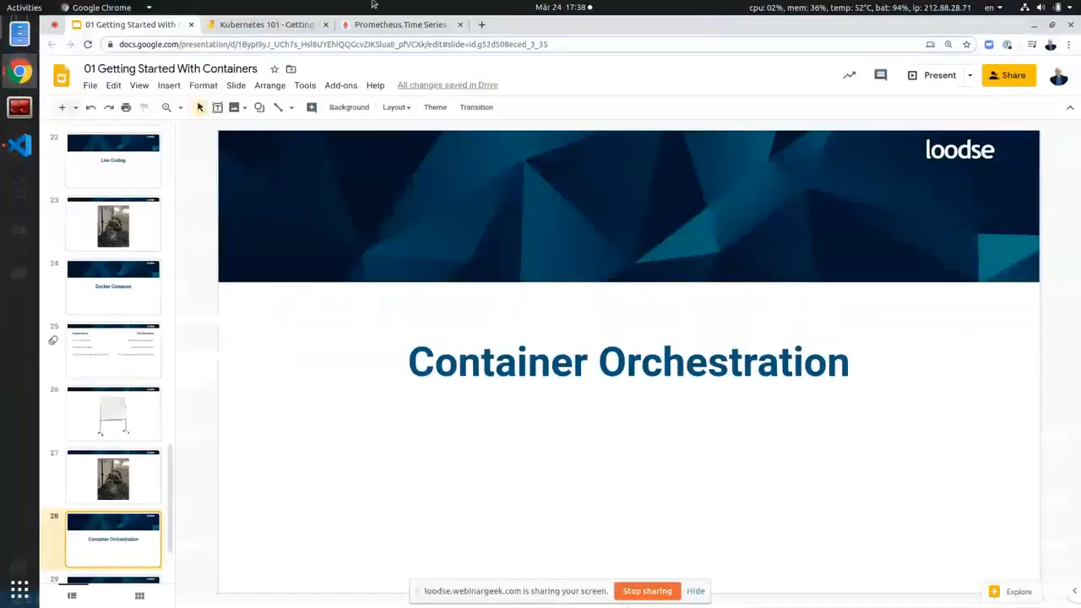
Leave the docker-compose sketch in Jamboard for a new blank frame.
{"action": "left_click", "coordinate": [267, 23]}
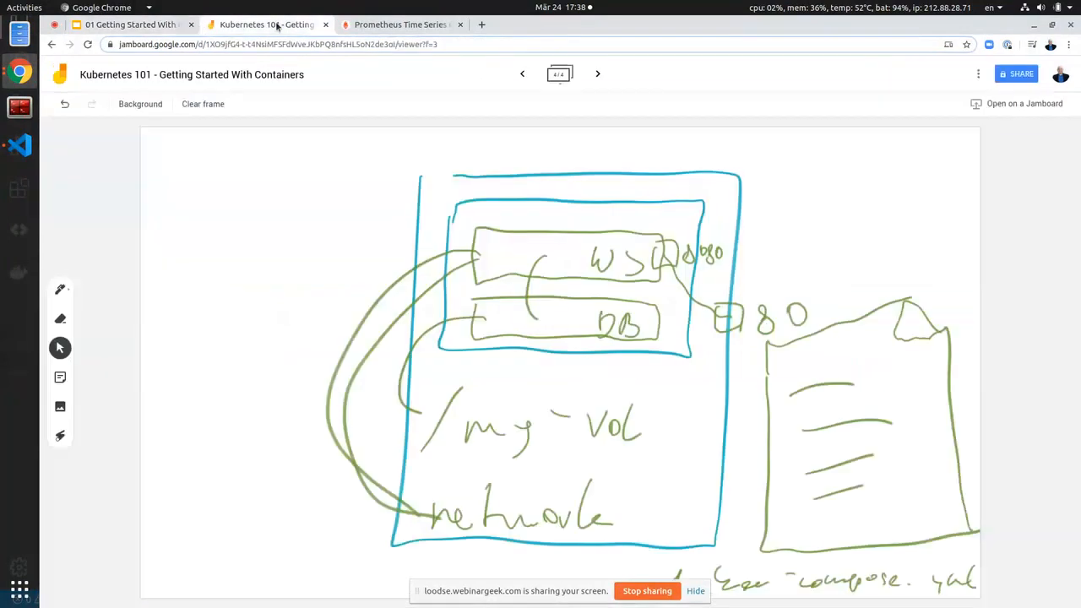
{"action": "left_click", "coordinate": [598, 75]}
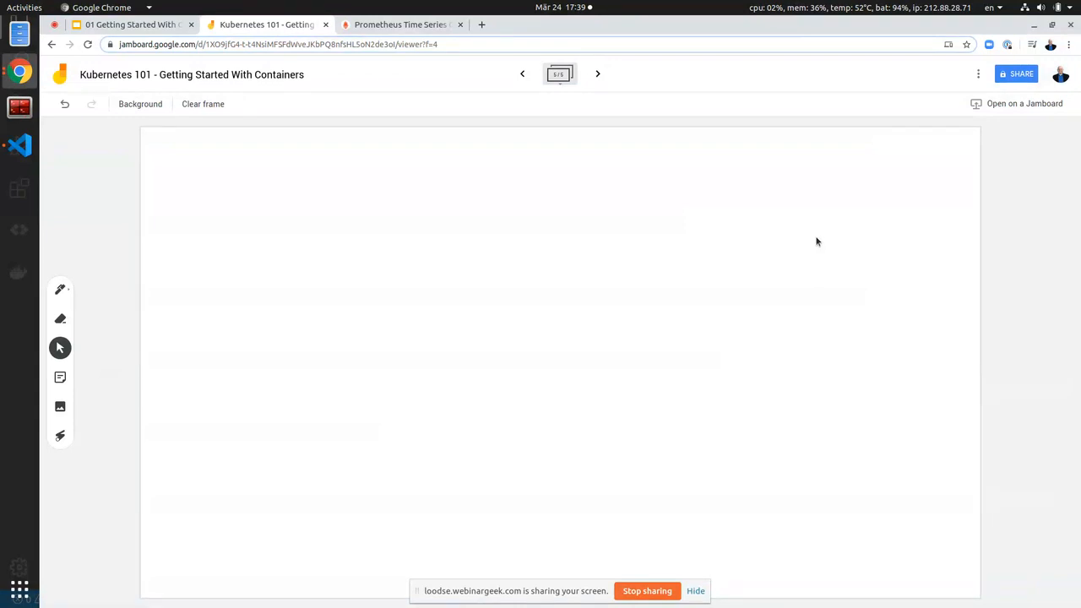
Pen-sketch the machine outlines with a container box and document lines inside the middle one.
{"action": "left_click_drag", "start_coordinate": [472, 227], "coordinate": [471, 430]}
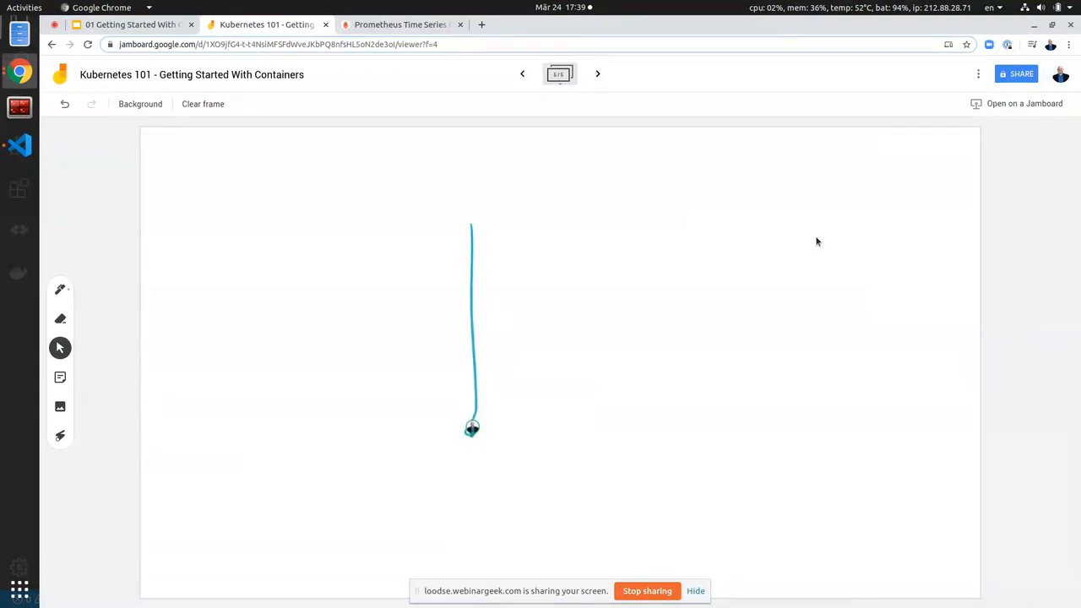
{"action": "left_click_drag", "start_coordinate": [471, 429], "coordinate": [481, 216]}
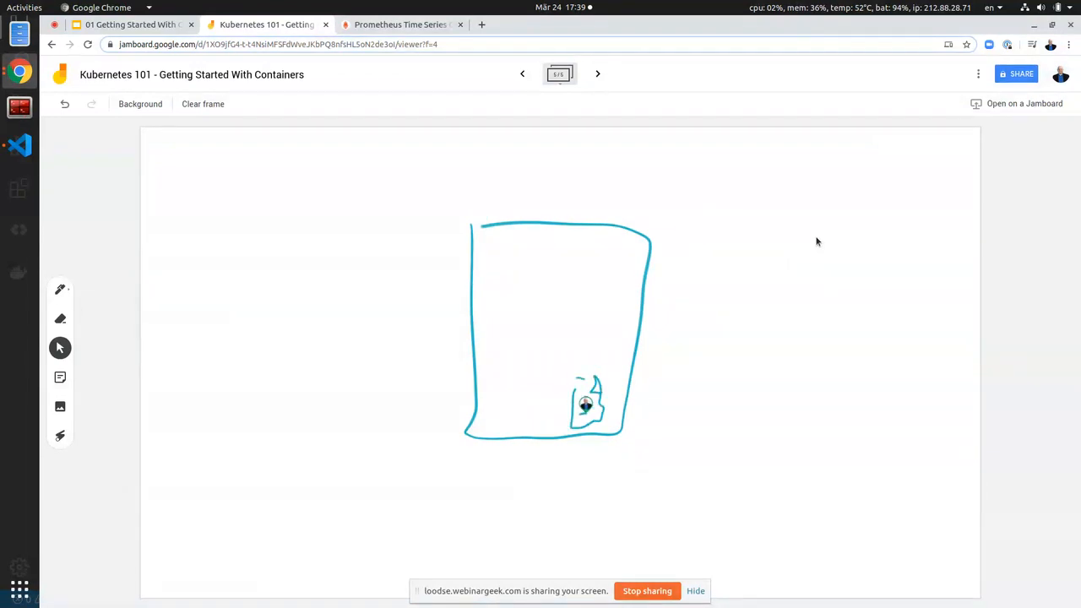
{"action": "left_click_drag", "start_coordinate": [493, 240], "coordinate": [548, 309]}
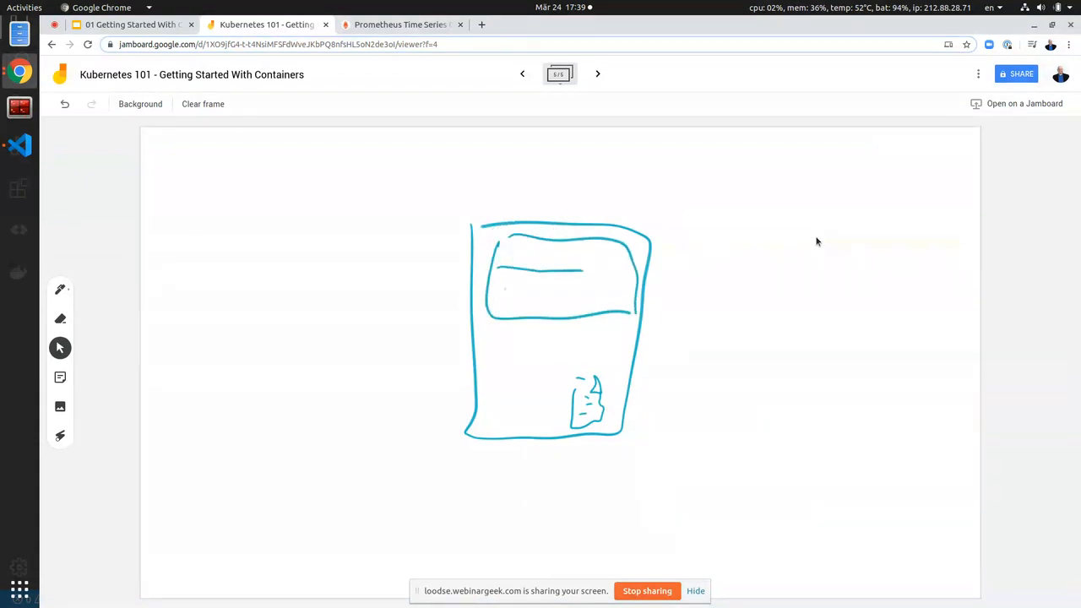
{"action": "left_click_drag", "start_coordinate": [507, 294], "coordinate": [561, 294]}
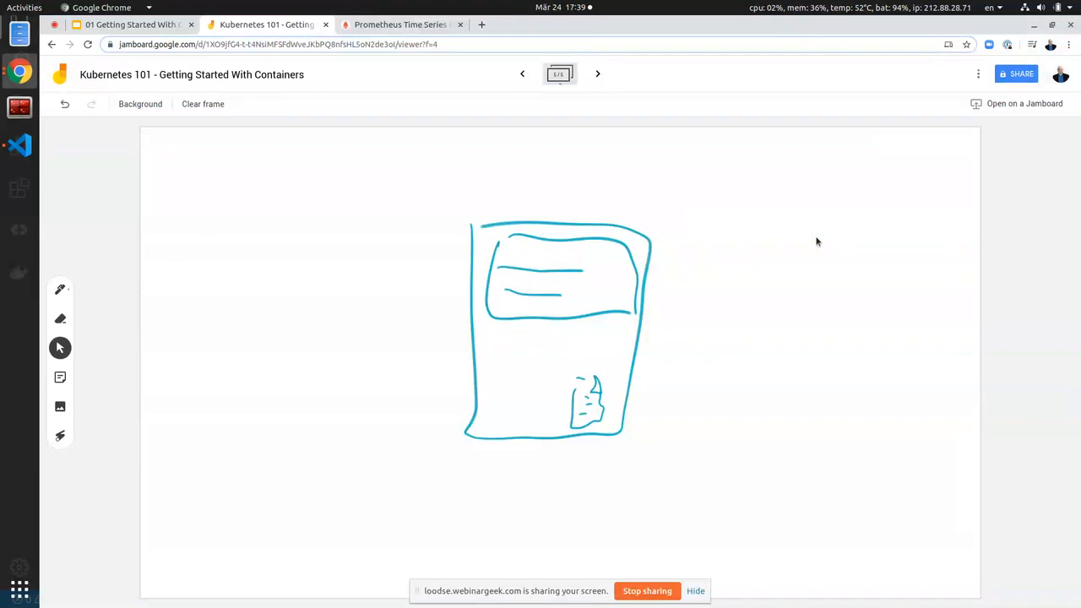
{"action": "left_click_drag", "start_coordinate": [247, 234], "coordinate": [311, 419]}
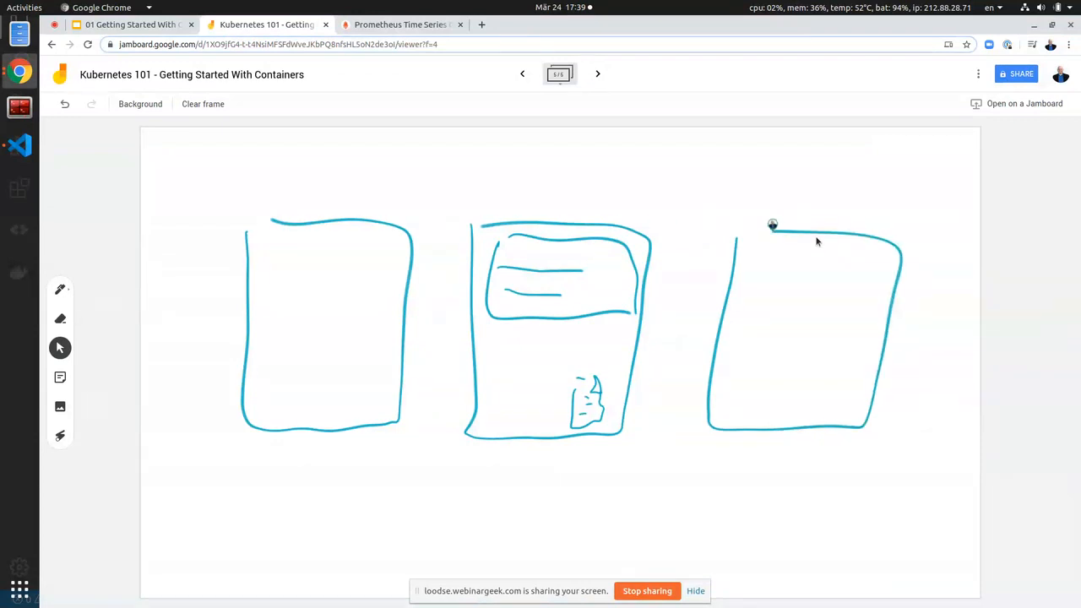
{"action": "mouse_move", "coordinate": [818, 241]}
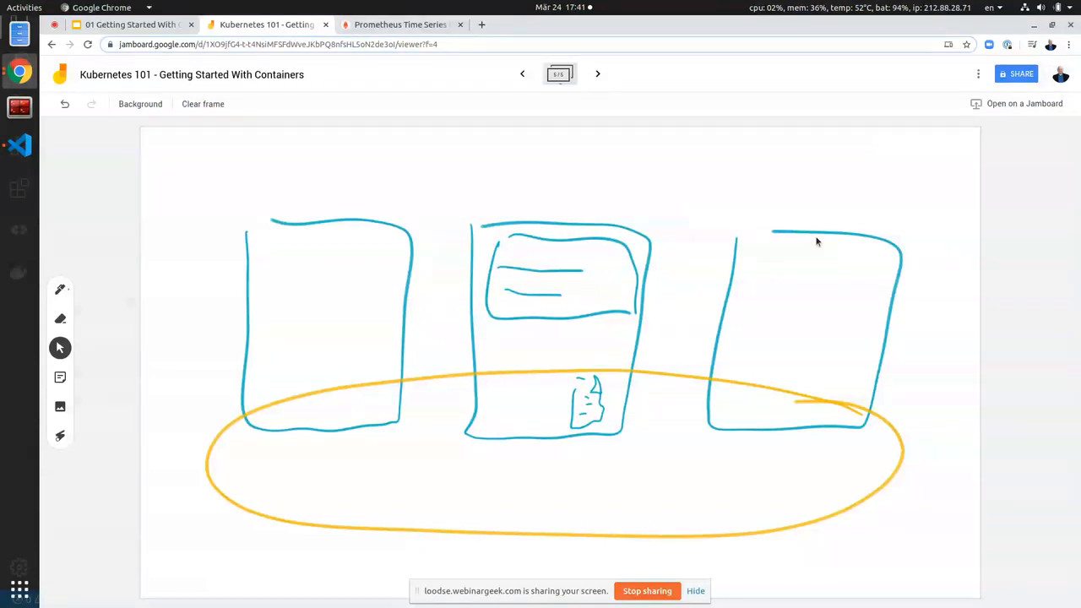
{"action": "mouse_move", "coordinate": [142, 37]}
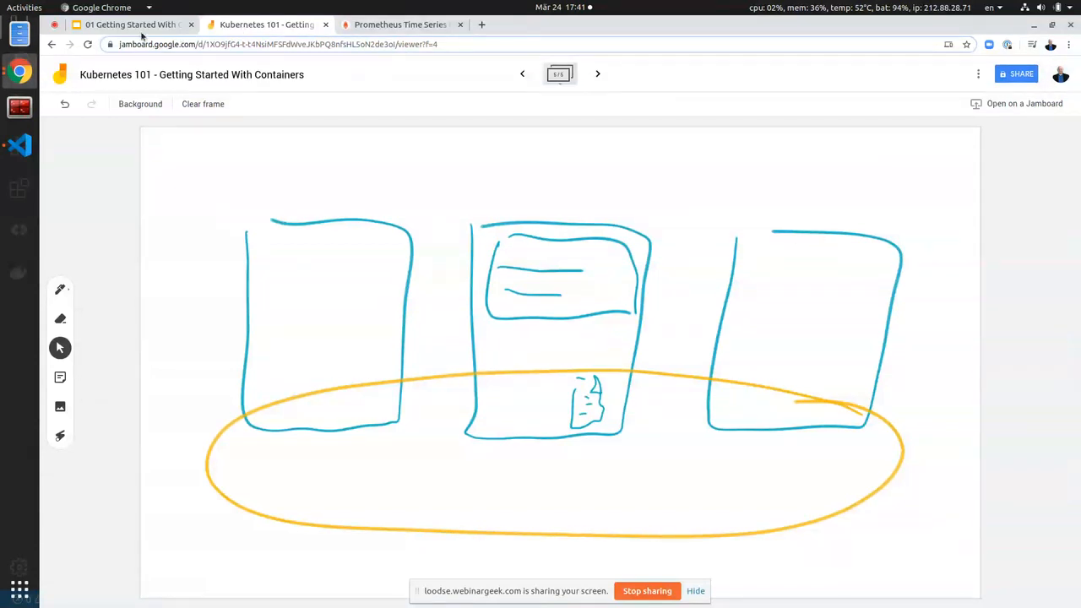
{"action": "mouse_move", "coordinate": [132, 23]}
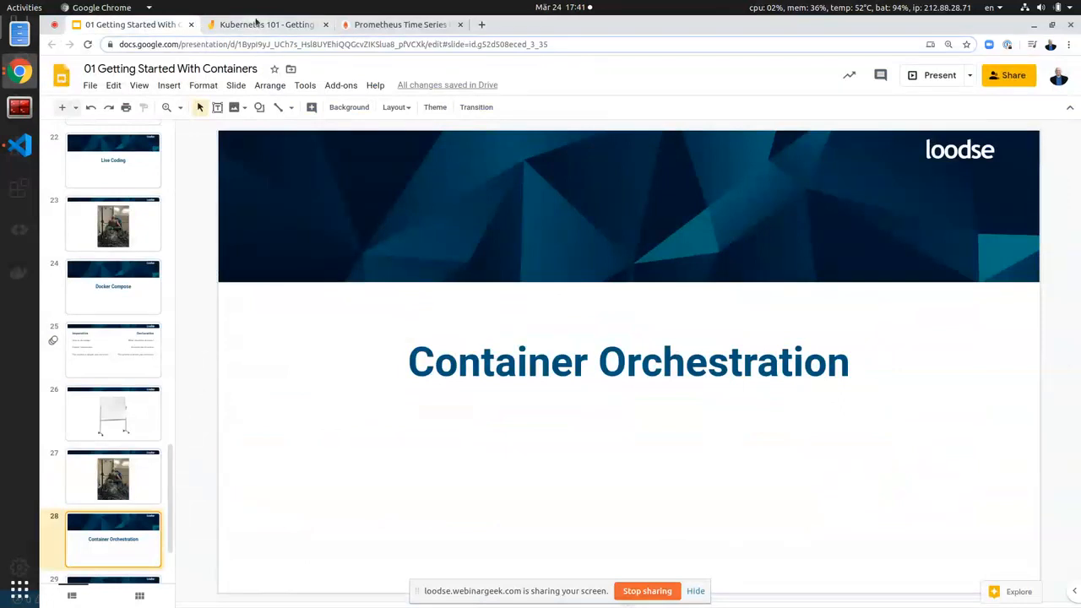
Glance at the orchestration sketch, then present the Questions? slide full screen.
{"action": "left_click", "coordinate": [267, 24]}
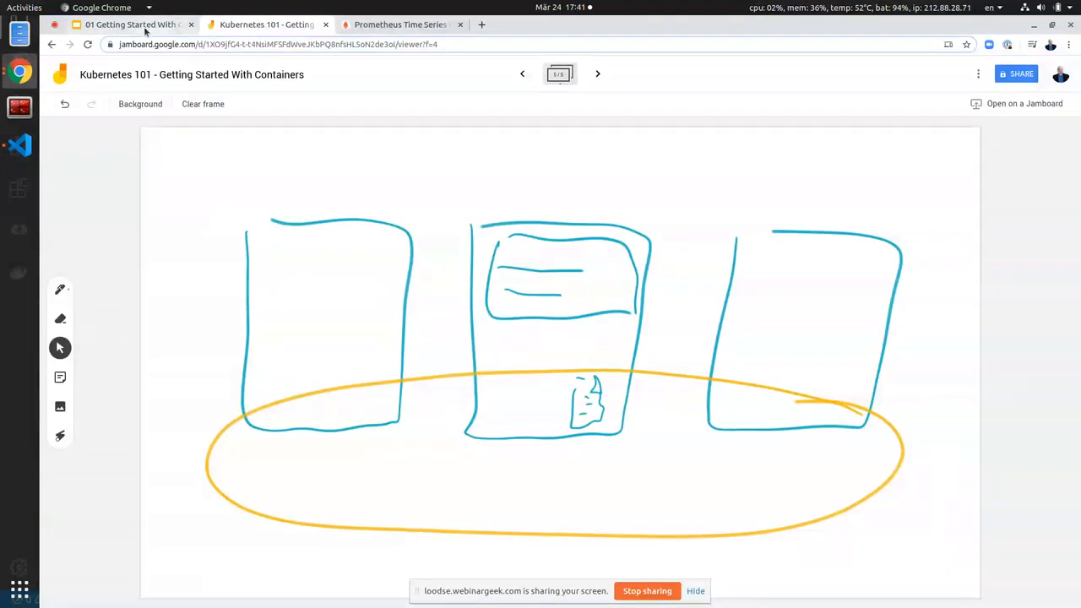
{"action": "left_click", "coordinate": [132, 24]}
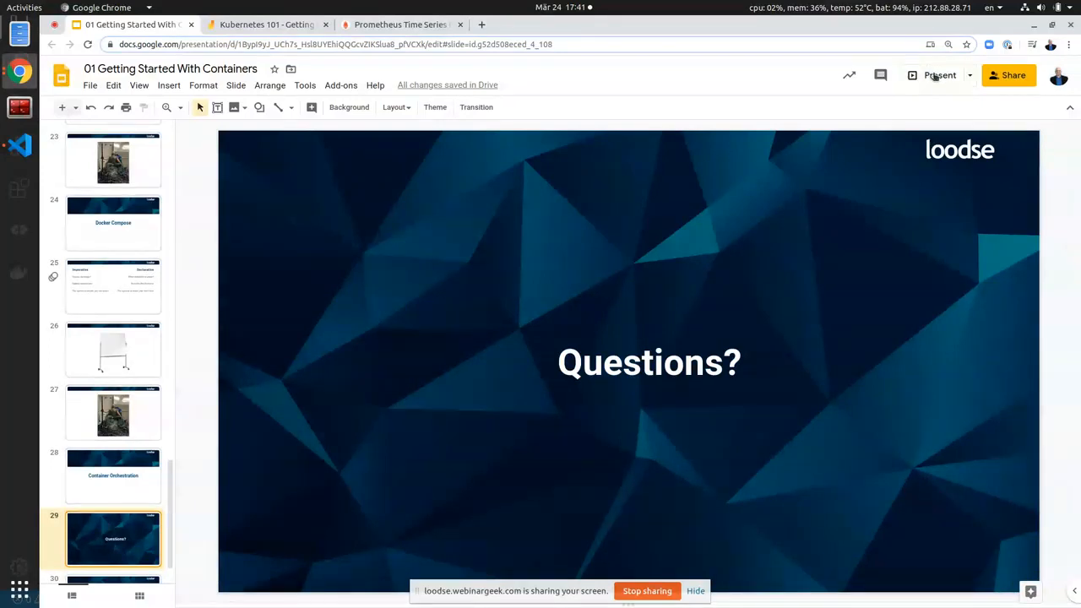
{"action": "left_click", "coordinate": [940, 74]}
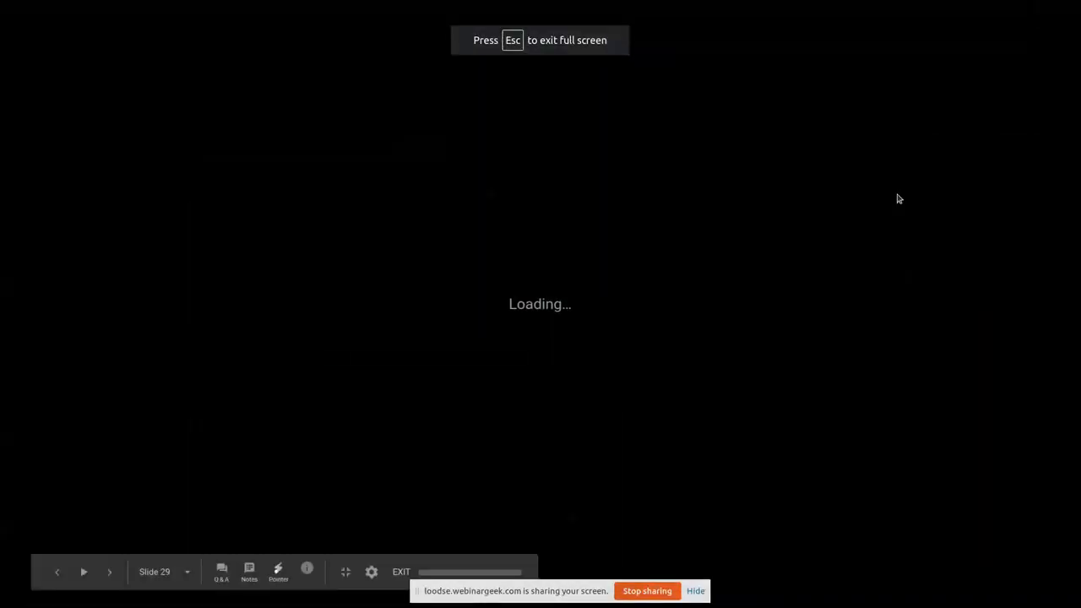